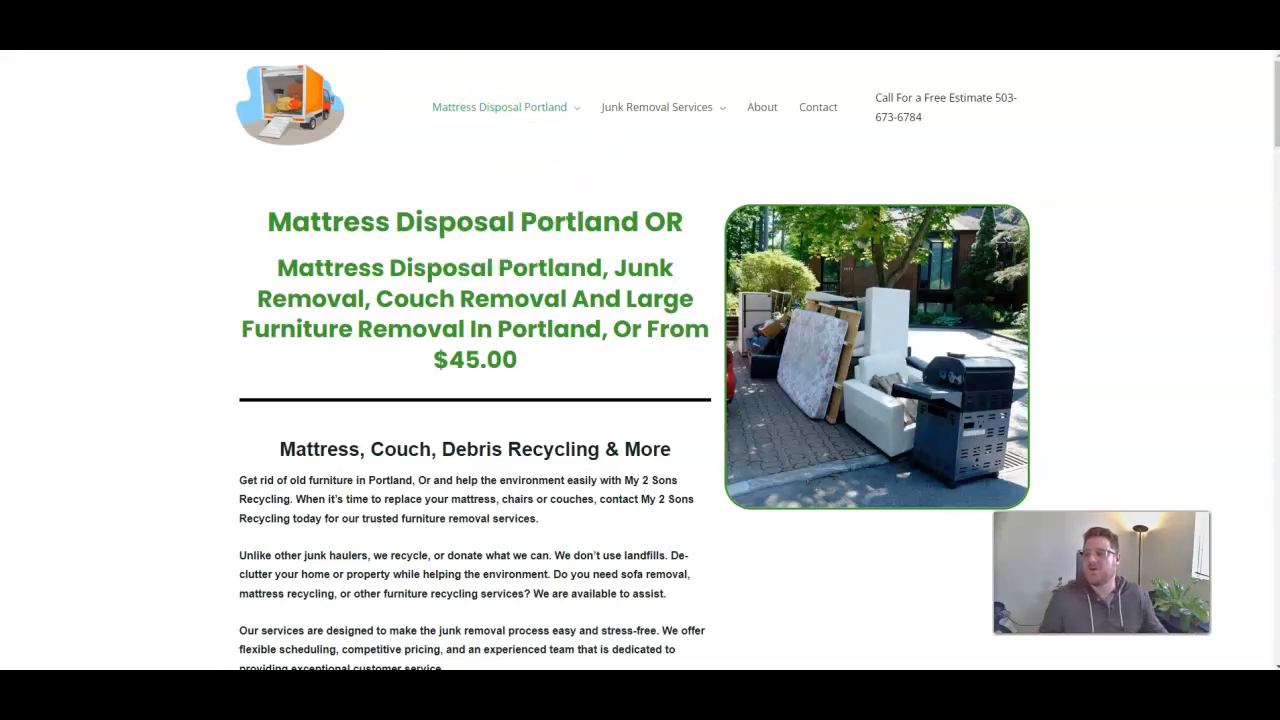
pyautogui.moveTo(332, 184)
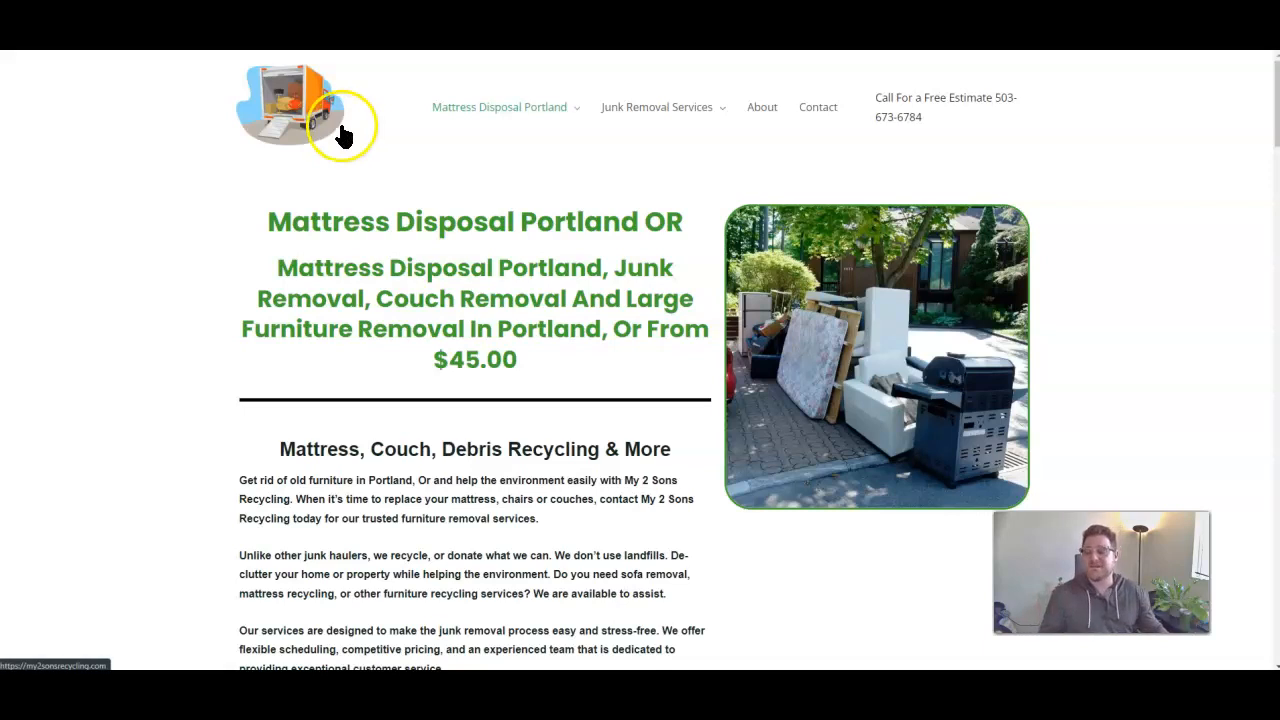
pyautogui.moveTo(570, 410)
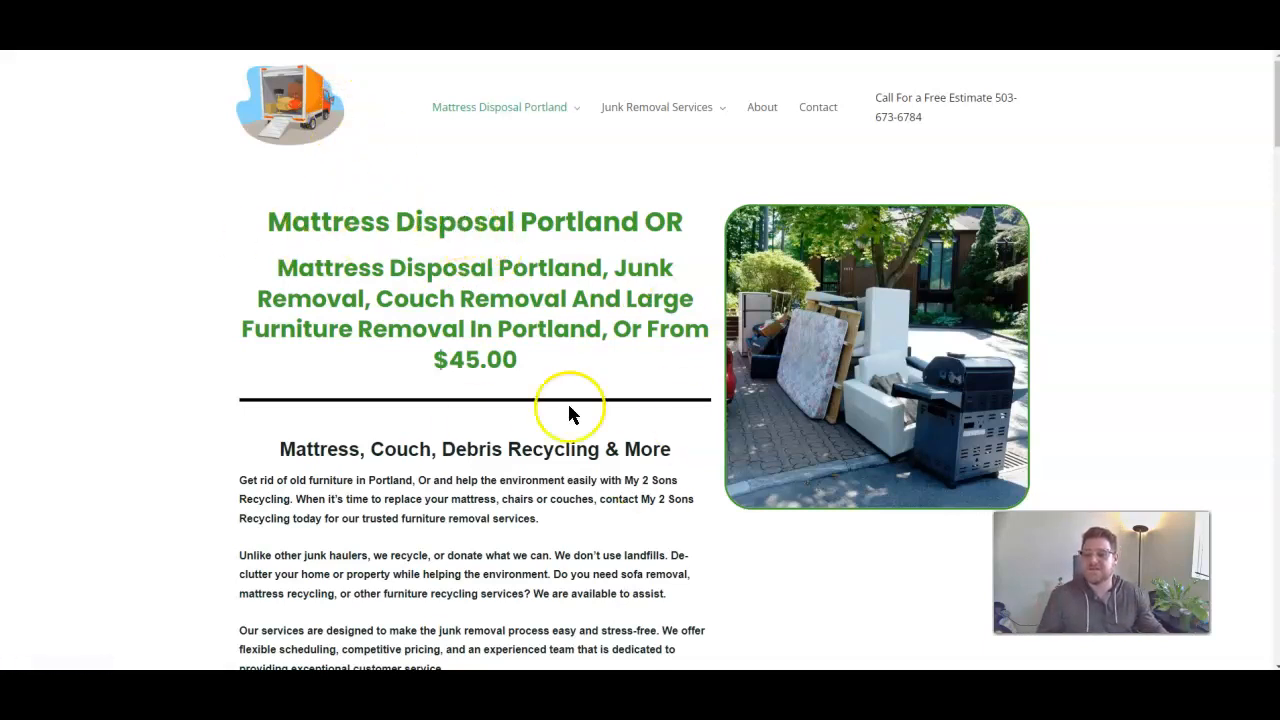
pyautogui.moveTo(544, 212)
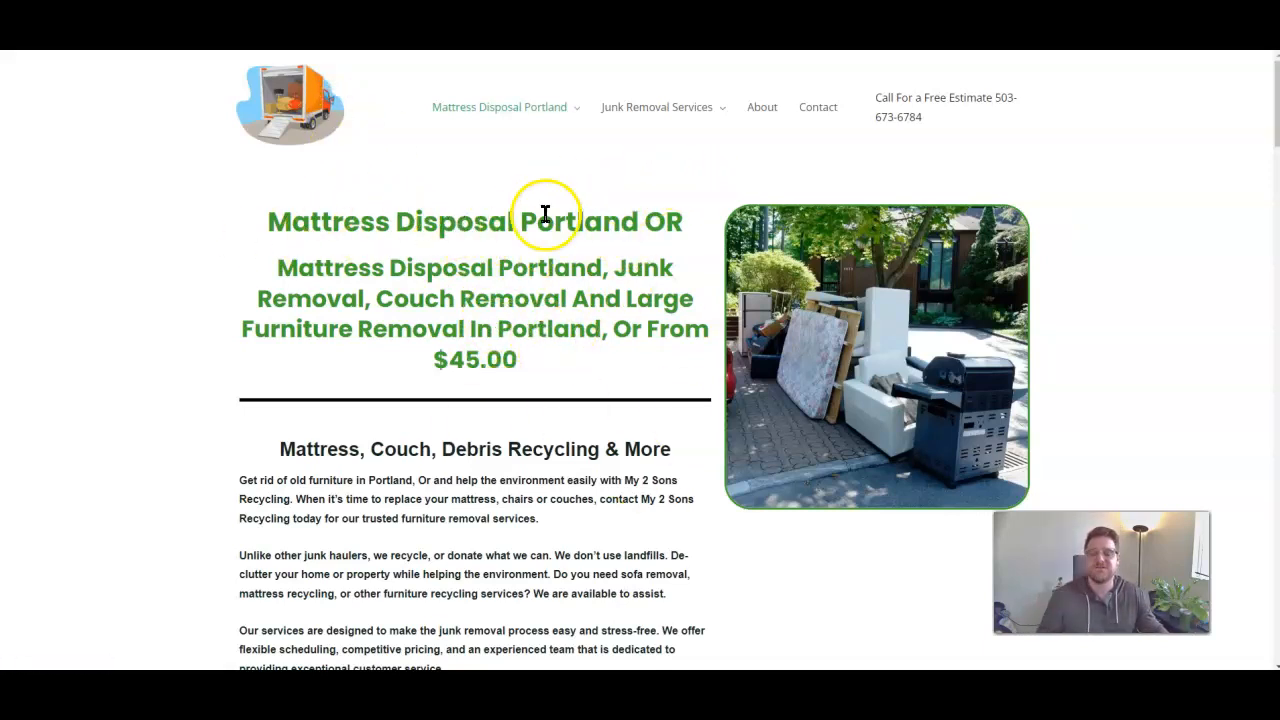
pyautogui.moveTo(480, 240)
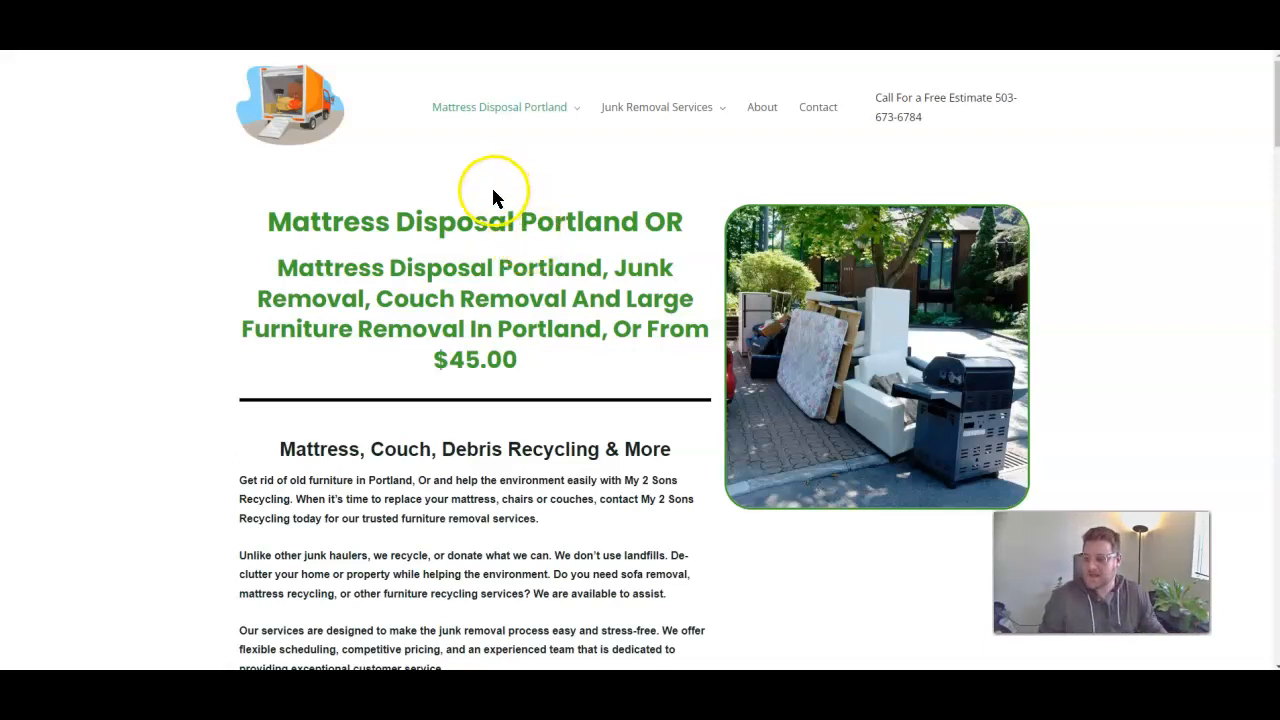
pyautogui.moveTo(532, 140)
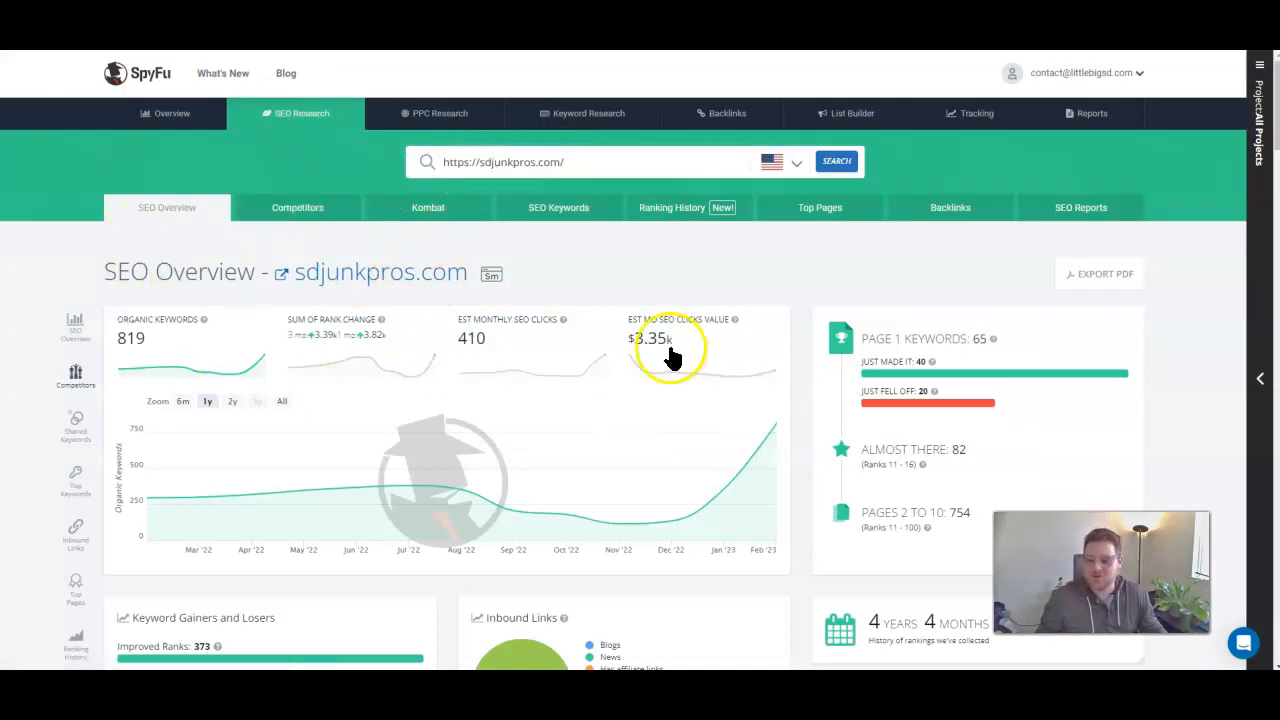
# Scroll the SpyFu SEO Overview down to the Top Organic Competitors chart for sdjunkpros.com and rival haulers
pyautogui.scroll(-3)
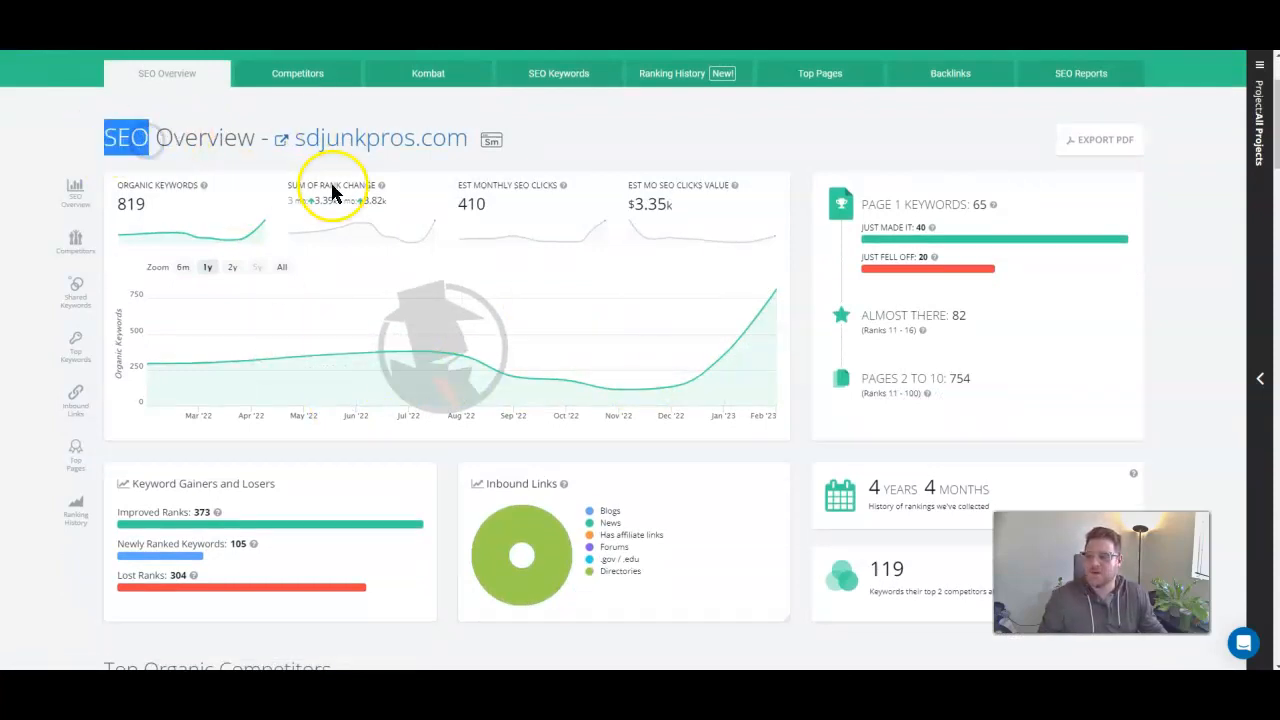
pyautogui.moveTo(758, 320)
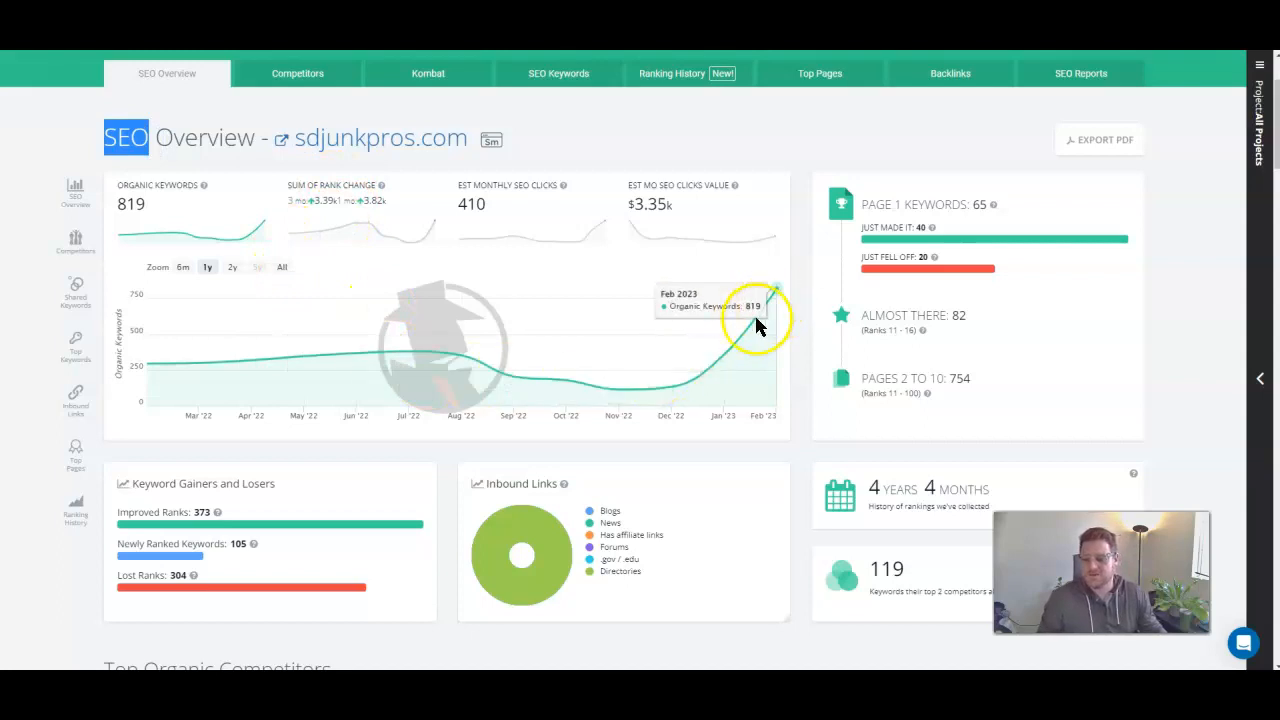
pyautogui.moveTo(696, 384)
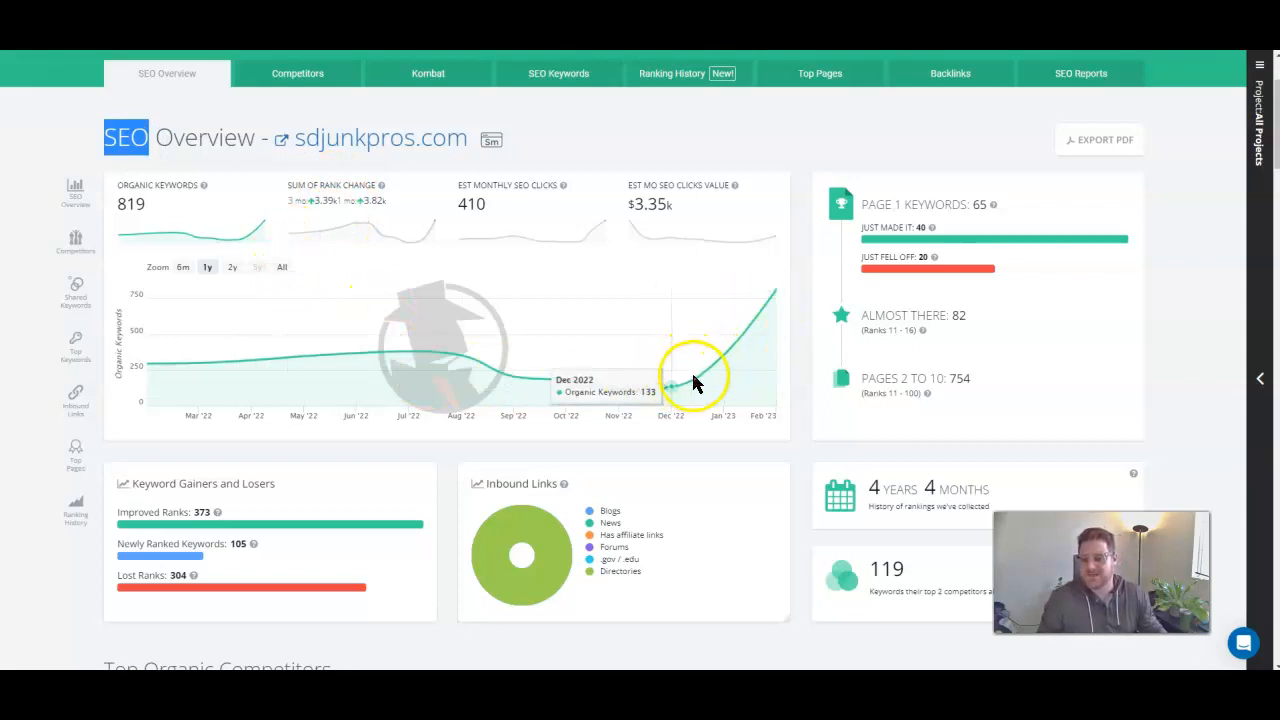
pyautogui.moveTo(770, 352)
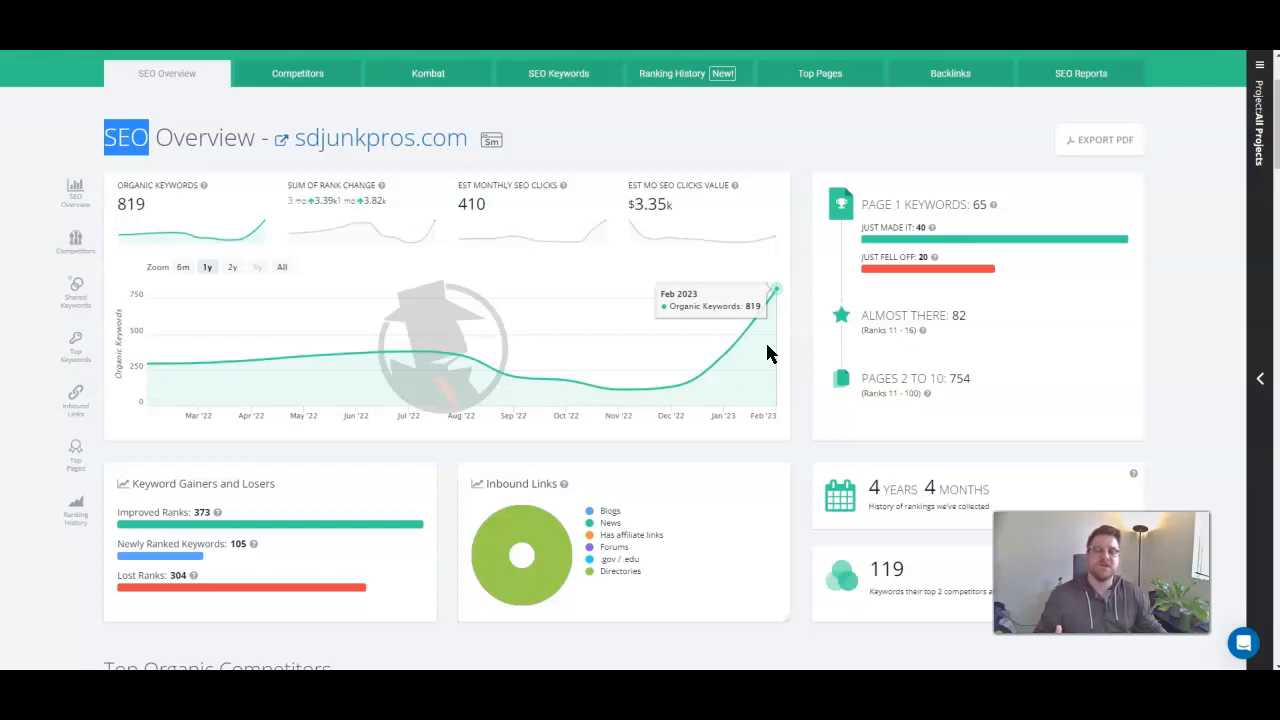
pyautogui.moveTo(764, 356)
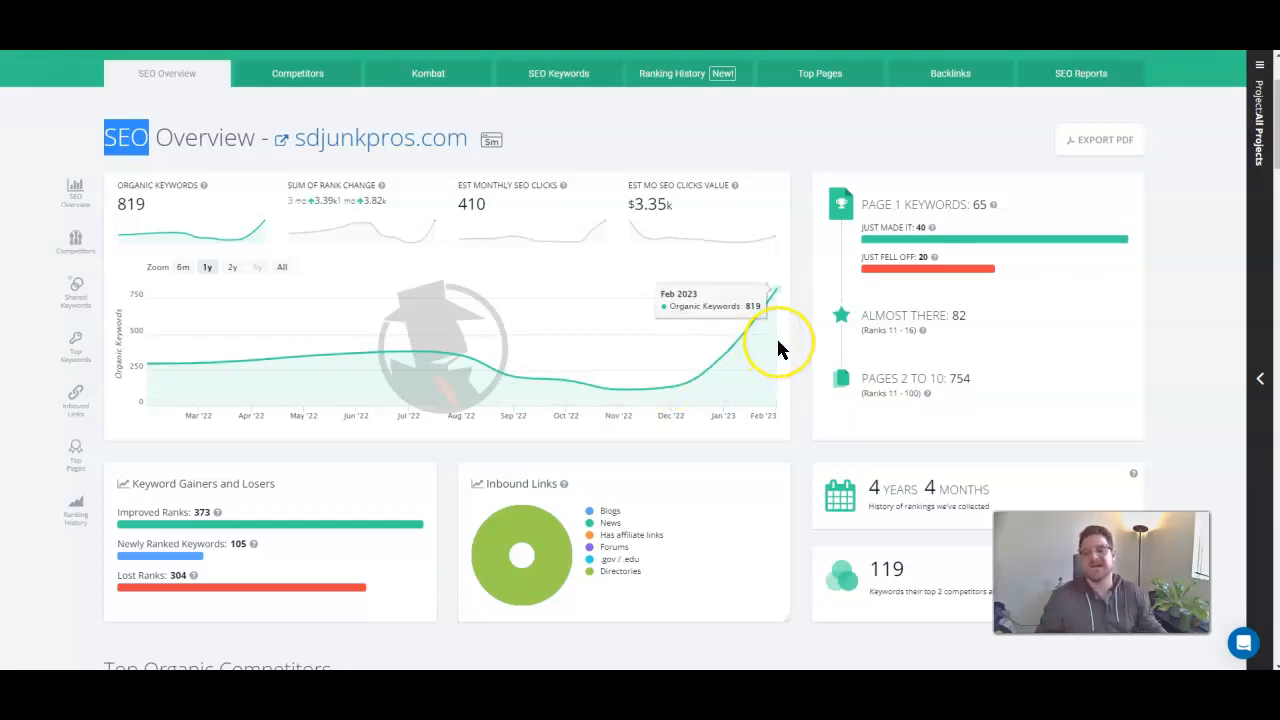
pyautogui.moveTo(780, 350)
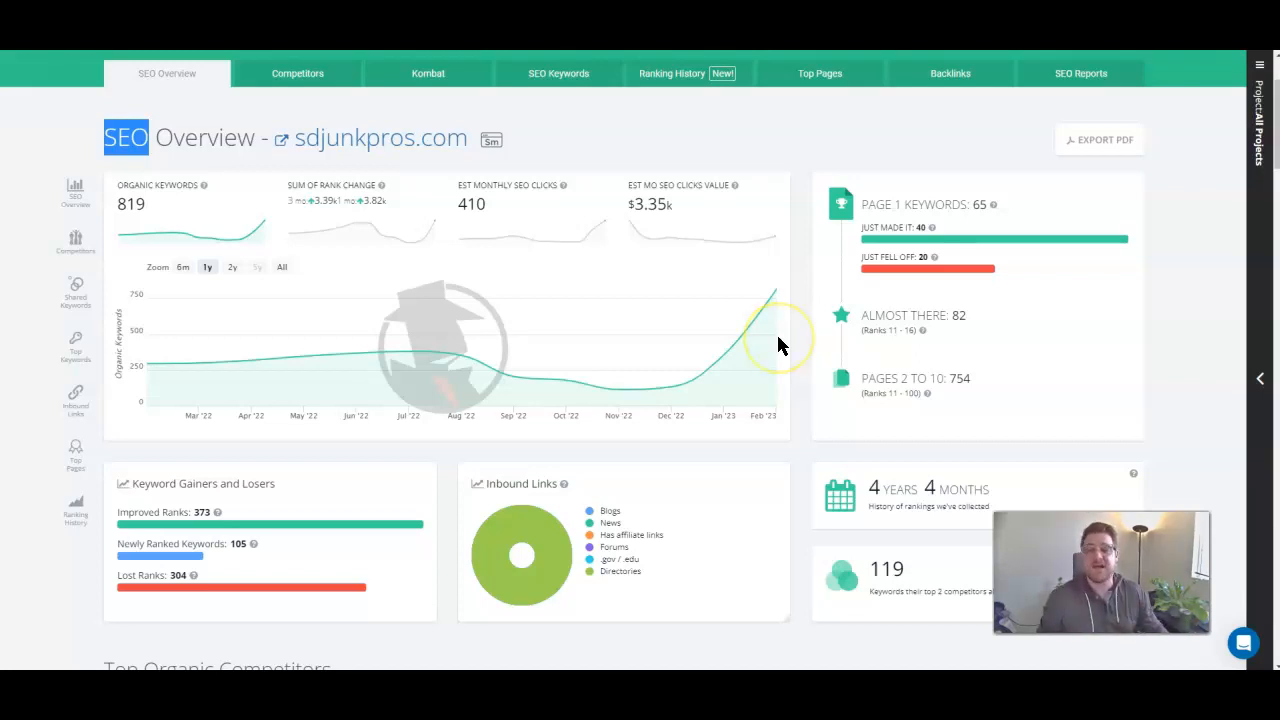
pyautogui.scroll(-3)
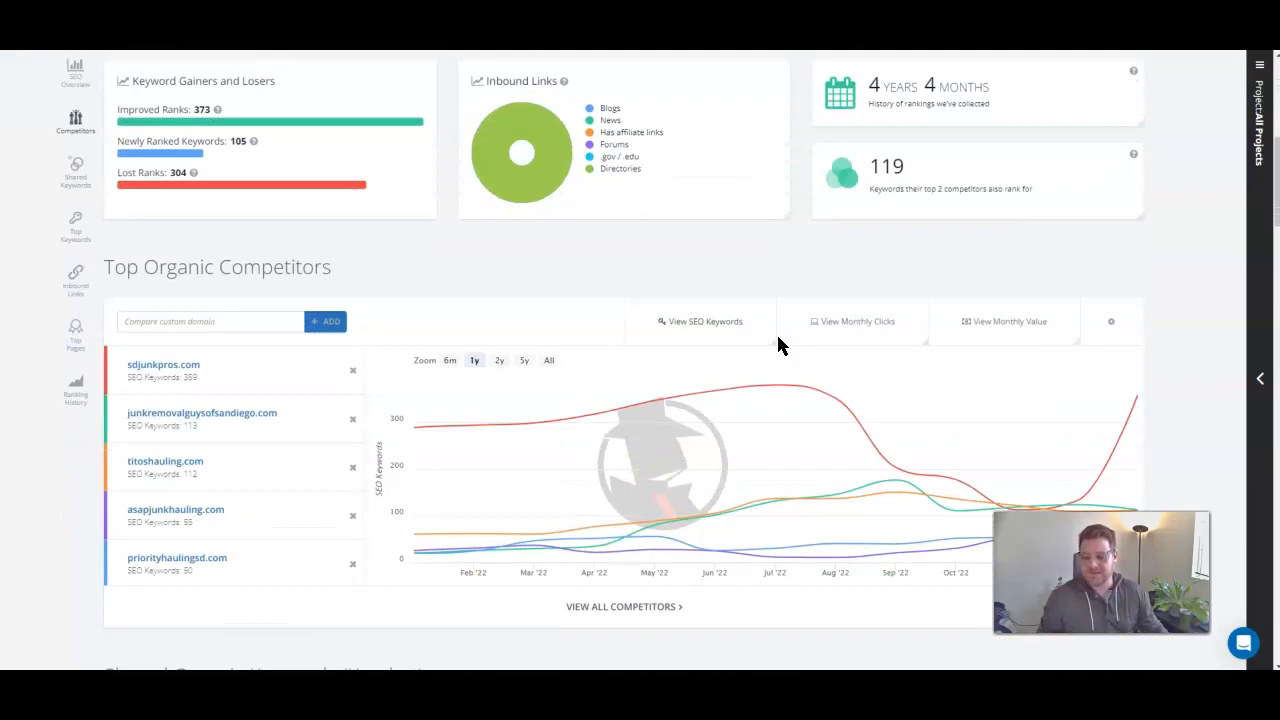
pyautogui.scroll(-3)
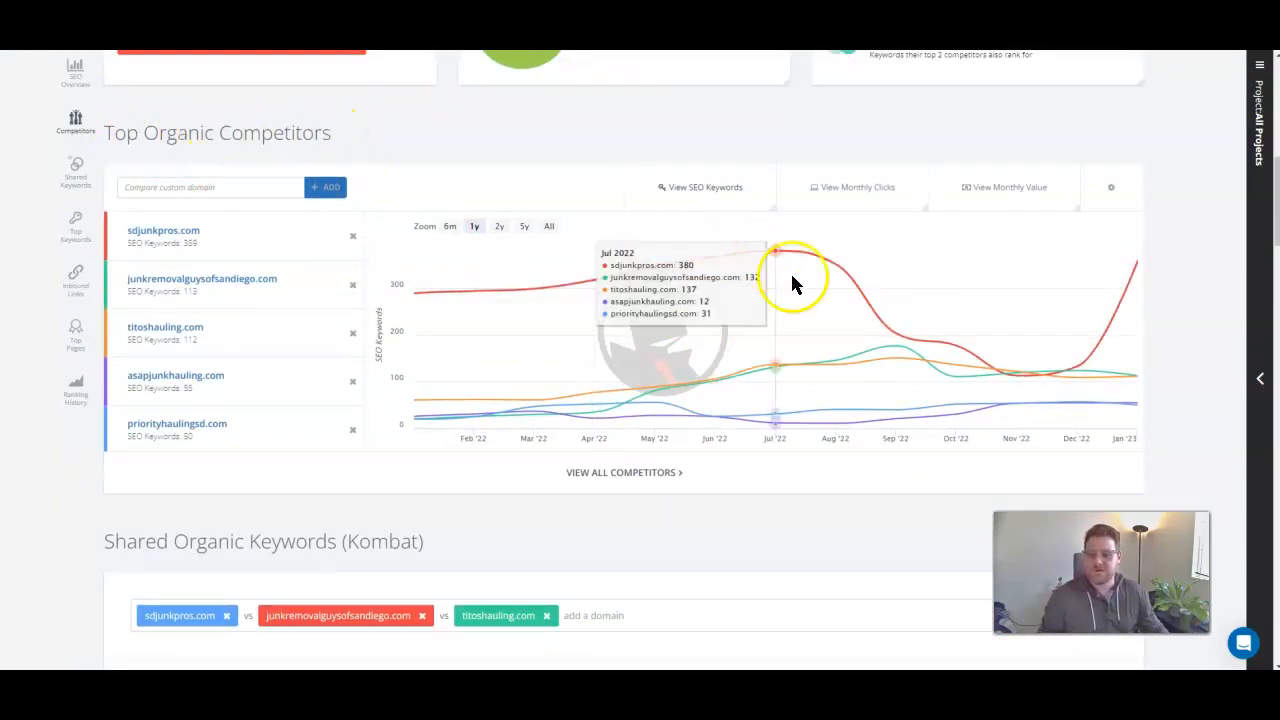
pyautogui.moveTo(836, 270)
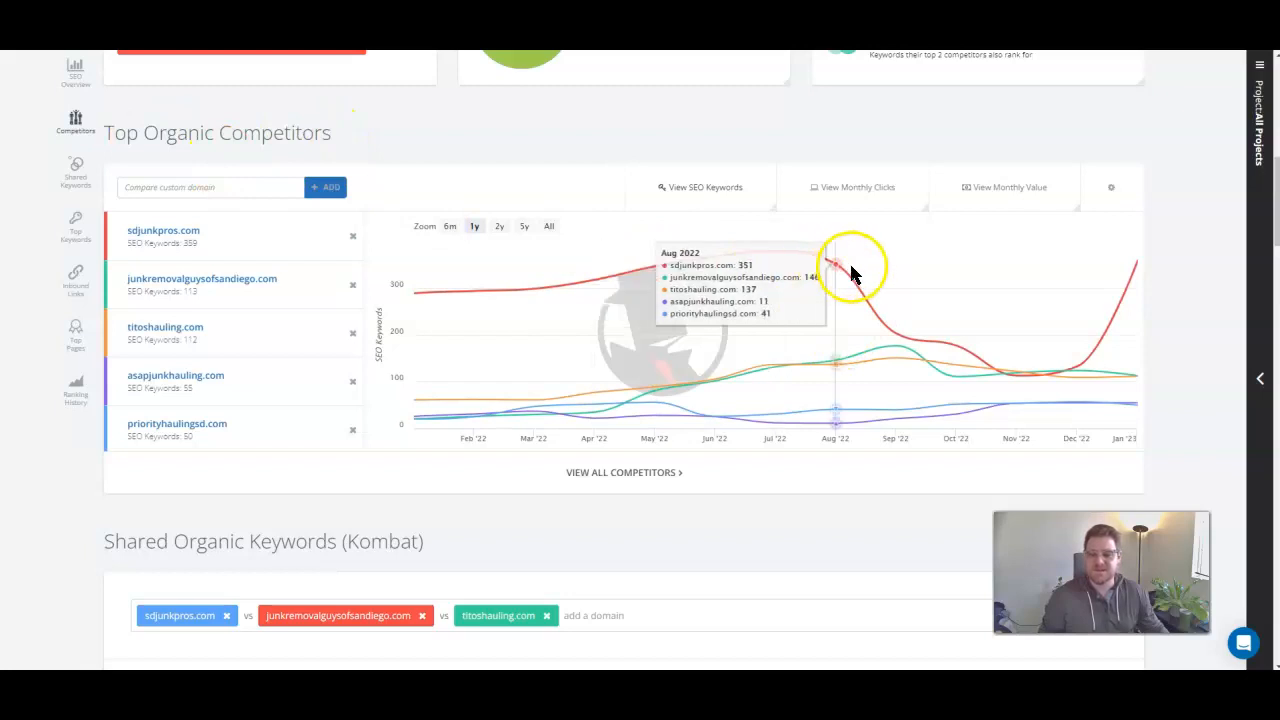
pyautogui.moveTo(850, 276)
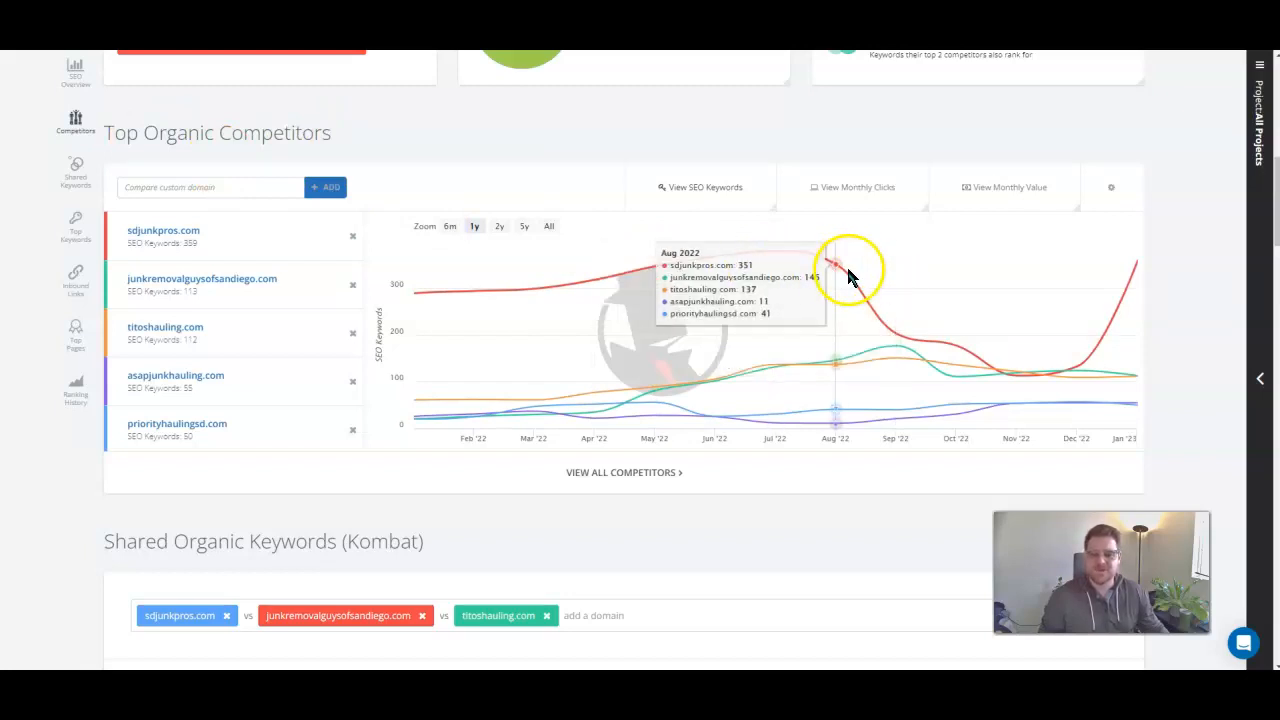
pyautogui.moveTo(890, 360)
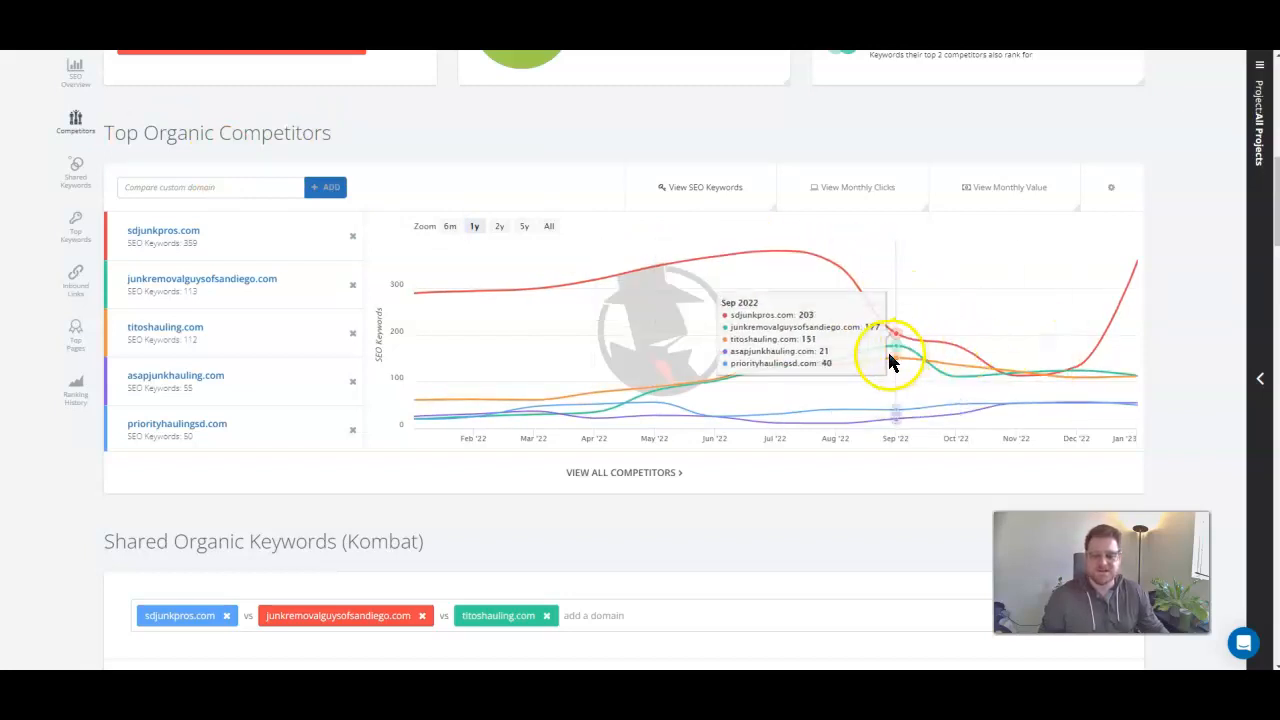
pyautogui.moveTo(890, 340)
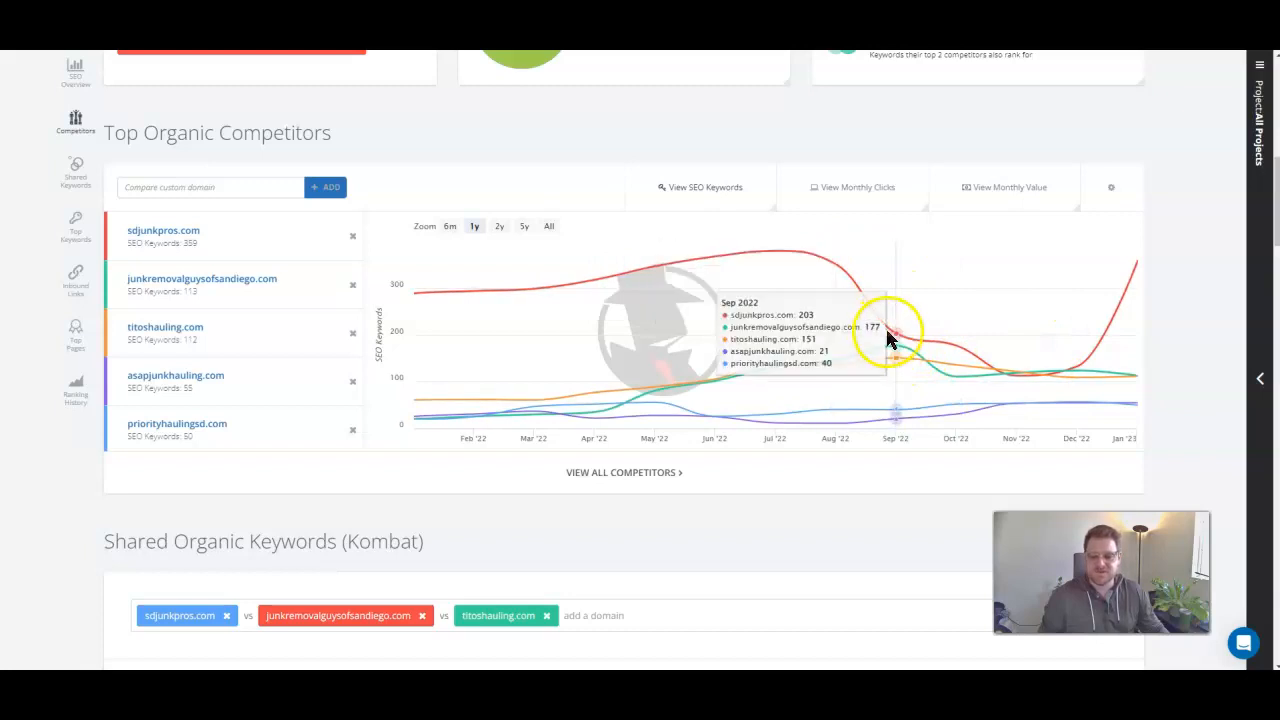
pyautogui.moveTo(1136, 340)
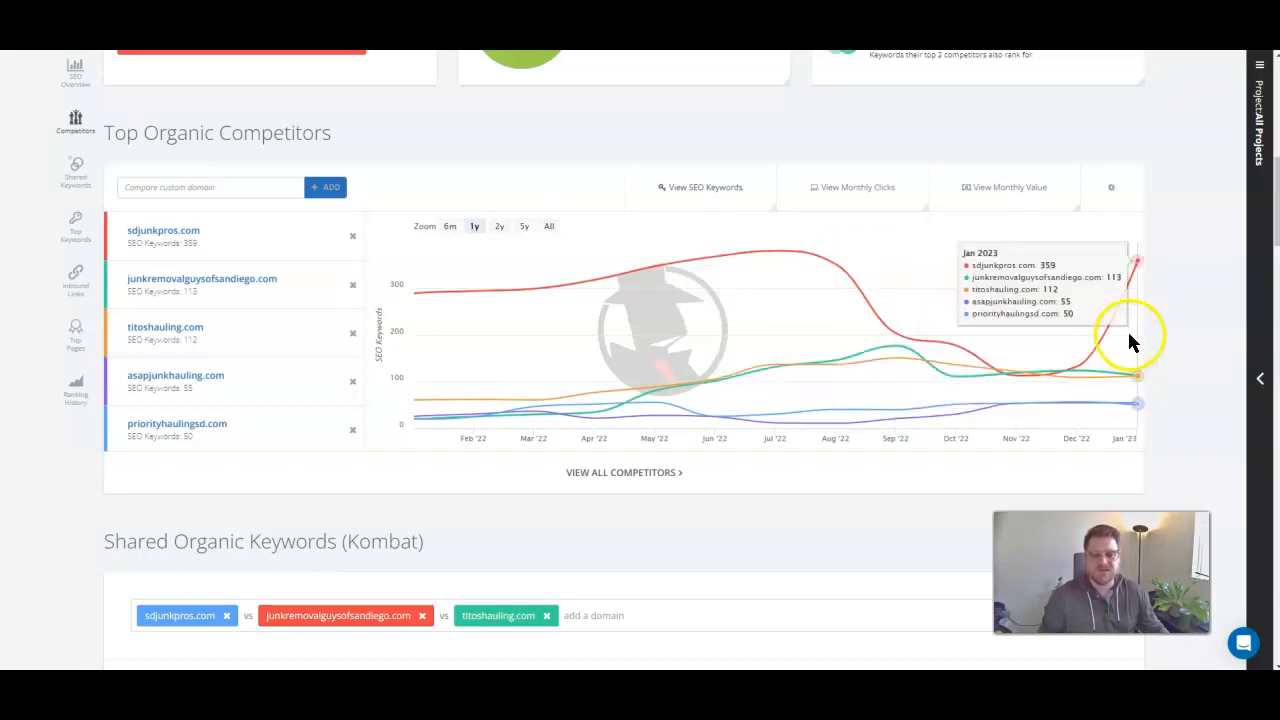
pyautogui.moveTo(836, 328)
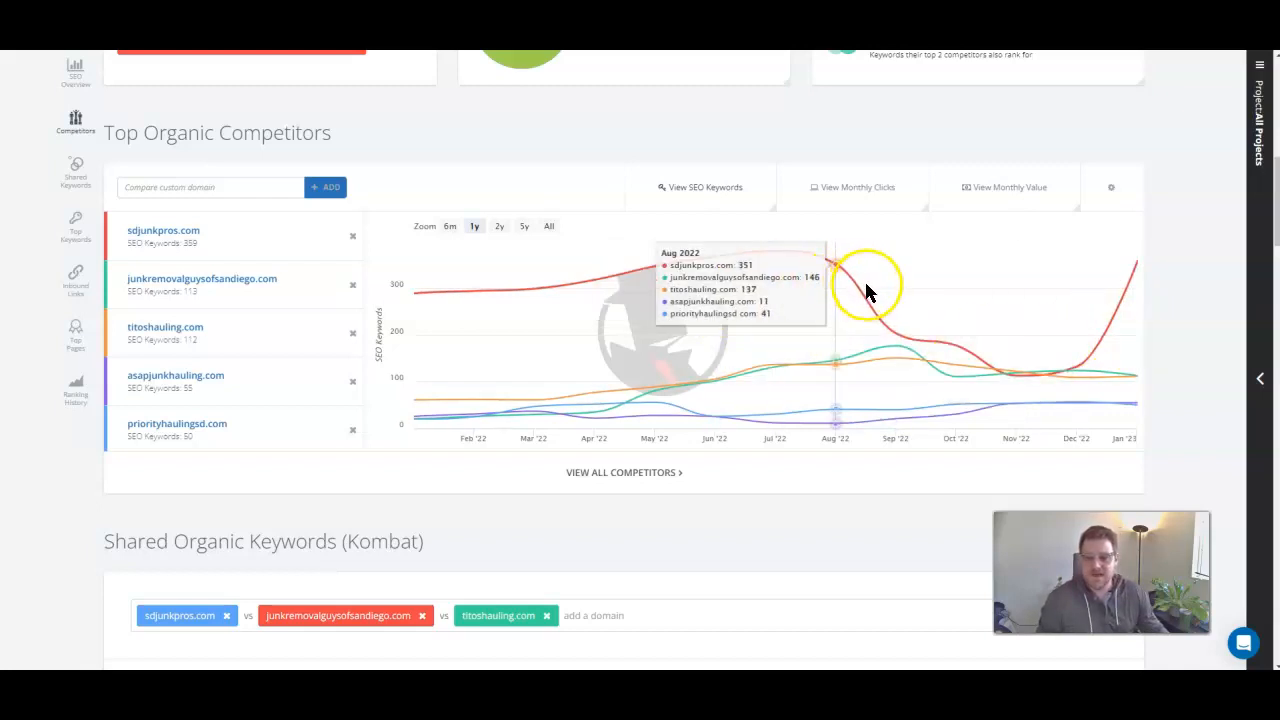
pyautogui.moveTo(852, 300)
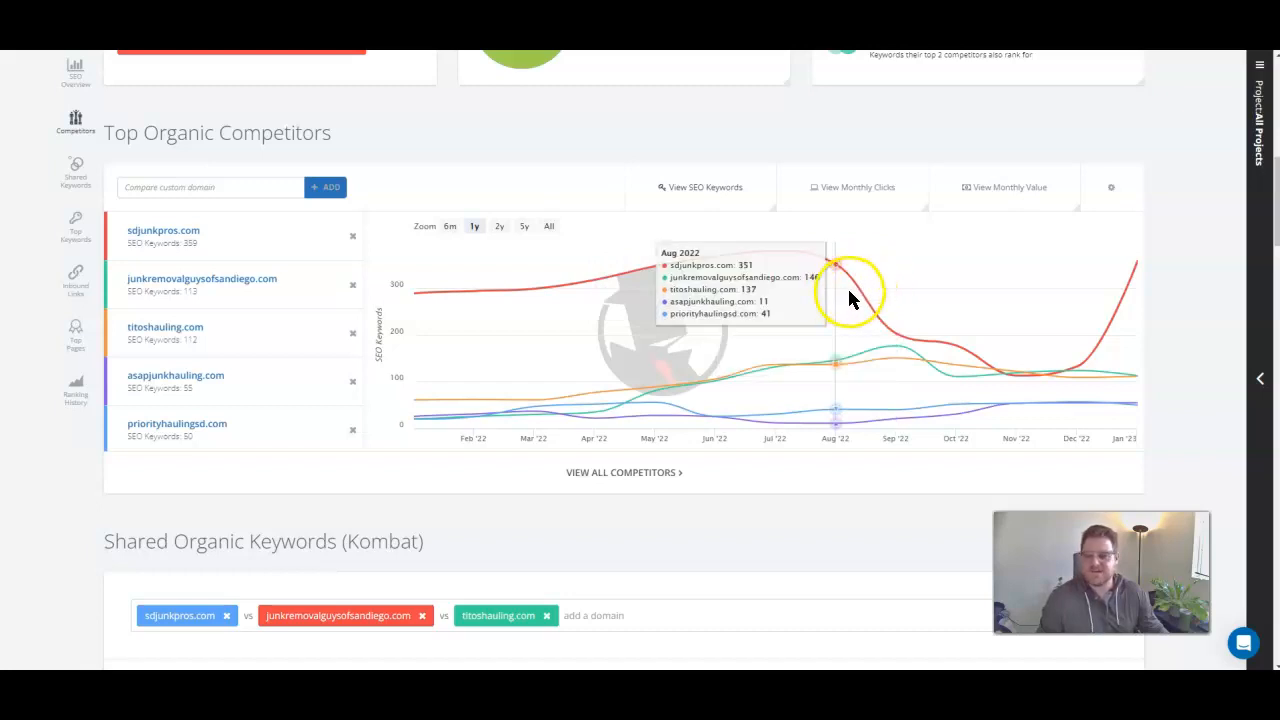
pyautogui.moveTo(924, 300)
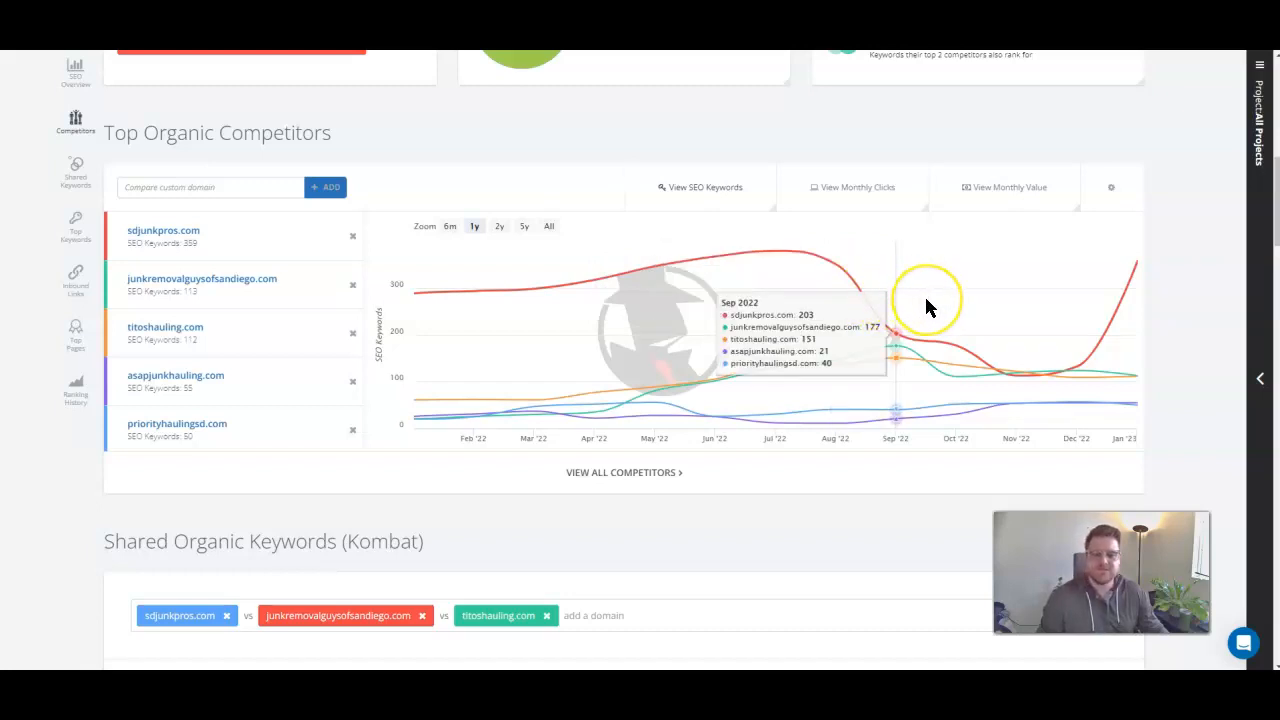
pyautogui.moveTo(1130, 318)
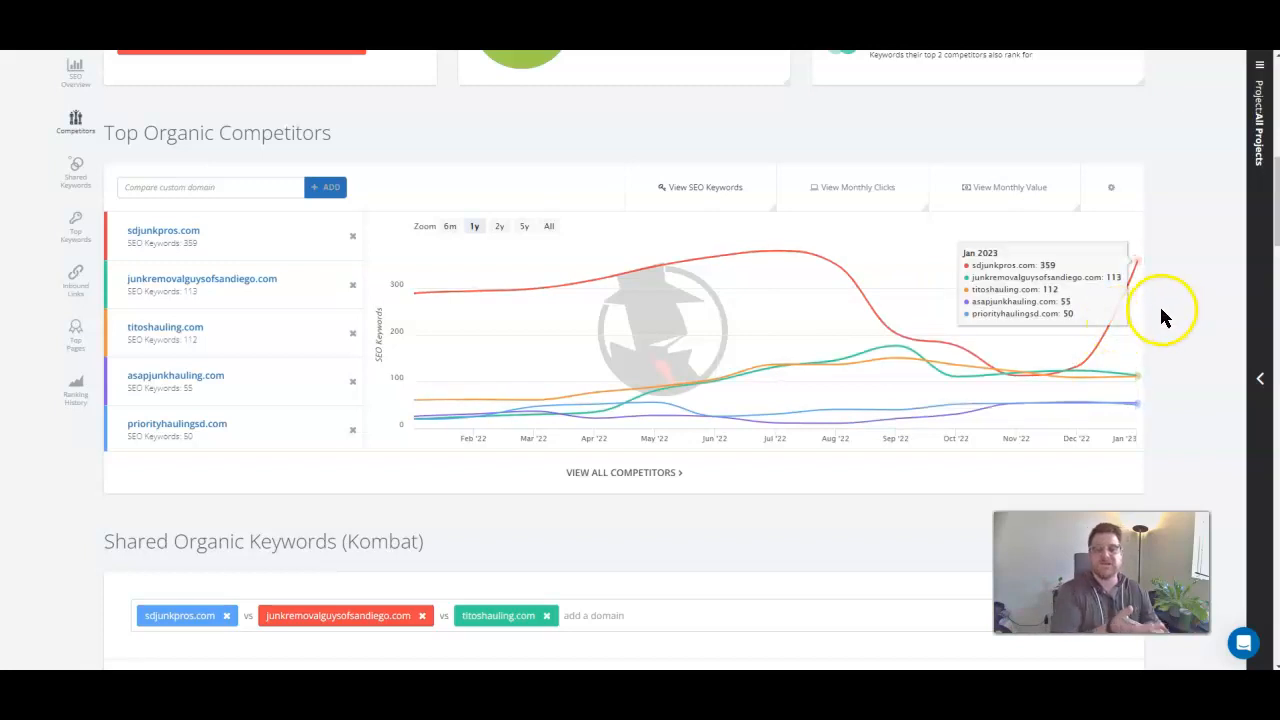
pyautogui.moveTo(936, 372)
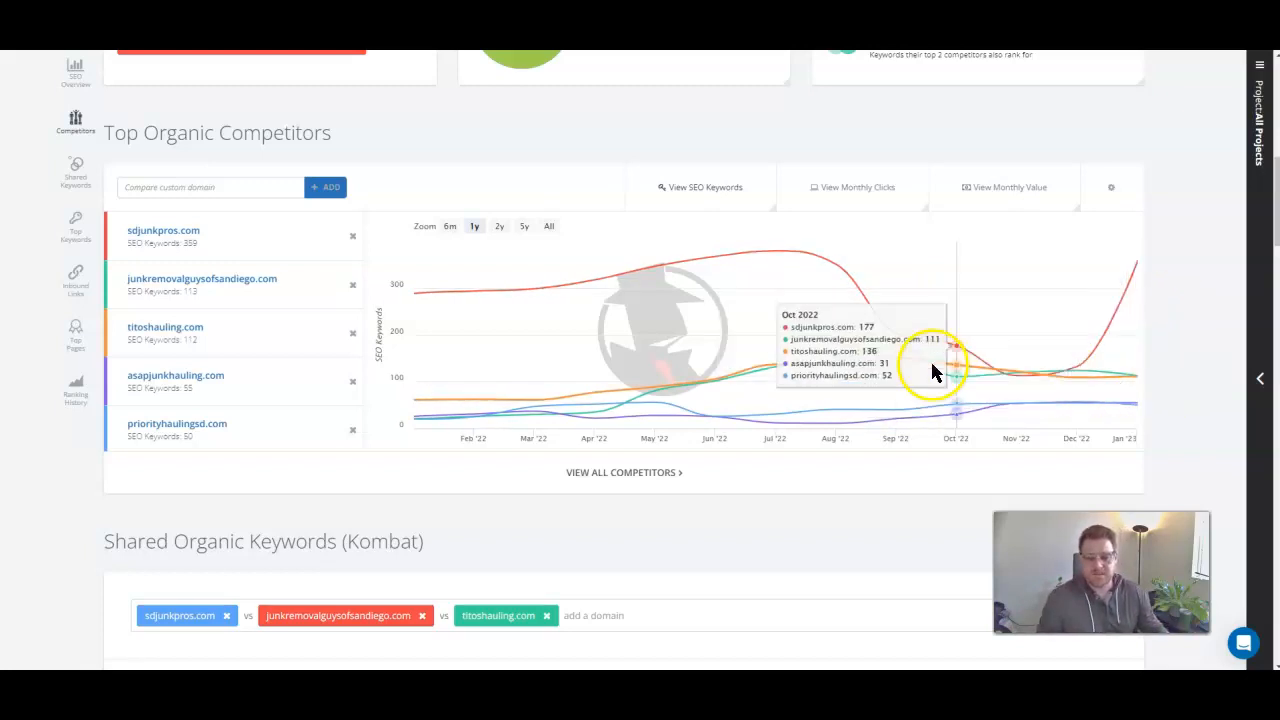
pyautogui.moveTo(778, 284)
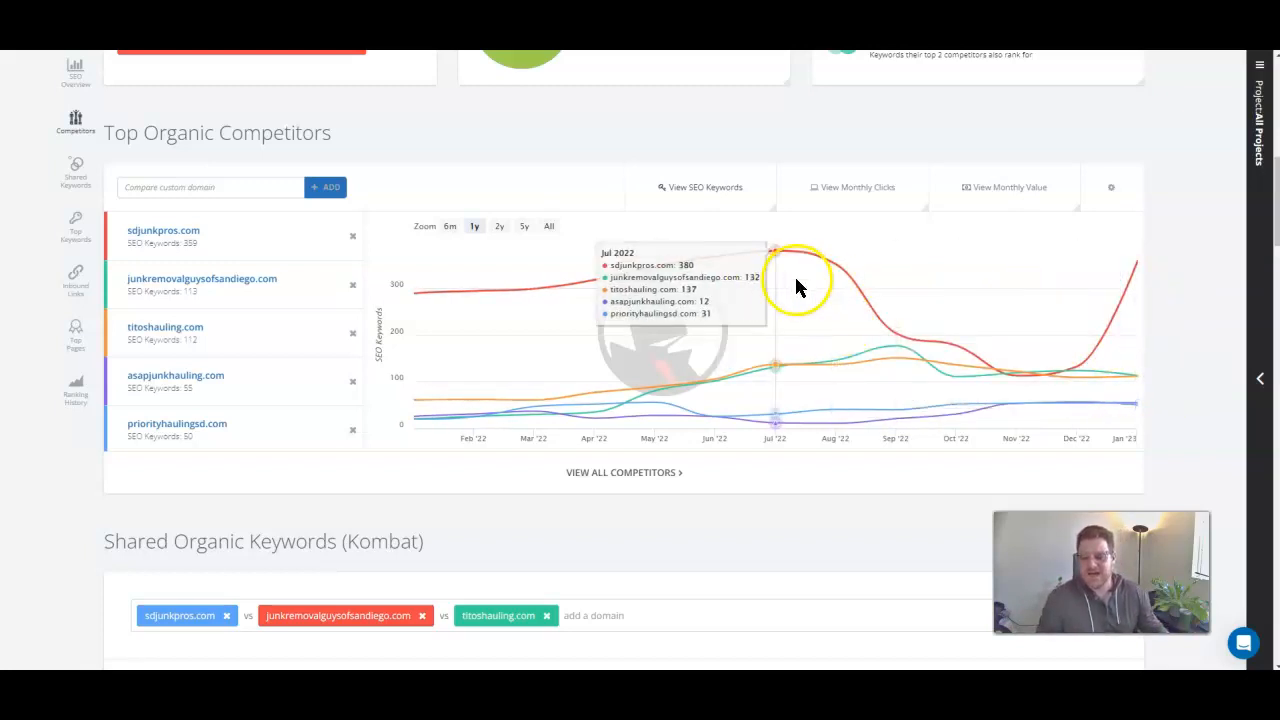
pyautogui.moveTo(836, 280)
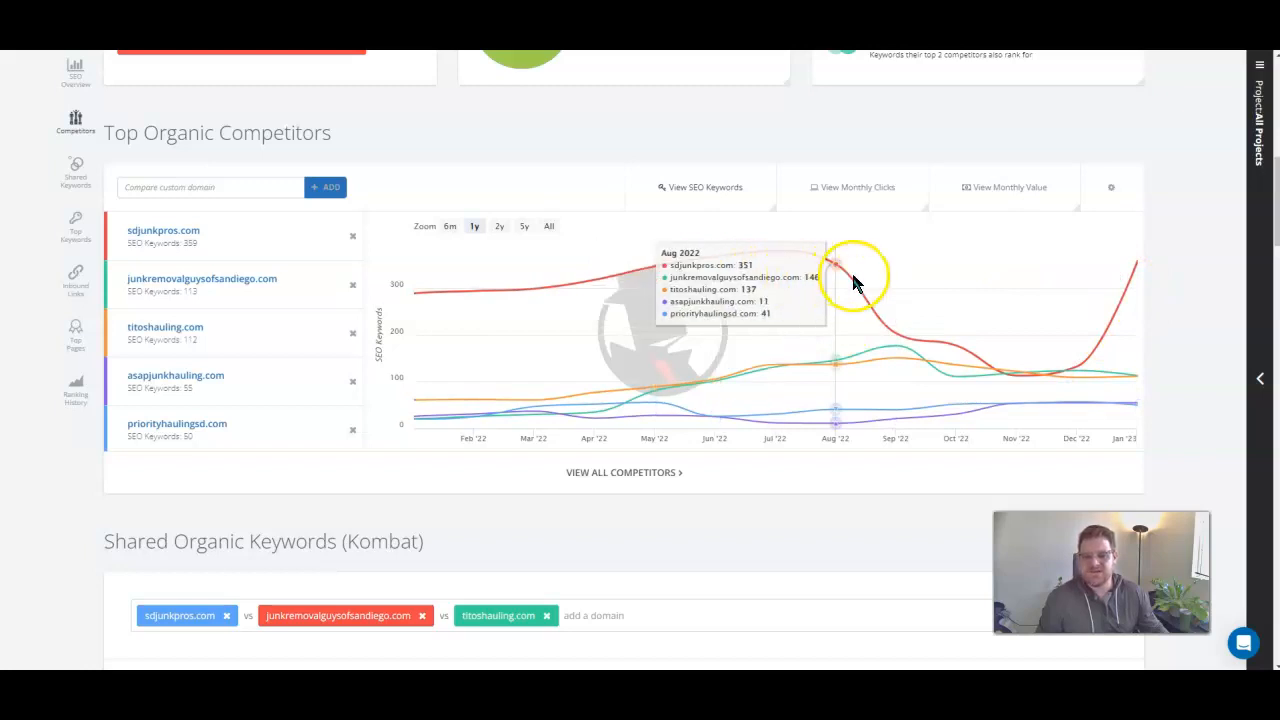
pyautogui.moveTo(896, 344)
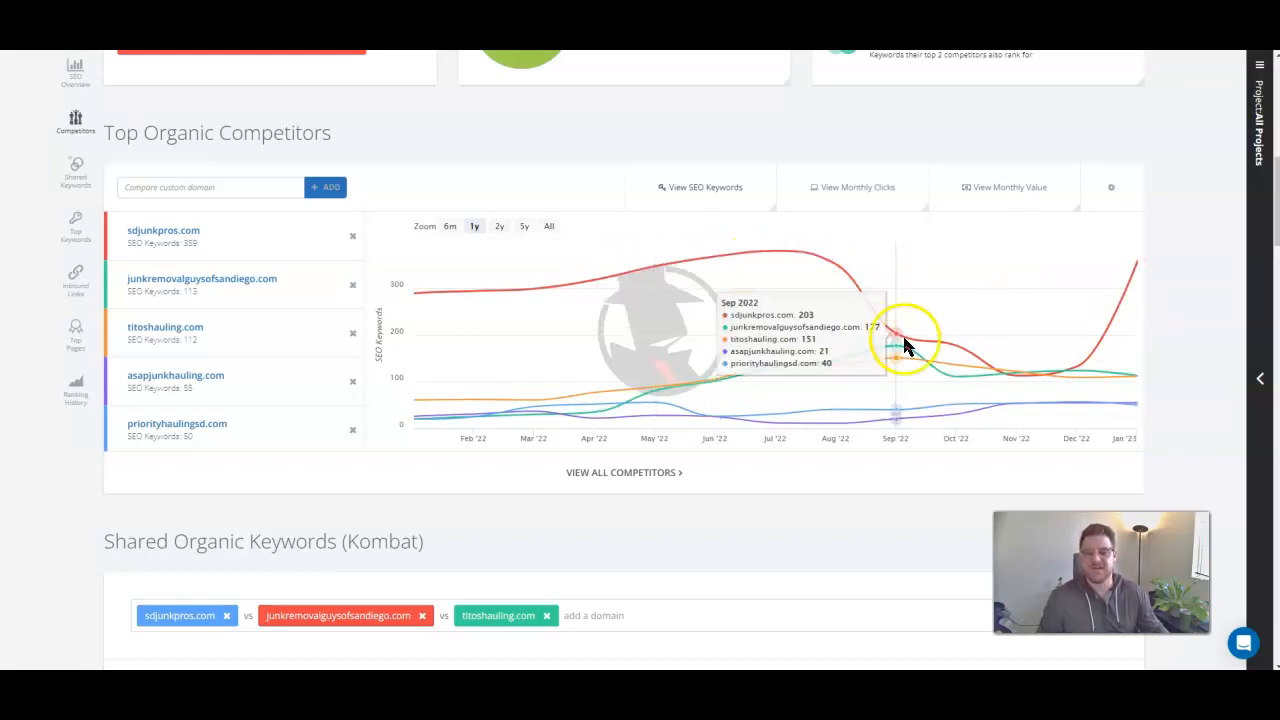
pyautogui.moveTo(996, 362)
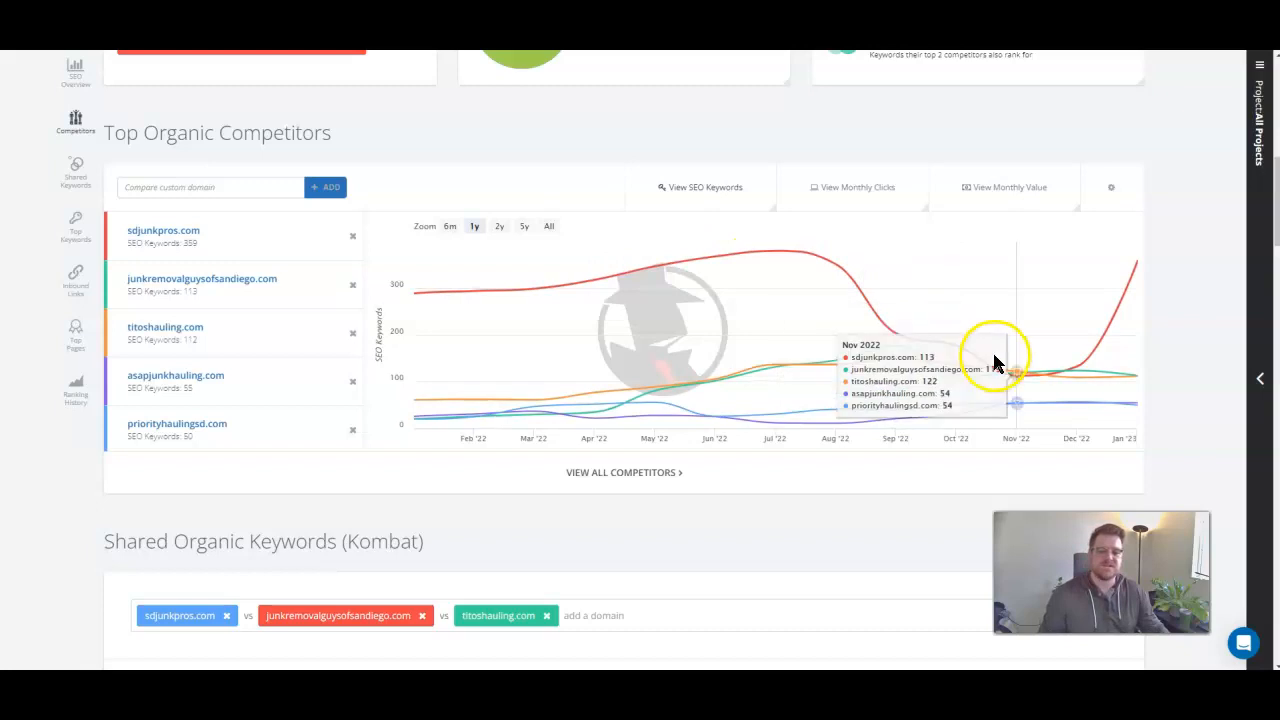
pyautogui.moveTo(1128, 278)
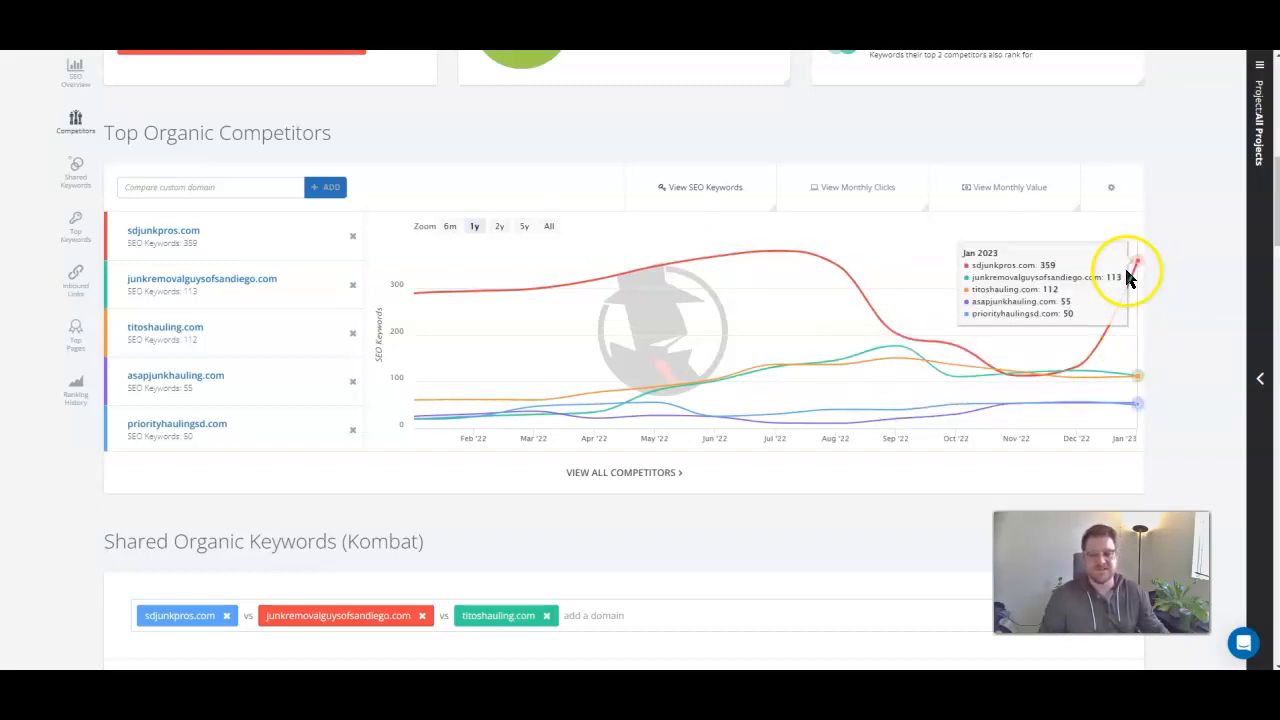
pyautogui.moveTo(1124, 280)
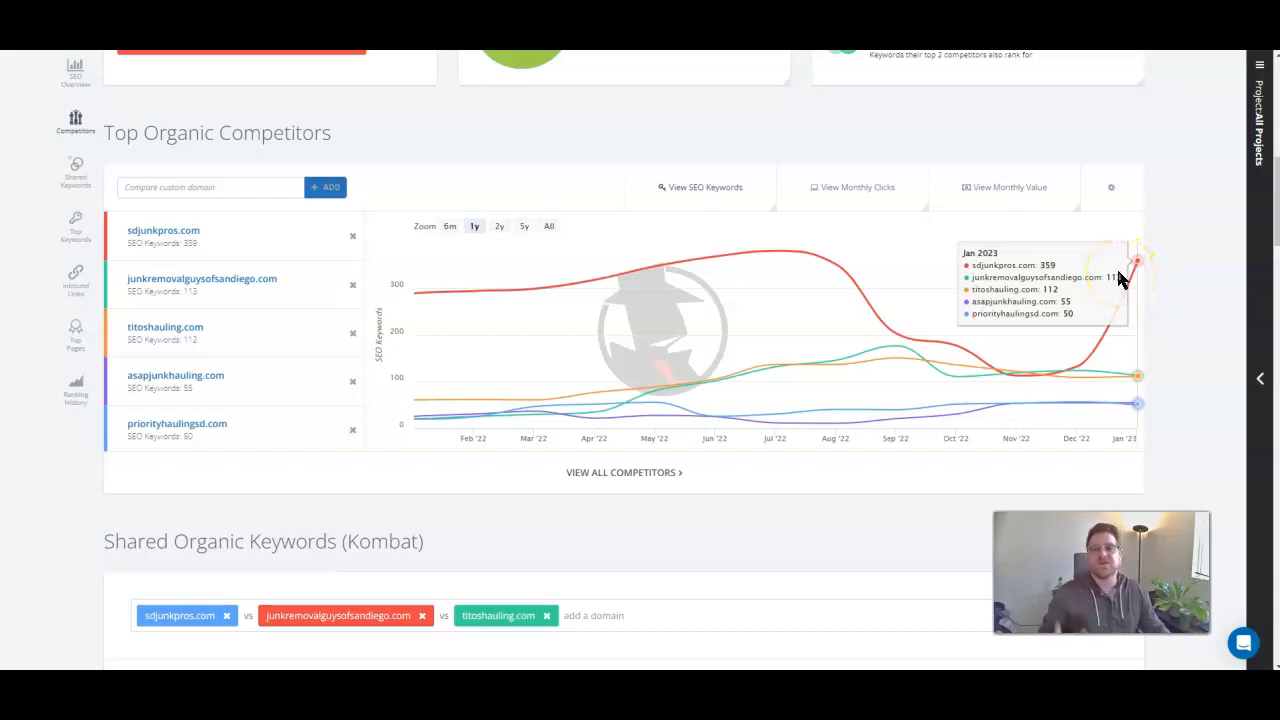
pyautogui.moveTo(1120, 280)
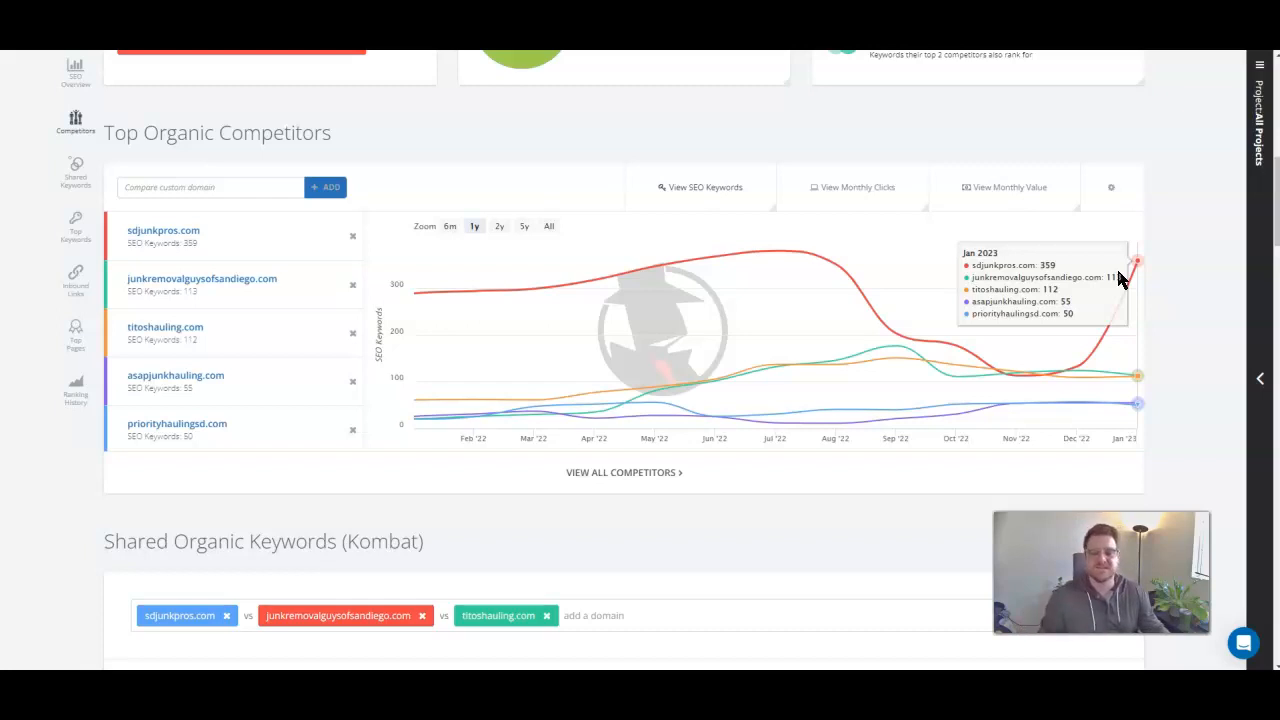
pyautogui.moveTo(712, 276)
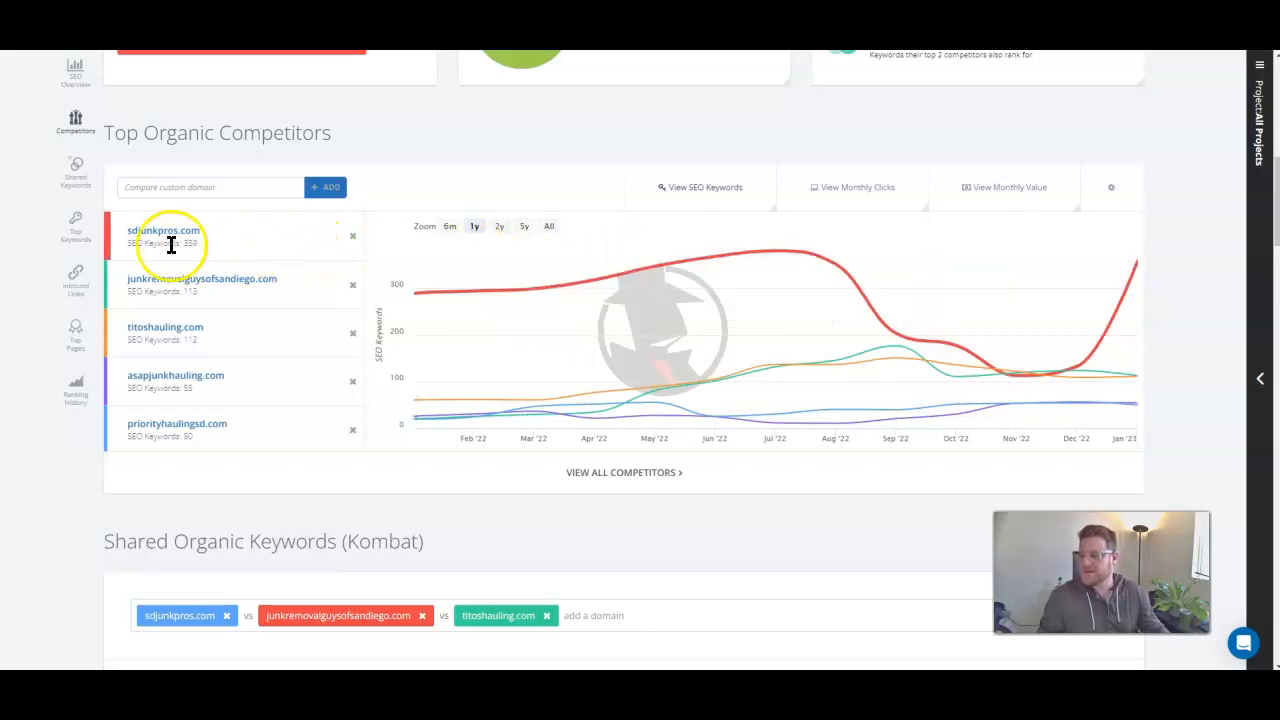
# Scroll to the Shared Organic Keywords Venn diagram showing 119 core and 18 missing keywords
pyautogui.scroll(-3)
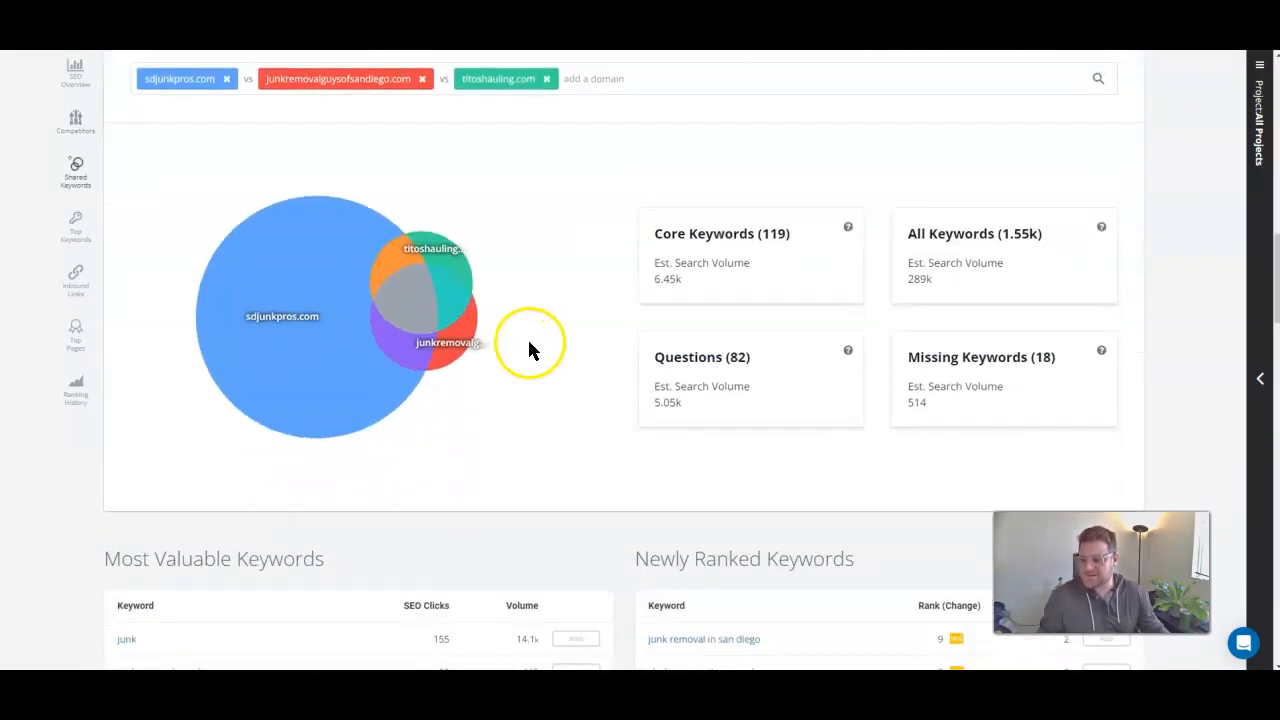
pyautogui.scroll(3)
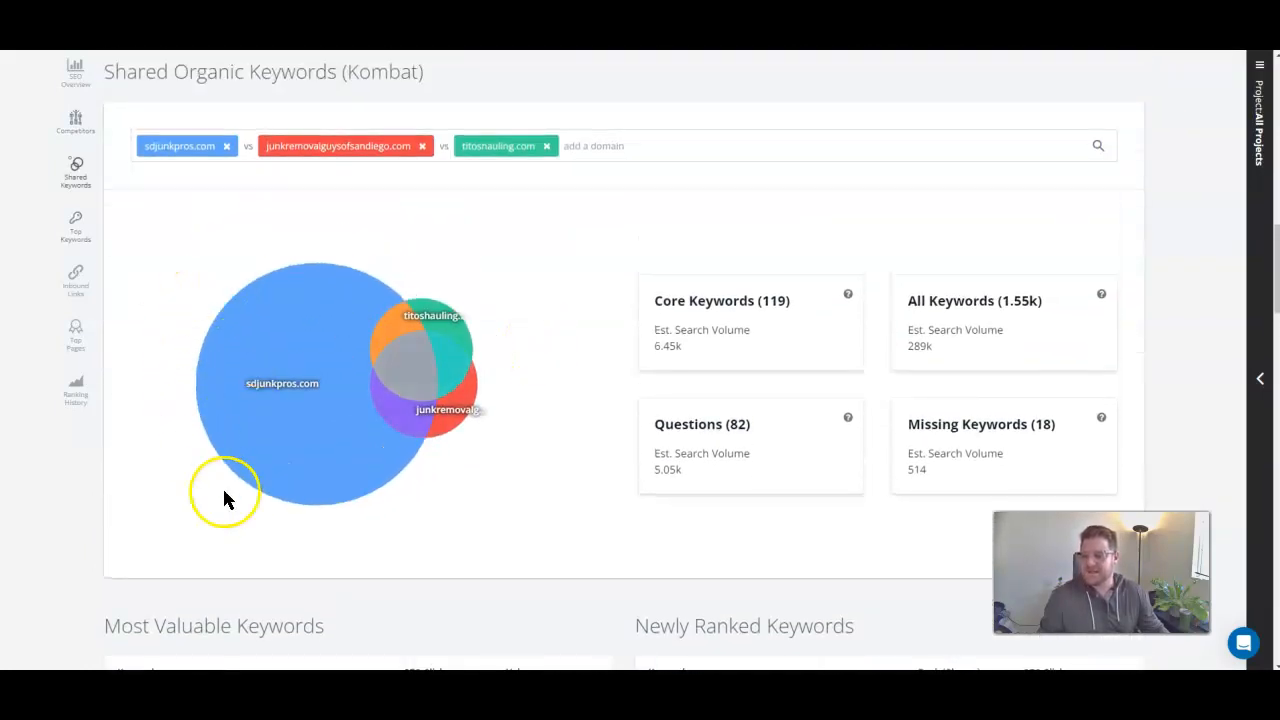
pyautogui.moveTo(436, 420)
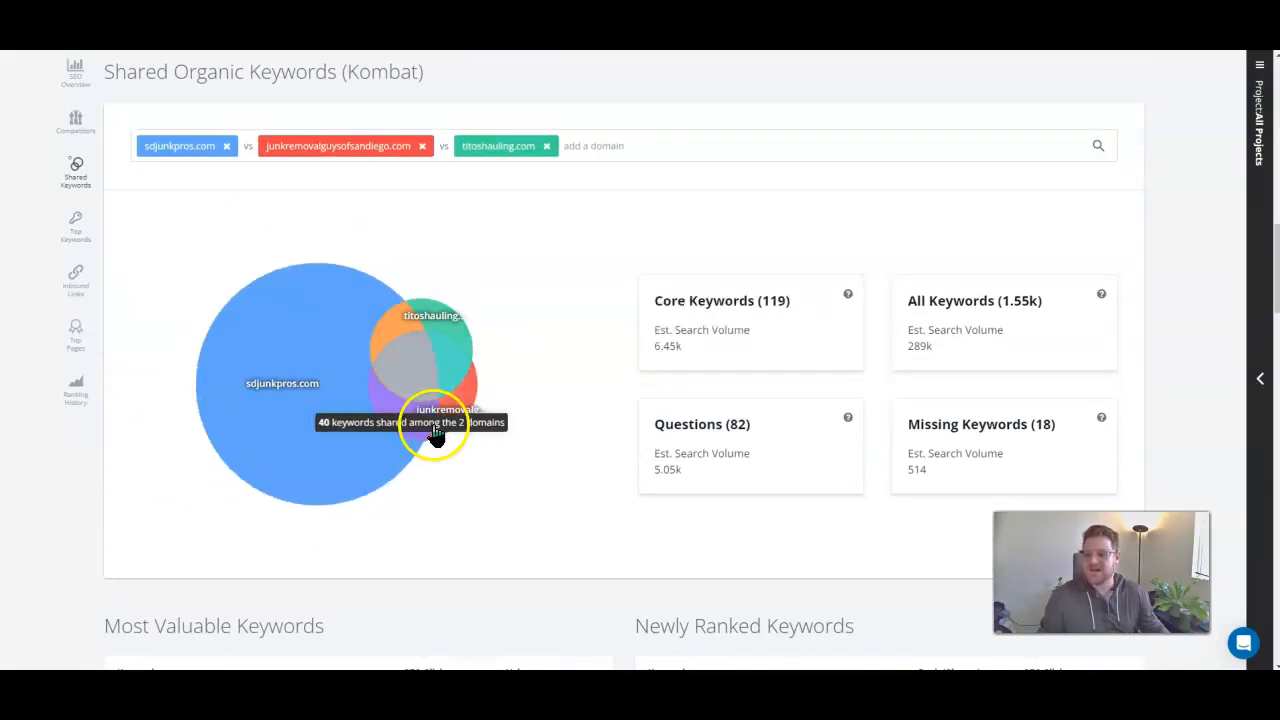
pyautogui.moveTo(420, 330)
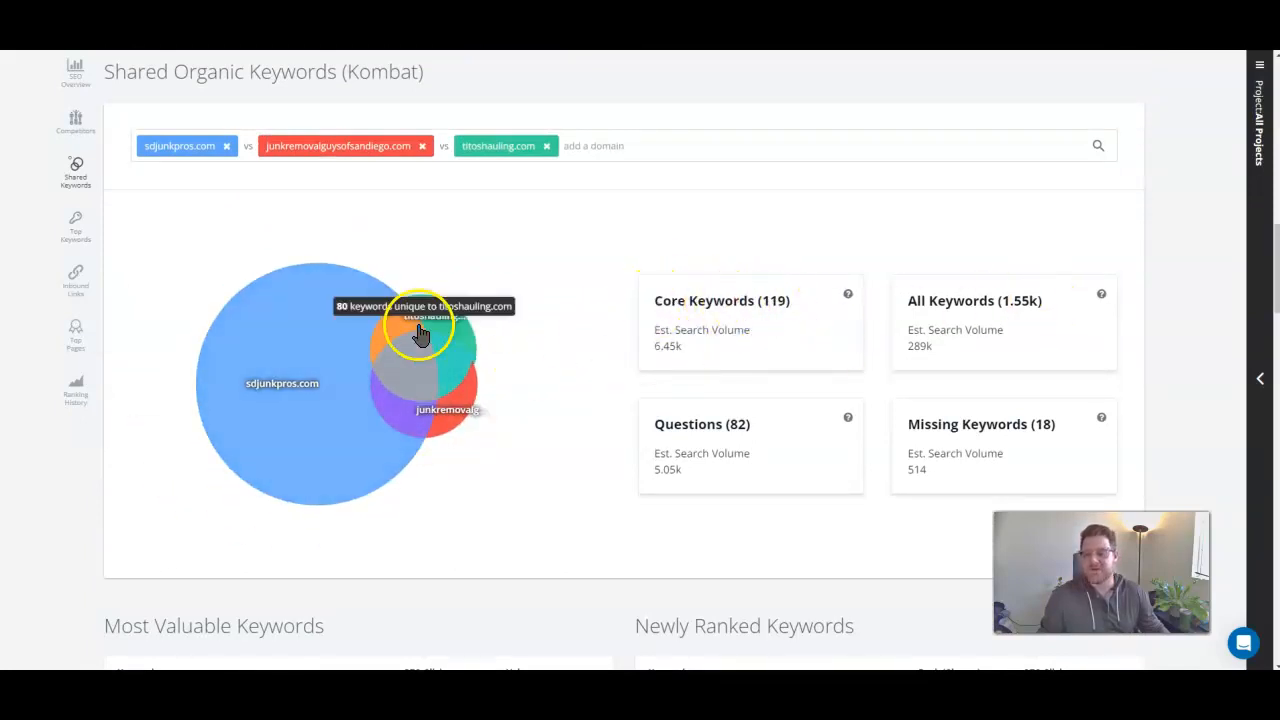
pyautogui.scroll(-3)
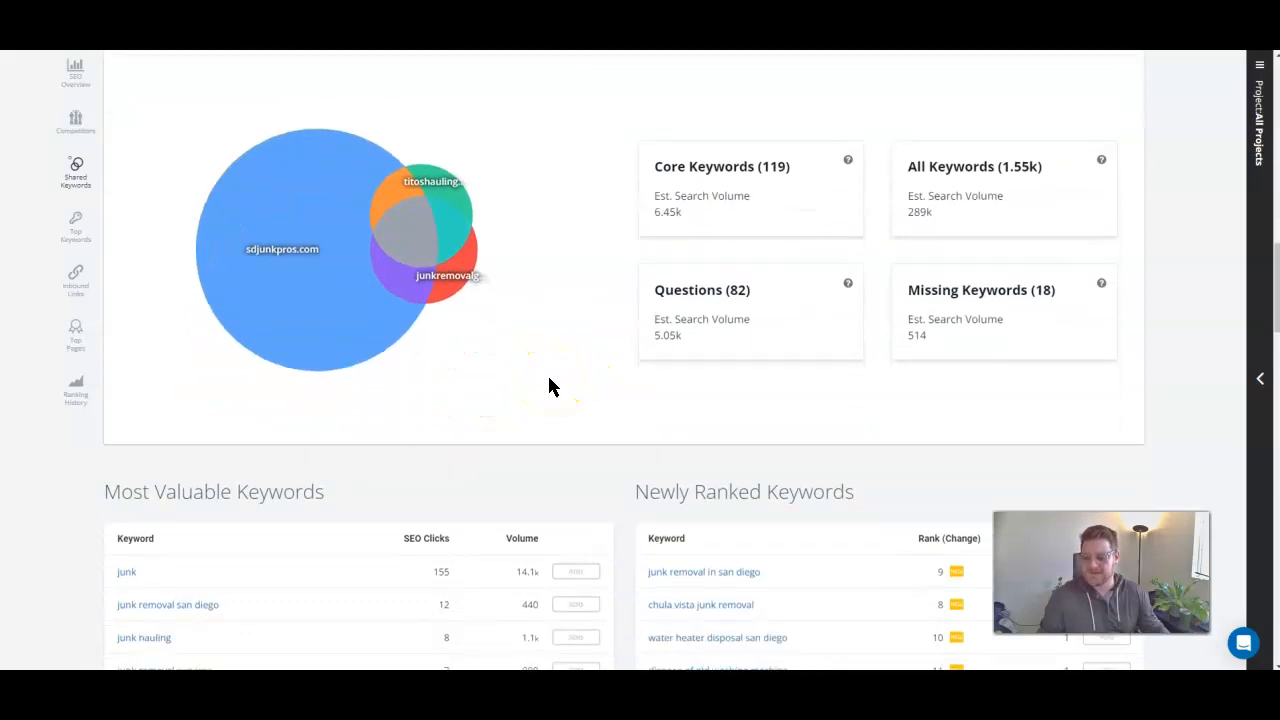
# Scroll through the Most Valuable, Newly Ranked and Click Gains/Losses keyword tables
pyautogui.scroll(-3)
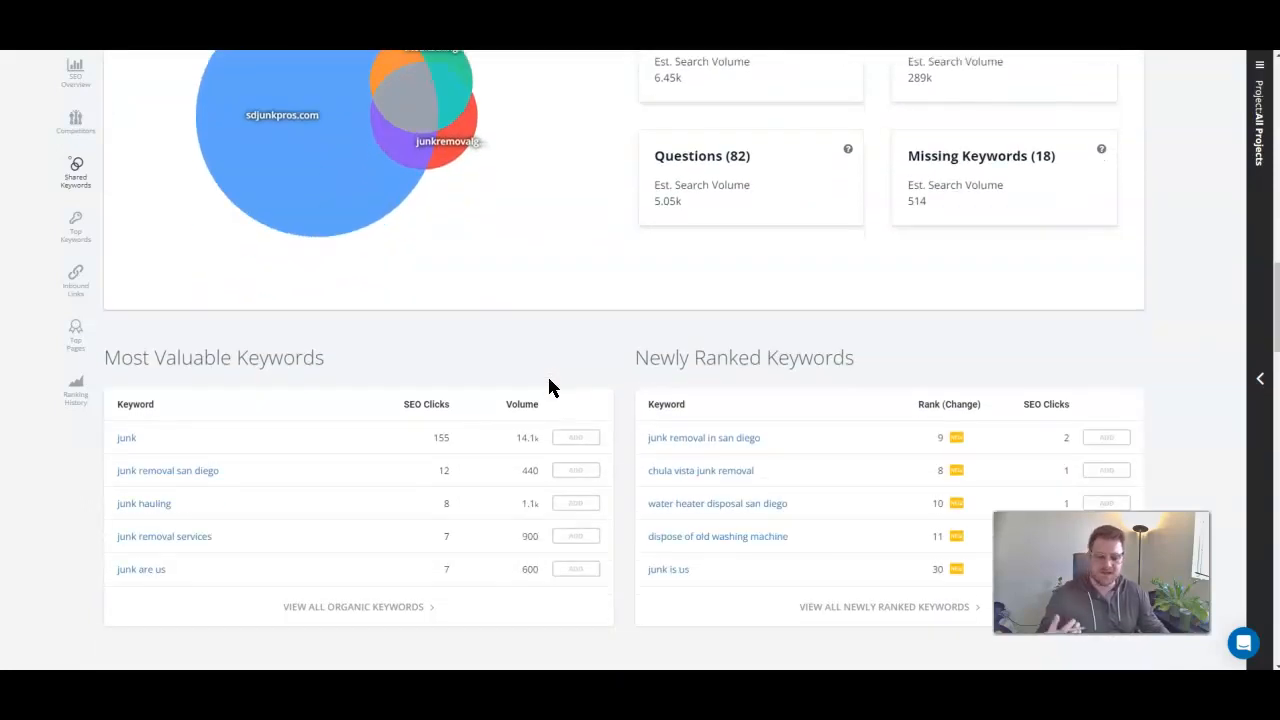
pyautogui.scroll(-3)
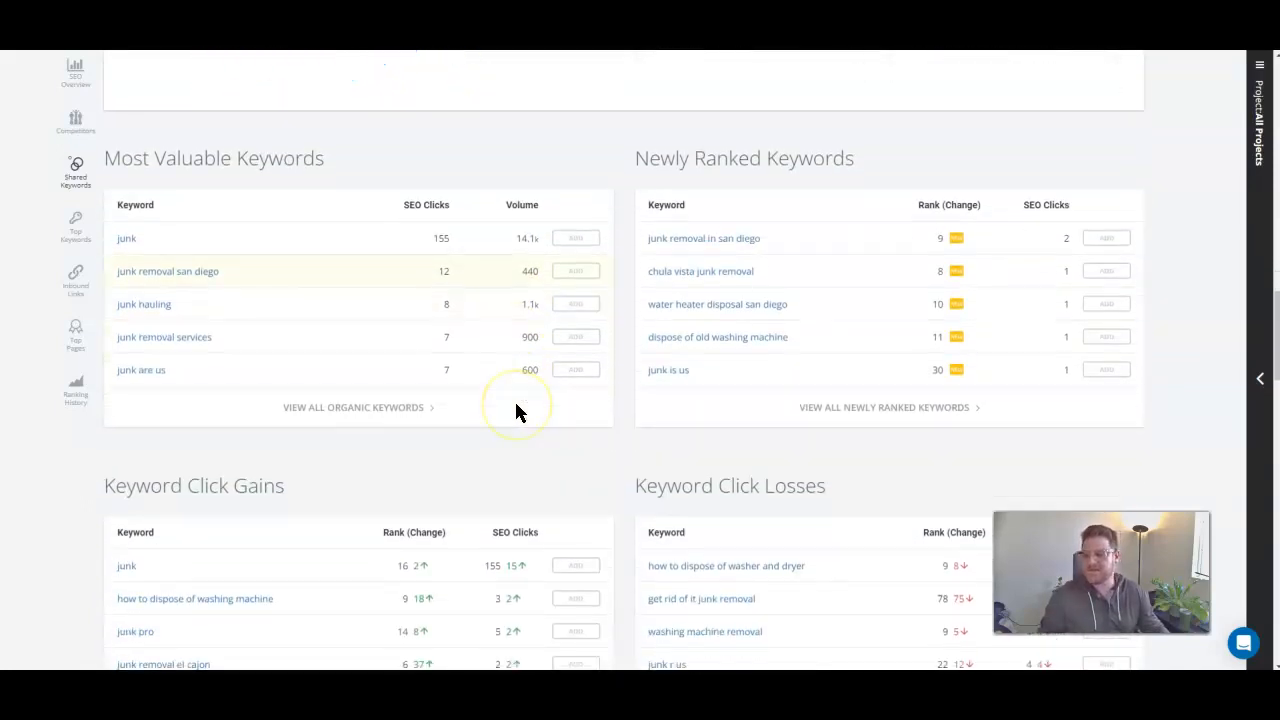
pyautogui.scroll(3)
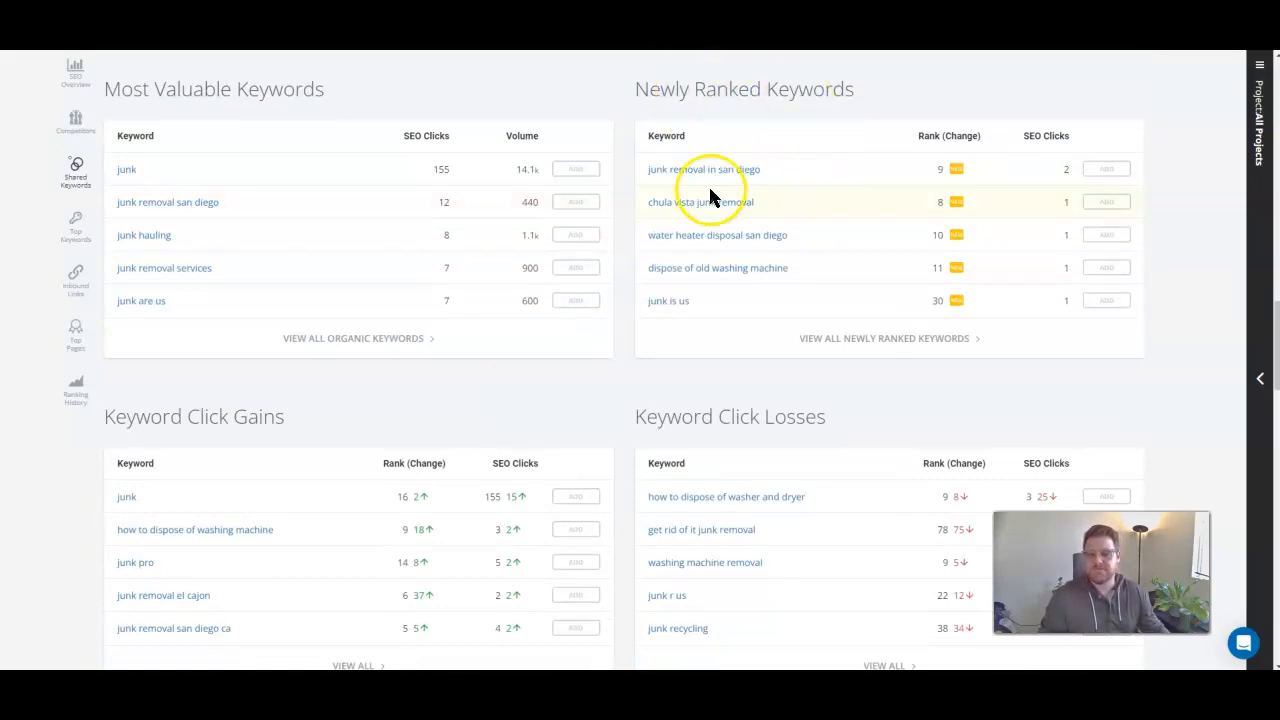
pyautogui.moveTo(708, 270)
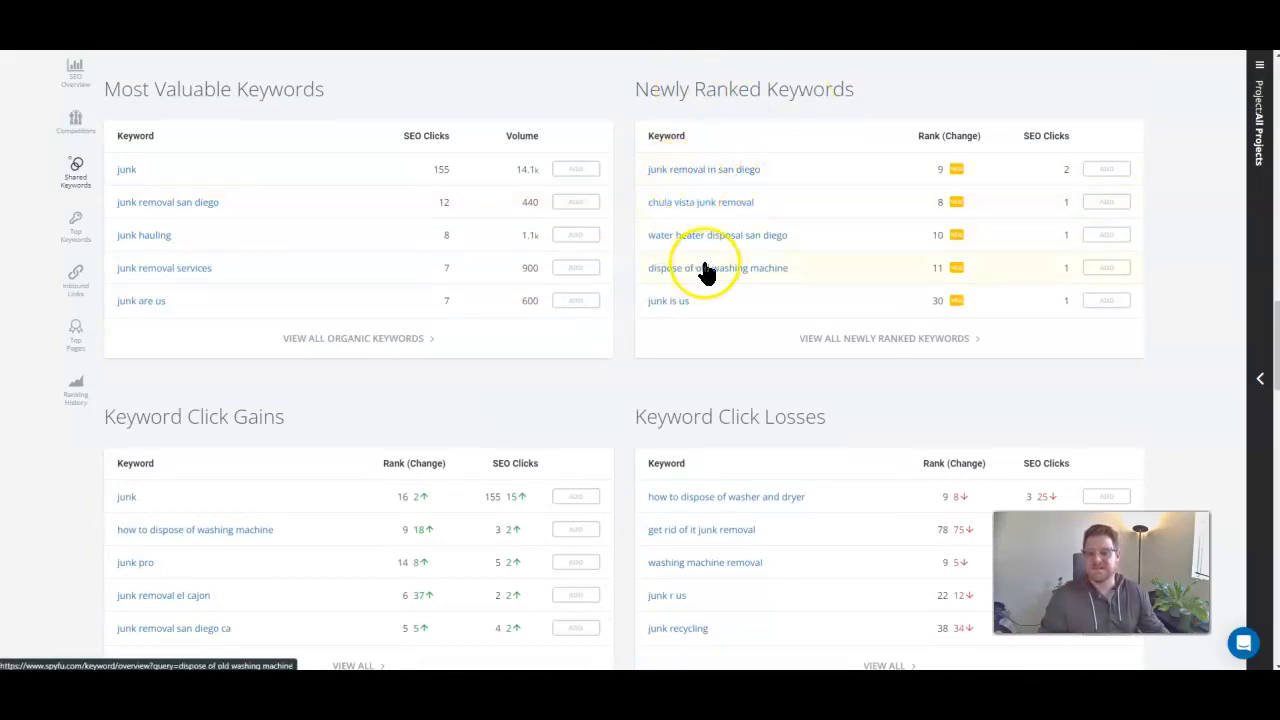
pyautogui.moveTo(652, 164)
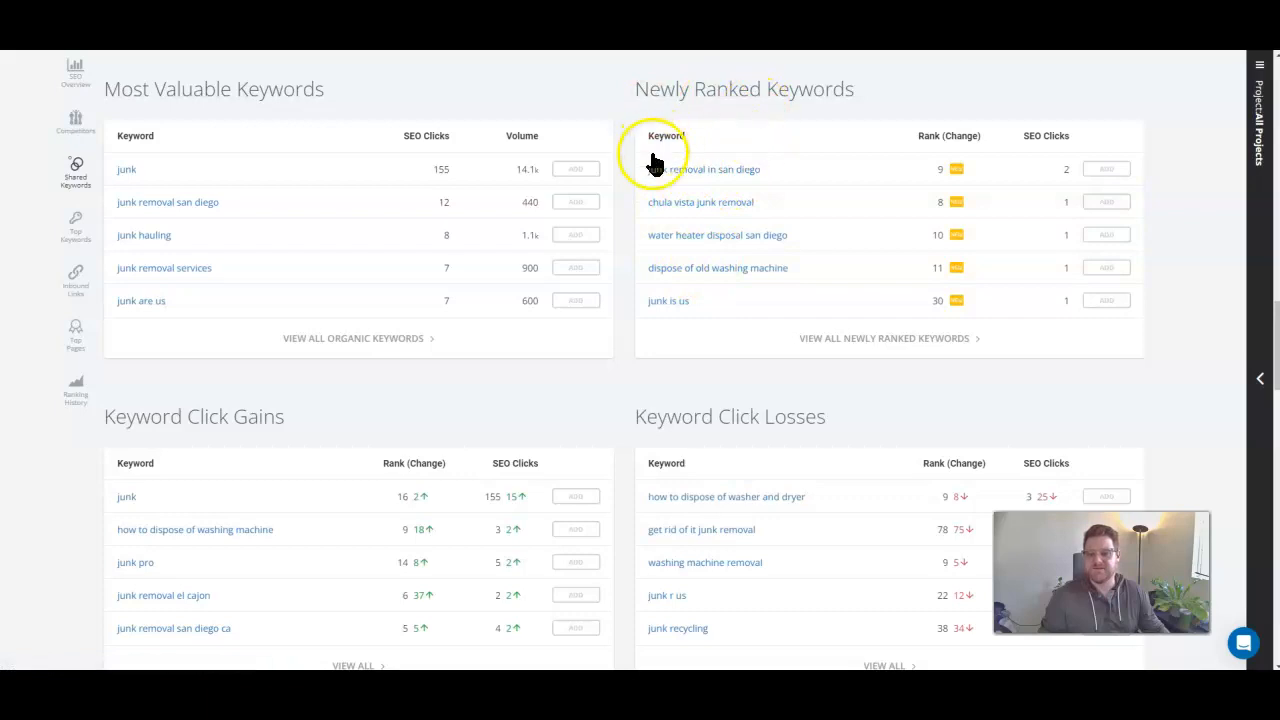
pyautogui.scroll(-3)
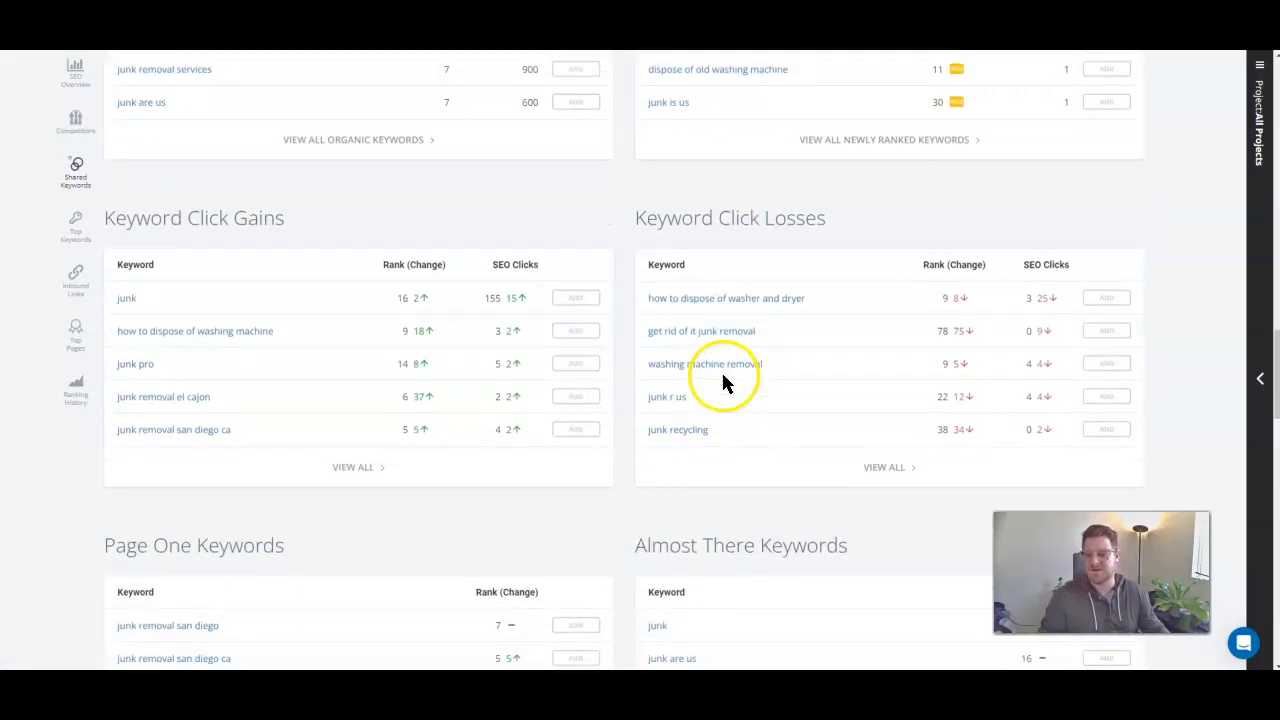
pyautogui.scroll(-3)
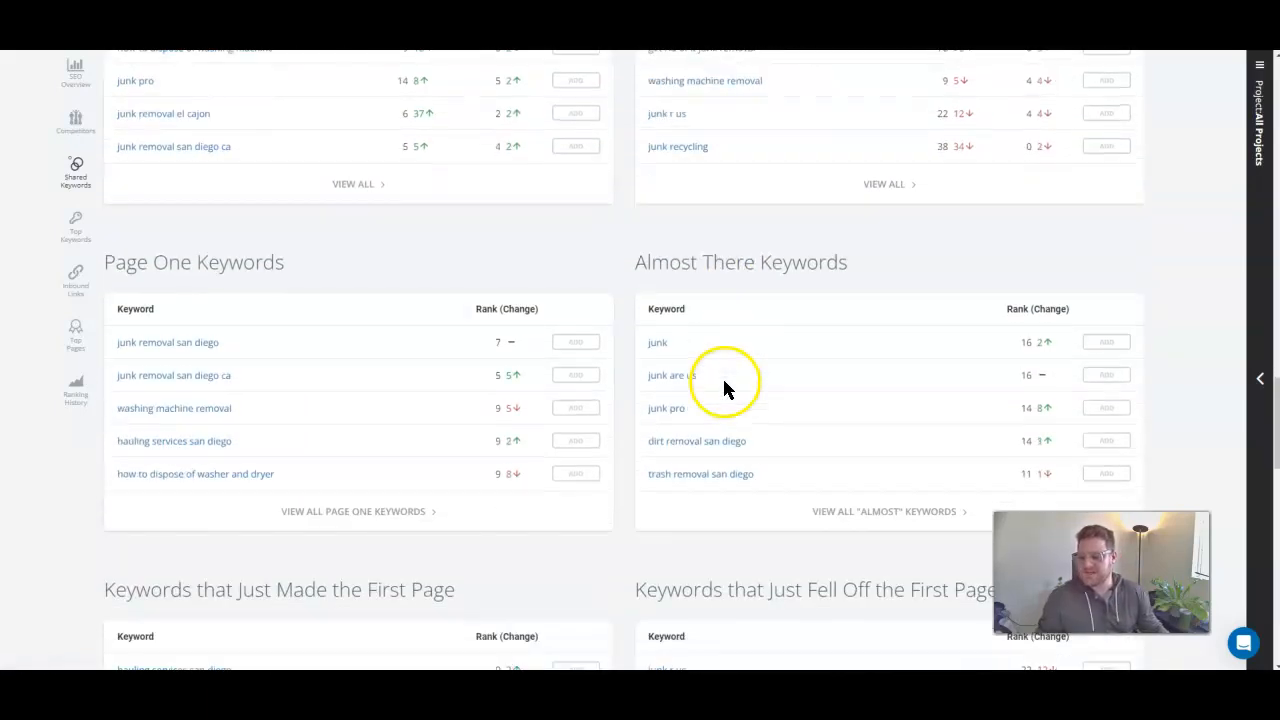
# Scroll on past the Page One tables to the Inbound Links backlinks list, then back up
pyautogui.scroll(-3)
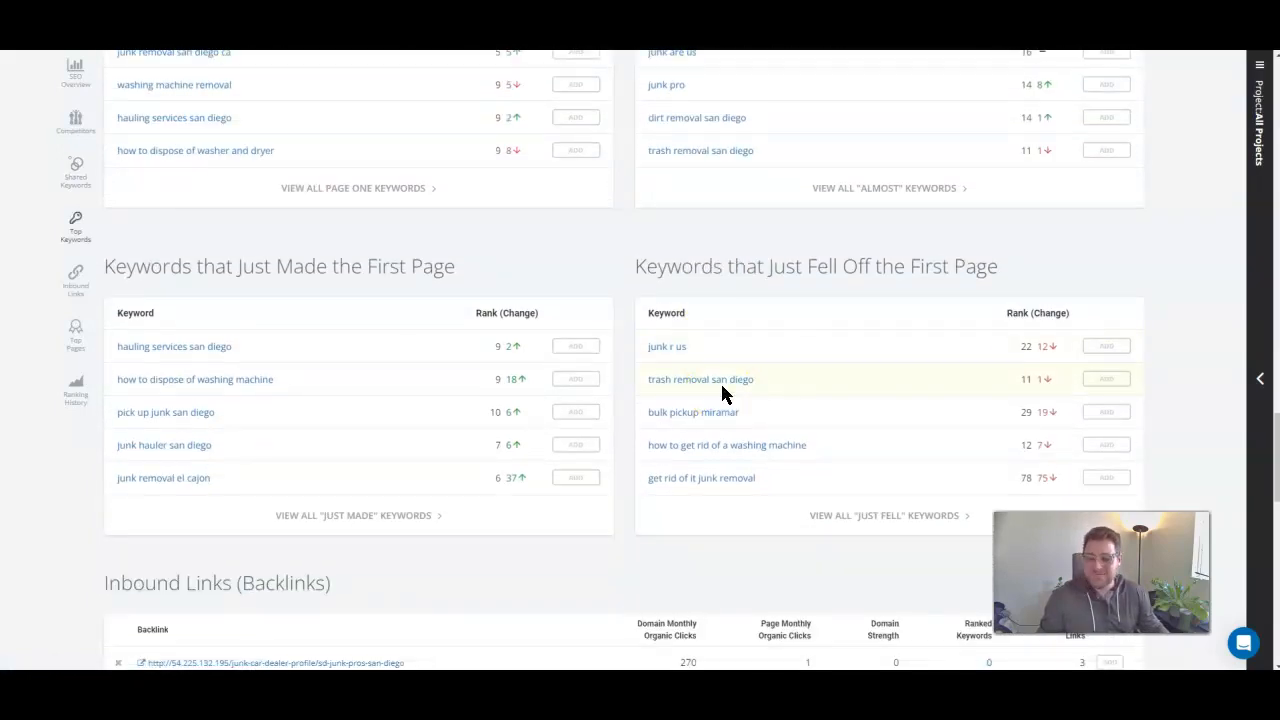
pyautogui.scroll(-3)
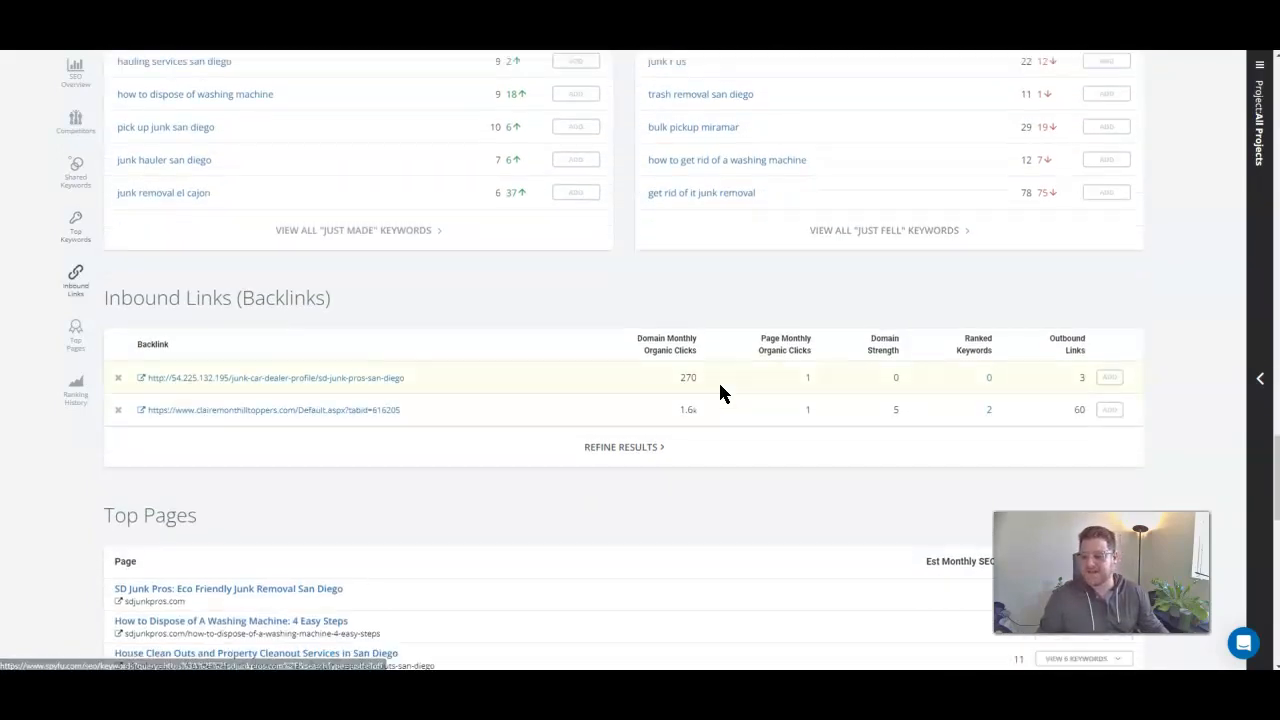
pyautogui.scroll(-3)
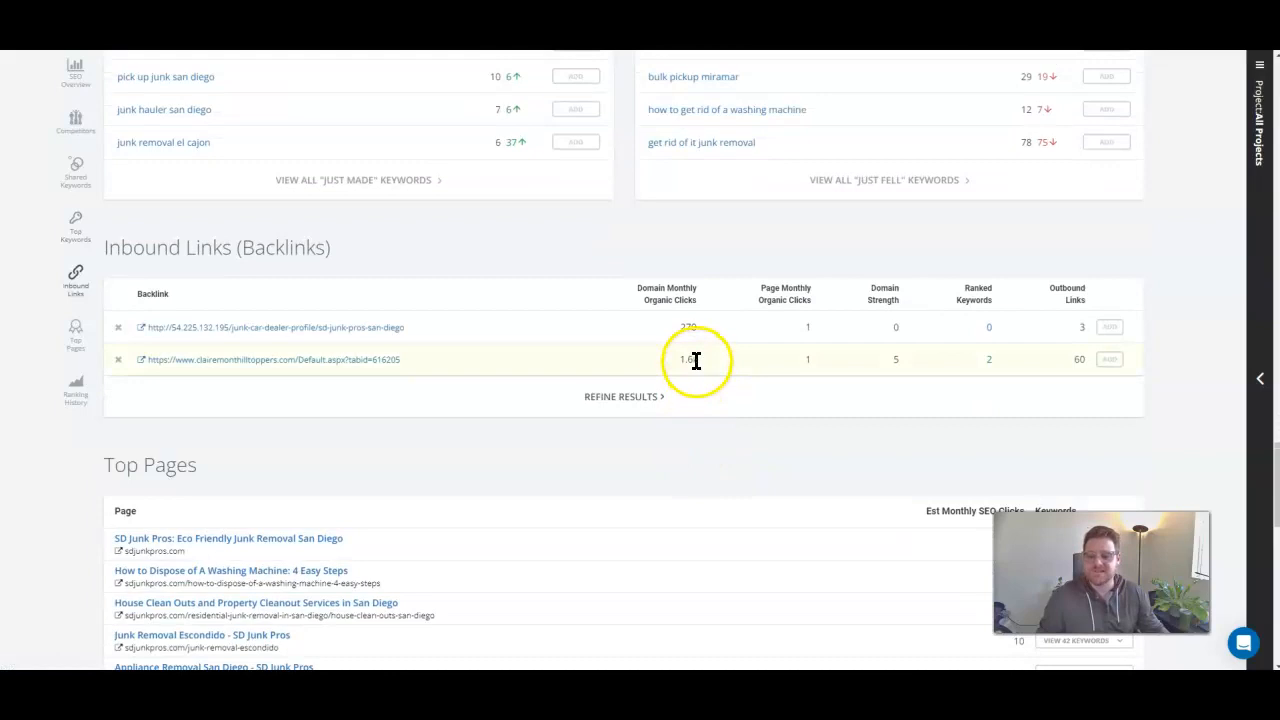
pyautogui.scroll(3)
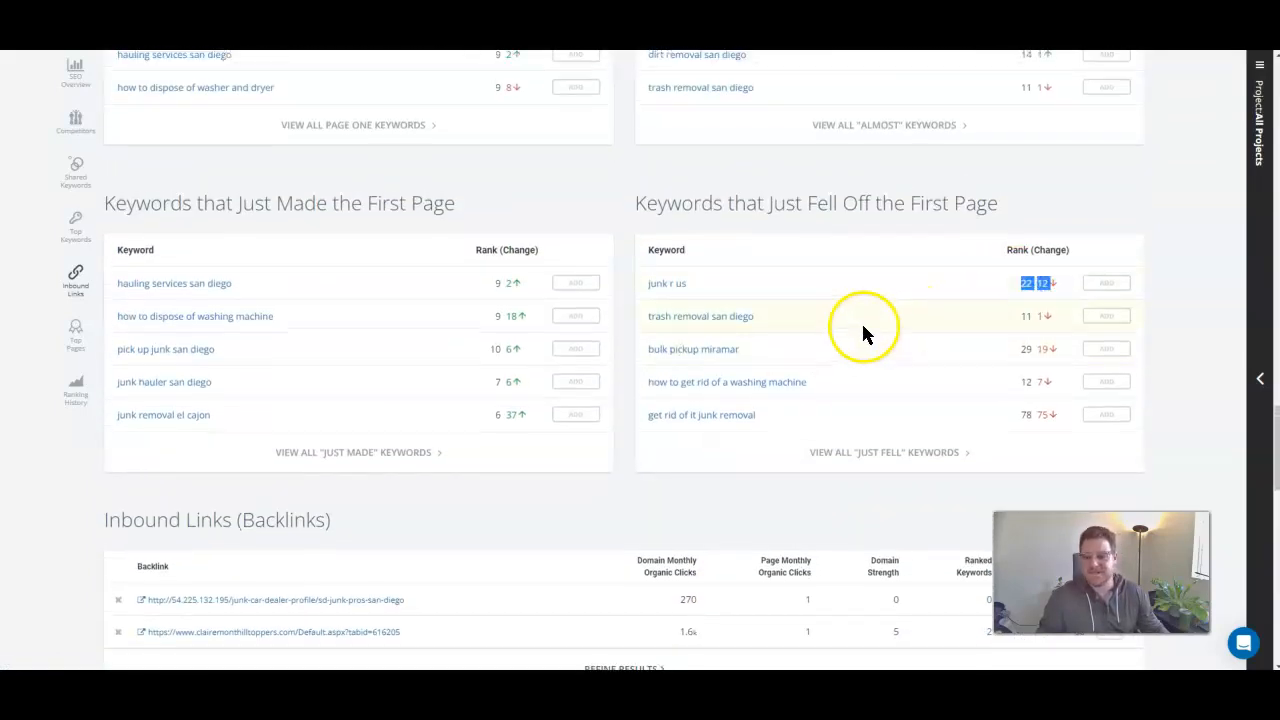
pyautogui.scroll(3)
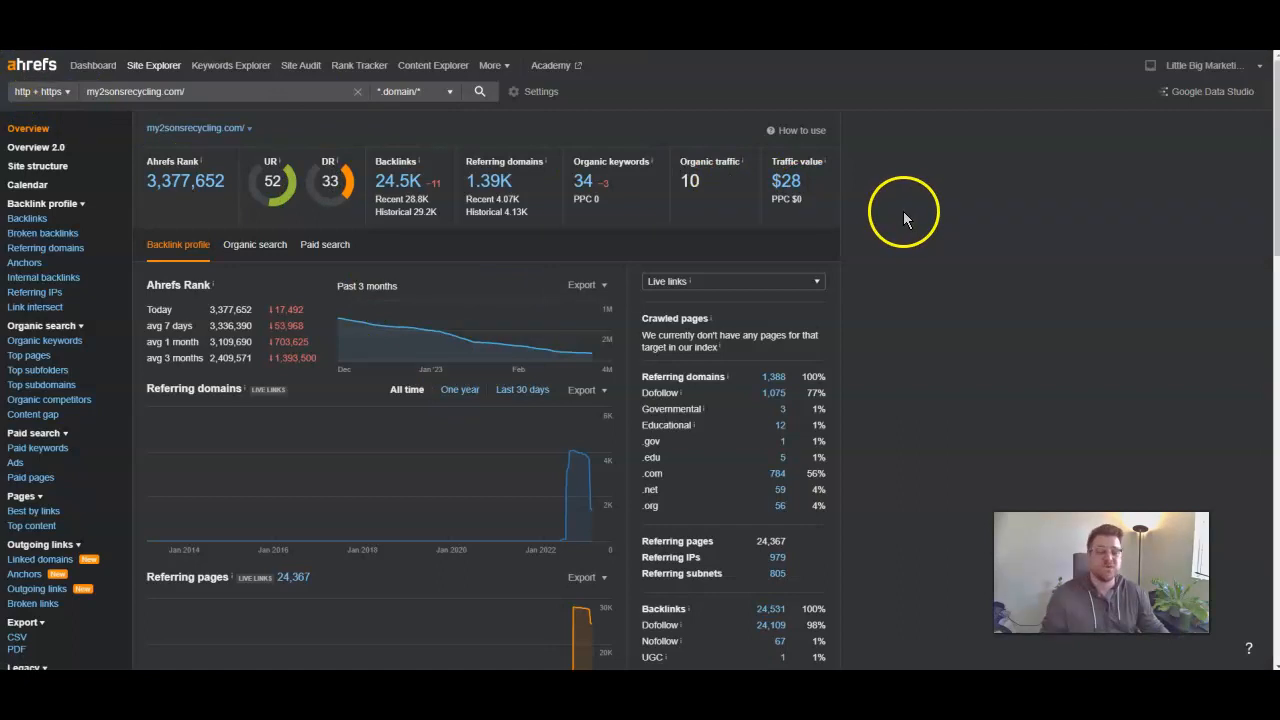
pyautogui.moveTo(896, 210)
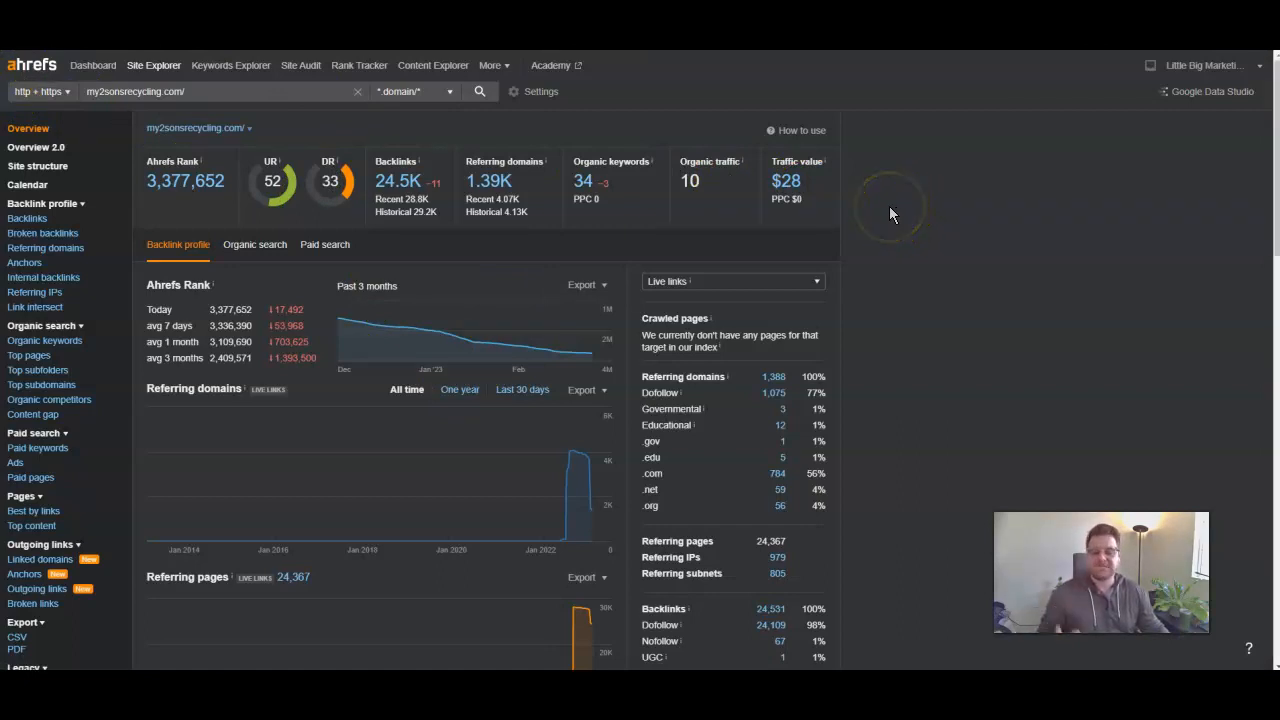
pyautogui.moveTo(888, 208)
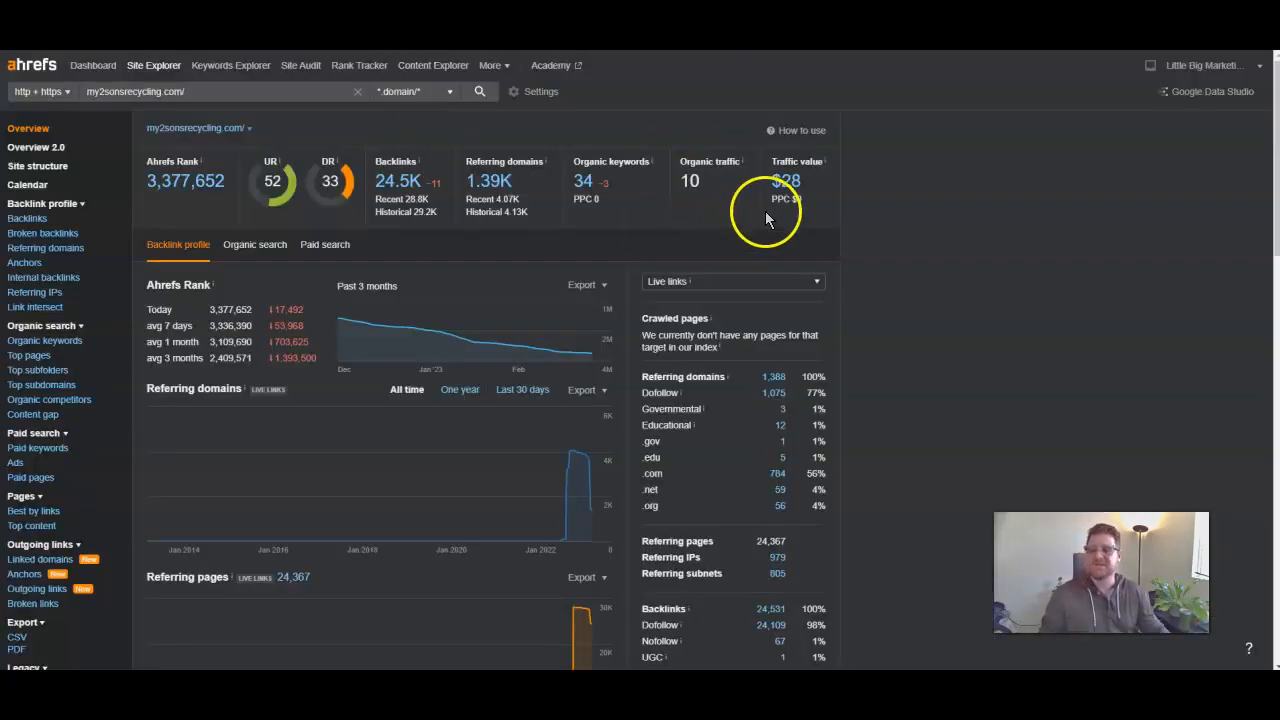
pyautogui.moveTo(916, 230)
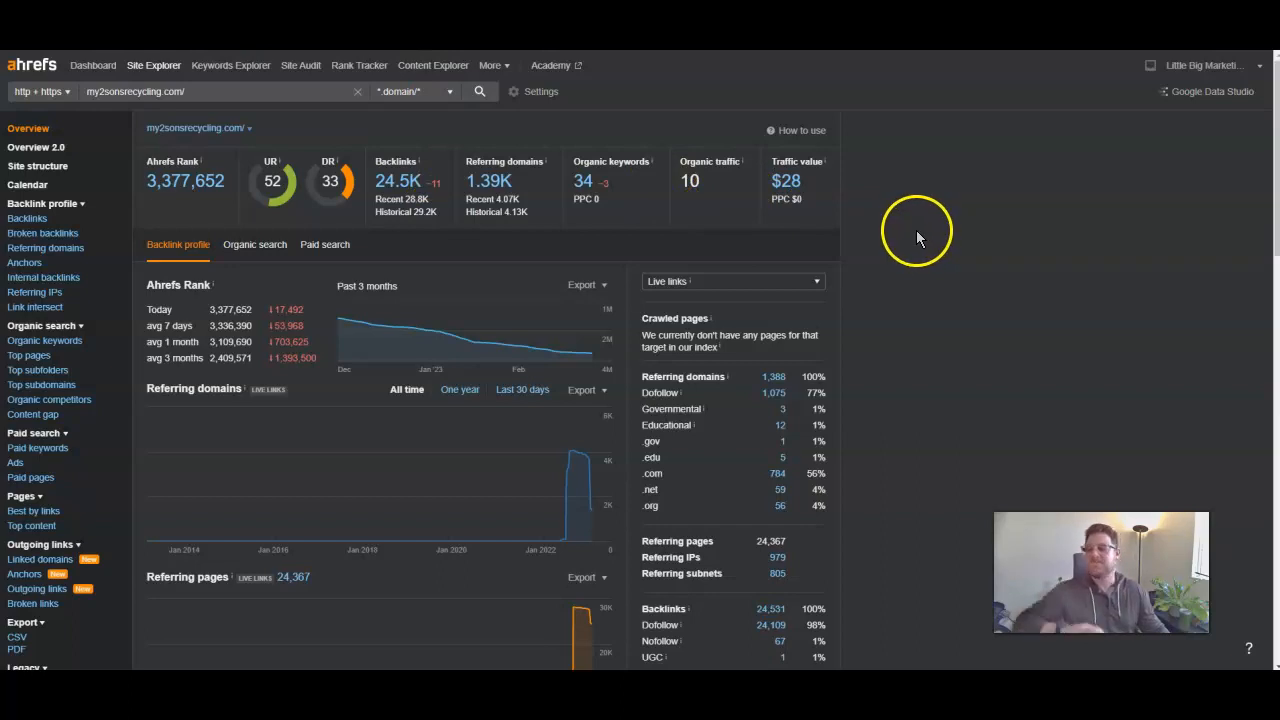
pyautogui.moveTo(912, 238)
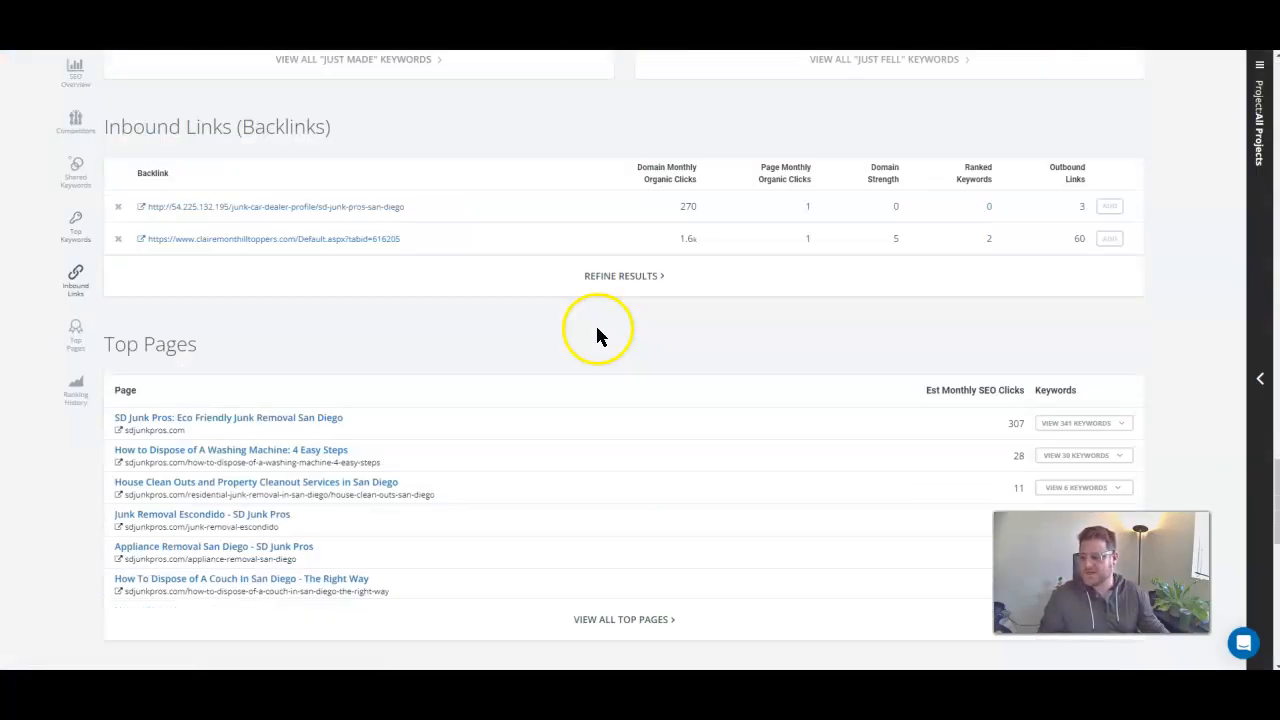
# Scroll the SpyFu SEO Overview showing 819 organic keywords and 410 monthly clicks
pyautogui.scroll(-3)
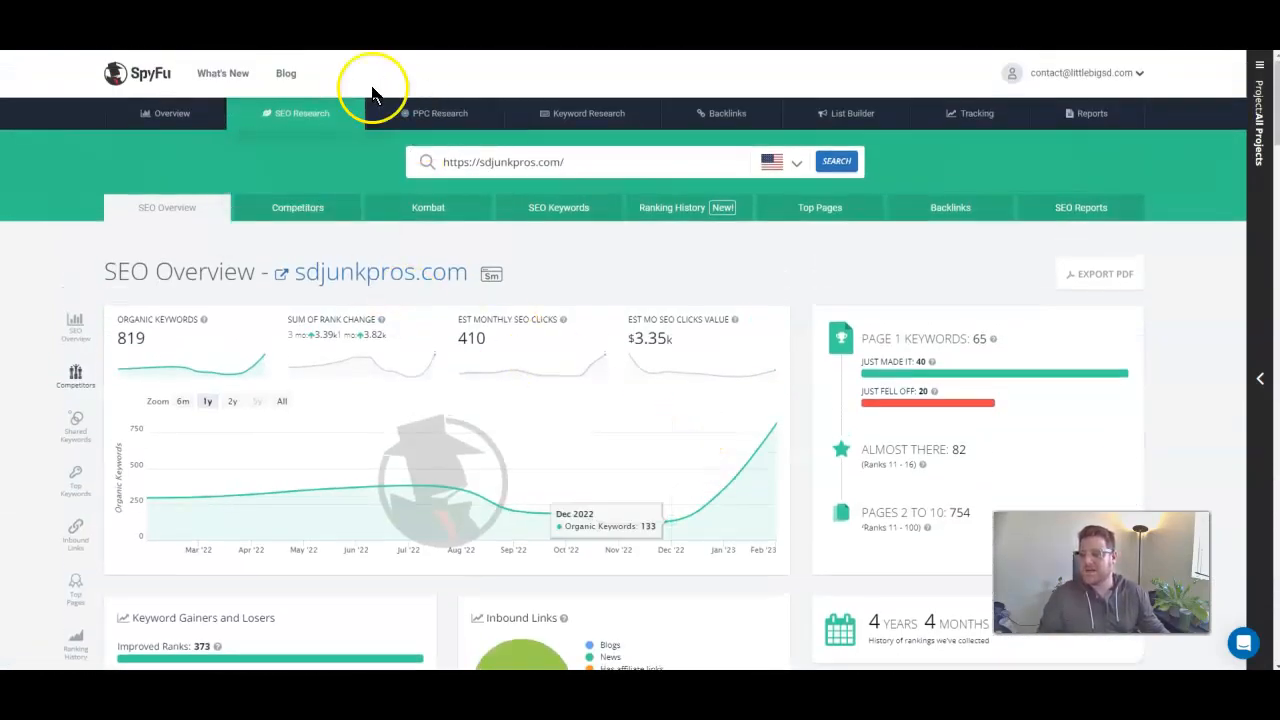
# Review the Monthly PPC Overview: 2 paid keywords, 0 clicks, $14.91 budget and its clicks chart
pyautogui.click(434, 112)
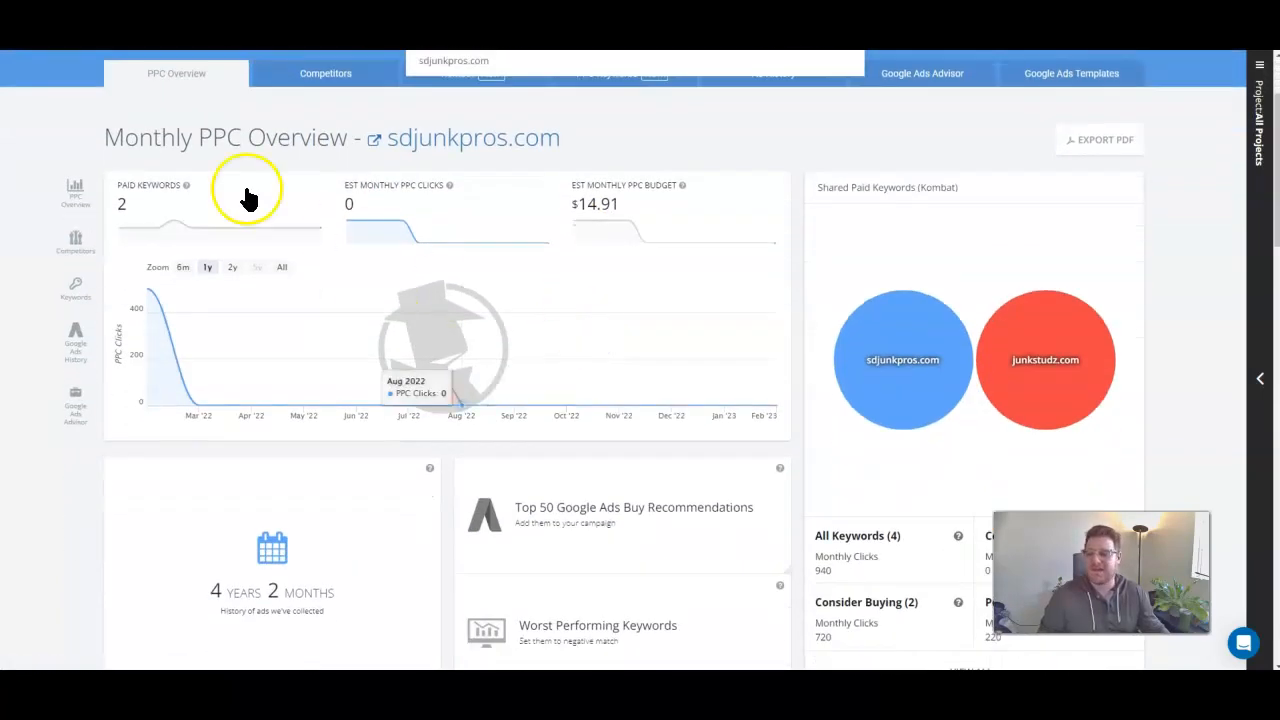
pyautogui.moveTo(150, 260)
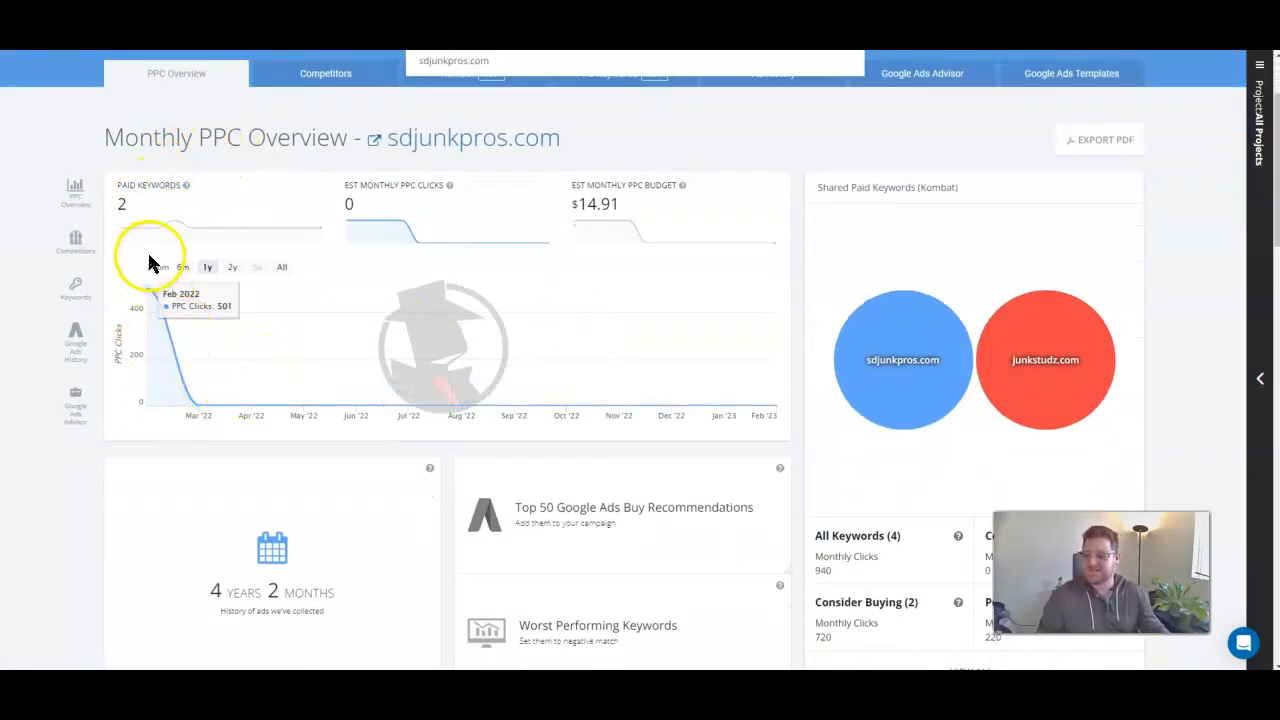
pyautogui.scroll(-3)
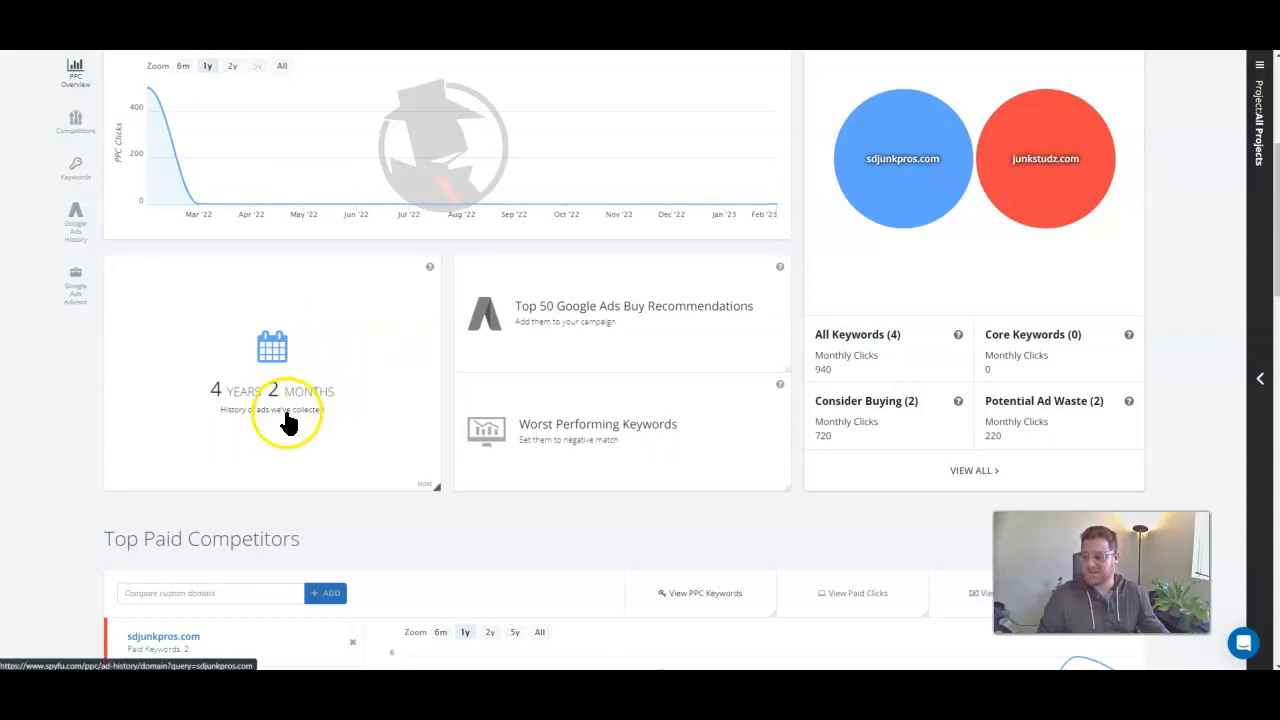
pyautogui.moveTo(350, 400)
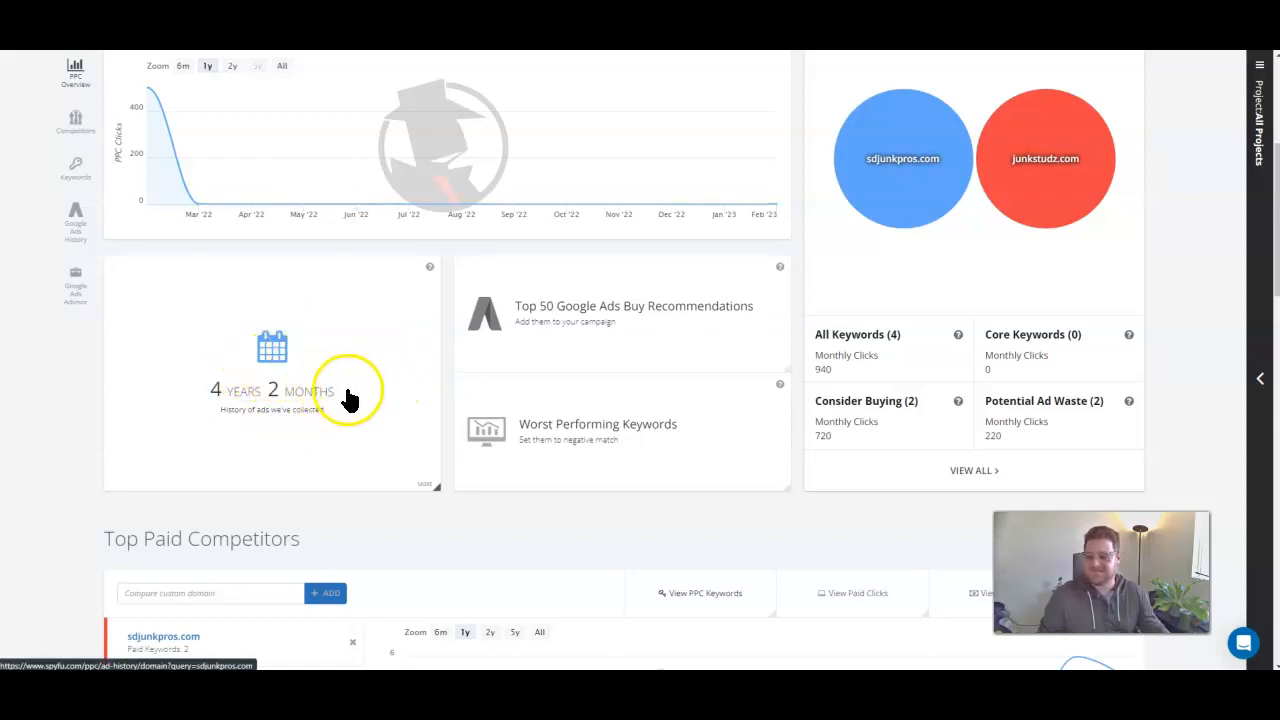
pyautogui.scroll(3)
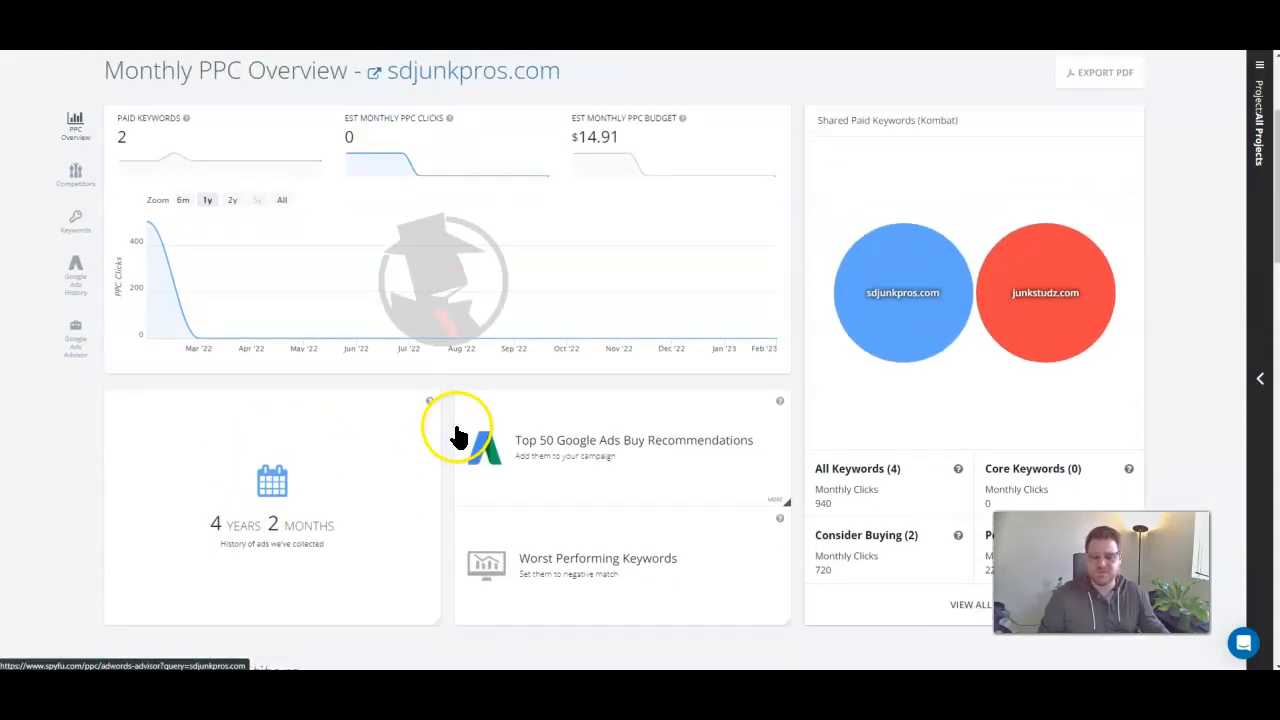
pyautogui.moveTo(148, 228)
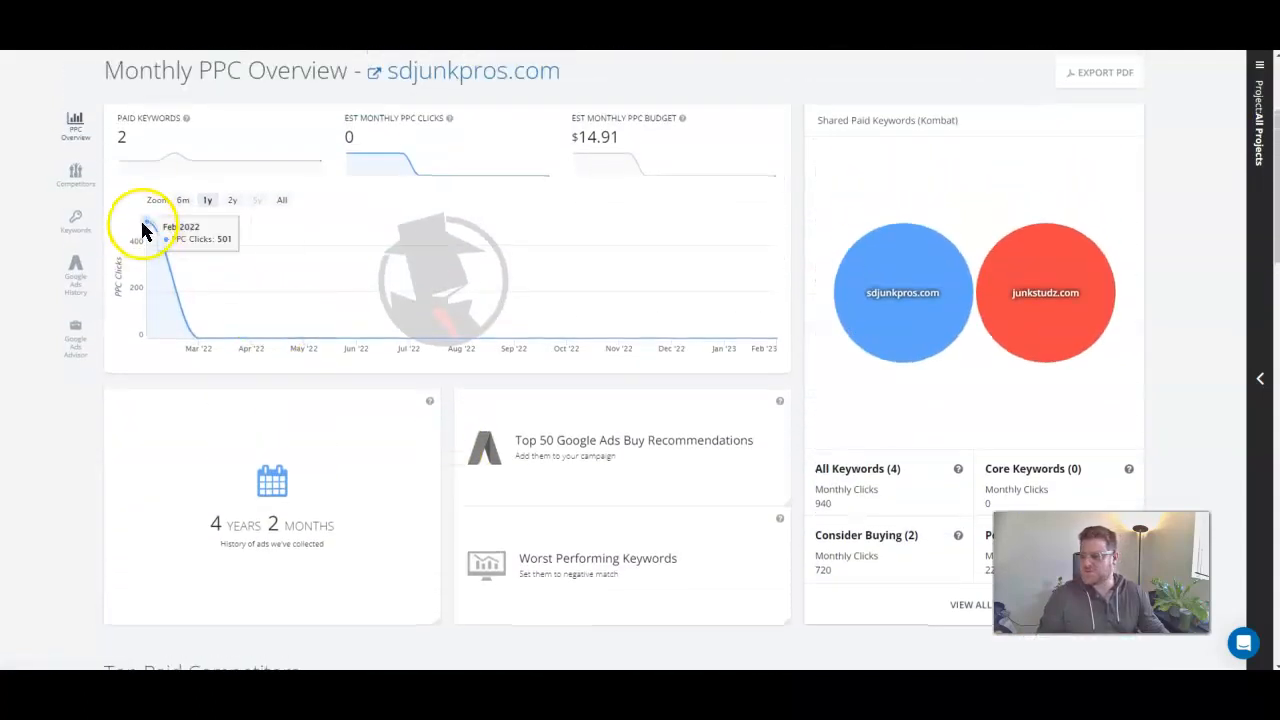
pyautogui.moveTo(204, 330)
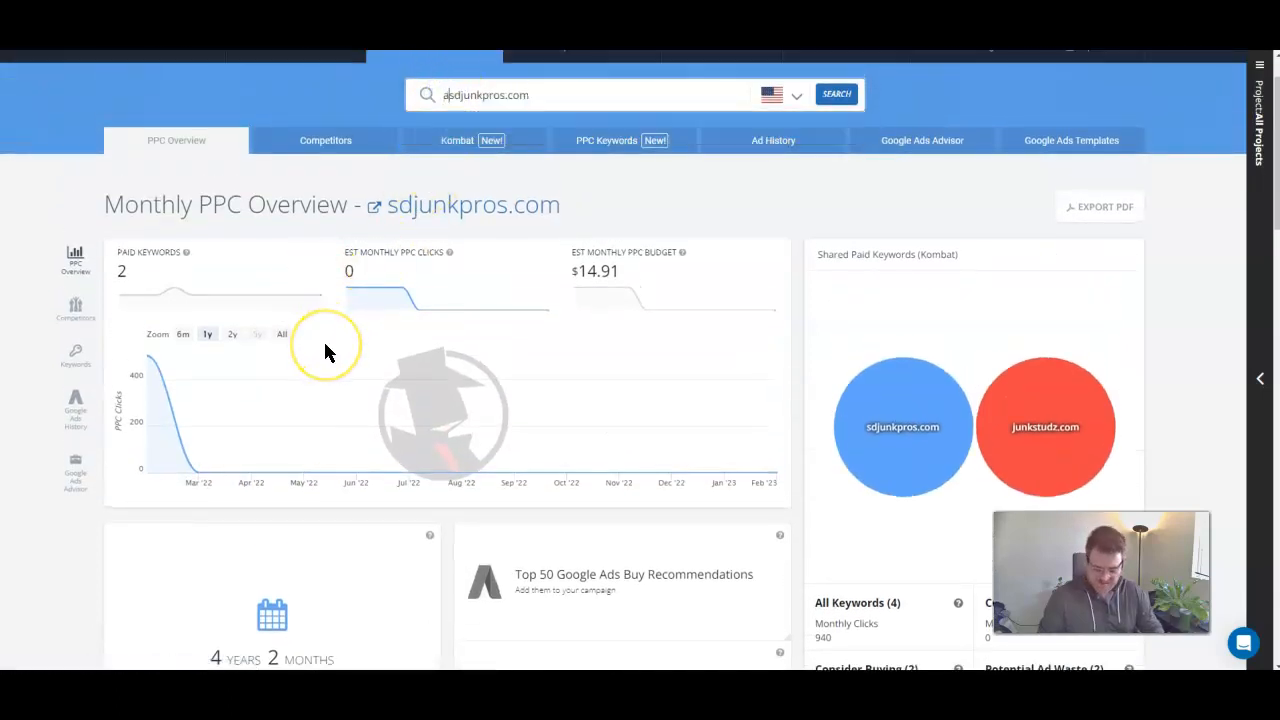
# Look up ad.sdjunkpros.com (0 organic, 2 paid keywords, $0.02 budget), then return to the sdjunkpros.com PPC overview
pyautogui.click(836, 94)
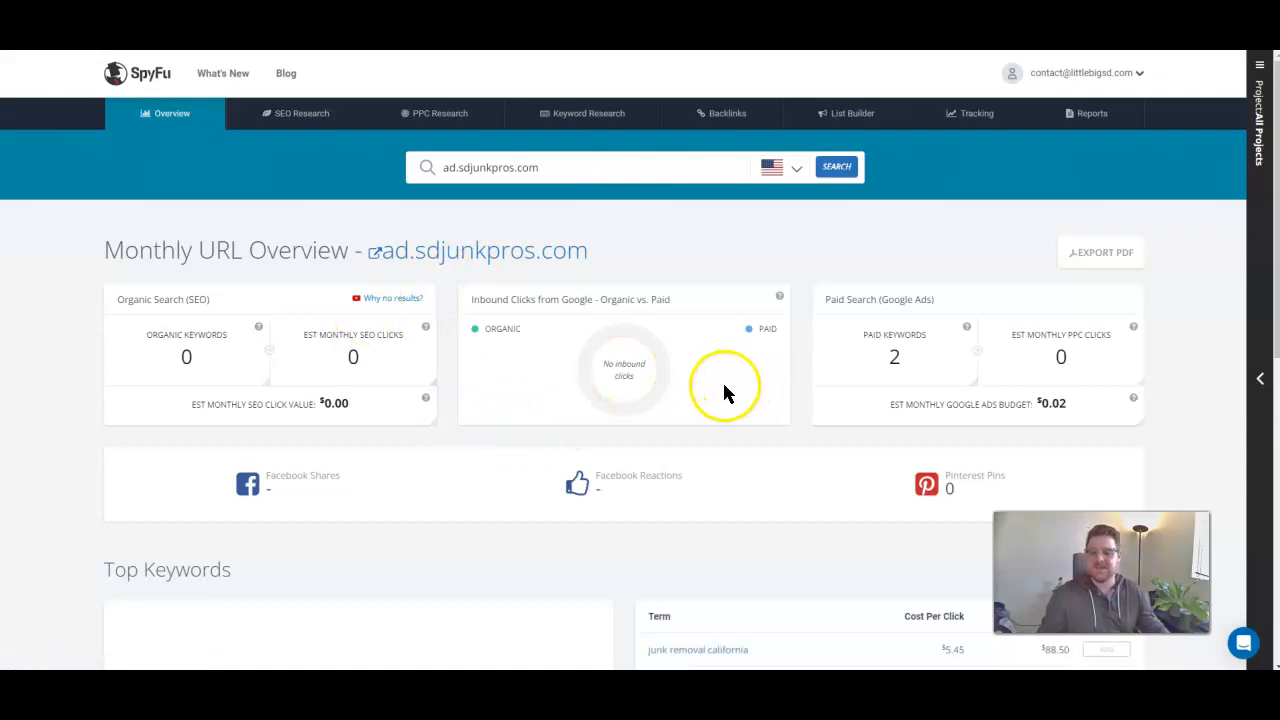
pyautogui.moveTo(662, 384)
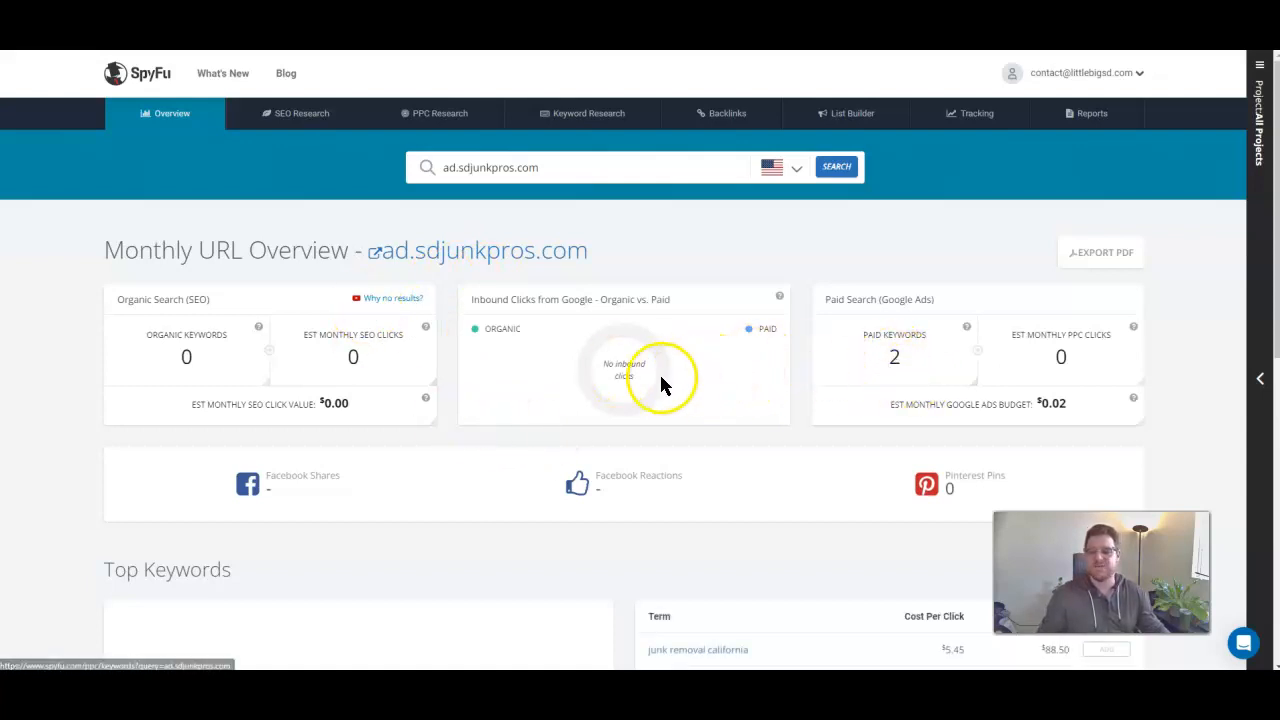
pyautogui.moveTo(584, 440)
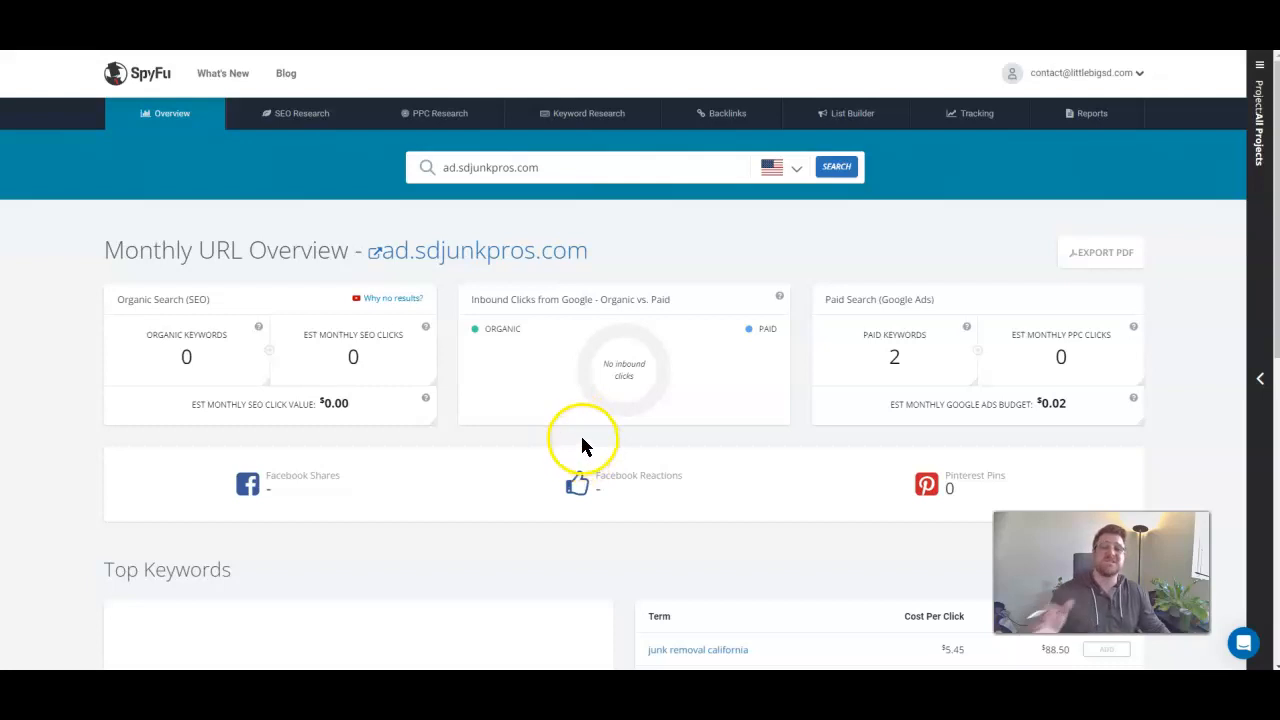
pyautogui.moveTo(390, 264)
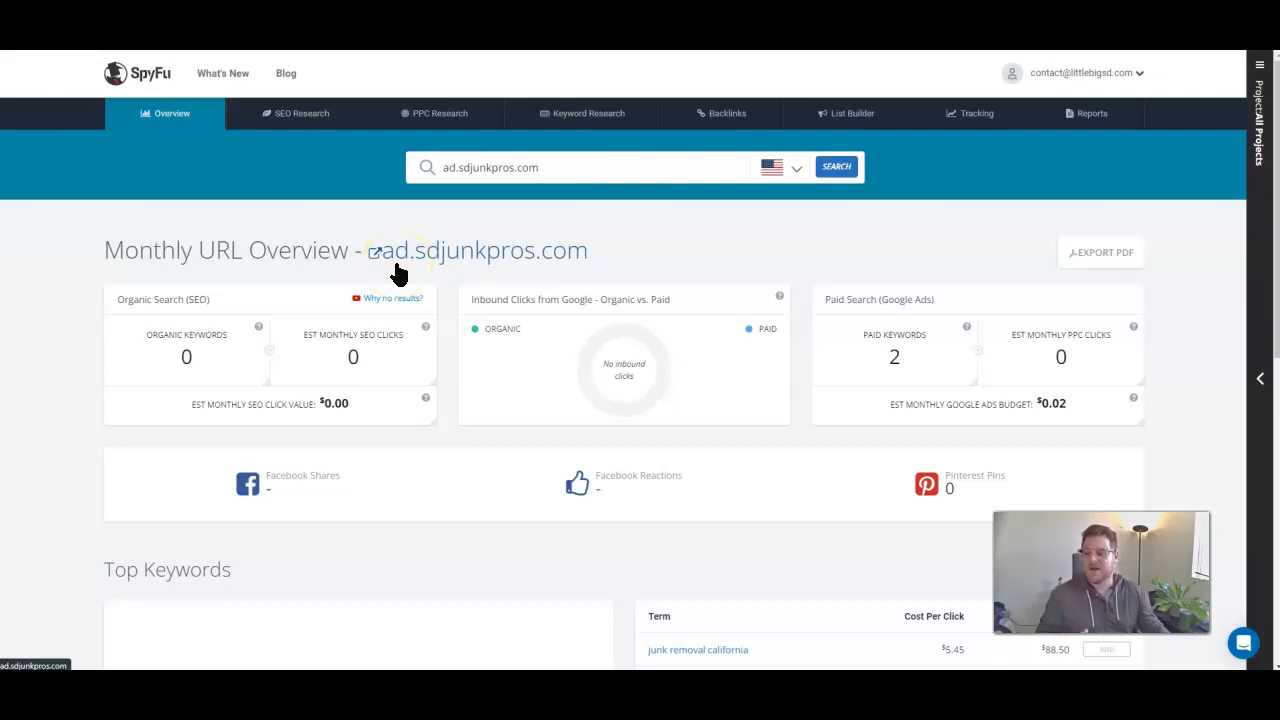
pyautogui.moveTo(384, 378)
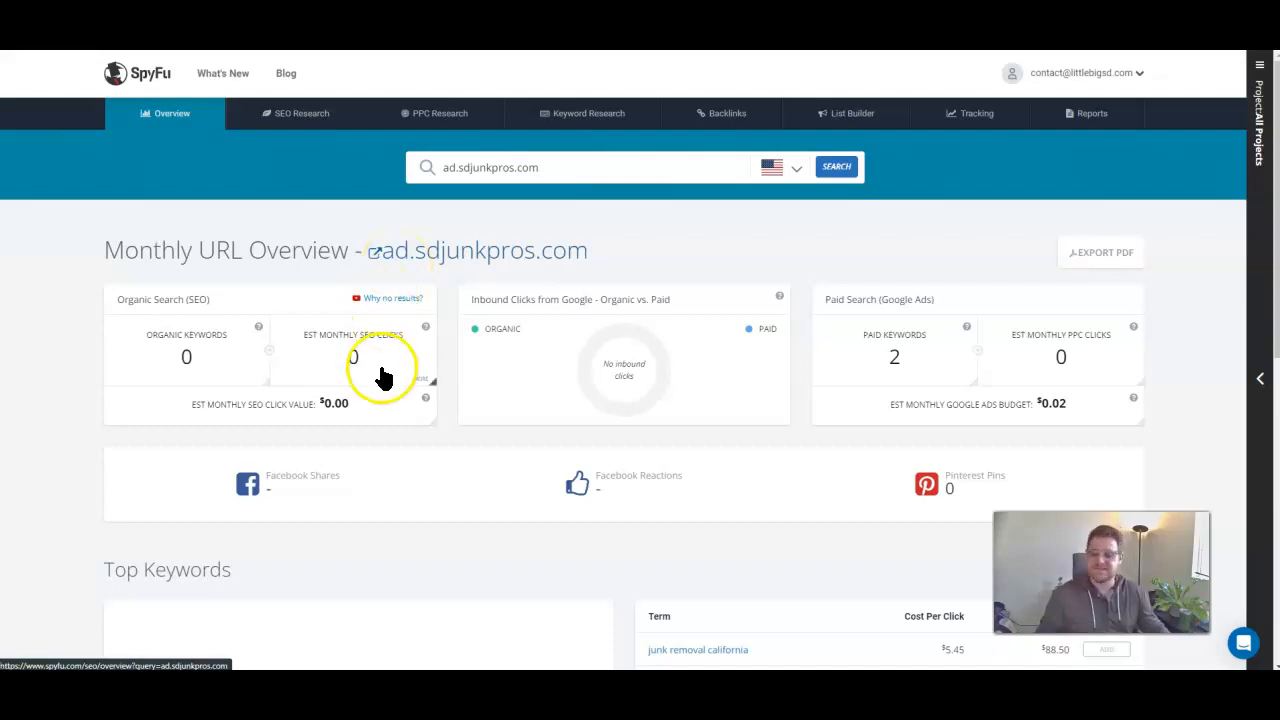
pyautogui.scroll(-3)
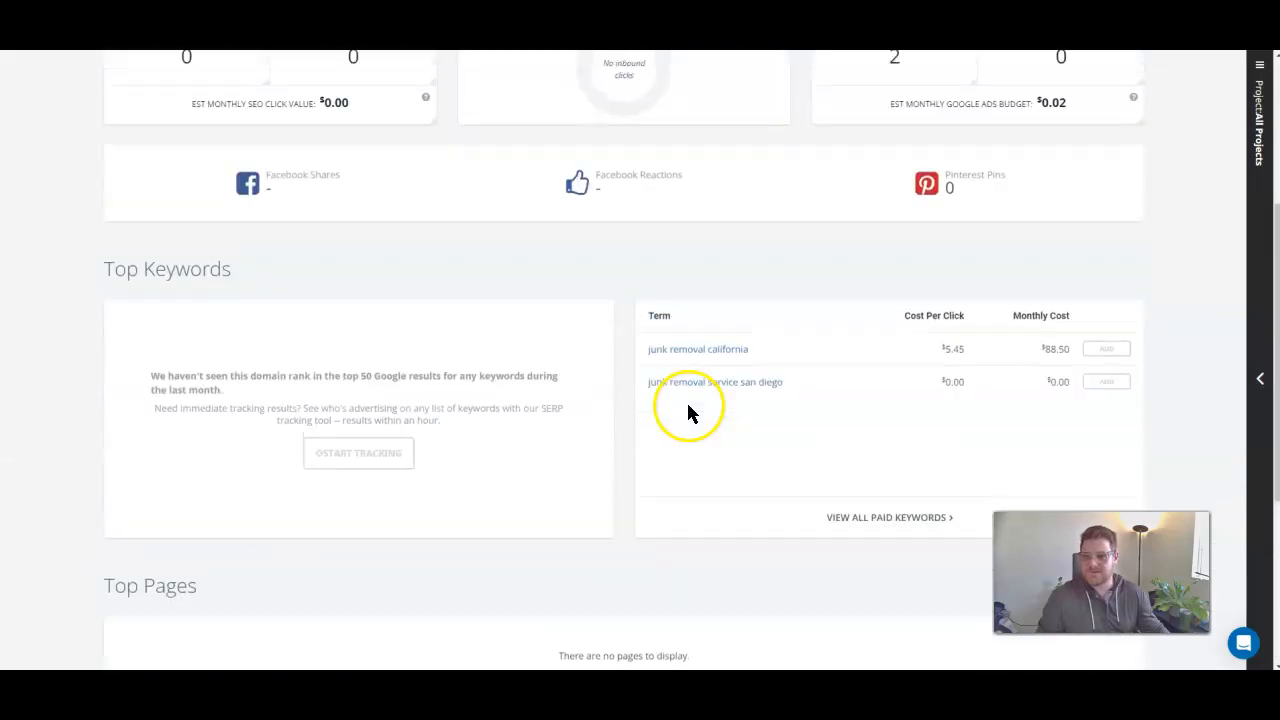
pyautogui.scroll(3)
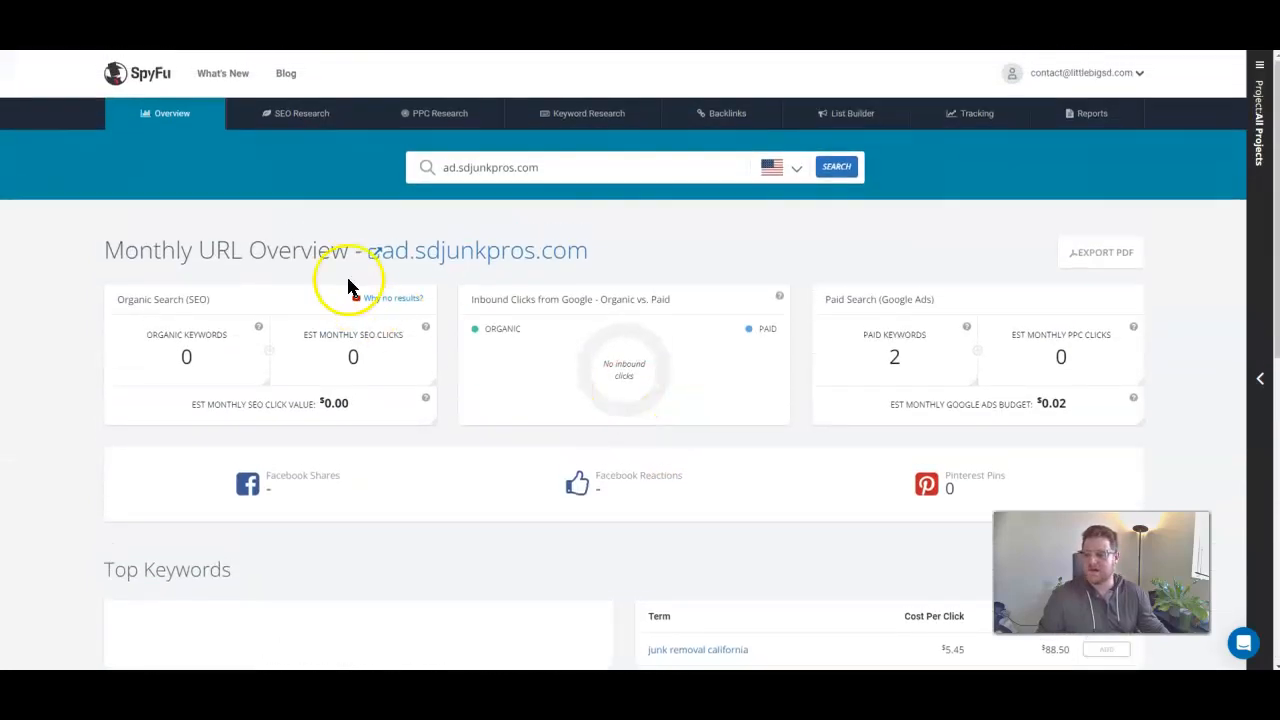
pyautogui.moveTo(360, 404)
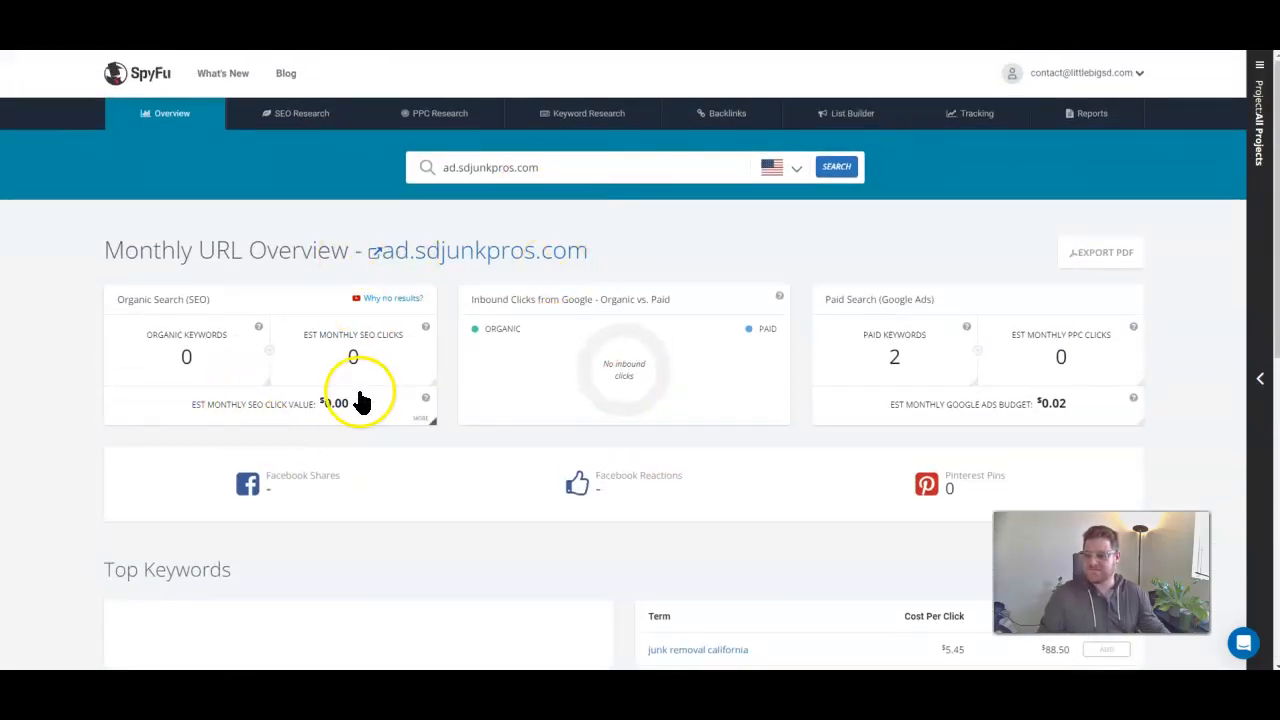
pyautogui.click(432, 112)
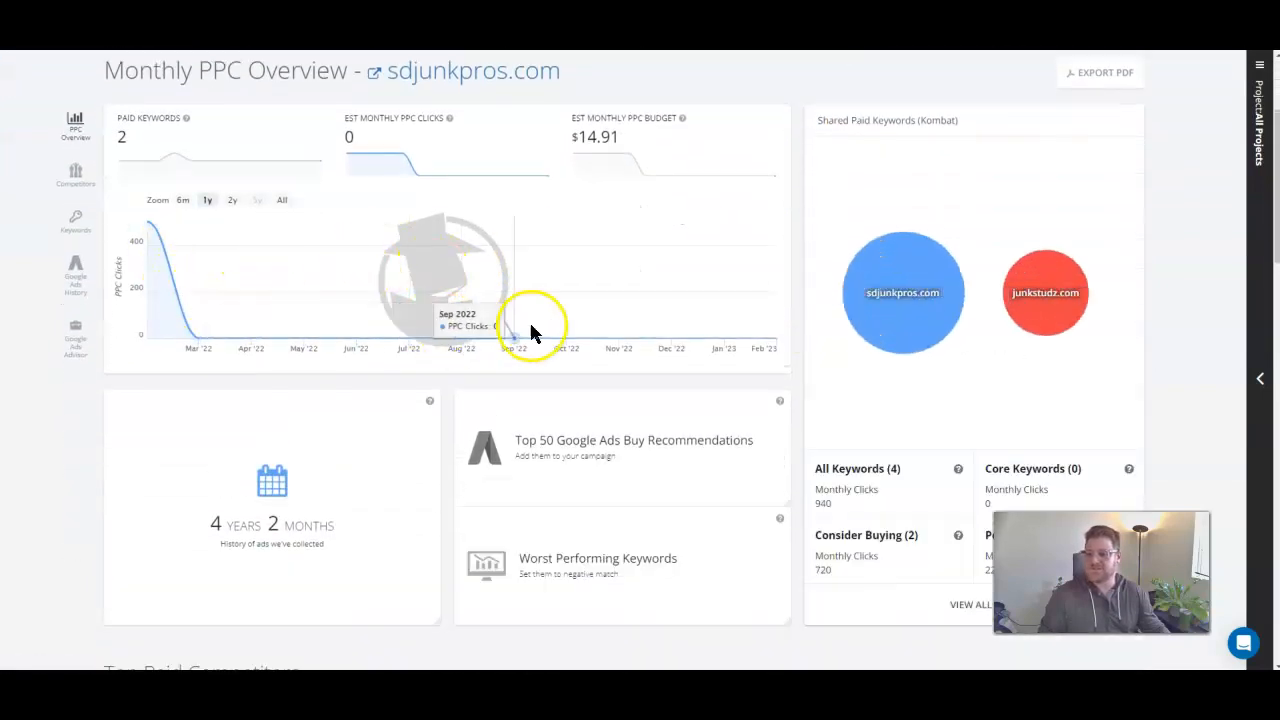
# Look over the PPC clicks chart, then switch to the Google Search Console performance report
pyautogui.scroll(3)
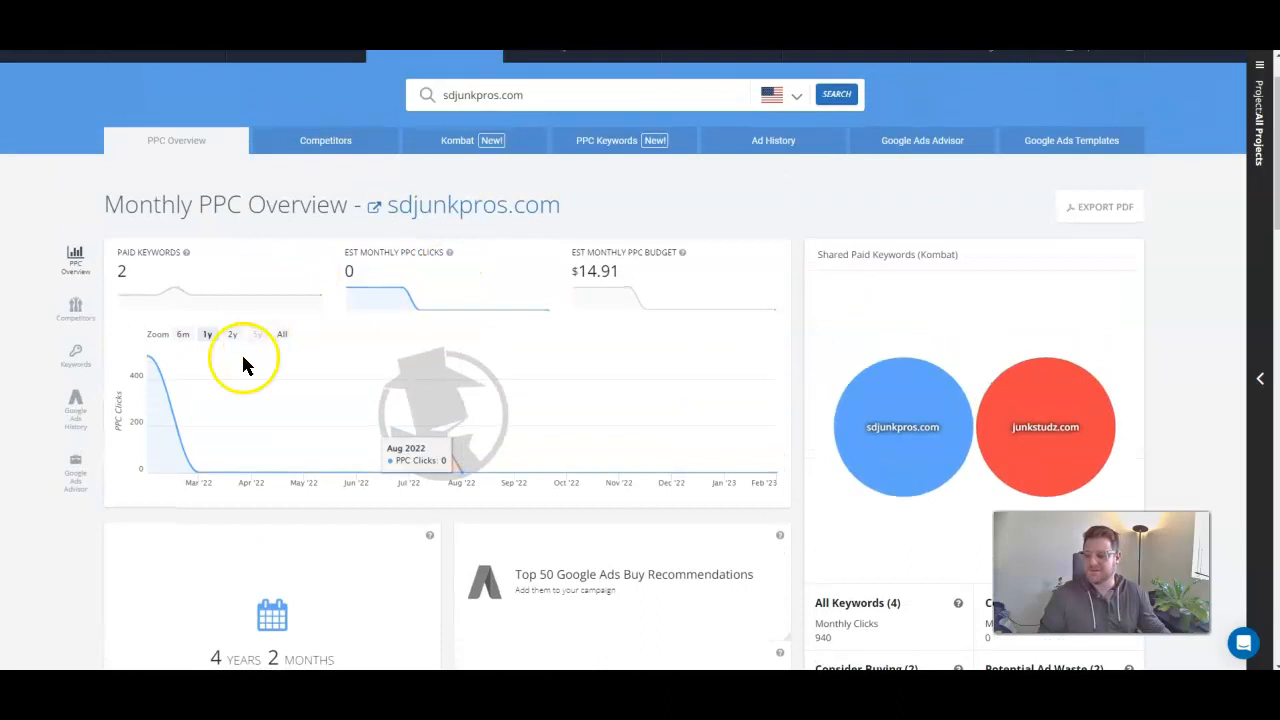
pyautogui.click(208, 334)
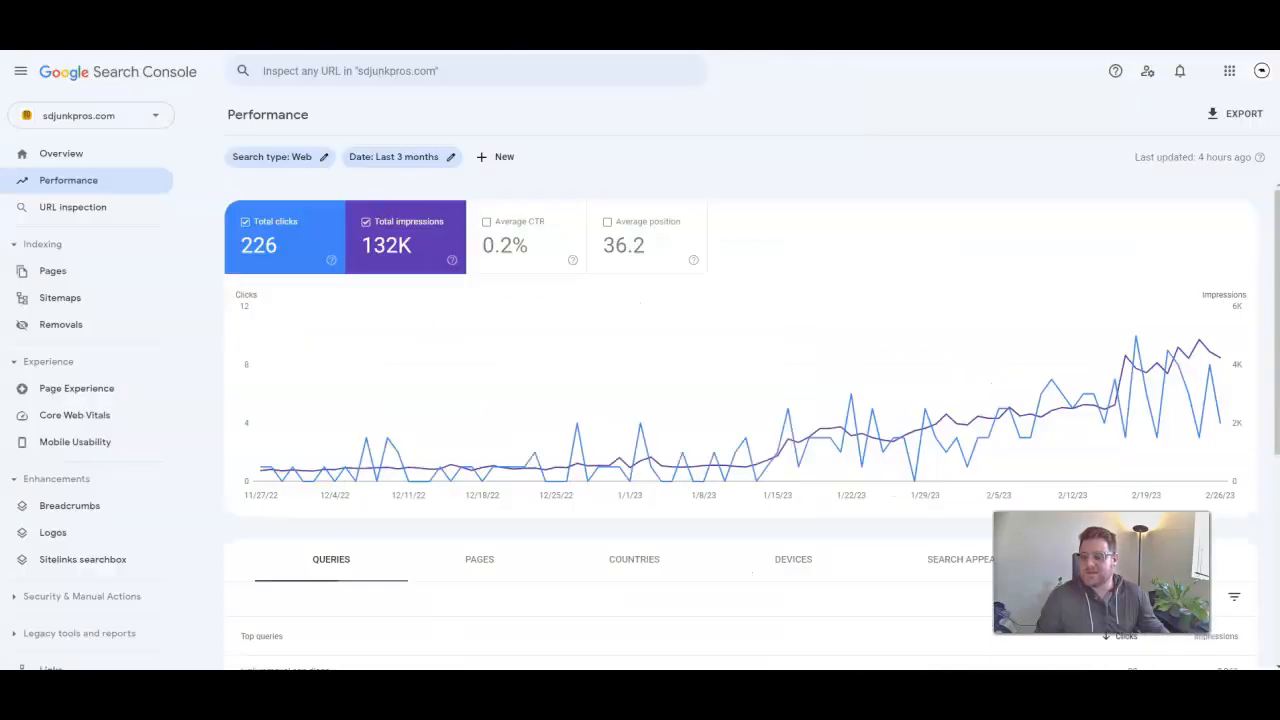
pyautogui.moveTo(716, 262)
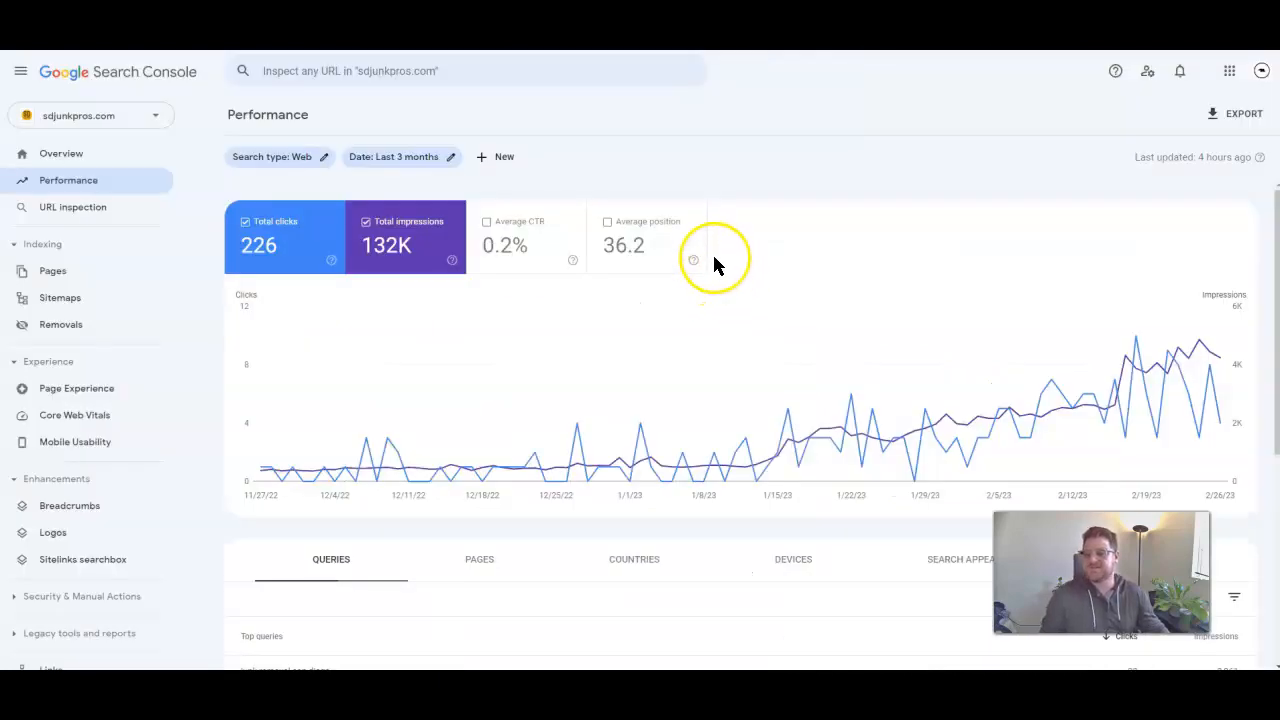
pyautogui.moveTo(716, 264)
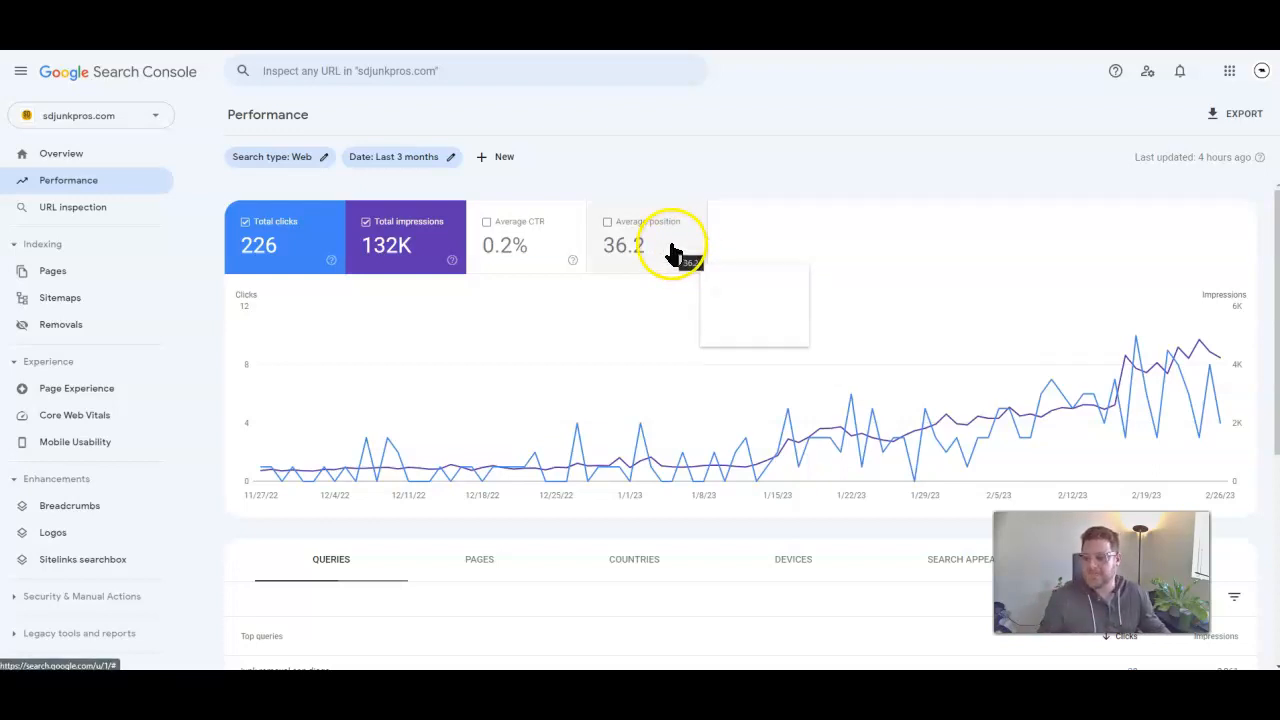
pyautogui.moveTo(304, 268)
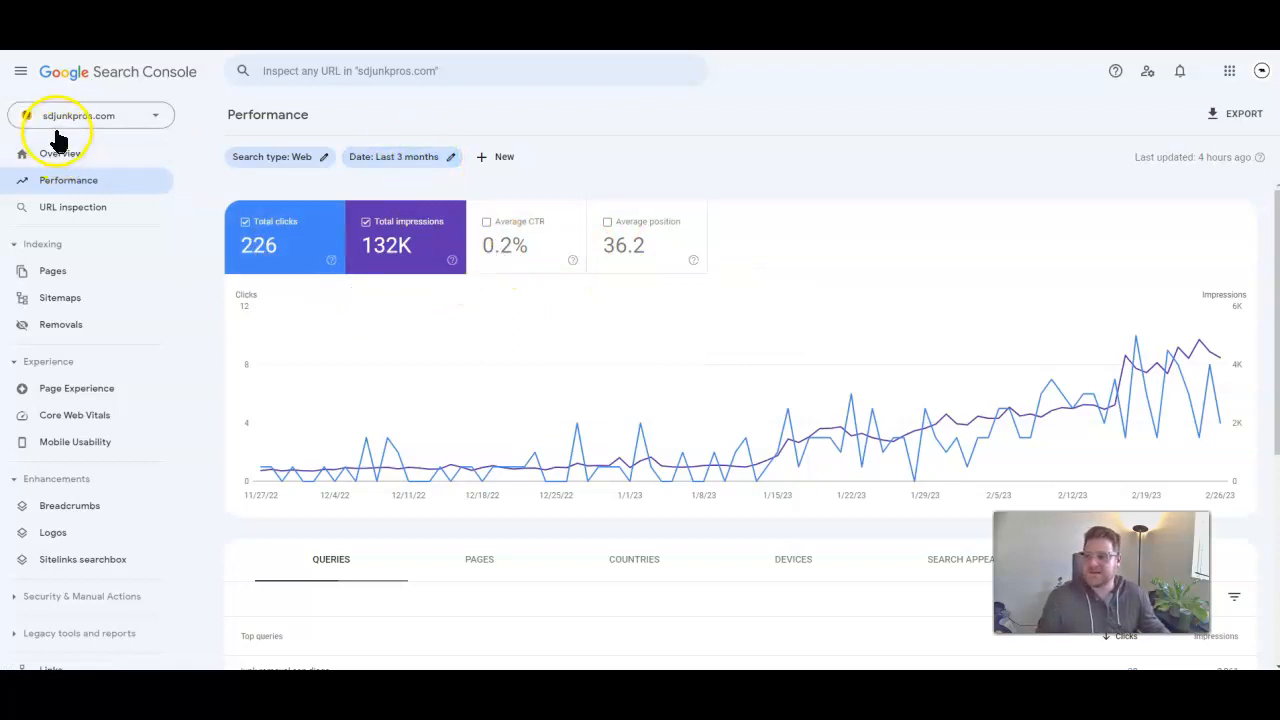
pyautogui.moveTo(262, 476)
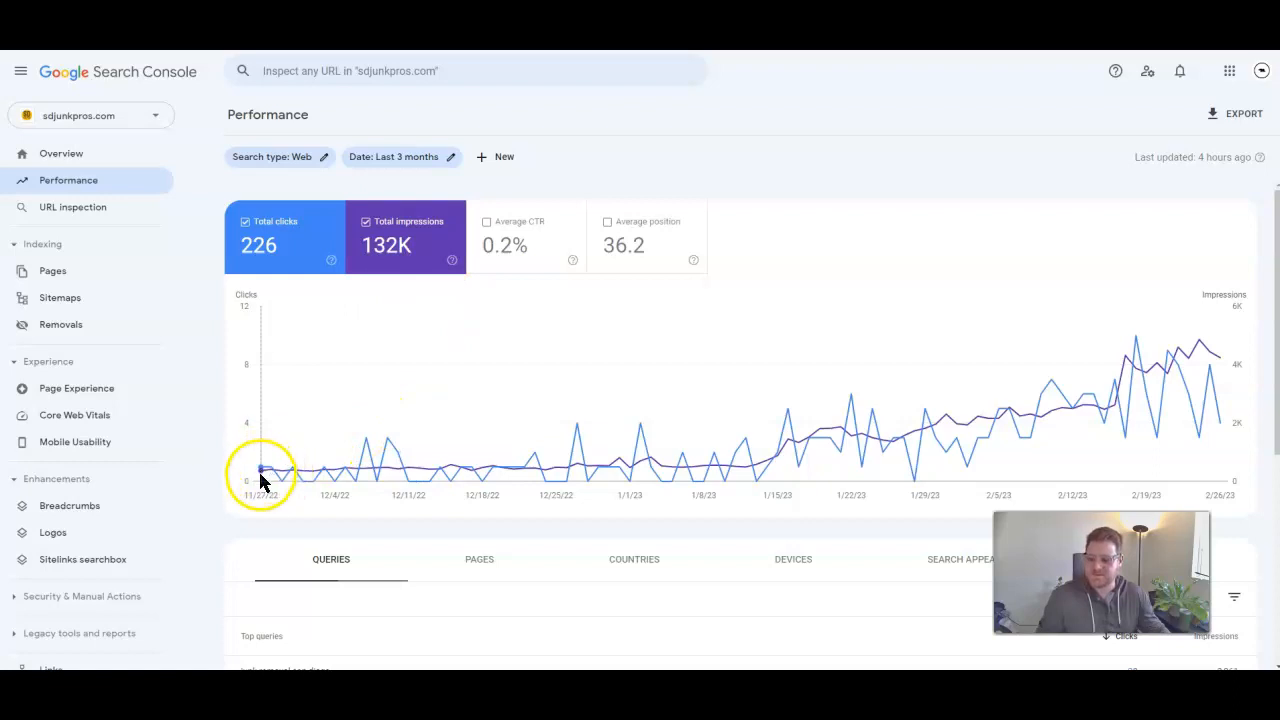
pyautogui.moveTo(262, 470)
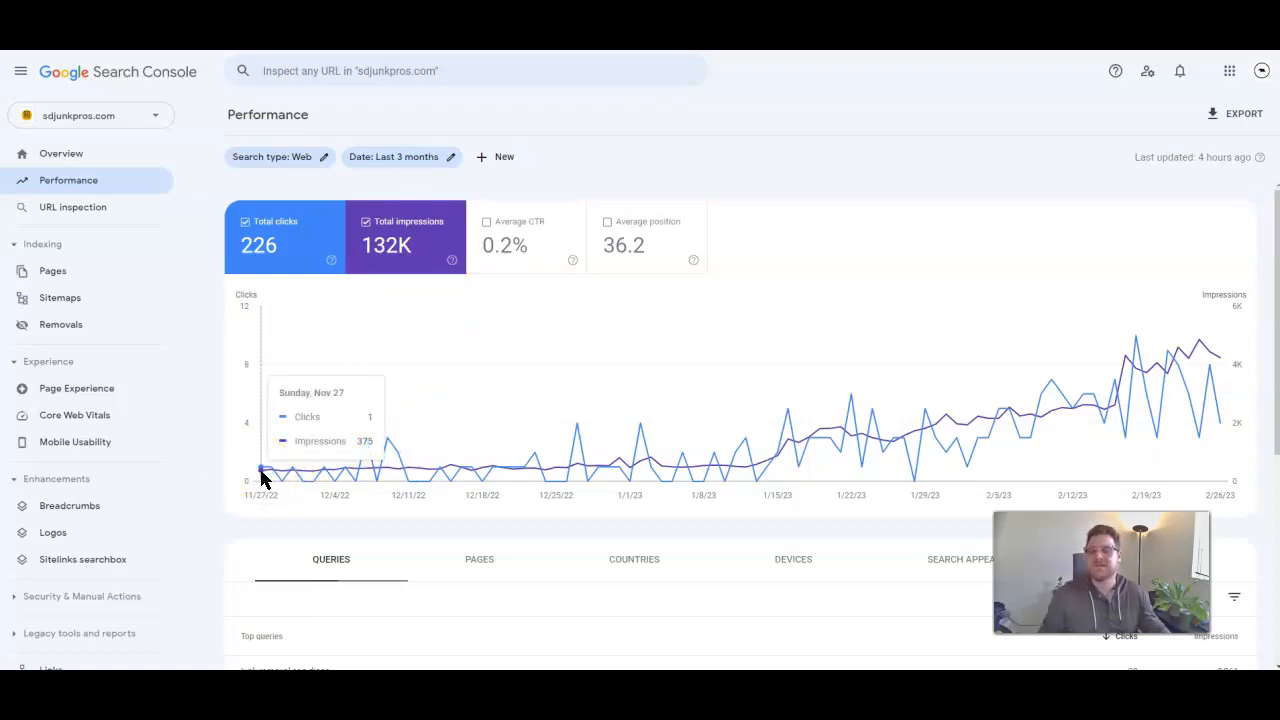
pyautogui.moveTo(78, 100)
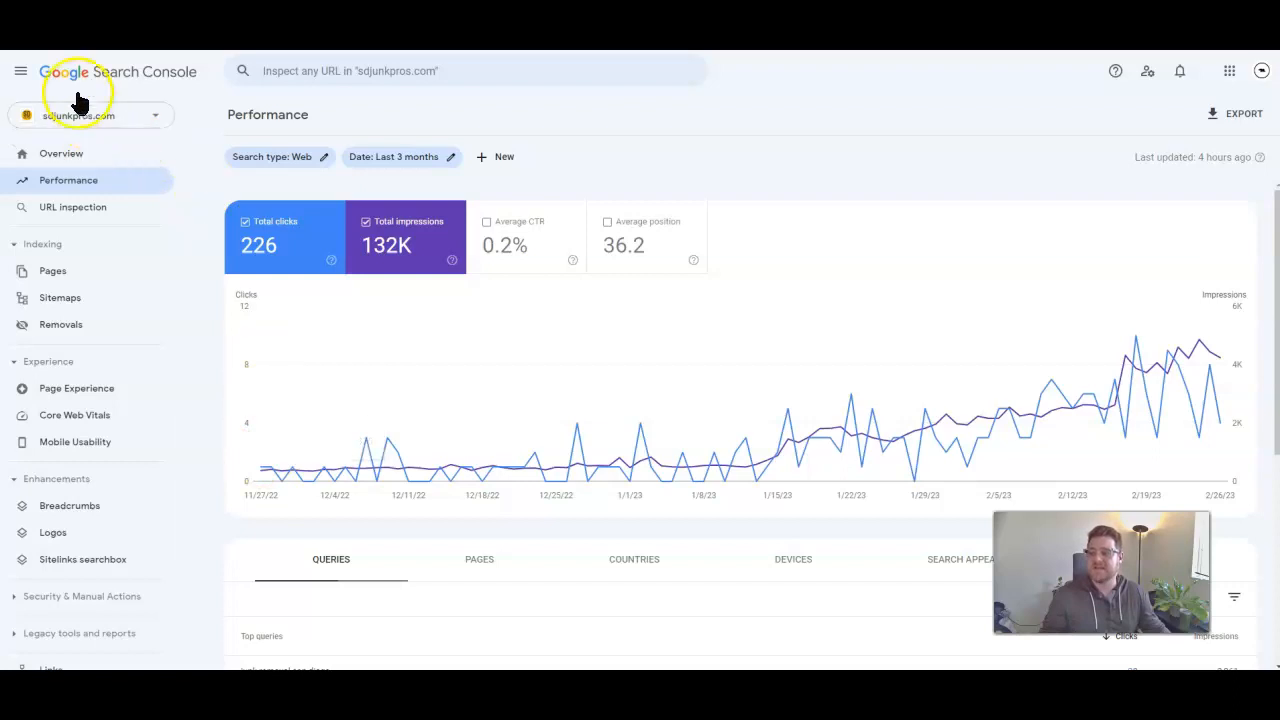
pyautogui.moveTo(600, 164)
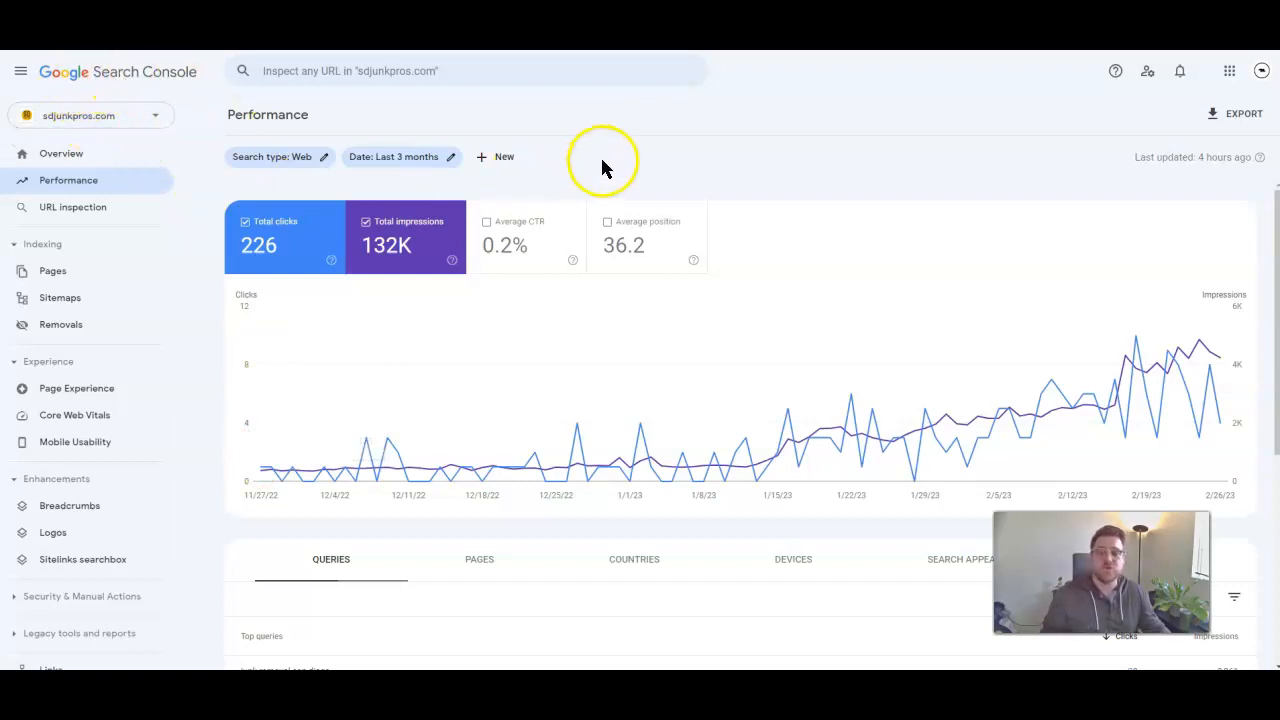
pyautogui.moveTo(744, 206)
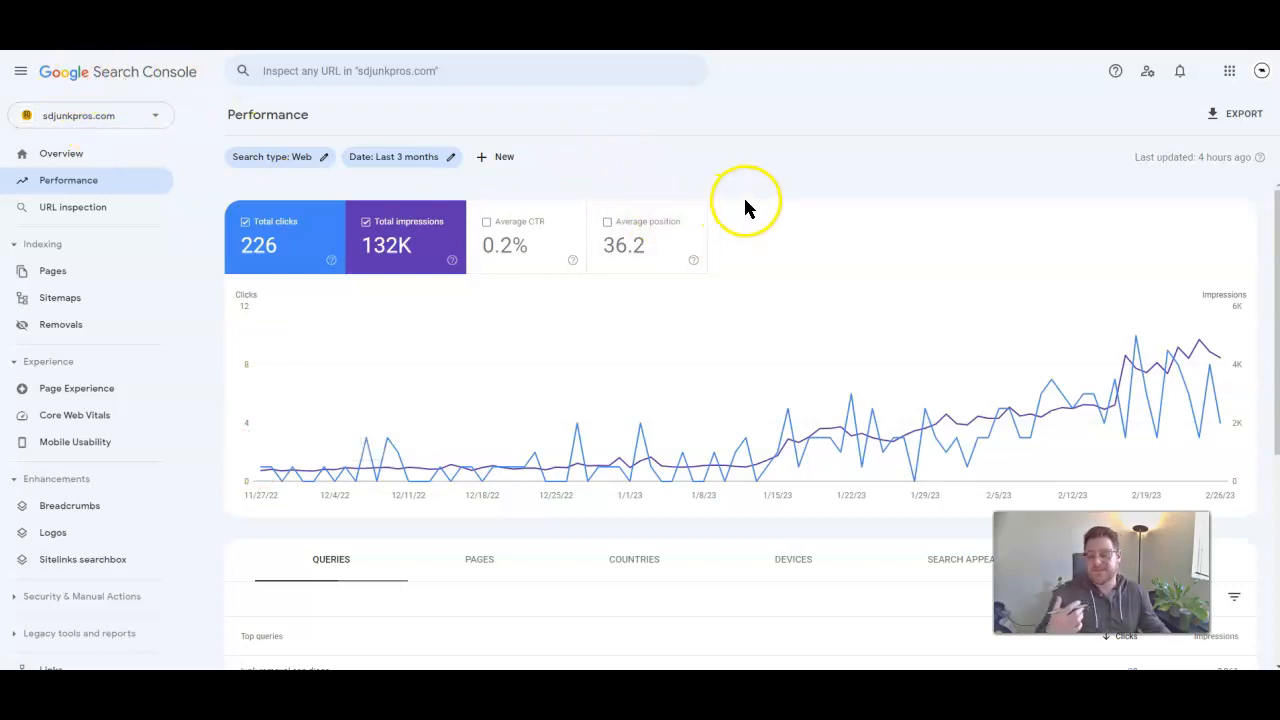
pyautogui.moveTo(752, 200)
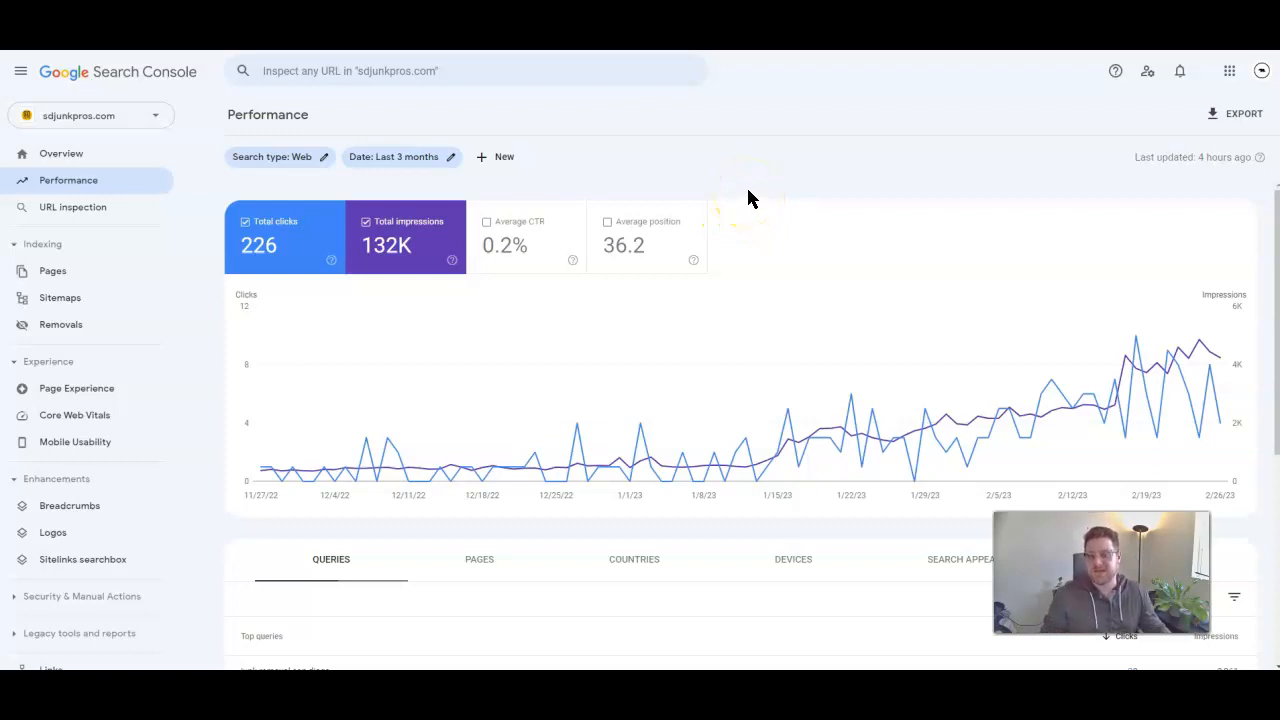
pyautogui.moveTo(770, 192)
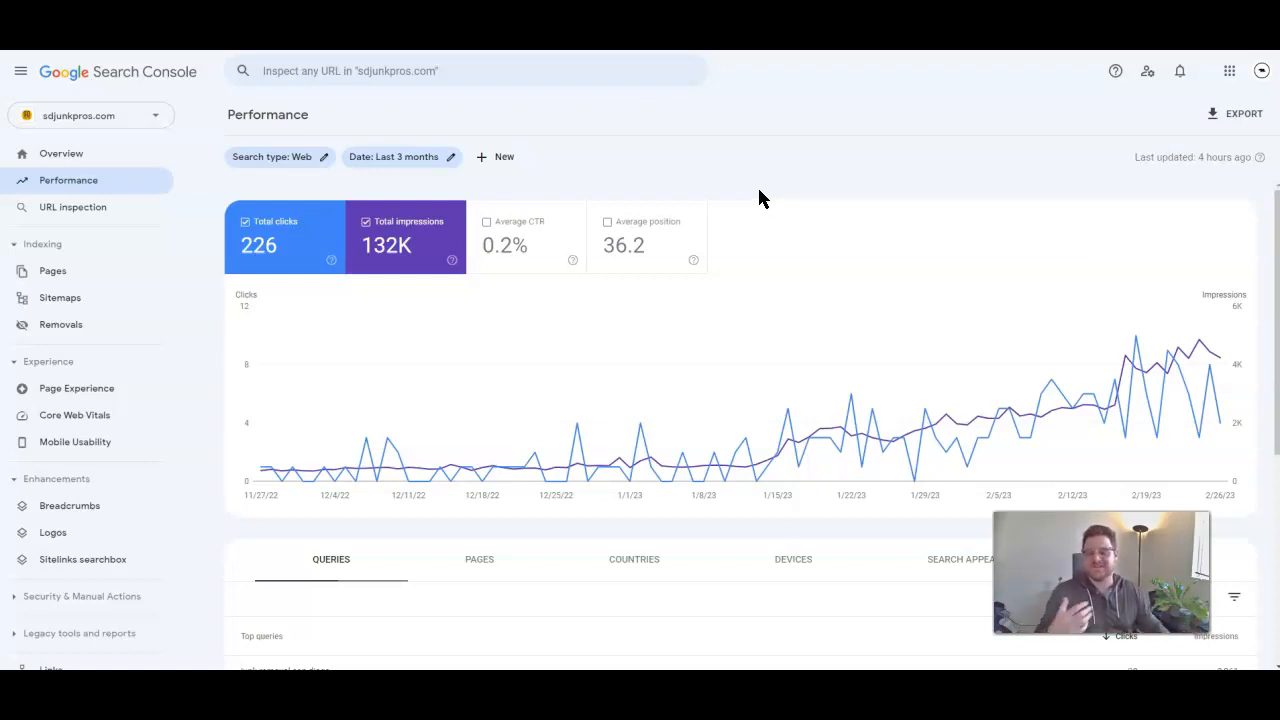
pyautogui.moveTo(804, 196)
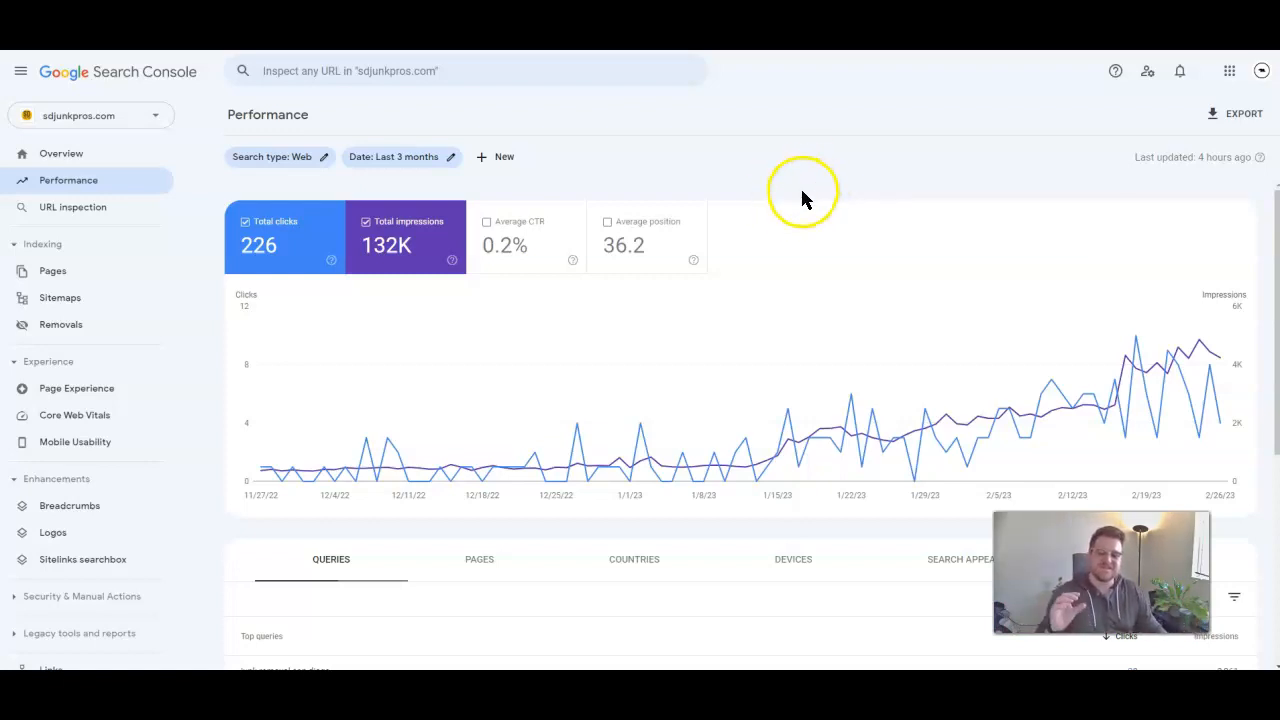
pyautogui.scroll(-3)
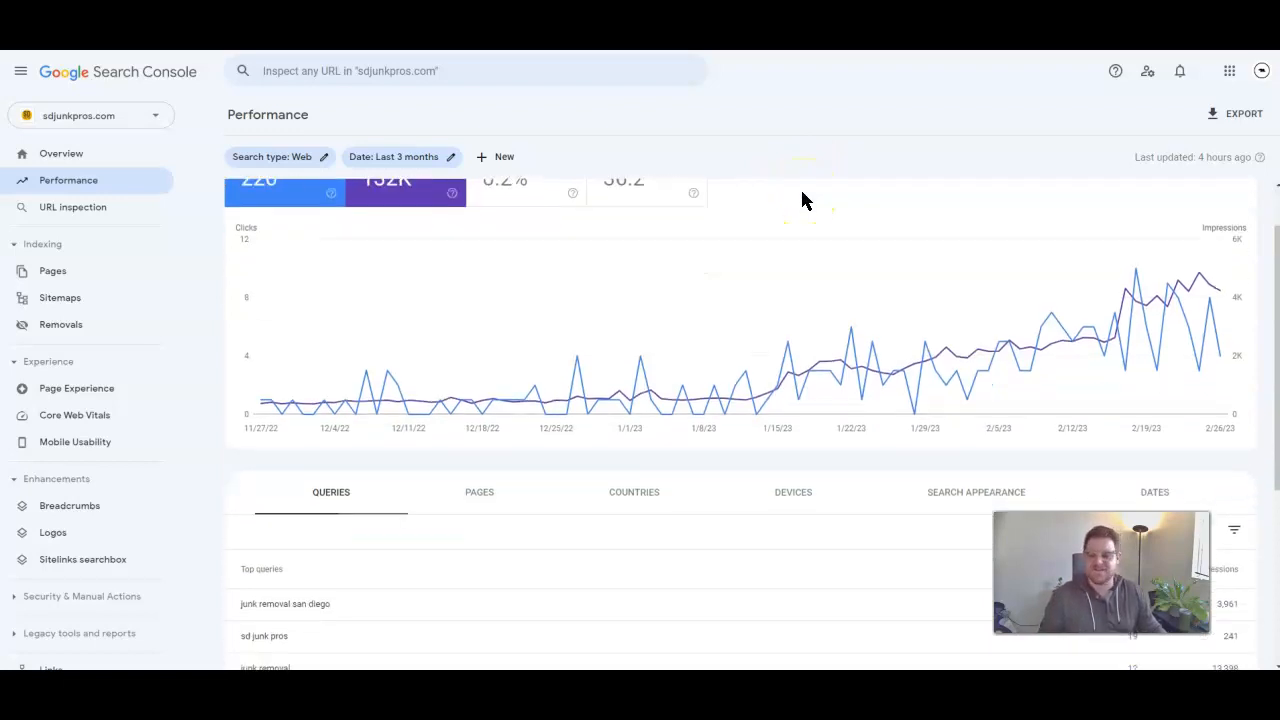
pyautogui.scroll(-3)
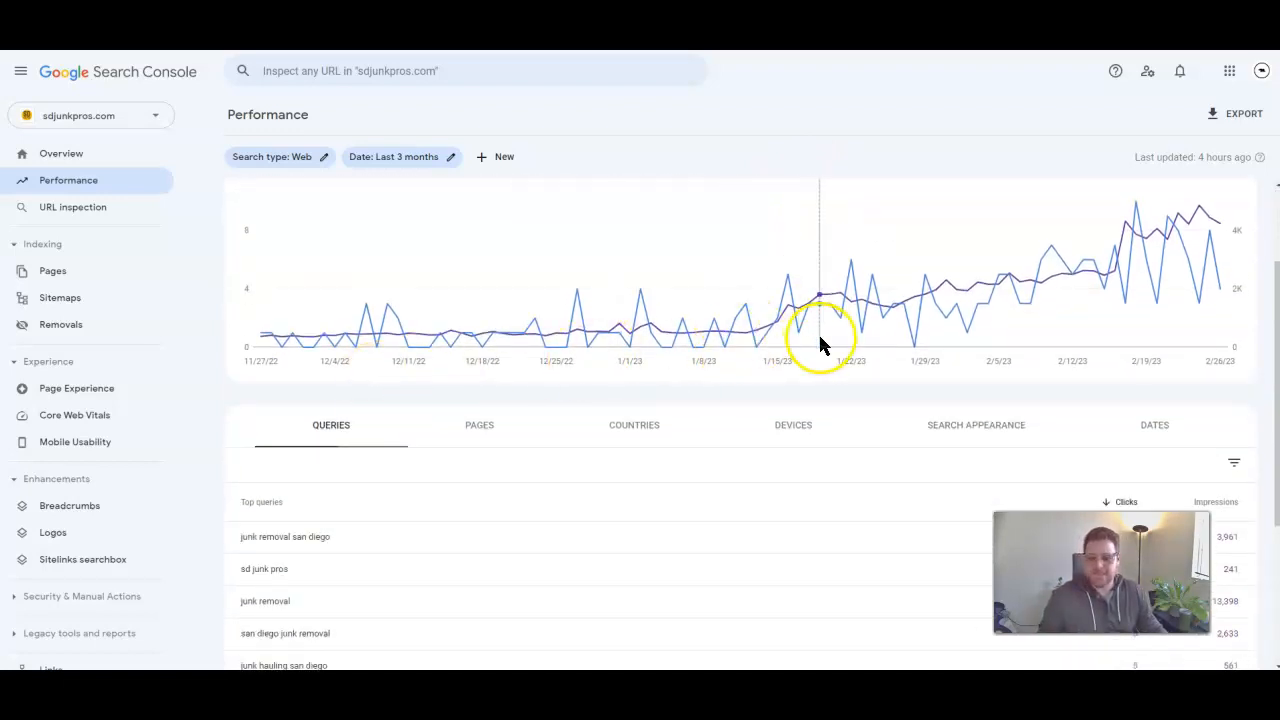
pyautogui.moveTo(788, 330)
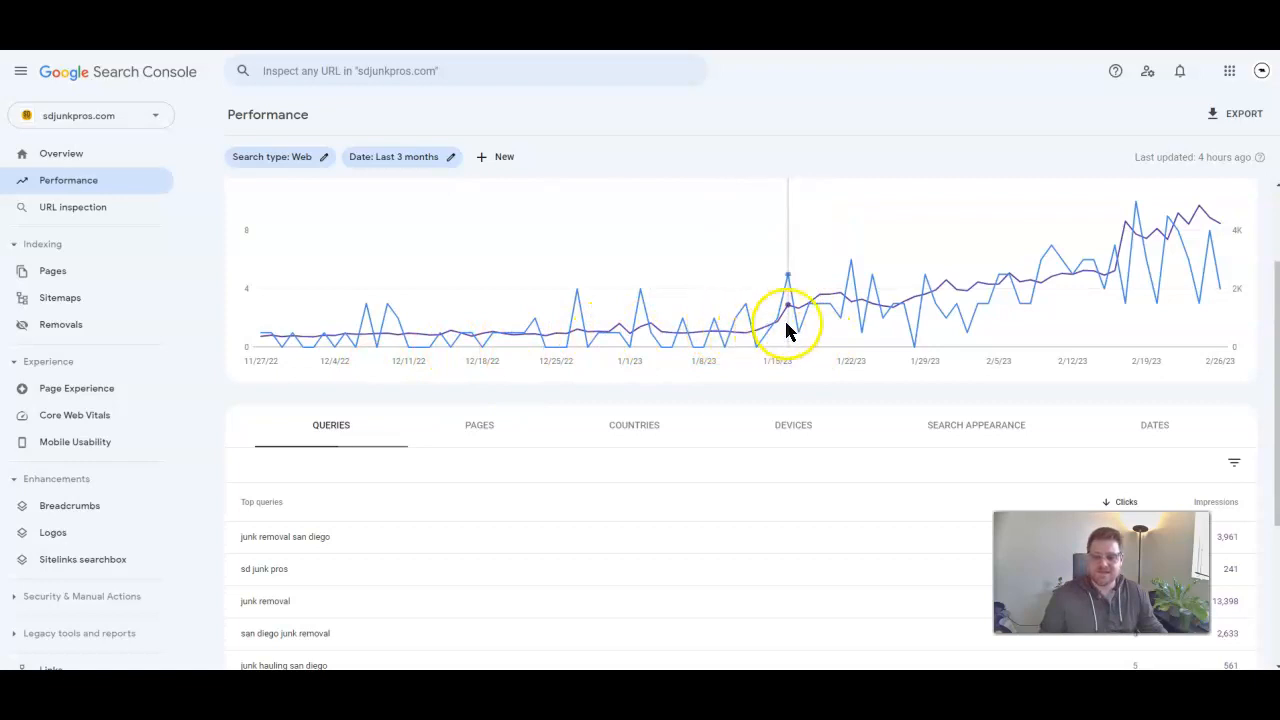
pyautogui.moveTo(790, 310)
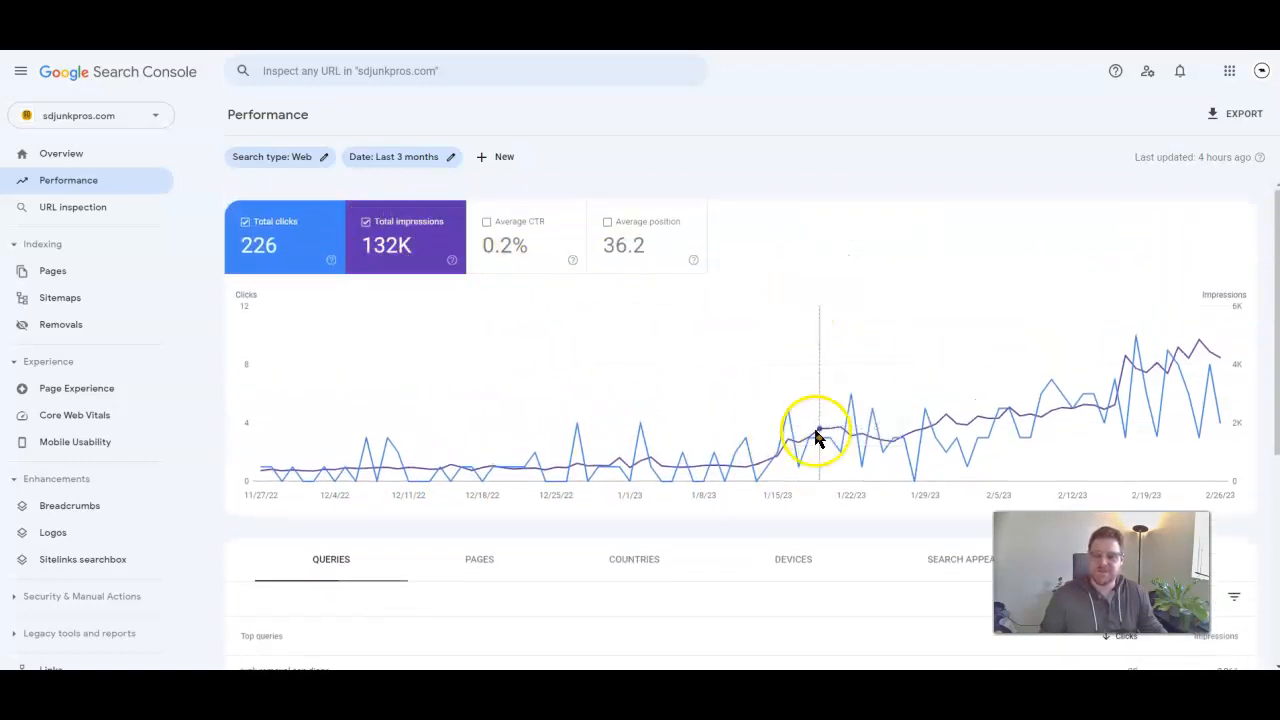
pyautogui.scroll(-3)
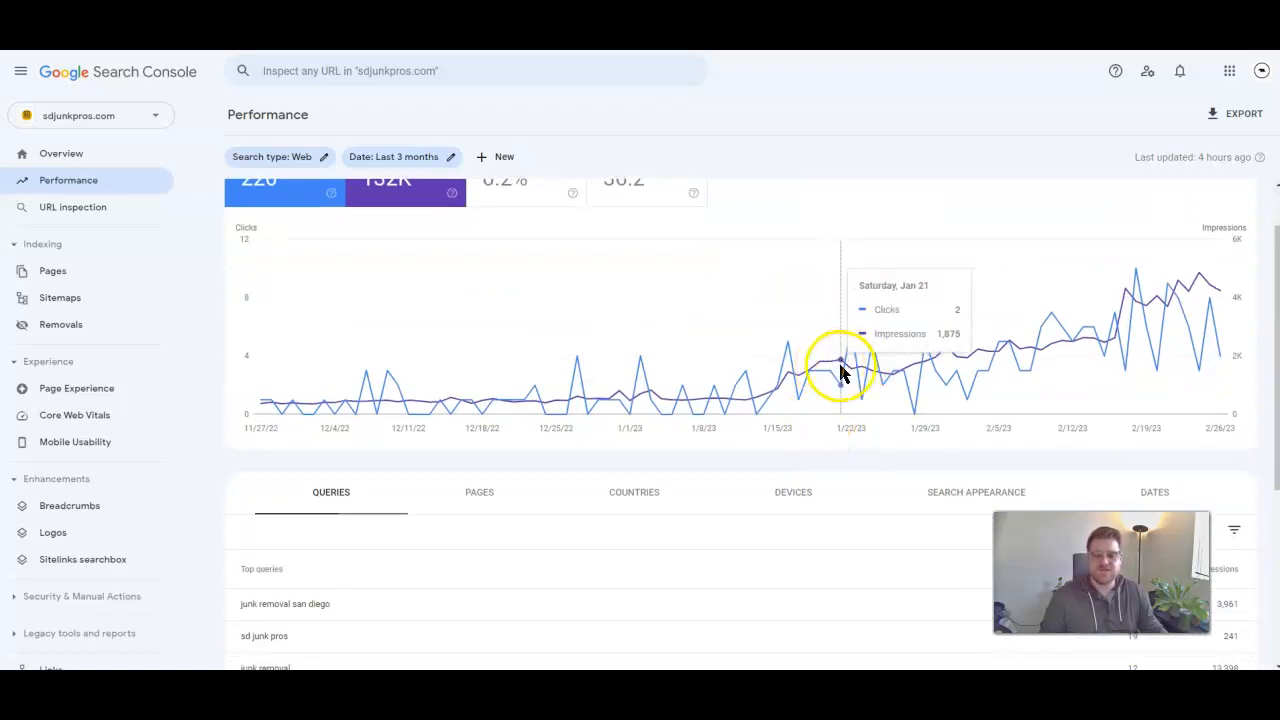
pyautogui.moveTo(862, 376)
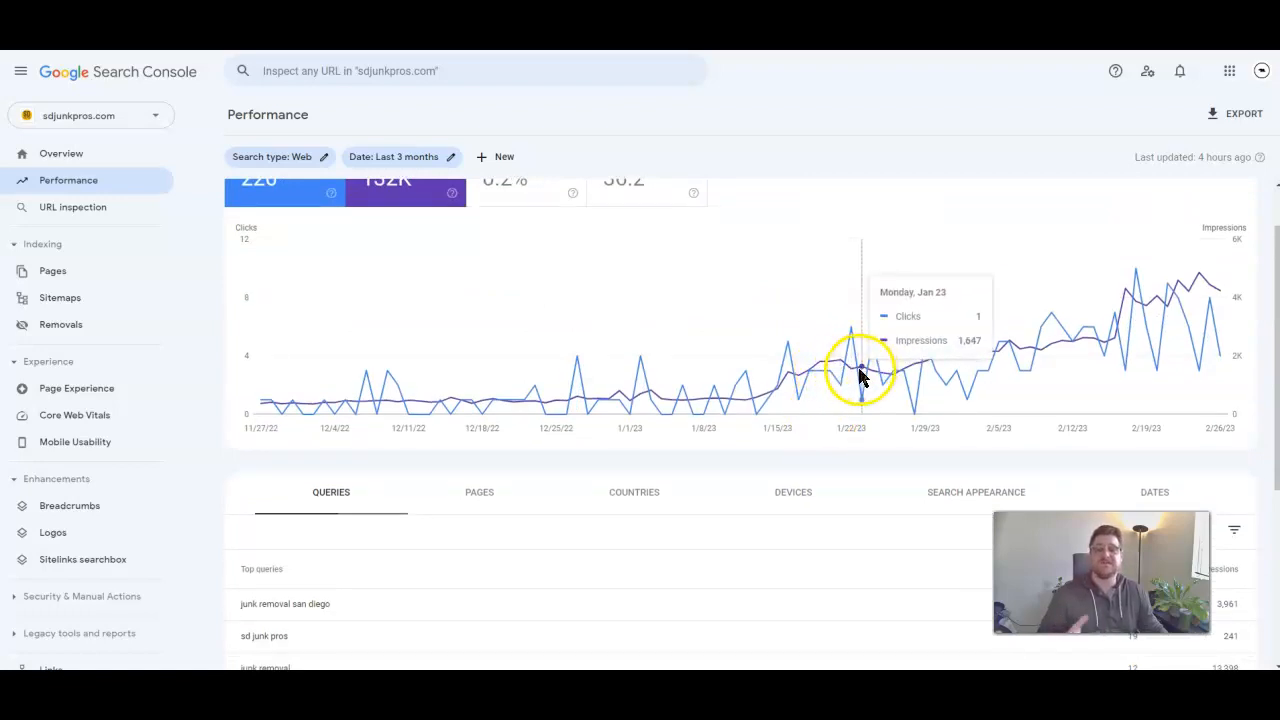
pyautogui.moveTo(852, 376)
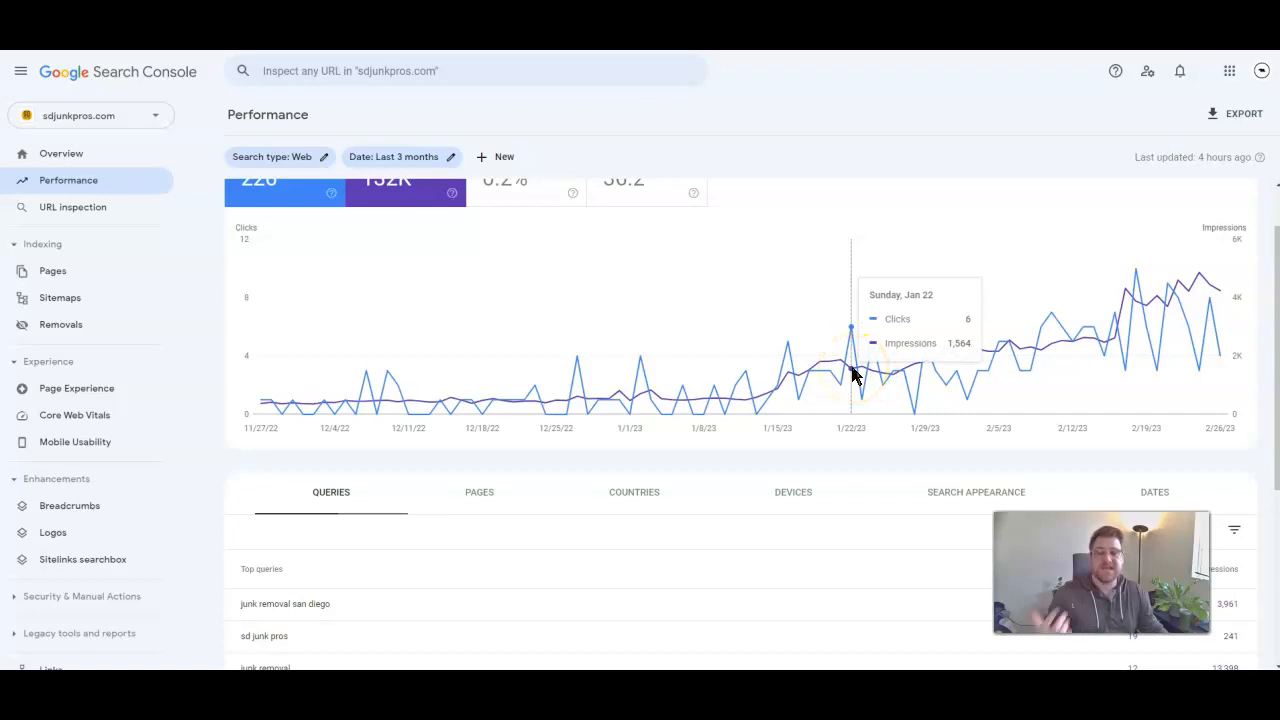
pyautogui.moveTo(1044, 358)
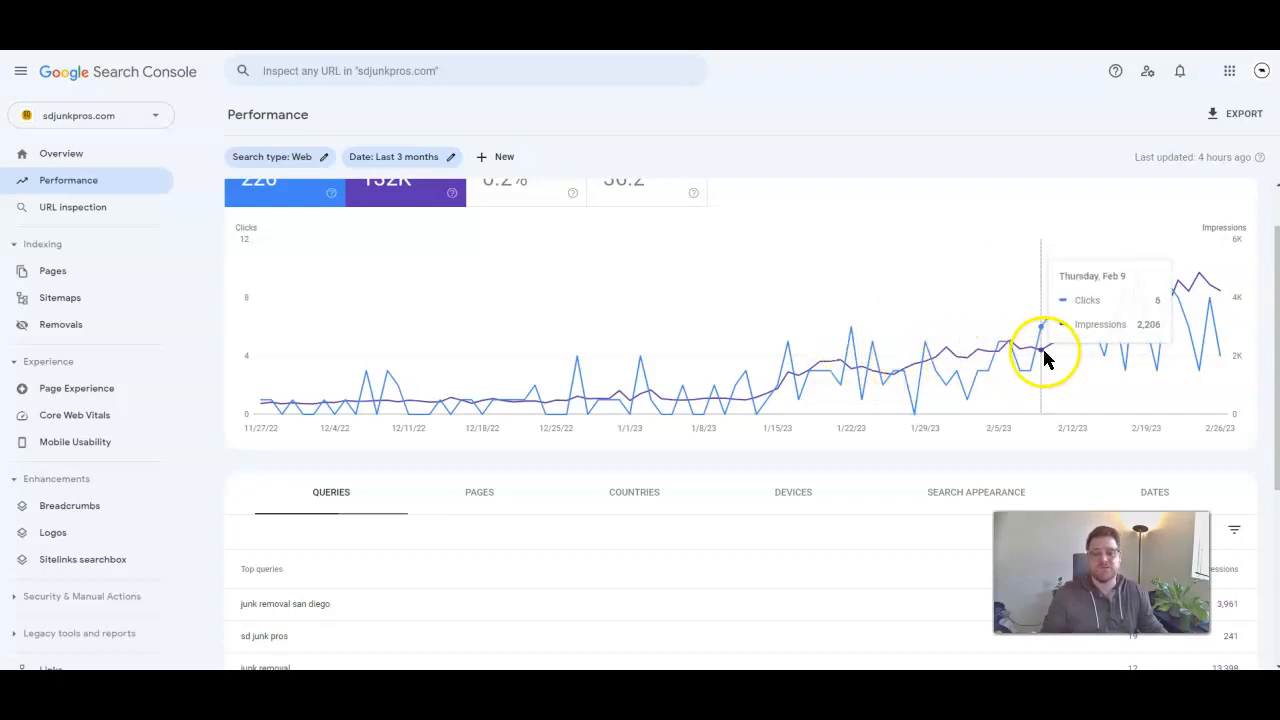
pyautogui.moveTo(944, 360)
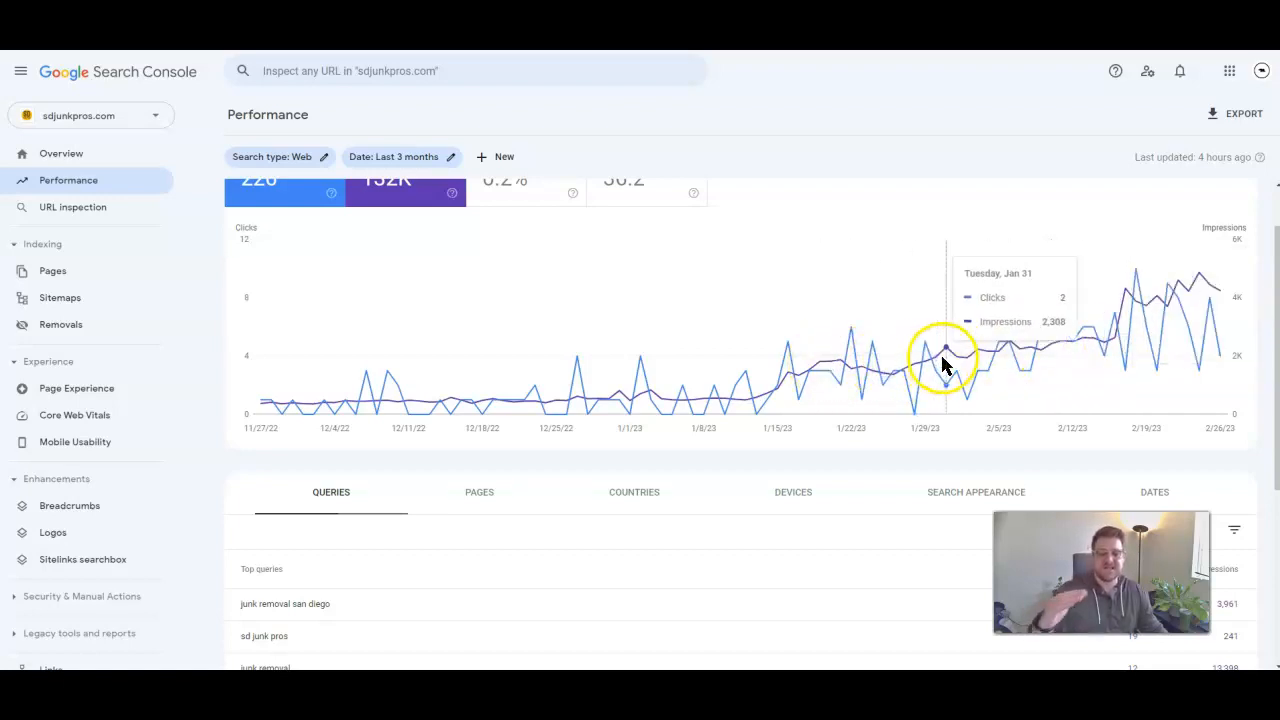
pyautogui.moveTo(976, 408)
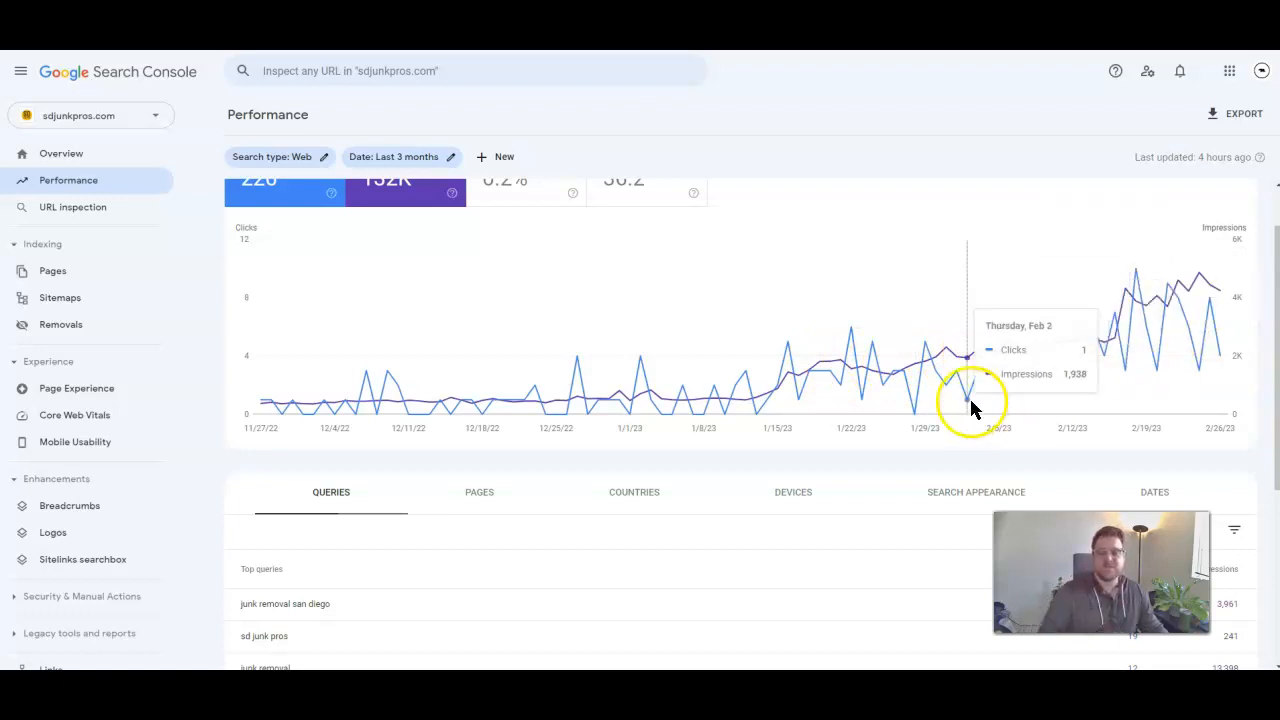
pyautogui.moveTo(788, 364)
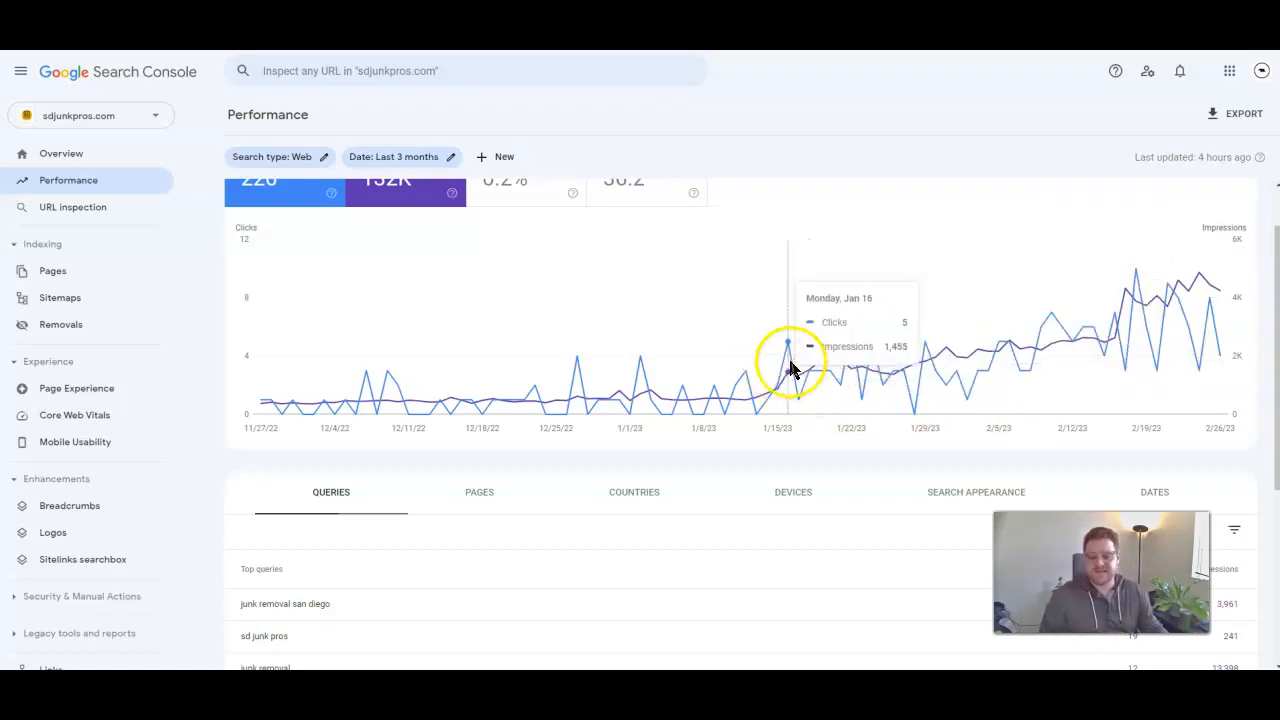
pyautogui.scroll(3)
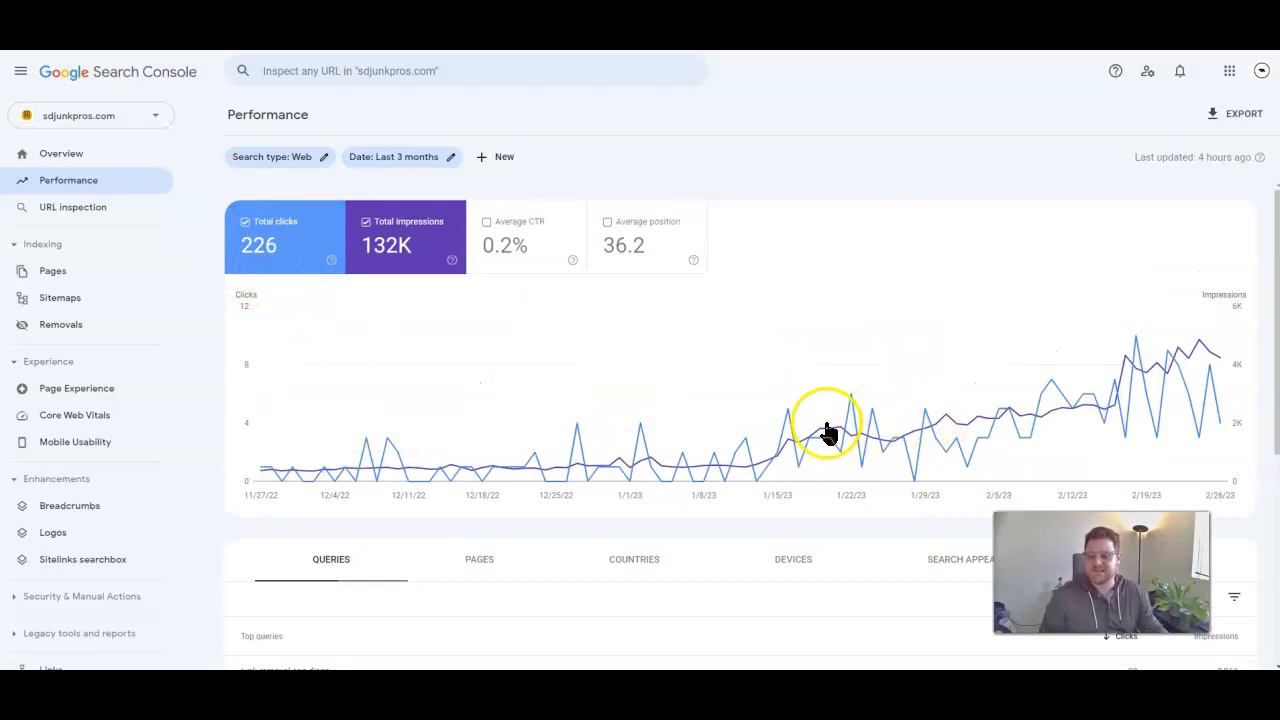
pyautogui.scroll(-3)
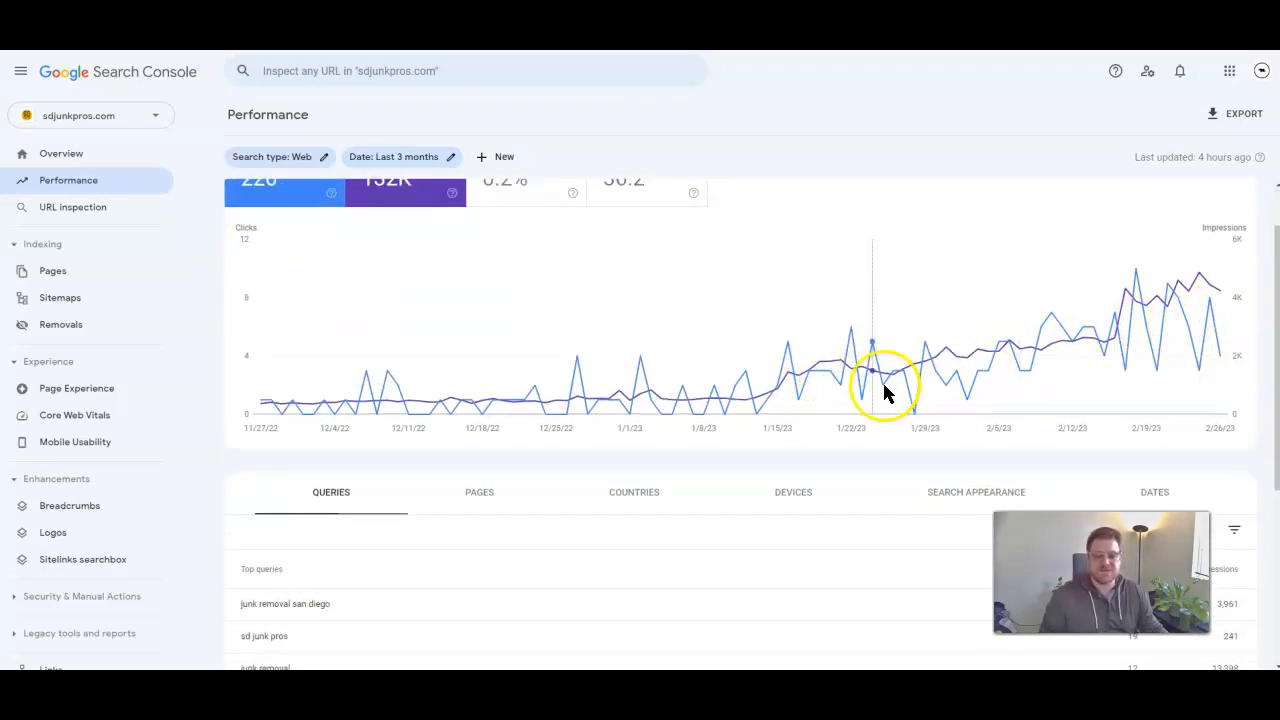
pyautogui.moveTo(1224, 344)
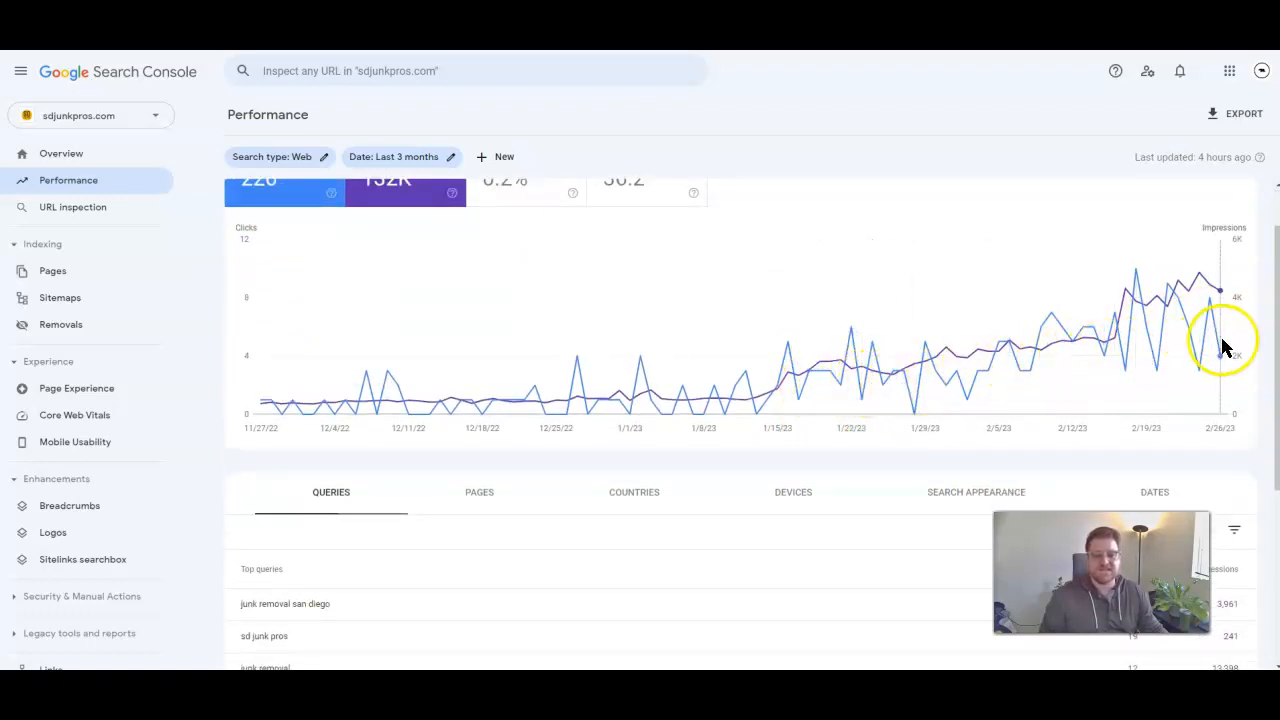
pyautogui.moveTo(784, 418)
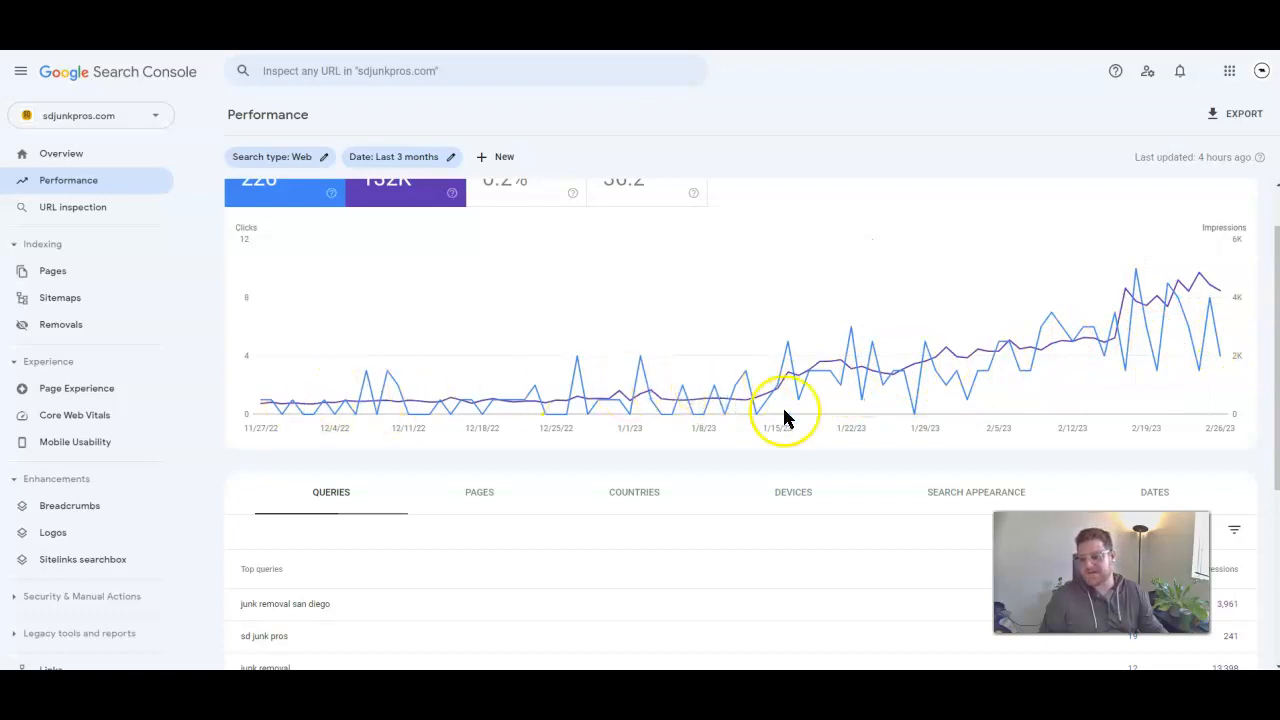
pyautogui.scroll(-3)
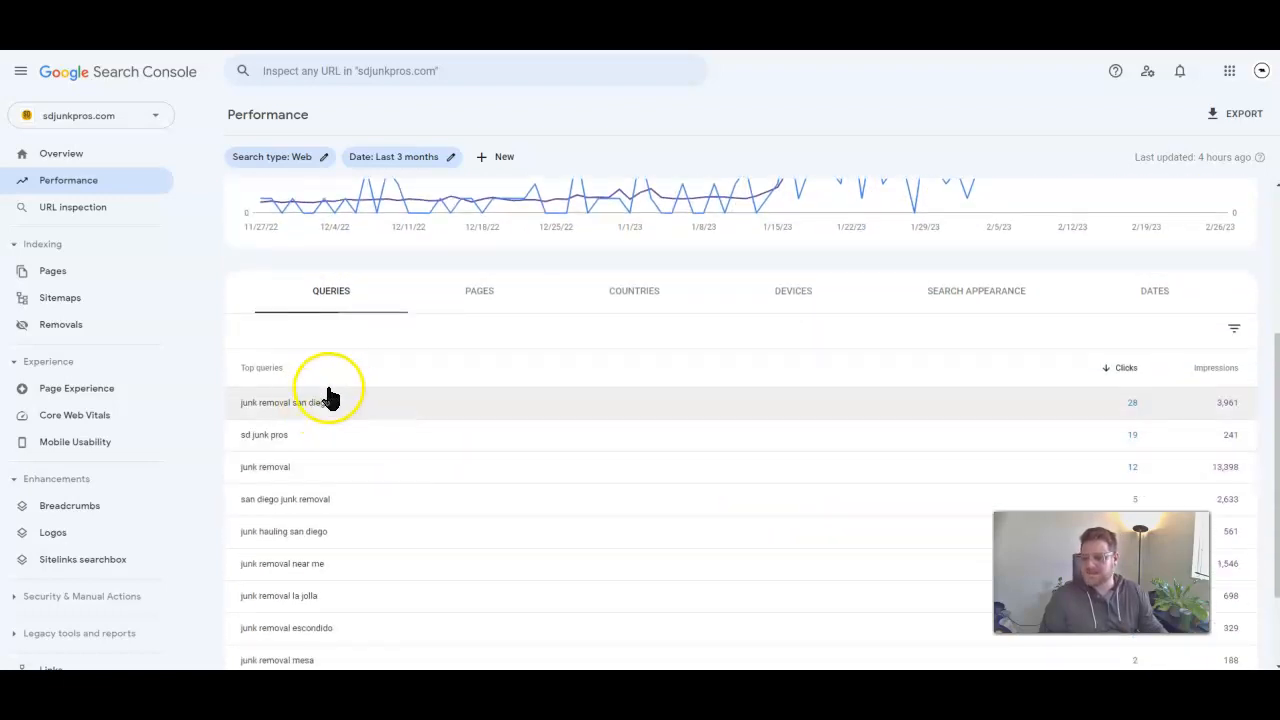
pyautogui.moveTo(370, 410)
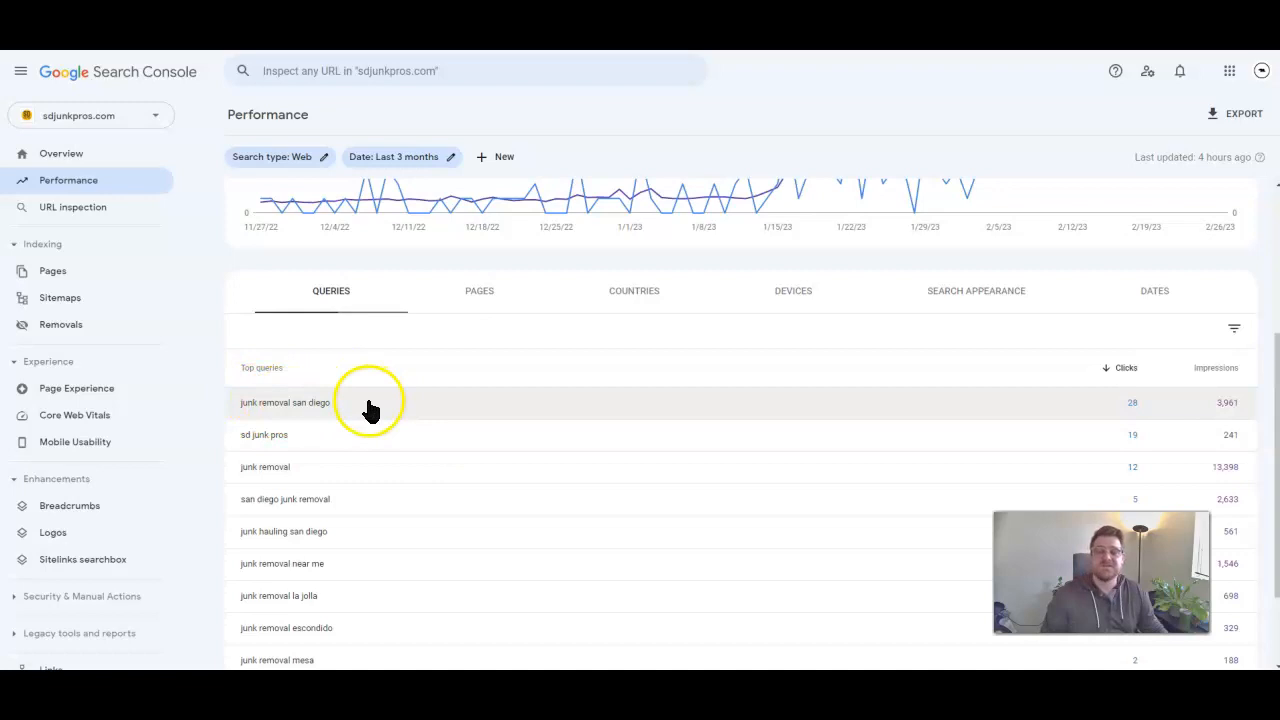
pyautogui.scroll(3)
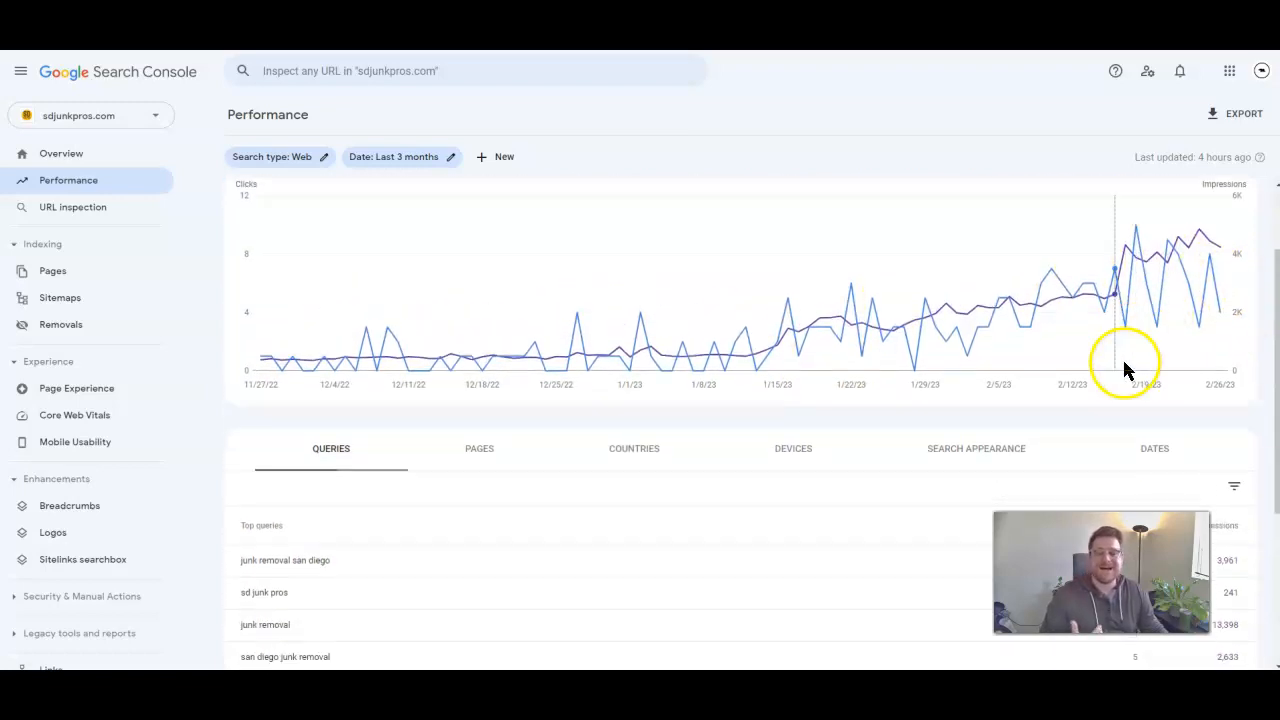
pyautogui.scroll(-3)
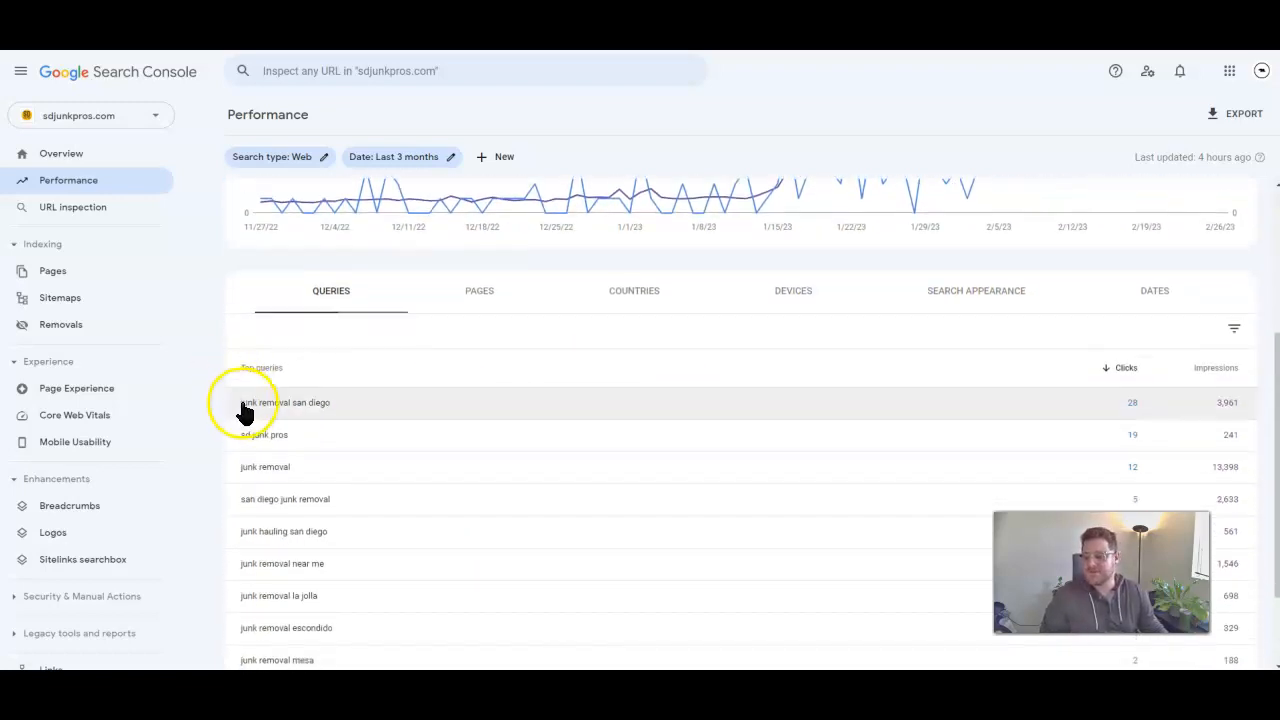
pyautogui.moveTo(388, 416)
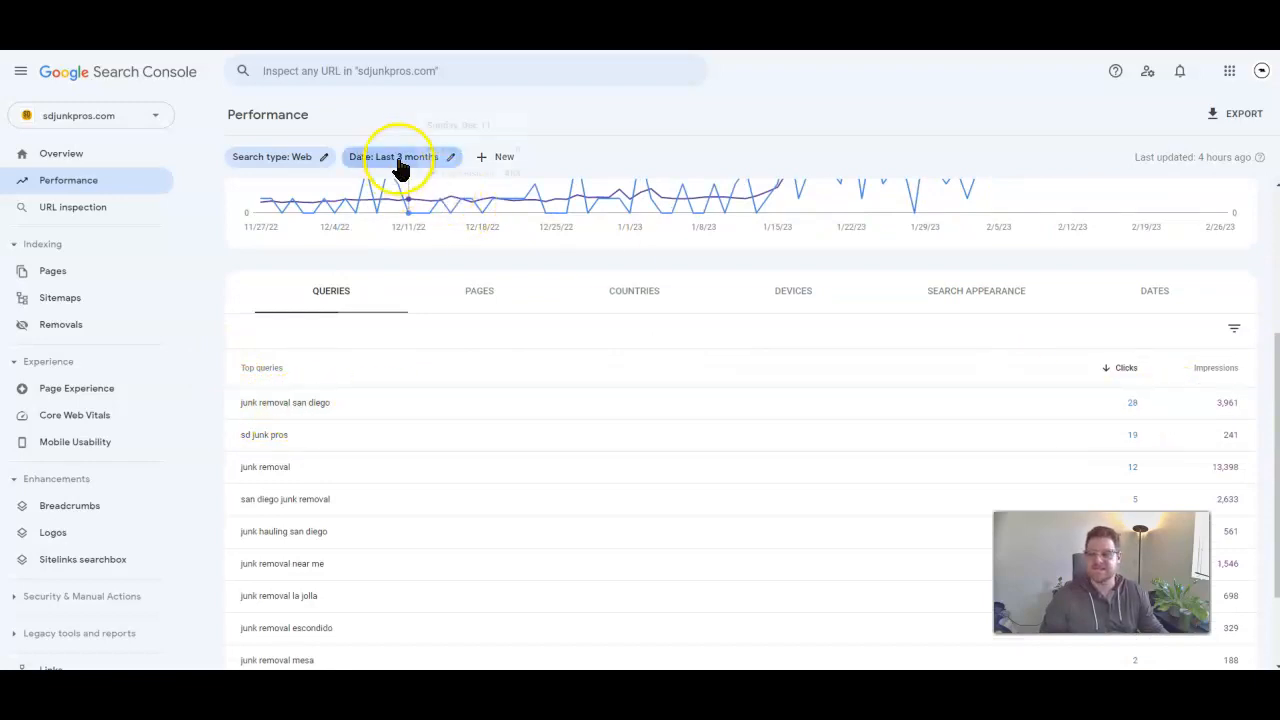
# Set the date range to Last 28 days (138 clicks, 83.9K impressions) and review the Queries table
pyautogui.click(392, 156)
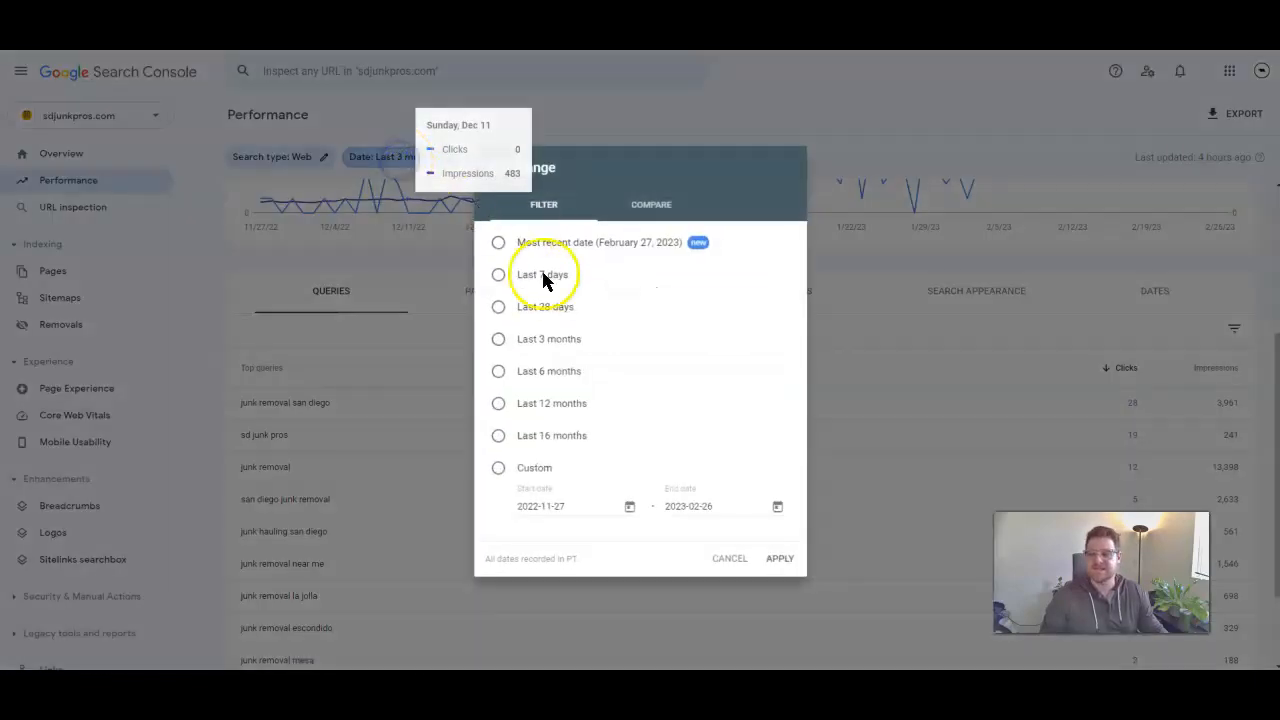
pyautogui.click(498, 308)
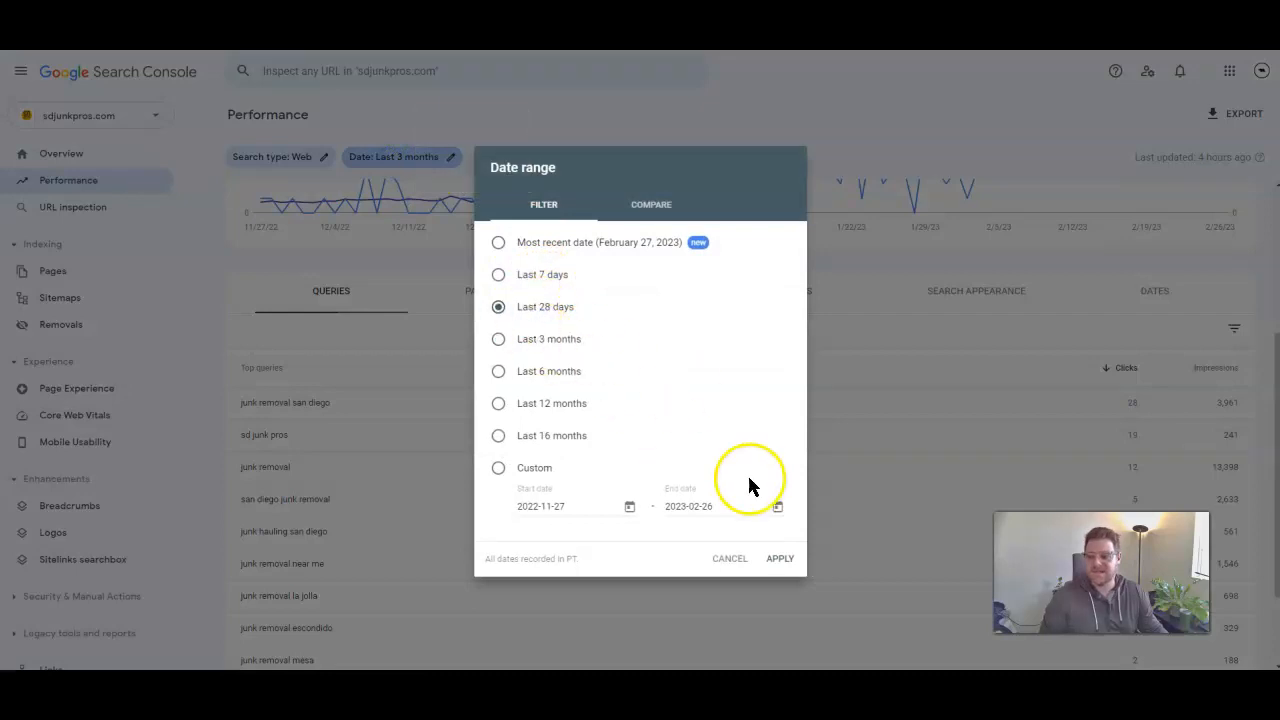
pyautogui.click(780, 558)
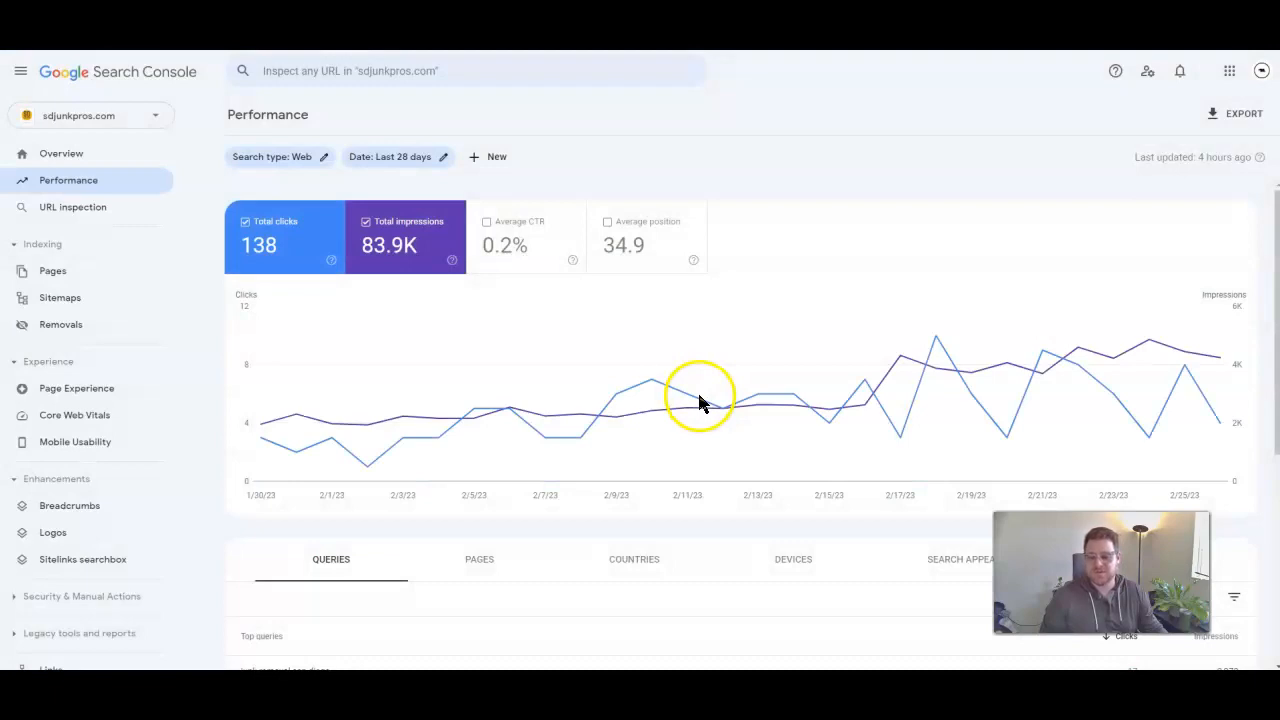
pyautogui.scroll(-3)
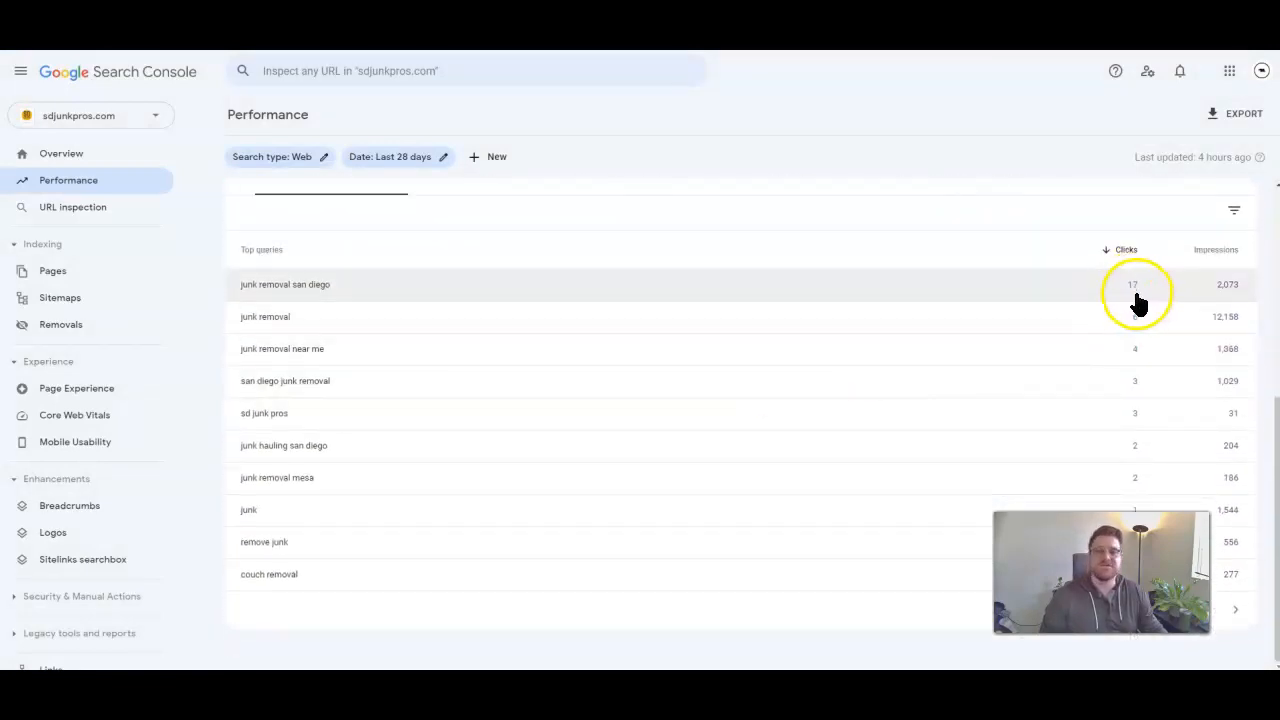
pyautogui.scroll(3)
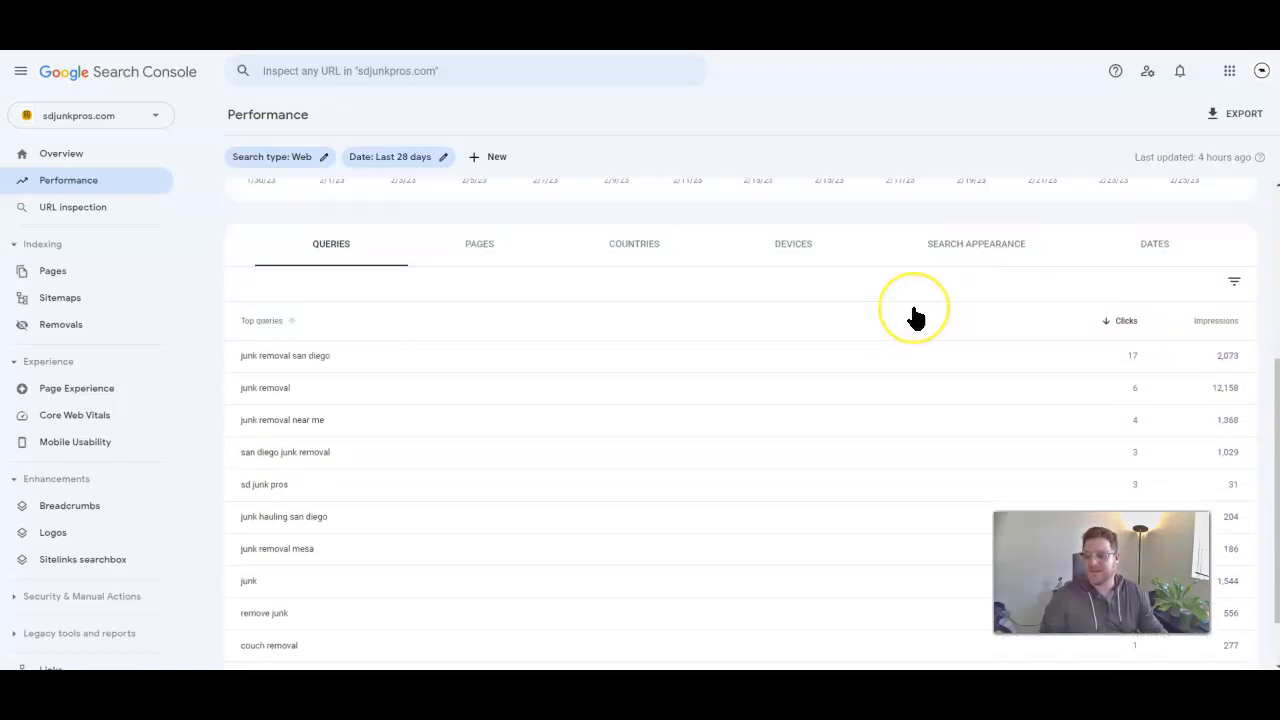
pyautogui.scroll(3)
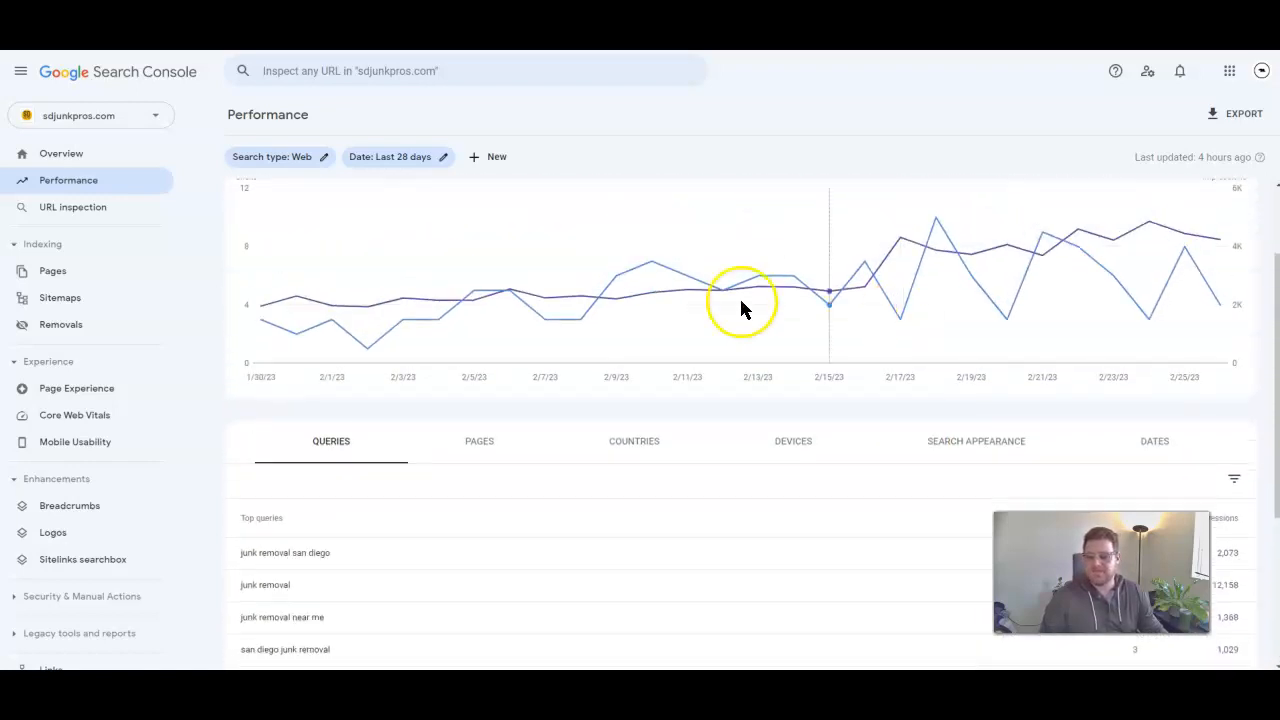
# Set the date range back to Last 3 months (226 clicks, 132K impressions) and scroll to Queries
pyautogui.click(396, 156)
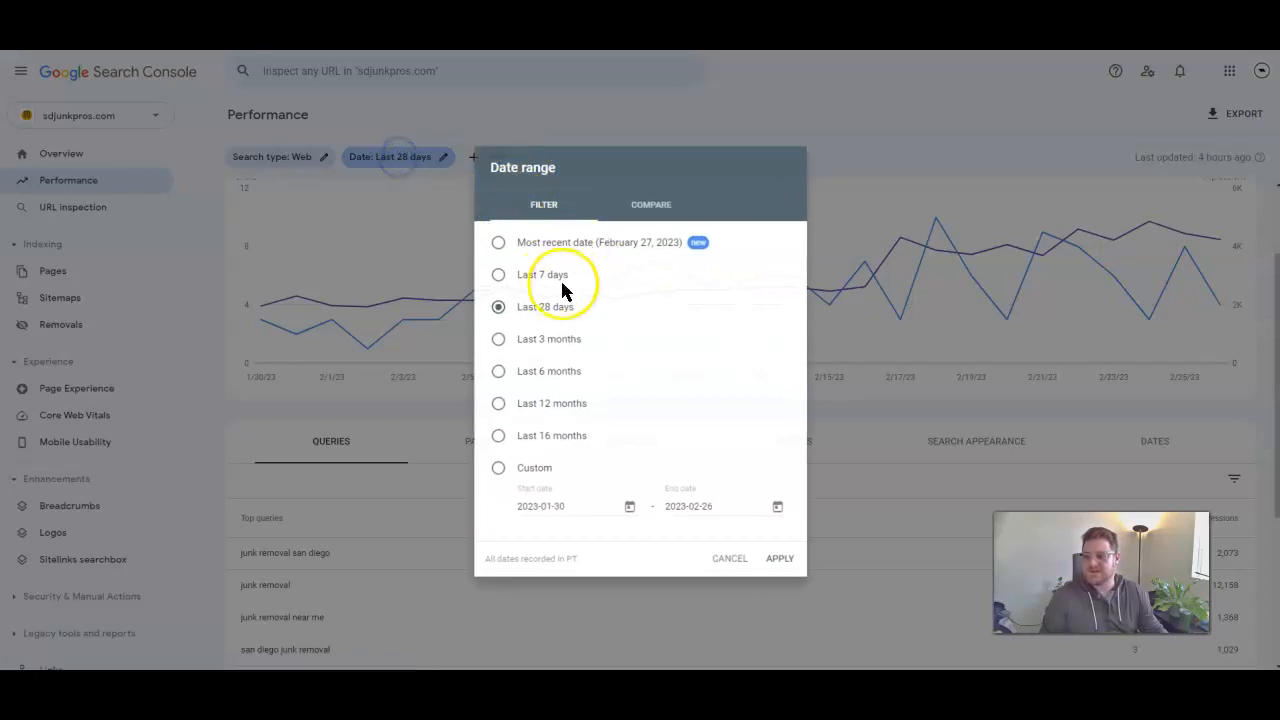
pyautogui.click(498, 338)
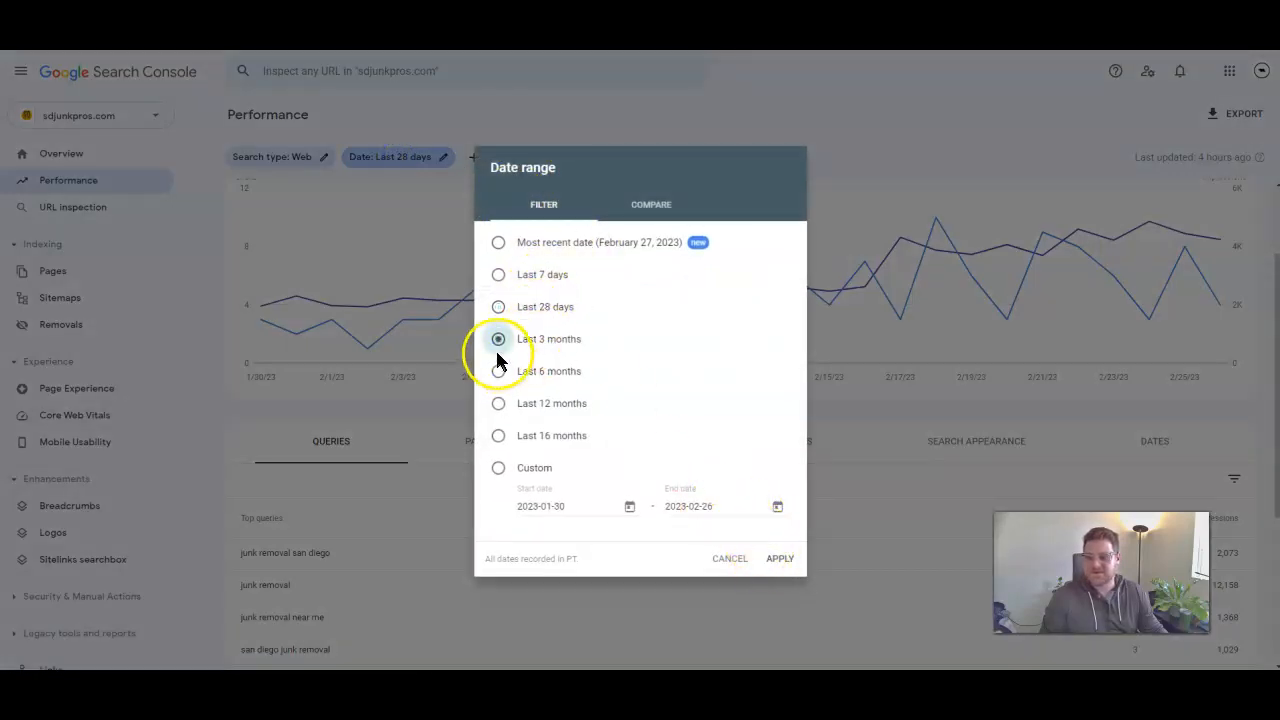
pyautogui.click(780, 558)
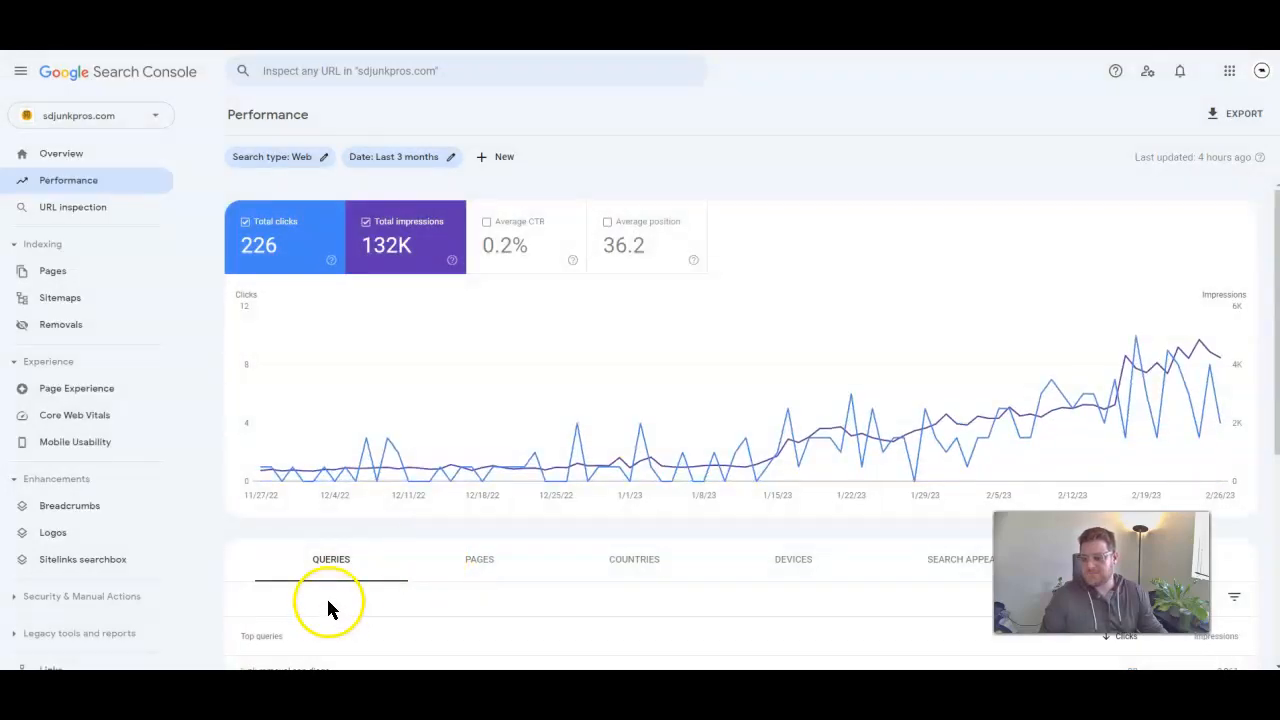
pyautogui.scroll(-3)
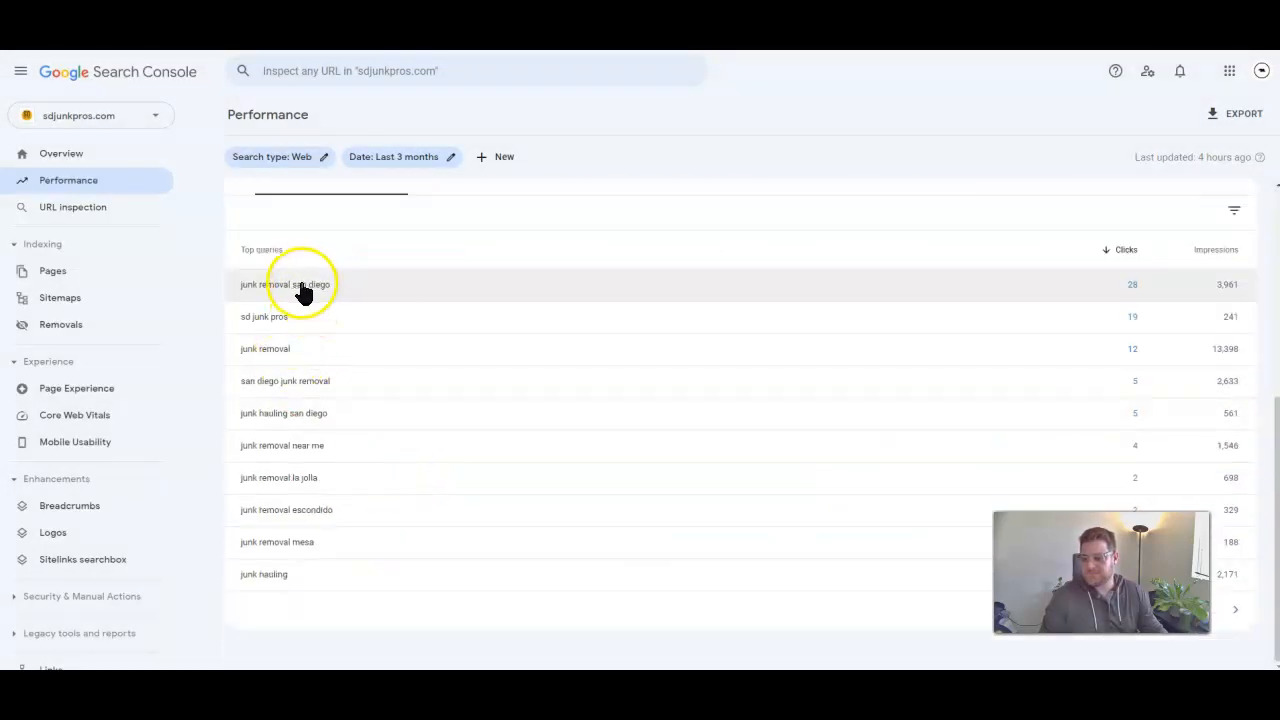
# Filter the report to the query 'junk removal san diego': 28 clicks, 3.96K impressions
pyautogui.click(284, 284)
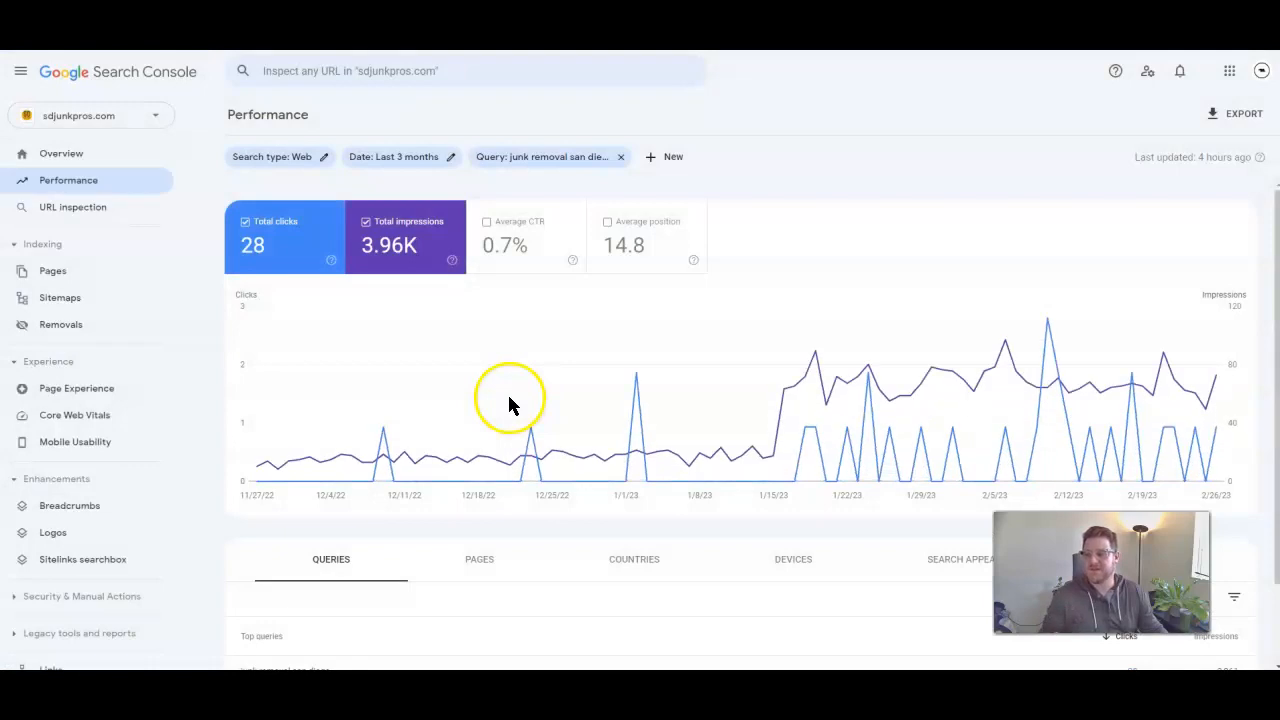
pyautogui.scroll(-3)
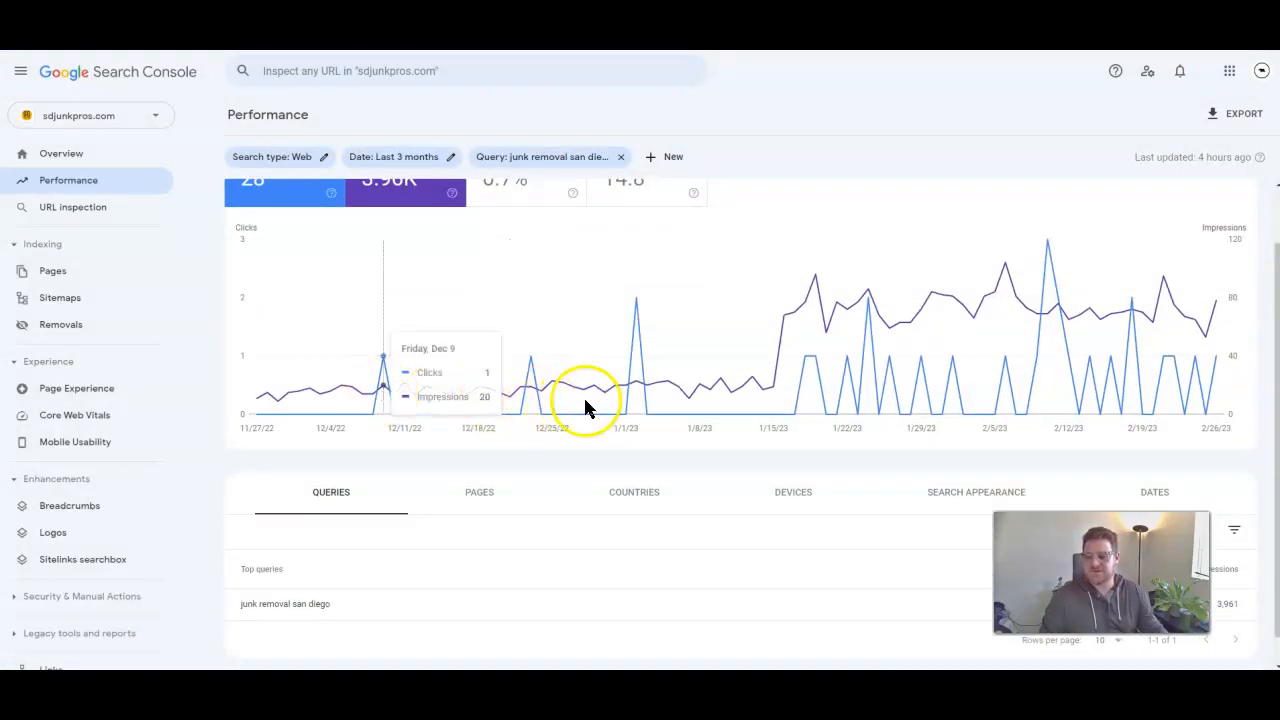
pyautogui.moveTo(658, 384)
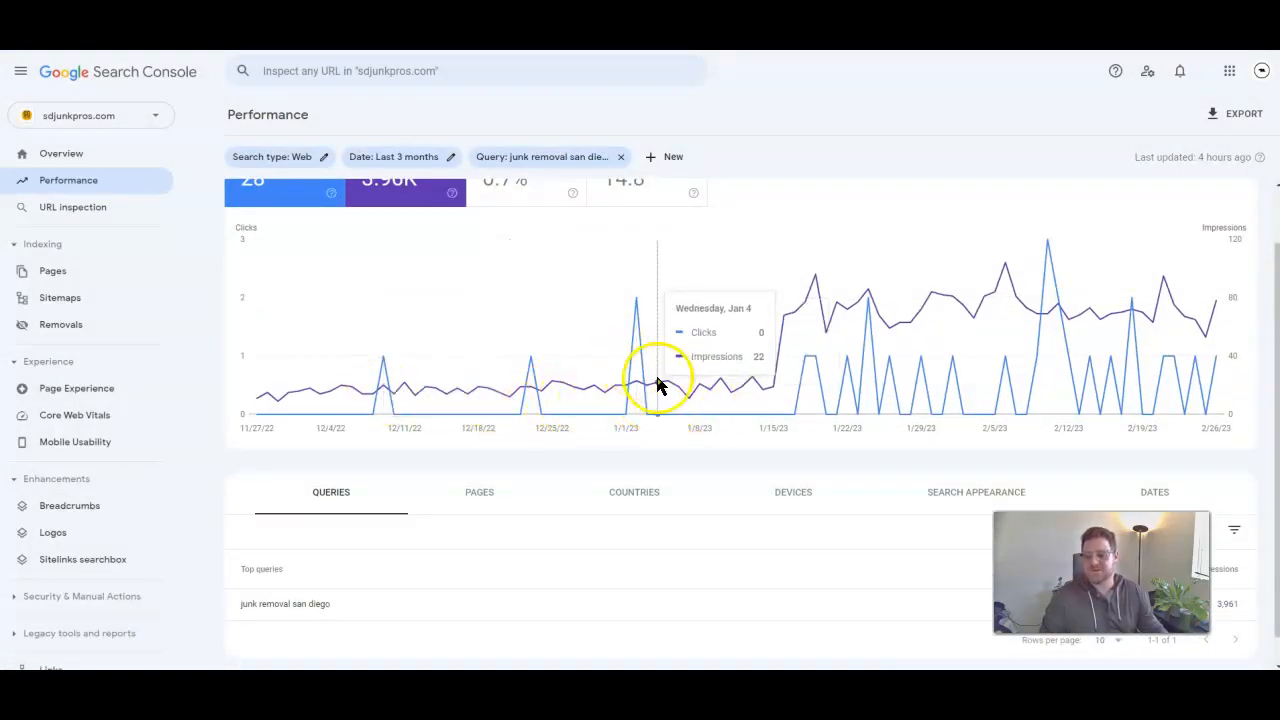
pyautogui.moveTo(828, 390)
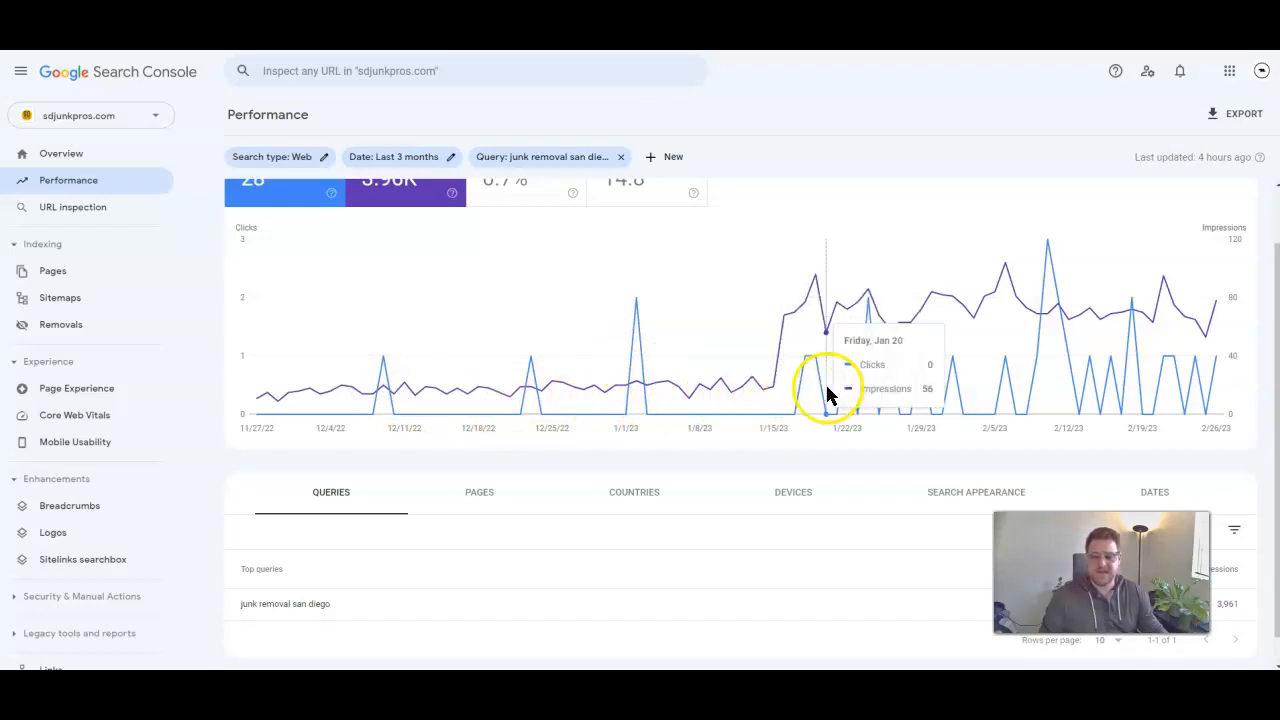
pyautogui.moveTo(1080, 360)
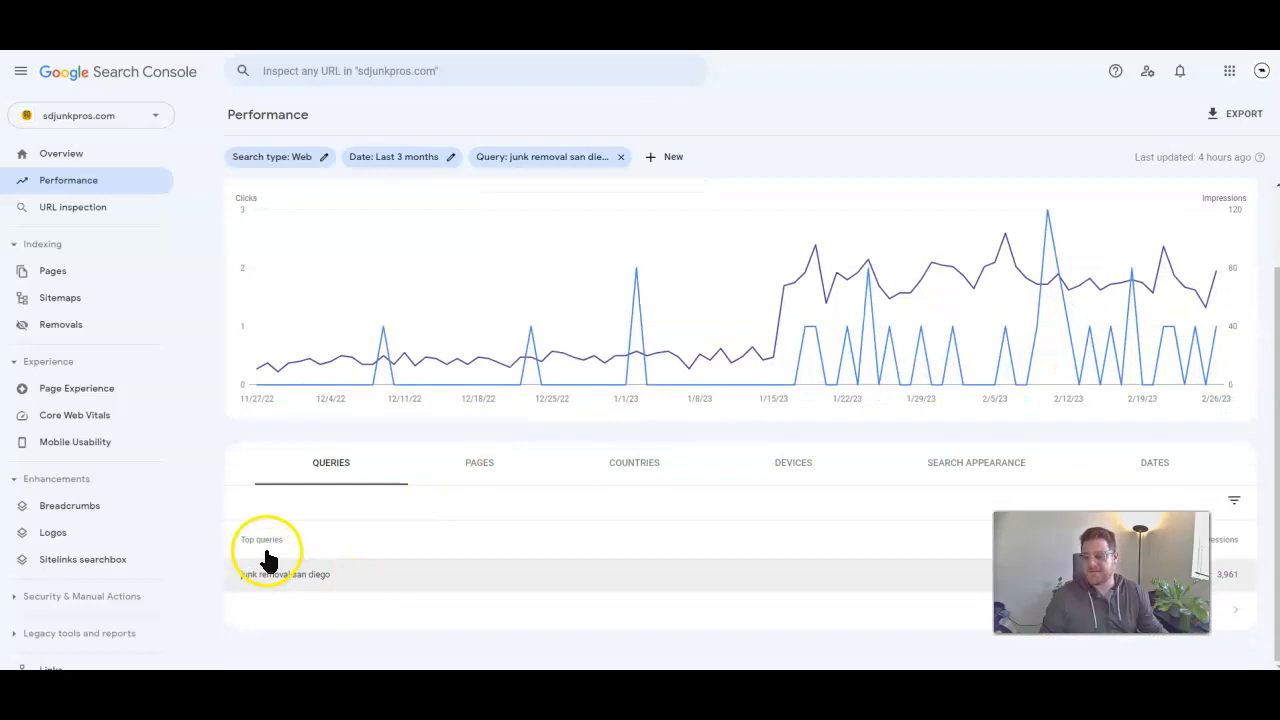
pyautogui.moveTo(456, 504)
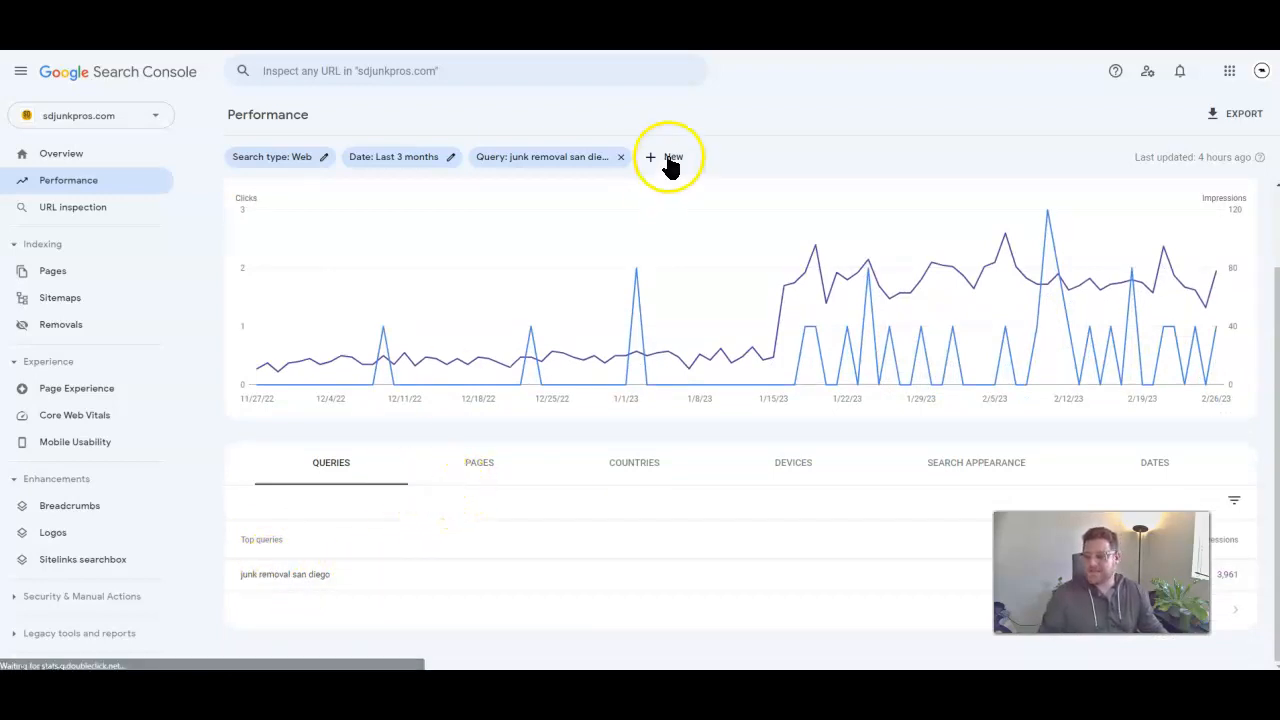
# Remove the 'junk removal san diego' query filter and scroll back to the performance chart
pyautogui.click(620, 156)
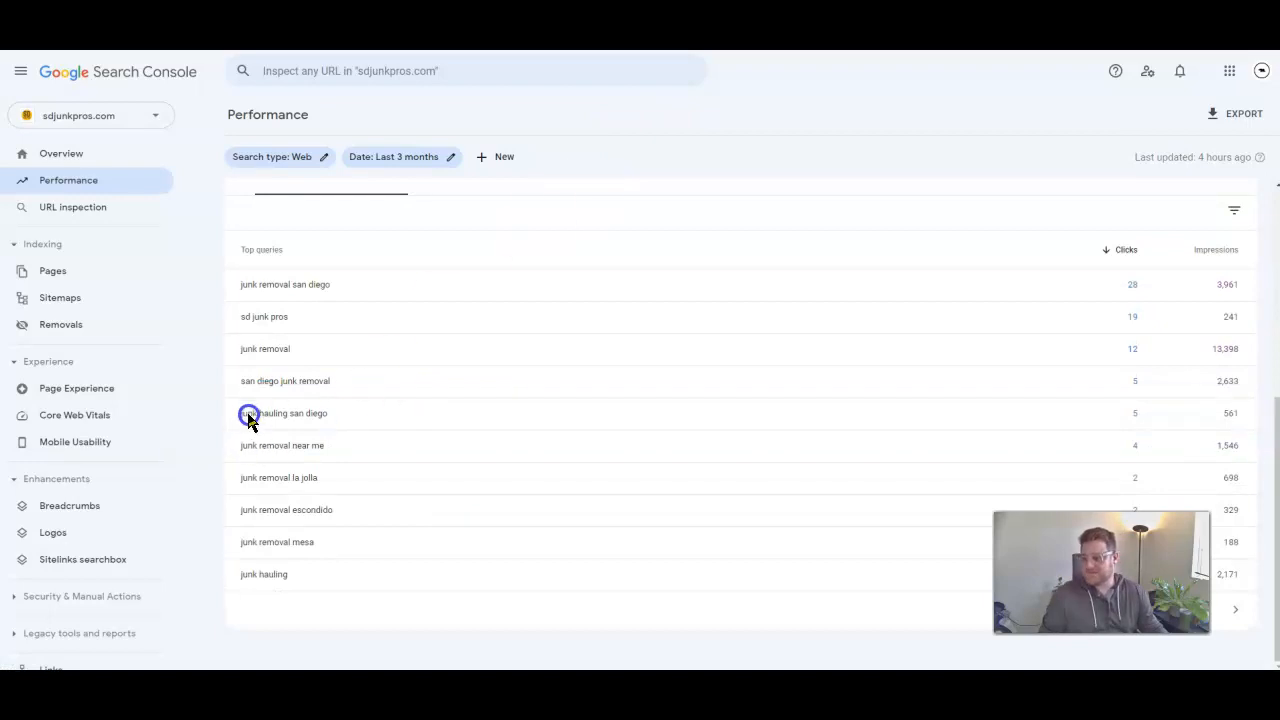
pyautogui.moveTo(1040, 404)
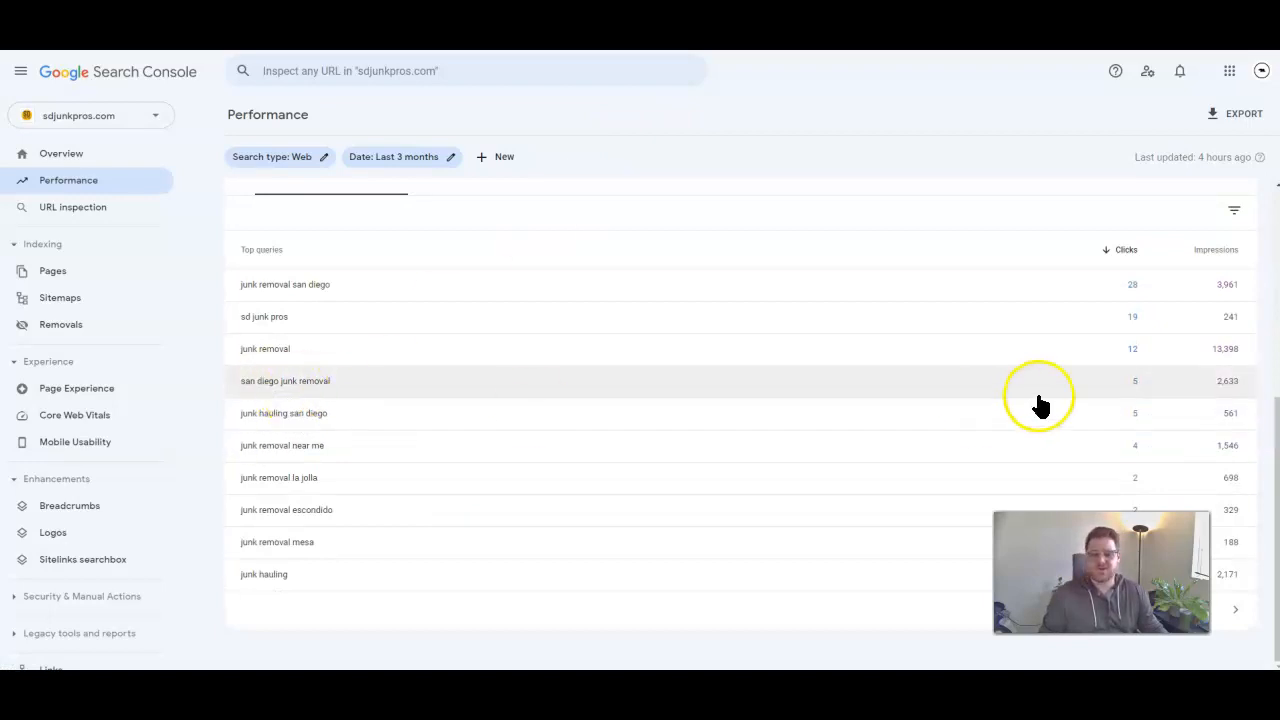
pyautogui.moveTo(1132, 300)
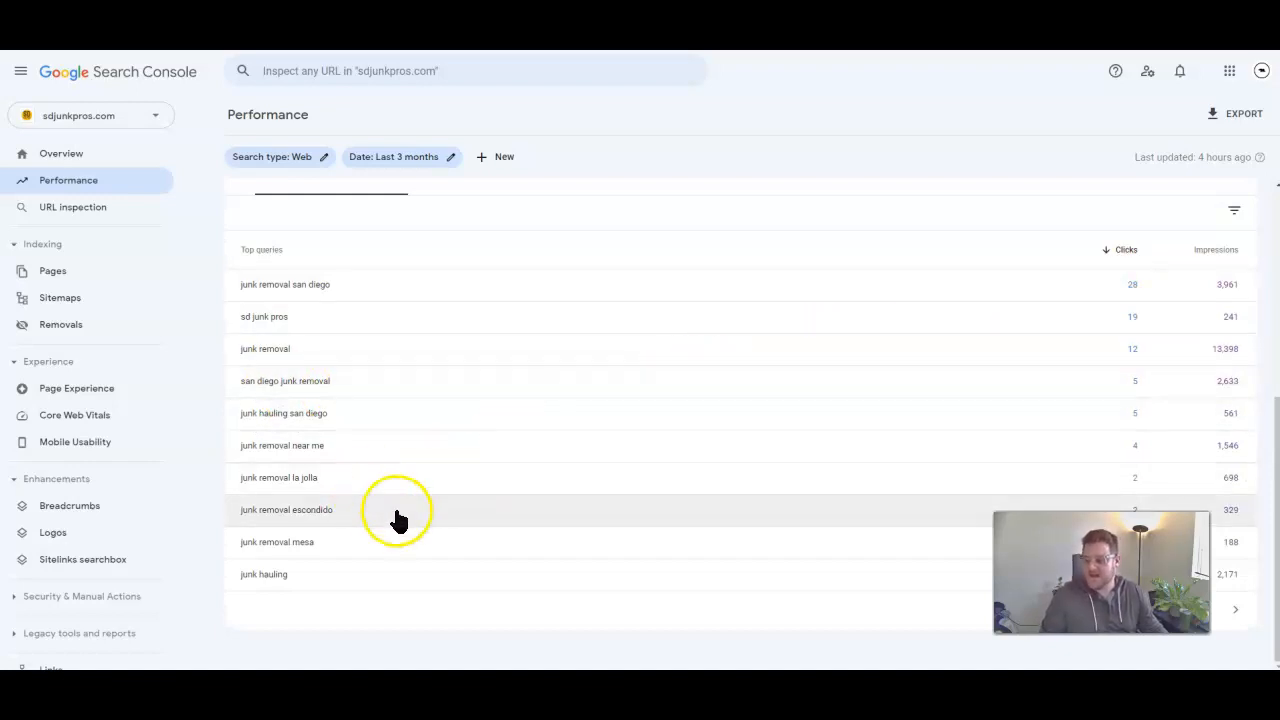
pyautogui.moveTo(342, 508)
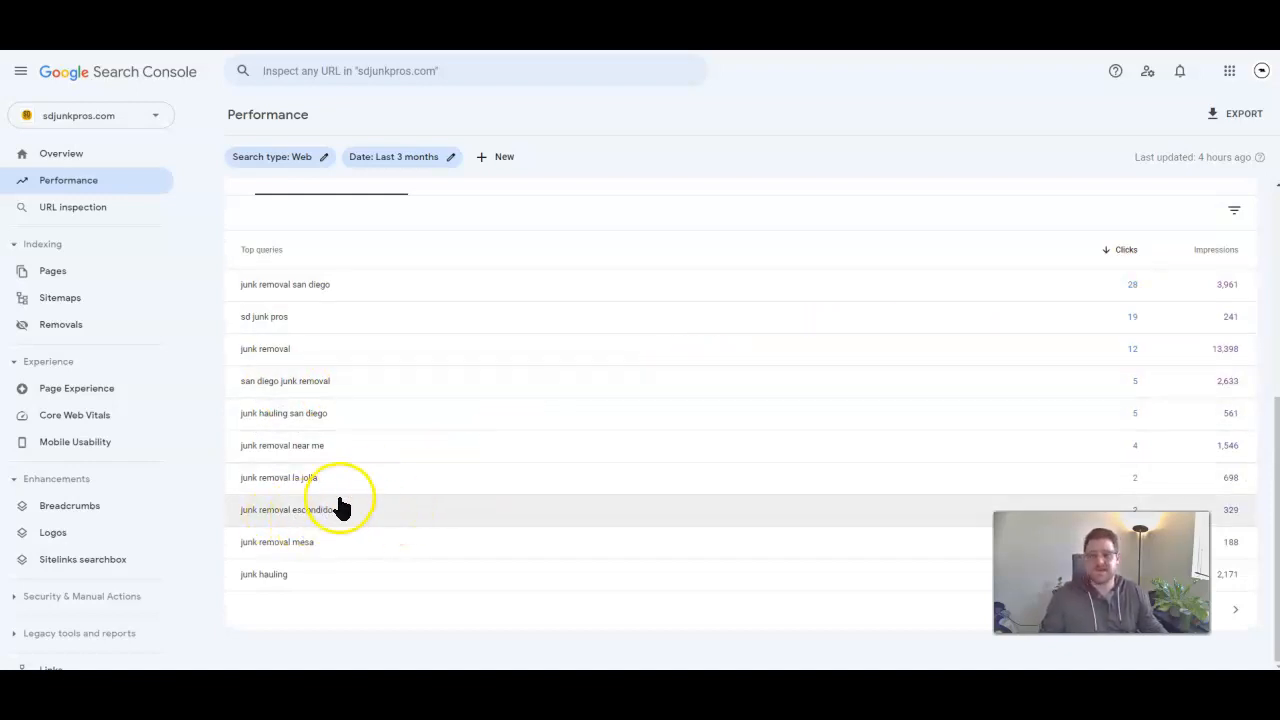
pyautogui.moveTo(444, 380)
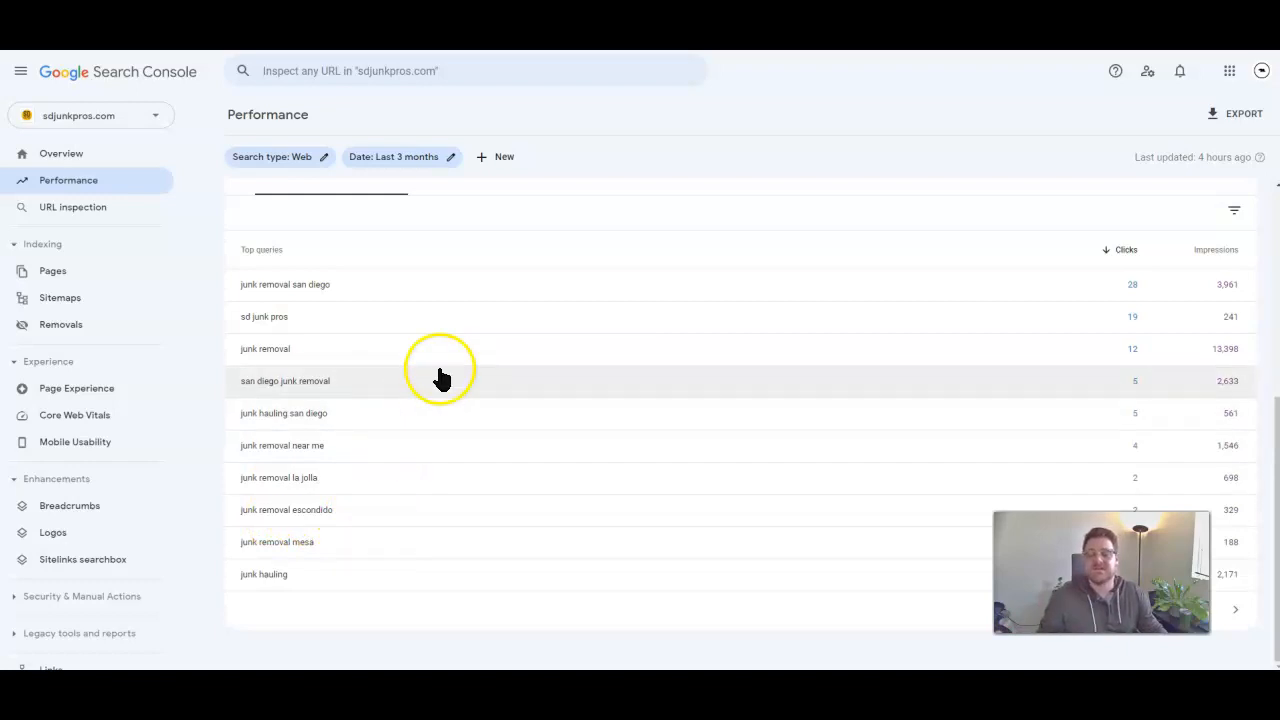
pyautogui.moveTo(464, 350)
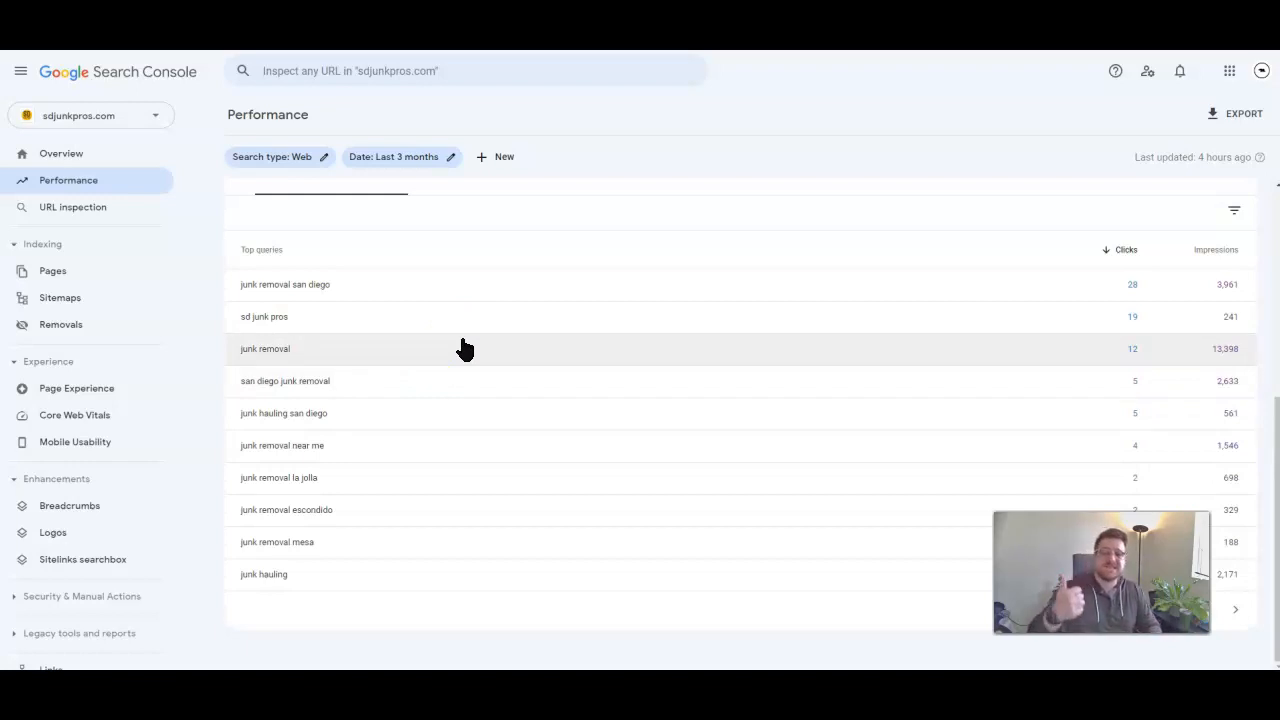
pyautogui.scroll(3)
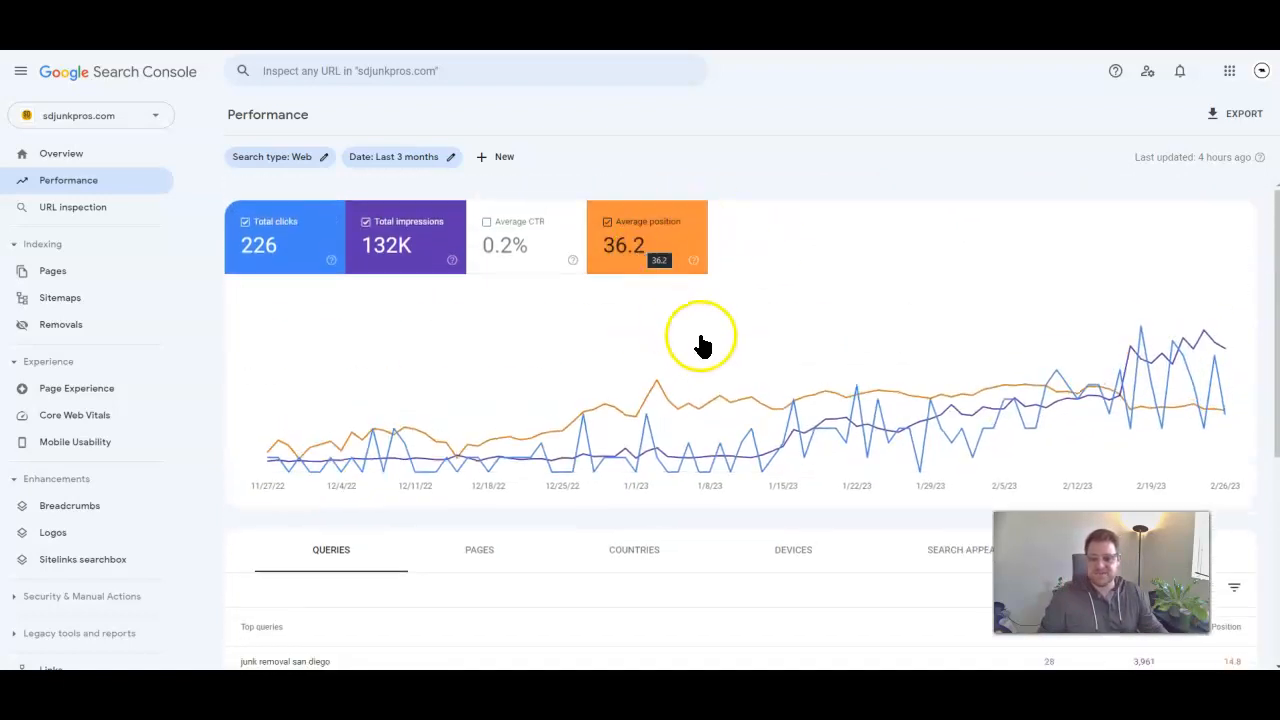
pyautogui.moveTo(1140, 396)
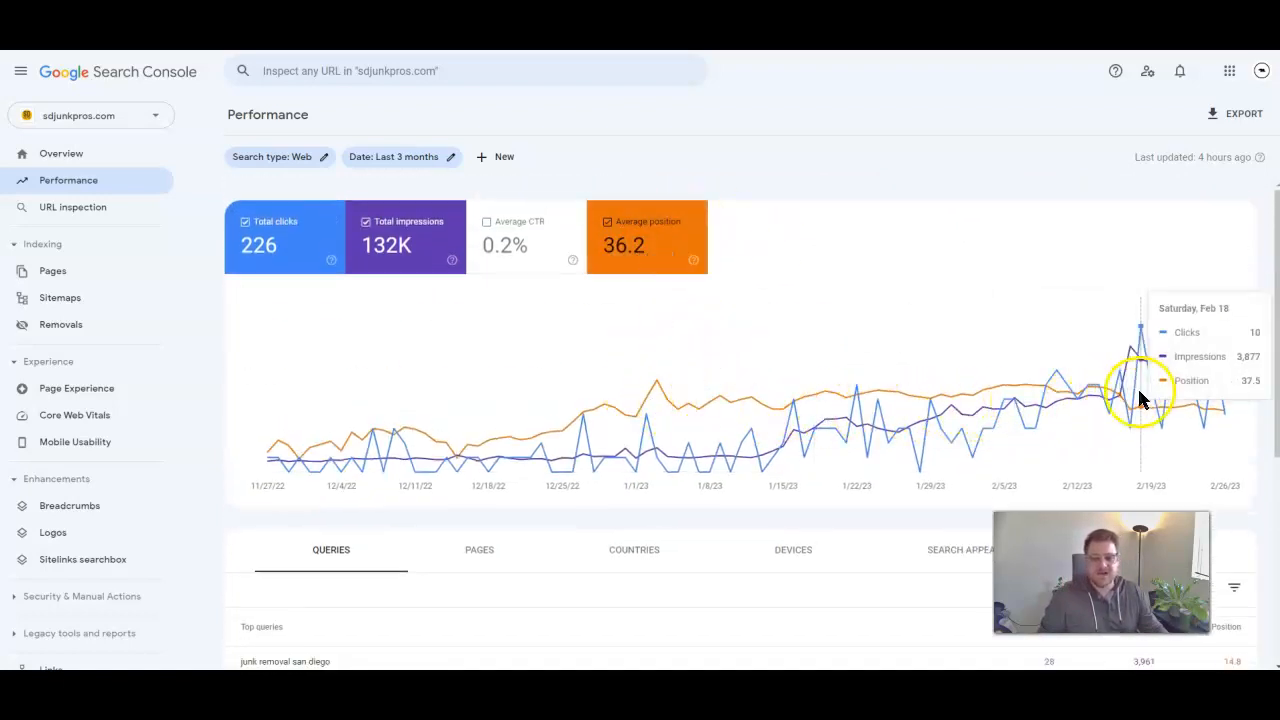
pyautogui.moveTo(1070, 382)
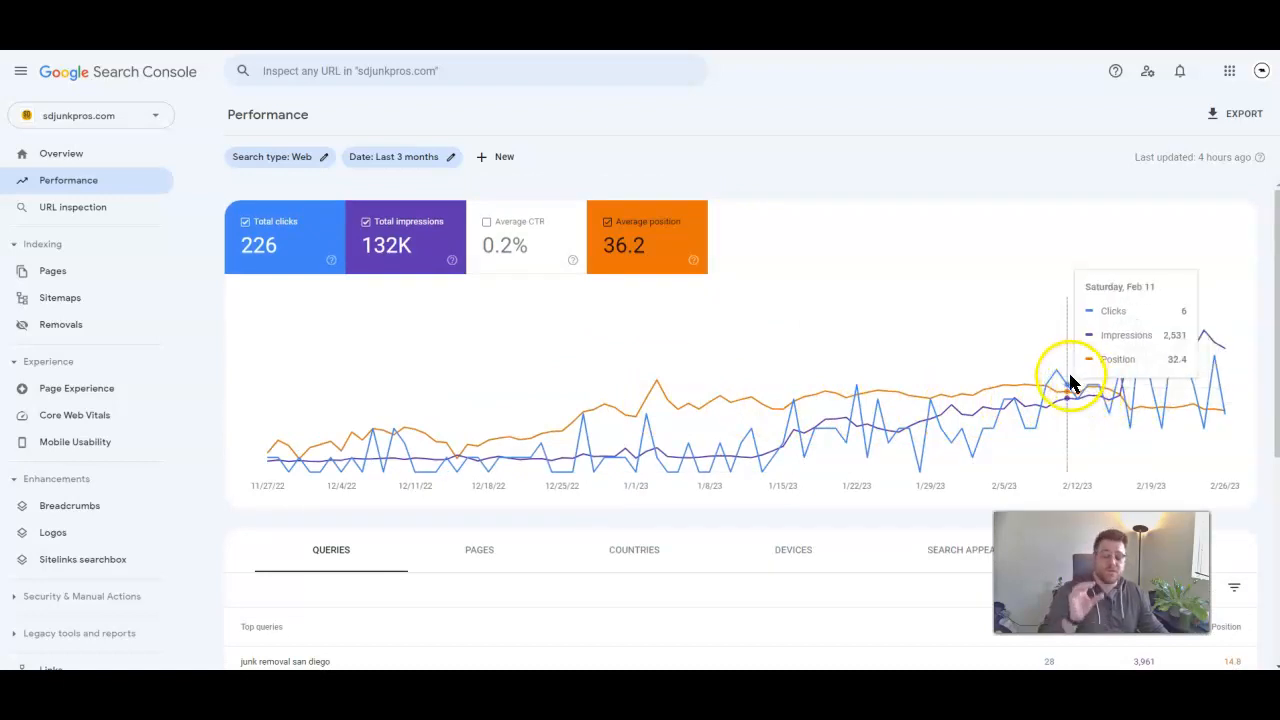
pyautogui.moveTo(716, 196)
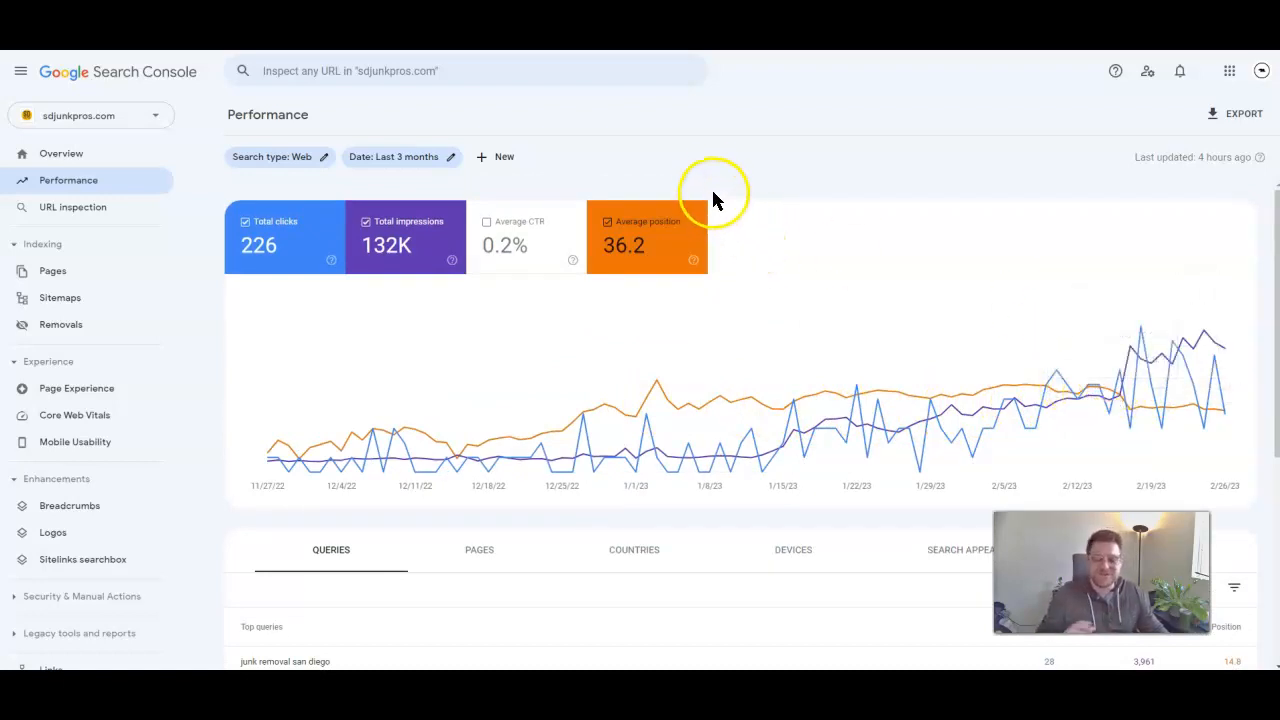
pyautogui.moveTo(648, 264)
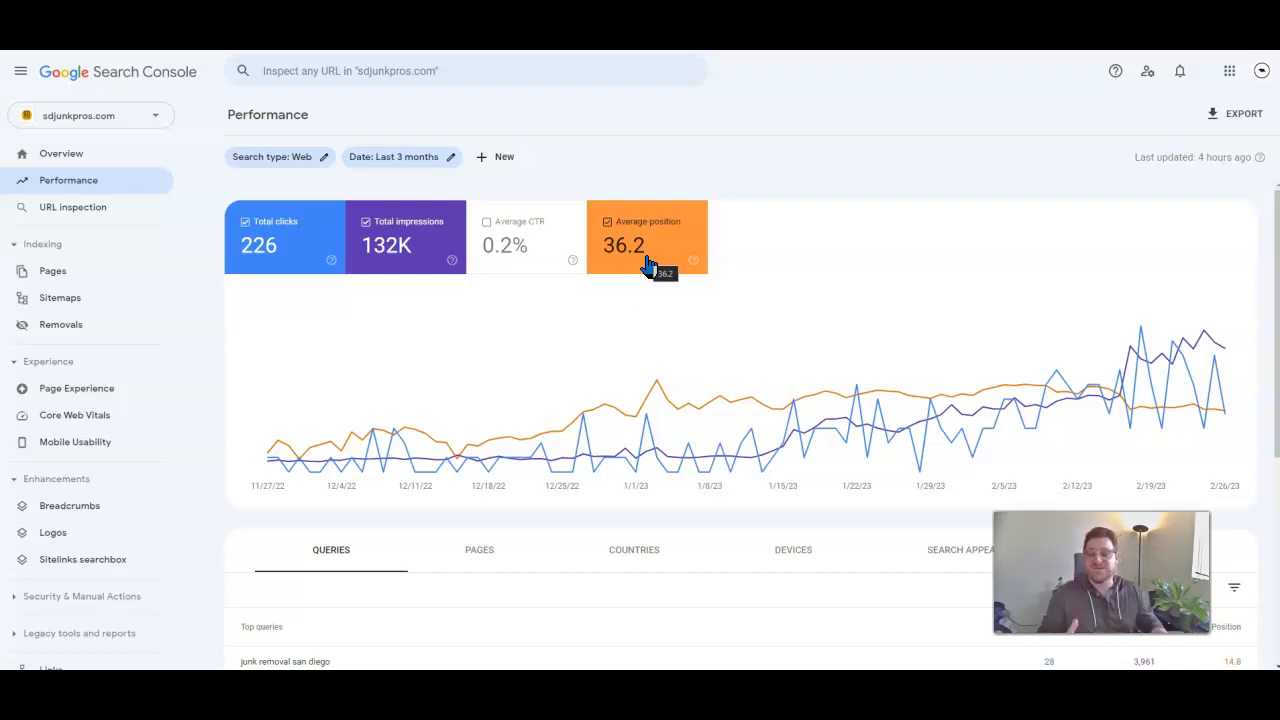
pyautogui.moveTo(860, 60)
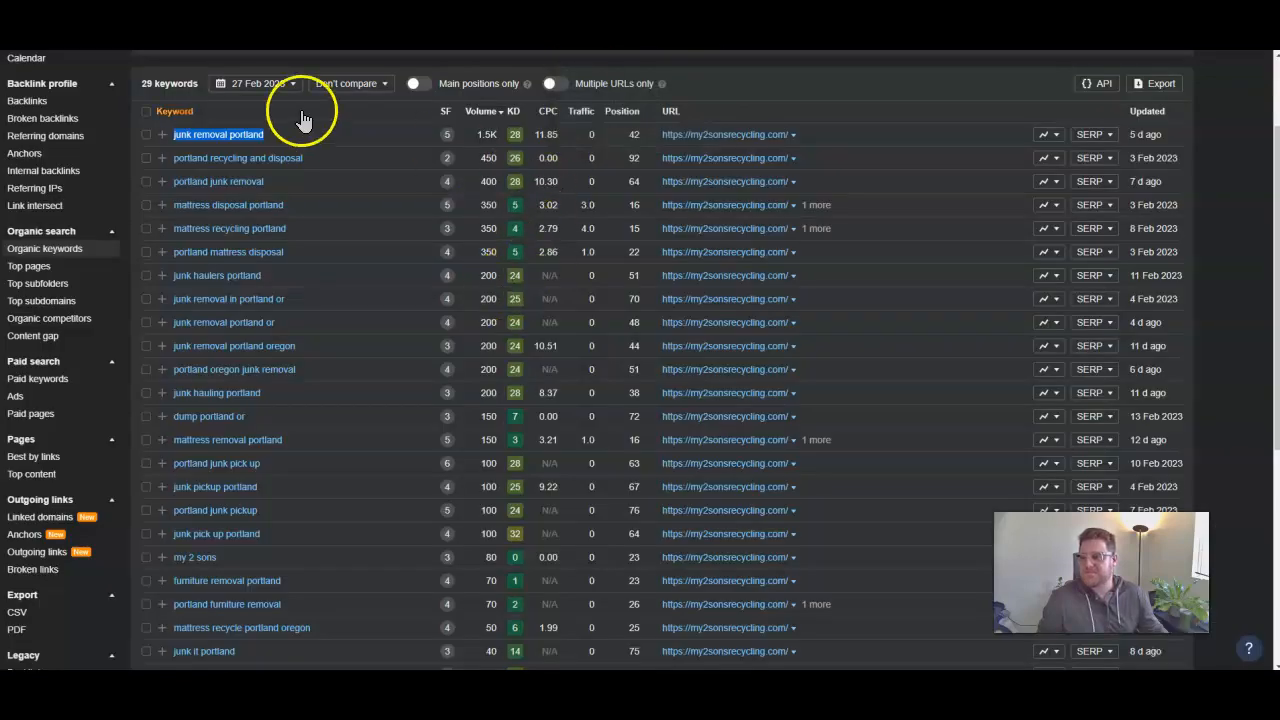
# Scroll to the top of the Organic keywords table for my2sonsrecycling.com
pyautogui.scroll(3)
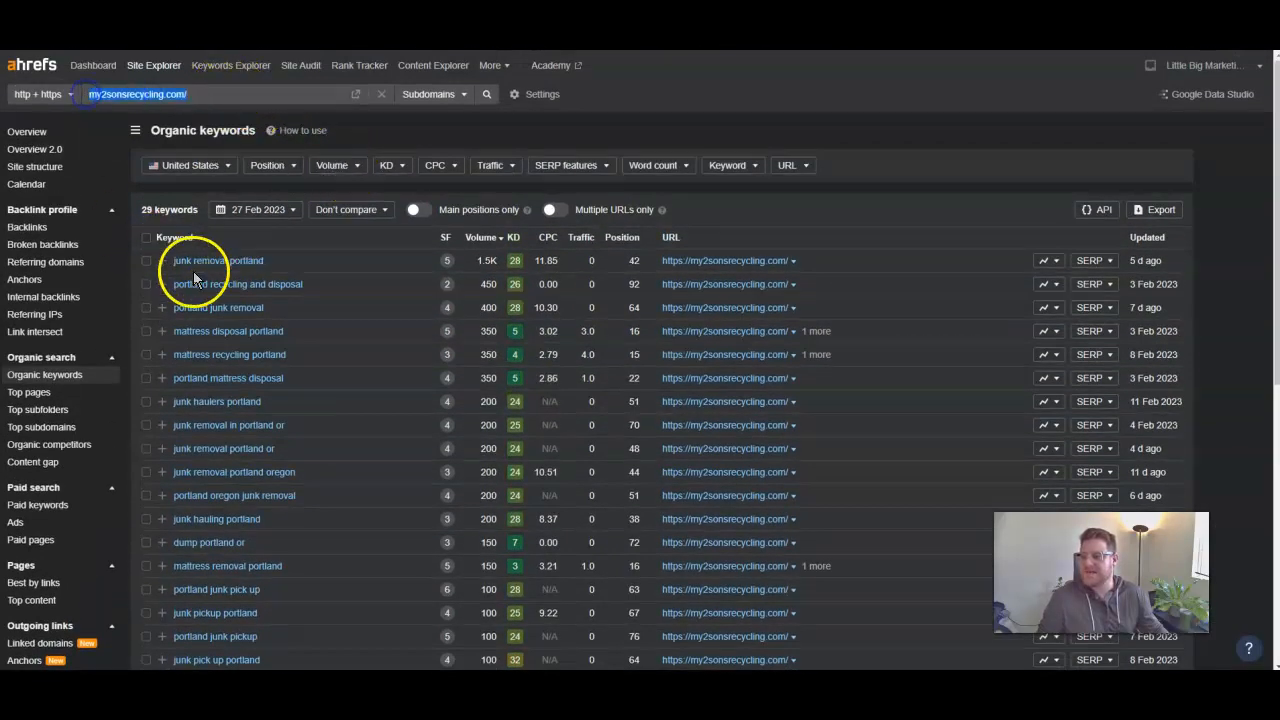
pyautogui.moveTo(218, 260)
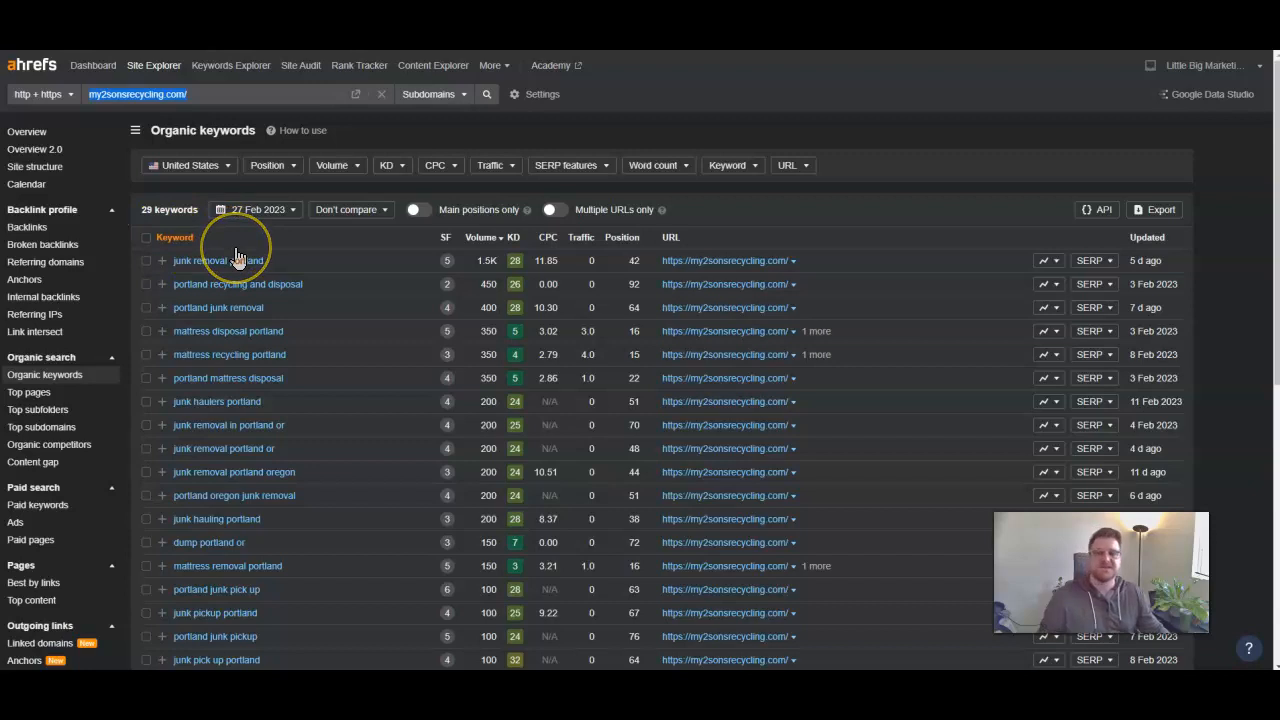
pyautogui.moveTo(238, 260)
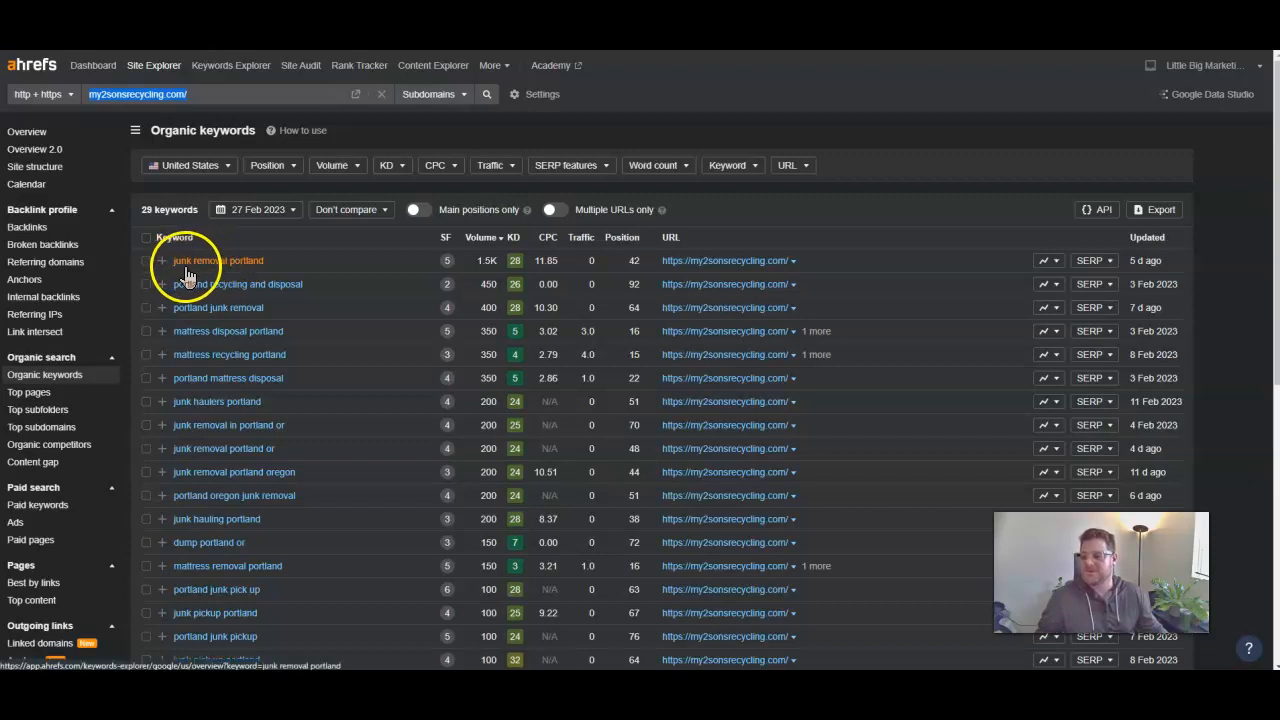
pyautogui.moveTo(236, 270)
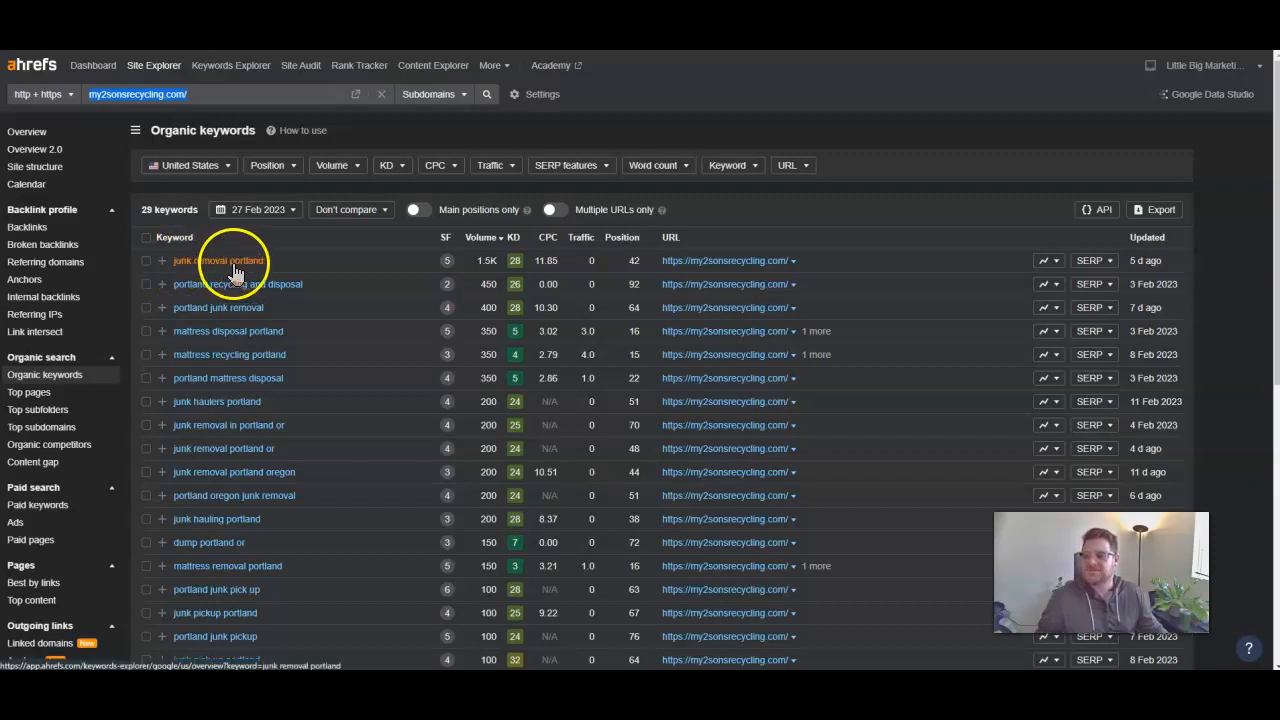
pyautogui.moveTo(484, 262)
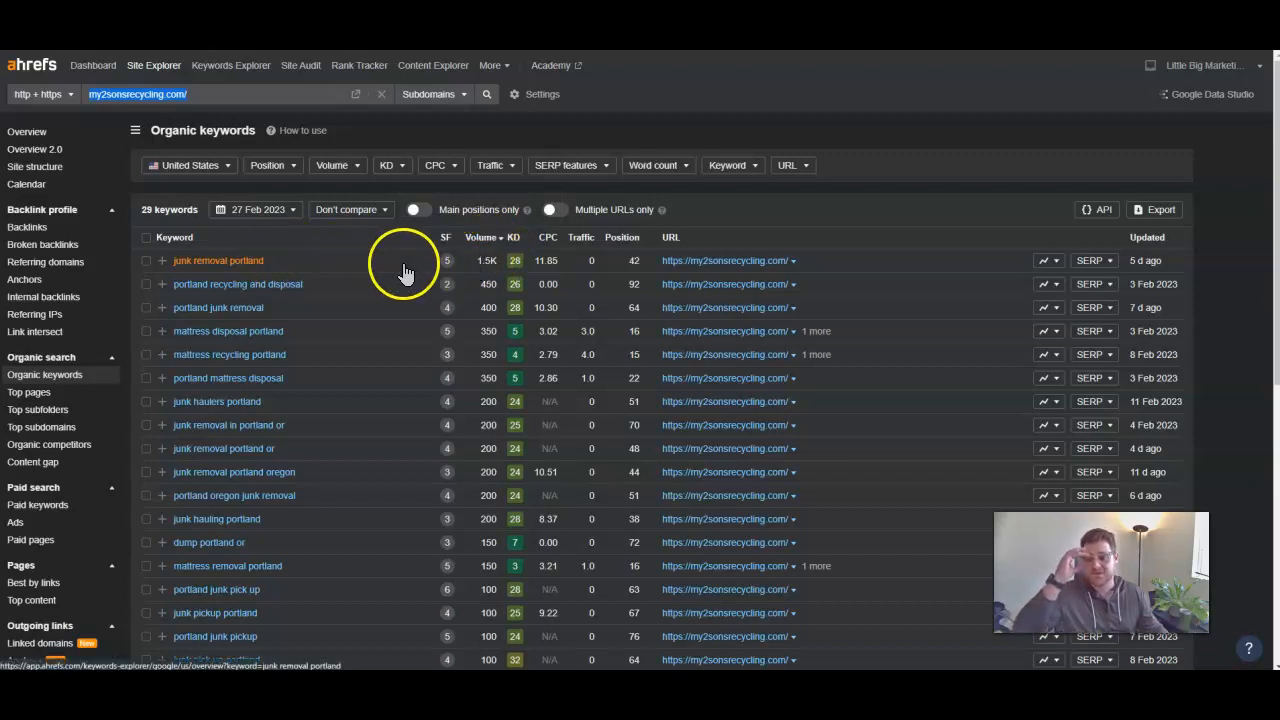
pyautogui.moveTo(504, 272)
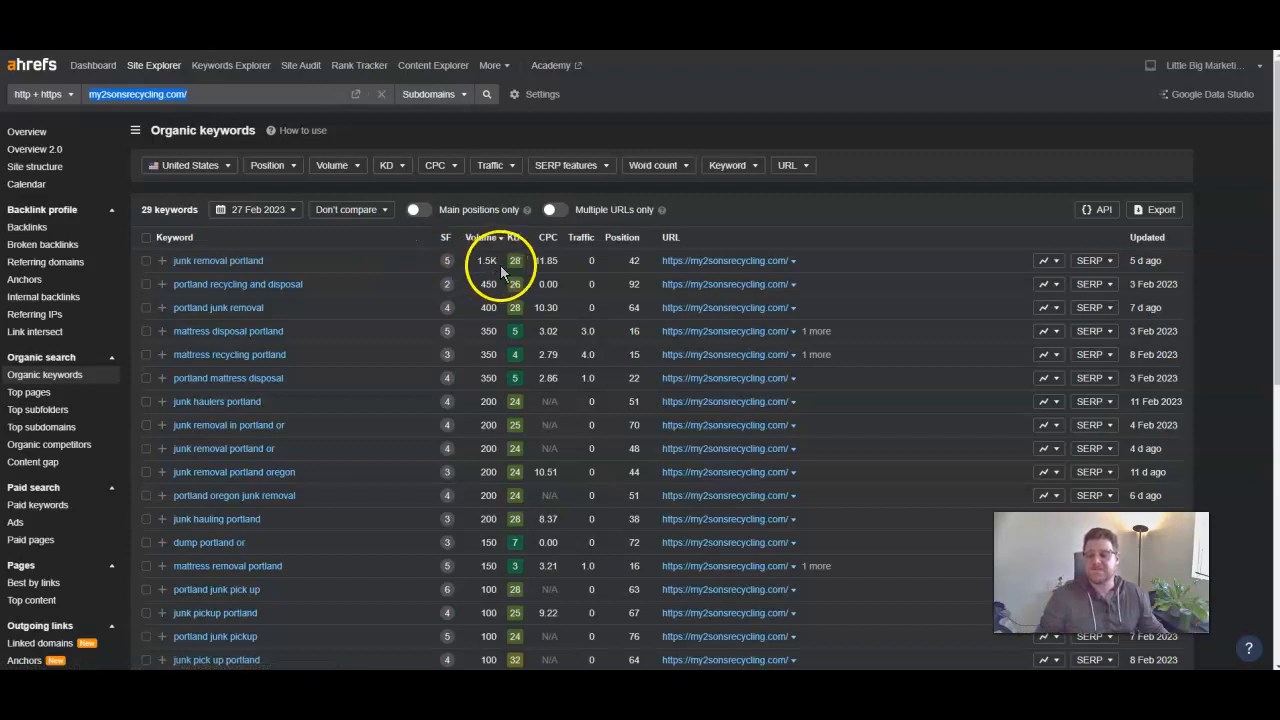
pyautogui.moveTo(648, 262)
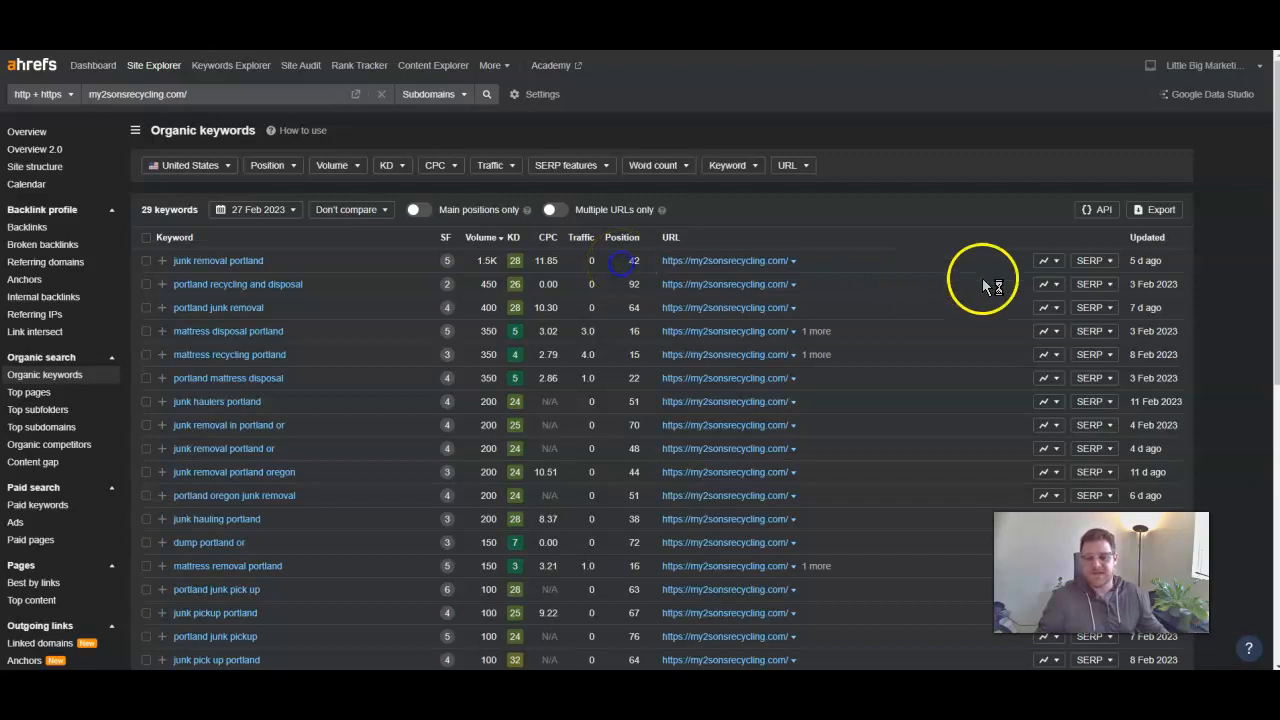
pyautogui.moveTo(912, 280)
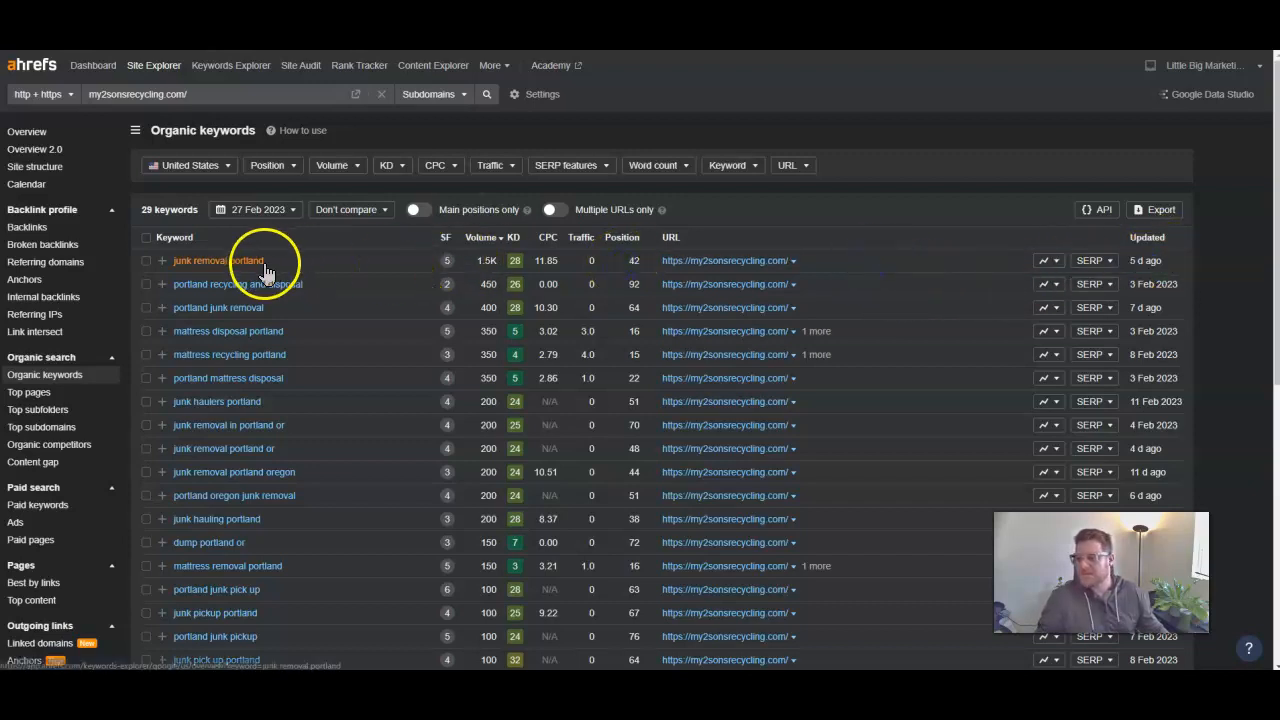
pyautogui.moveTo(220, 260)
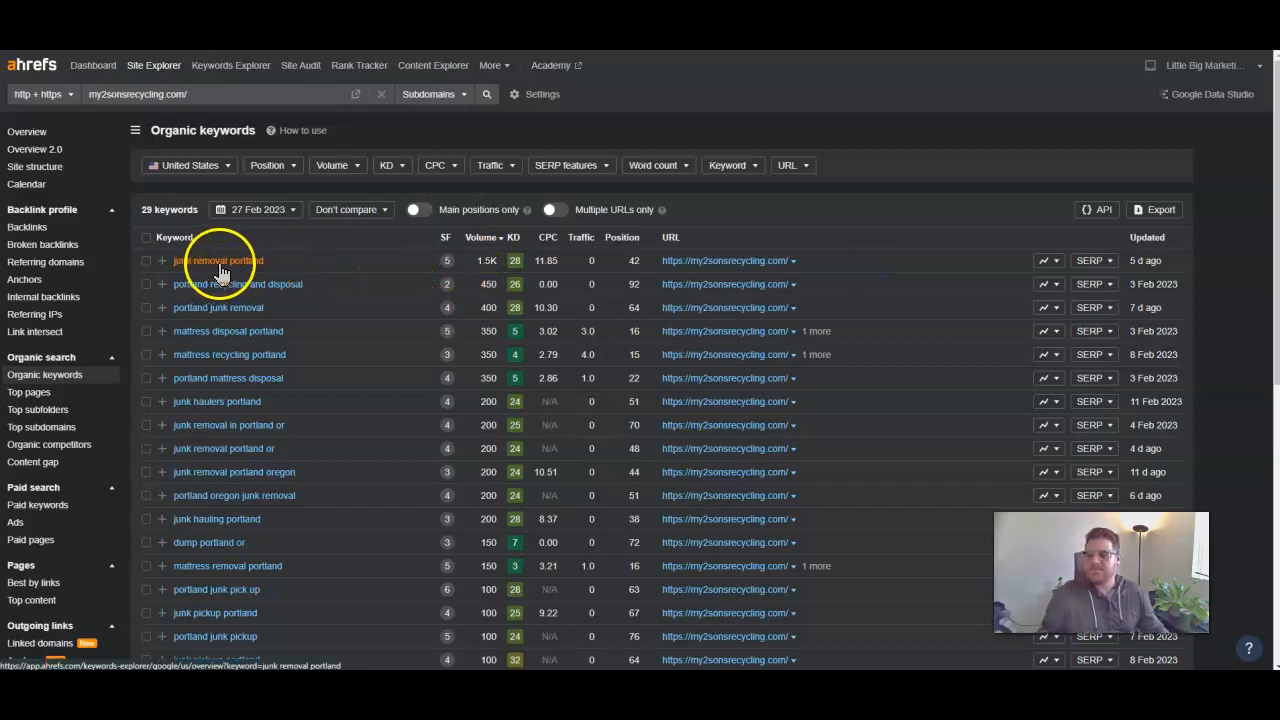
pyautogui.moveTo(484, 260)
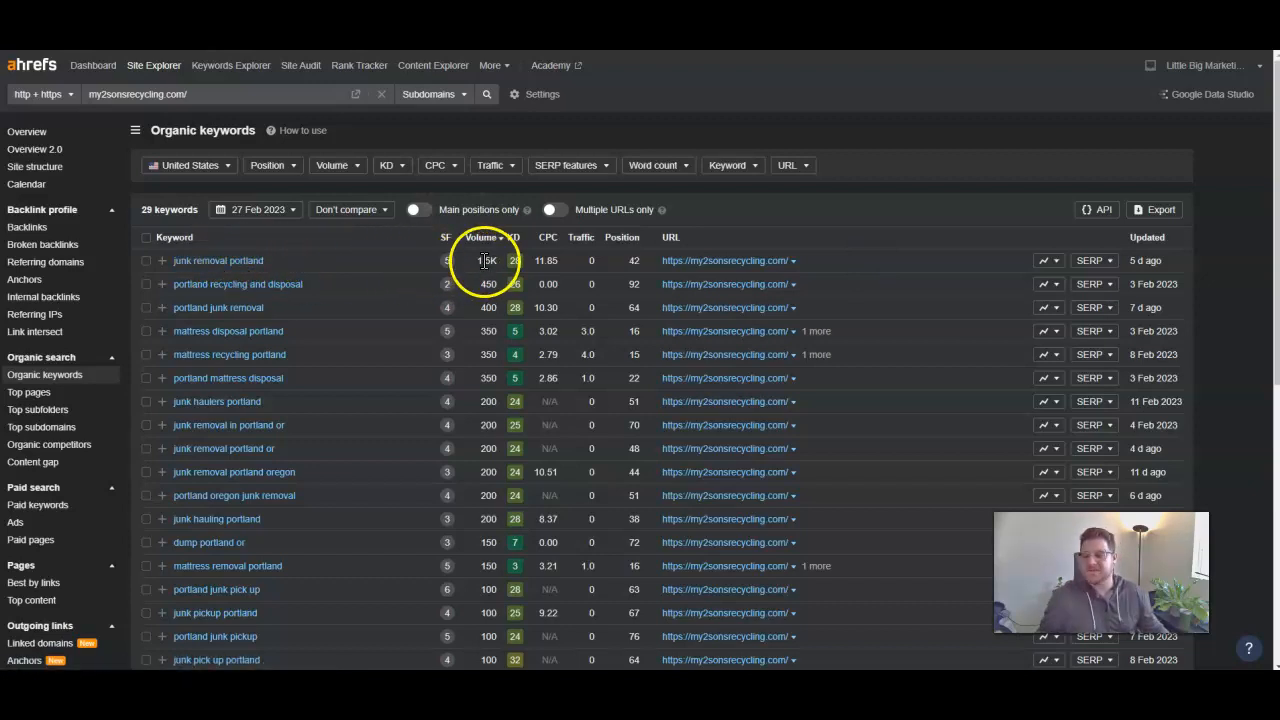
# Review the remaining lower-volume keywords, then move to the client's Mattress Disposal Portland page
pyautogui.scroll(-3)
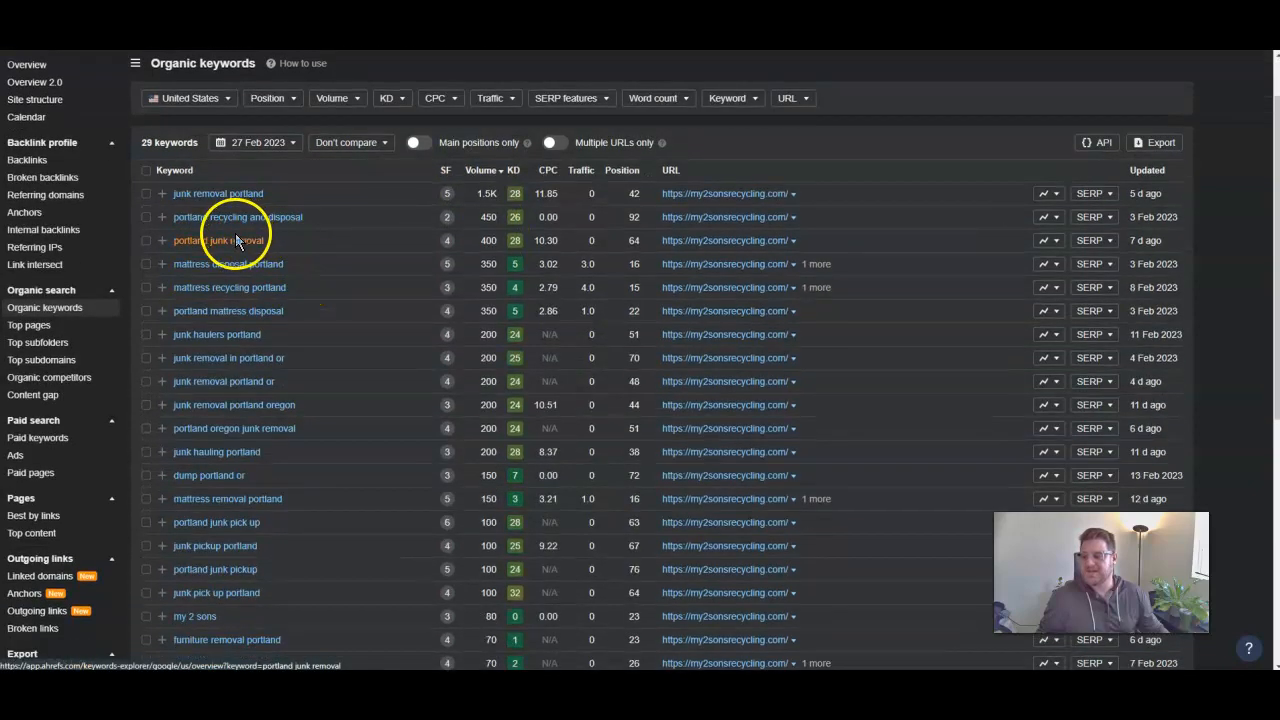
pyautogui.moveTo(204, 250)
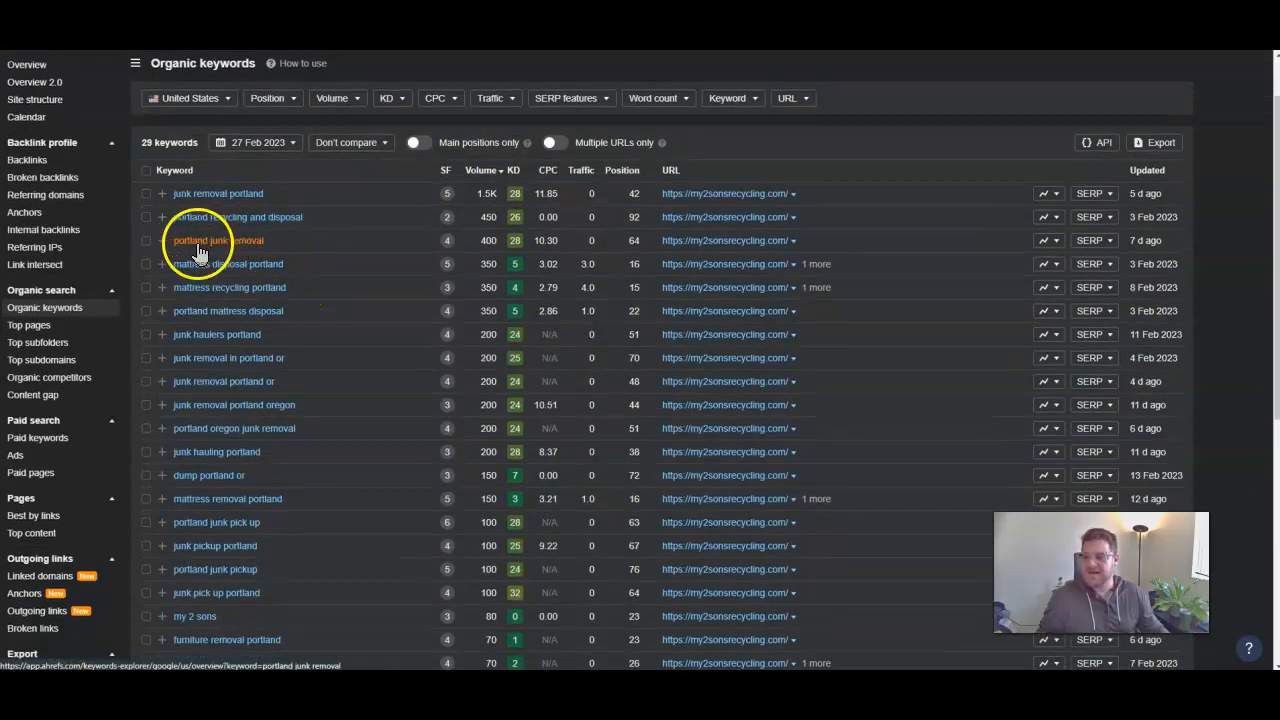
pyautogui.moveTo(250, 250)
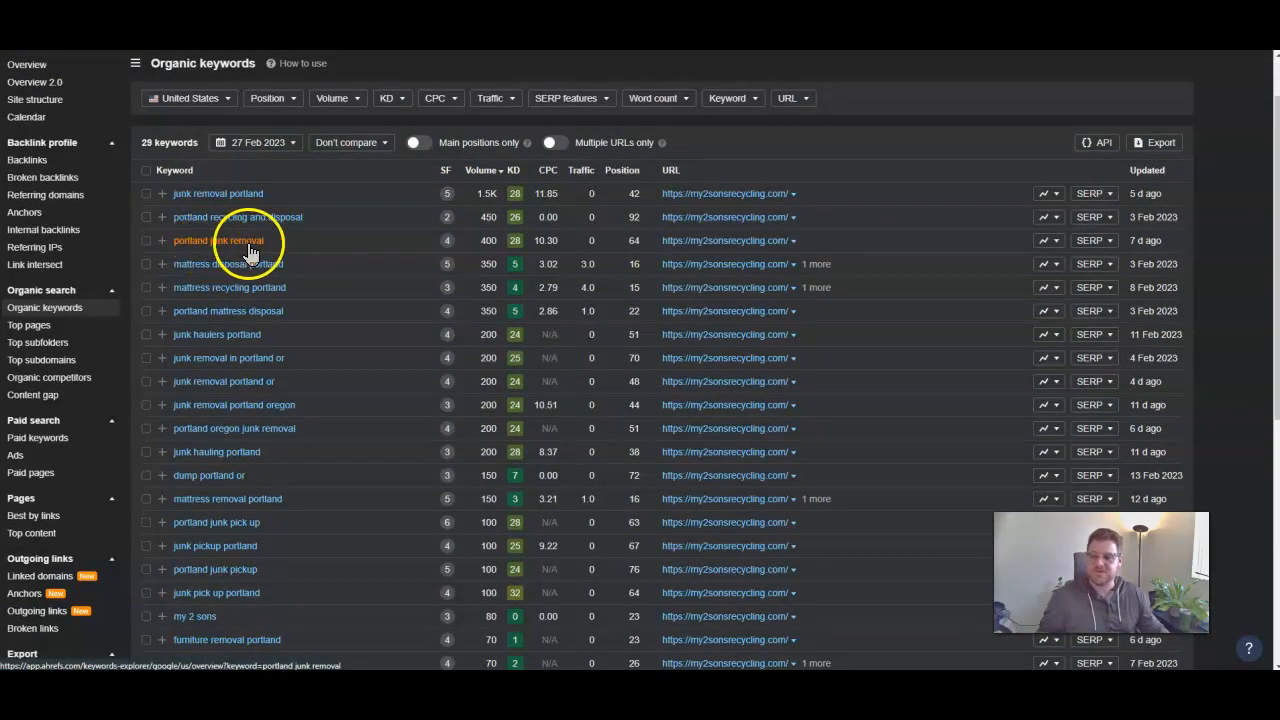
pyautogui.scroll(-3)
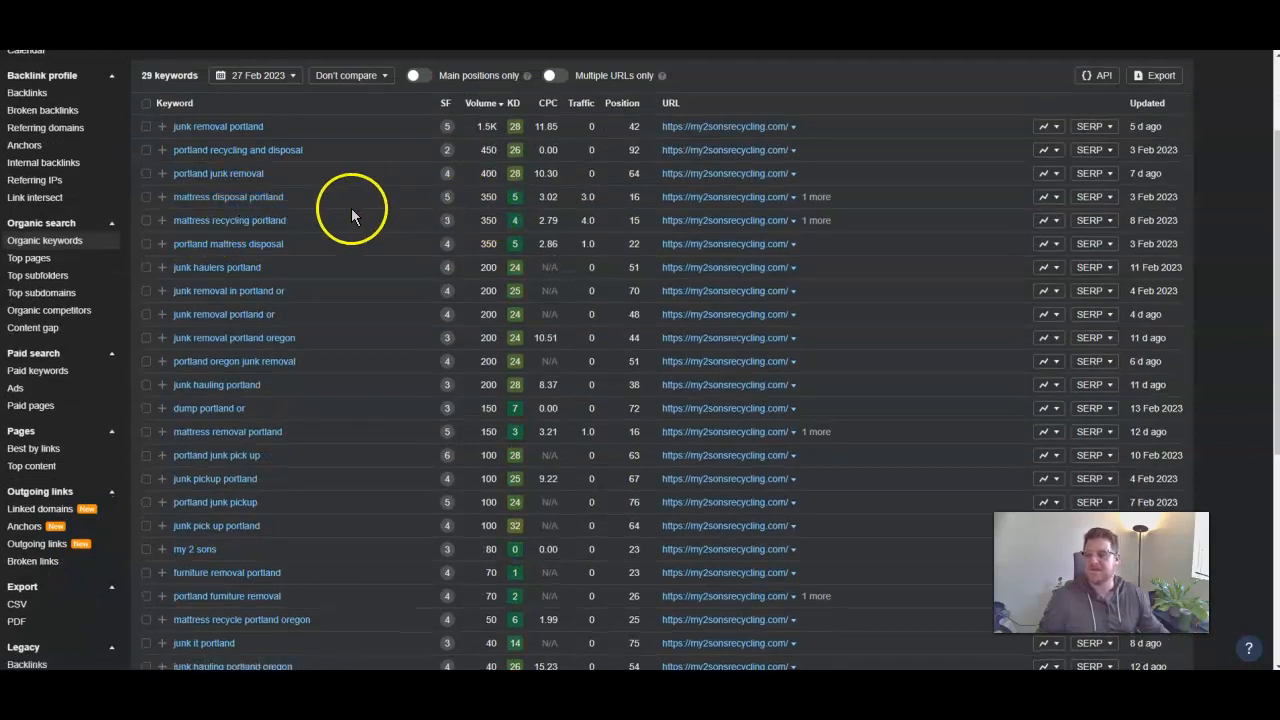
pyautogui.moveTo(204, 250)
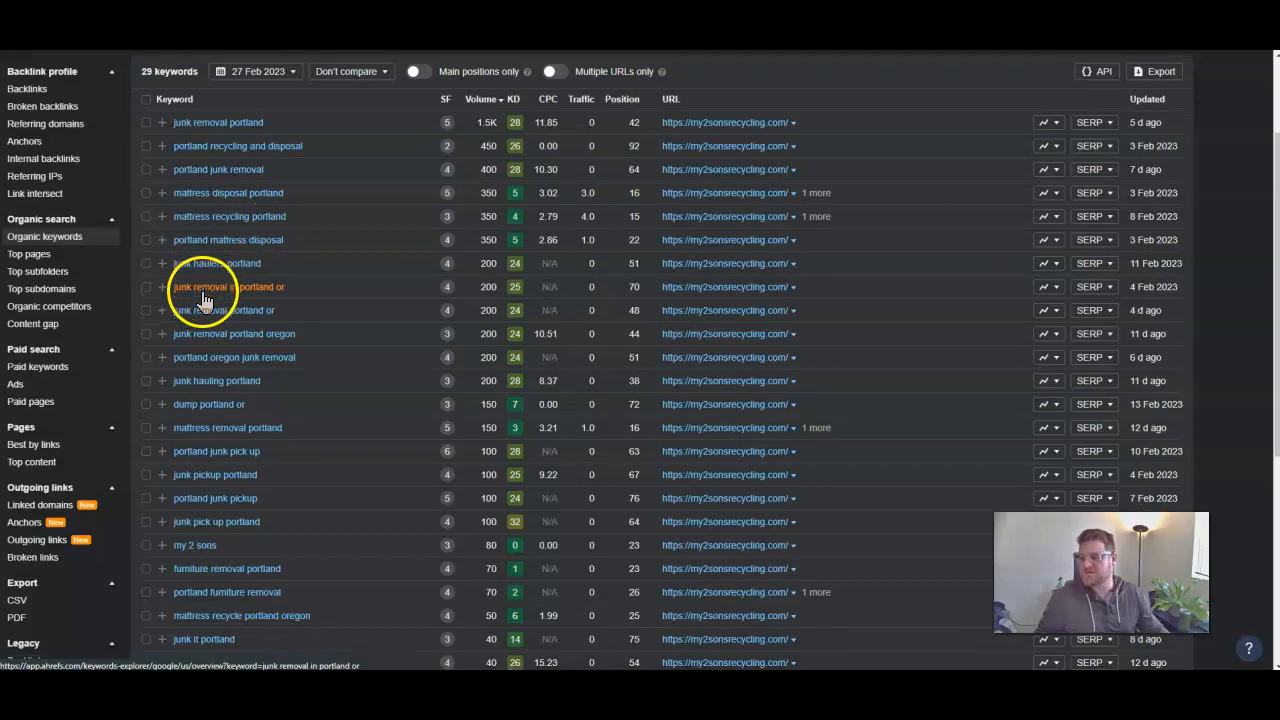
pyautogui.scroll(-3)
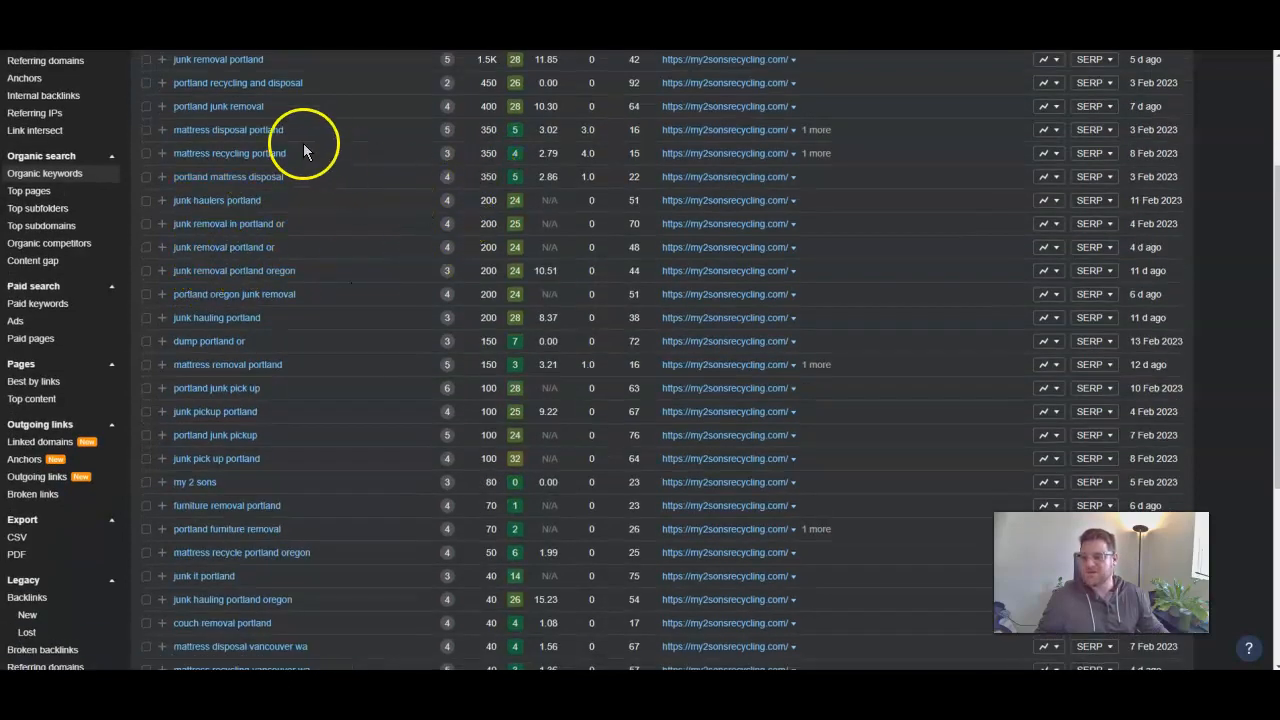
pyautogui.scroll(3)
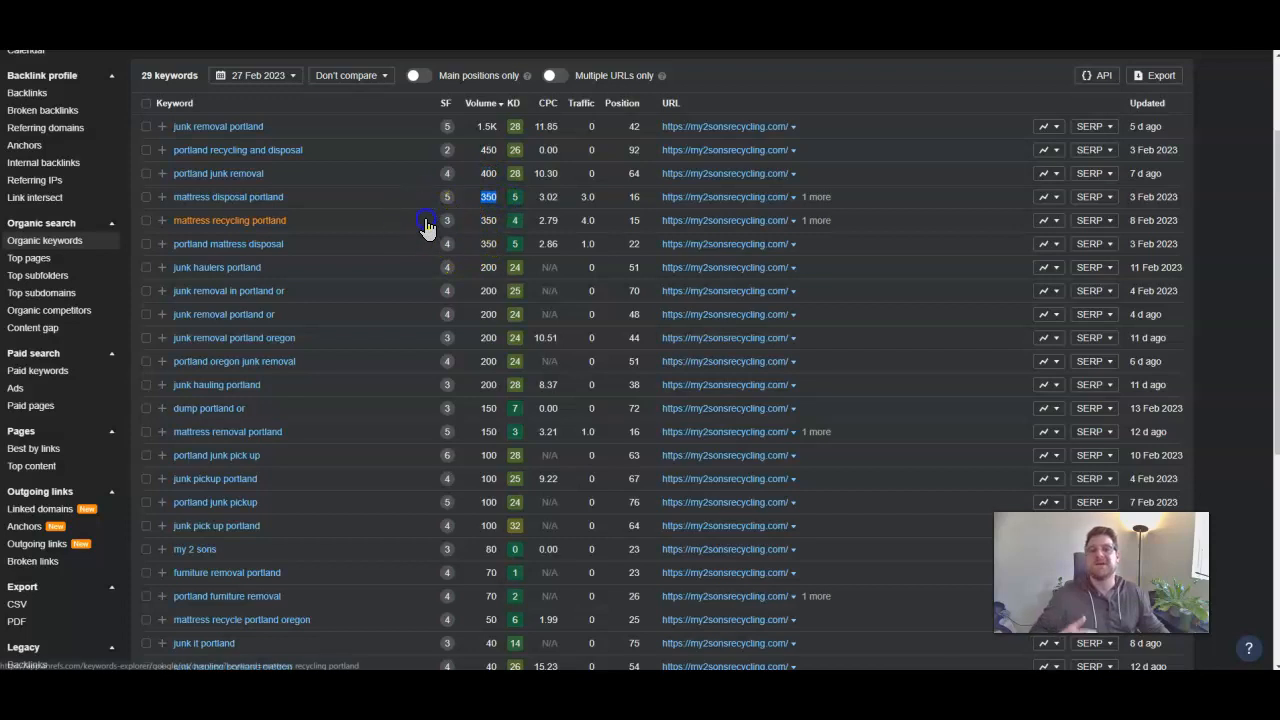
pyautogui.click(228, 220)
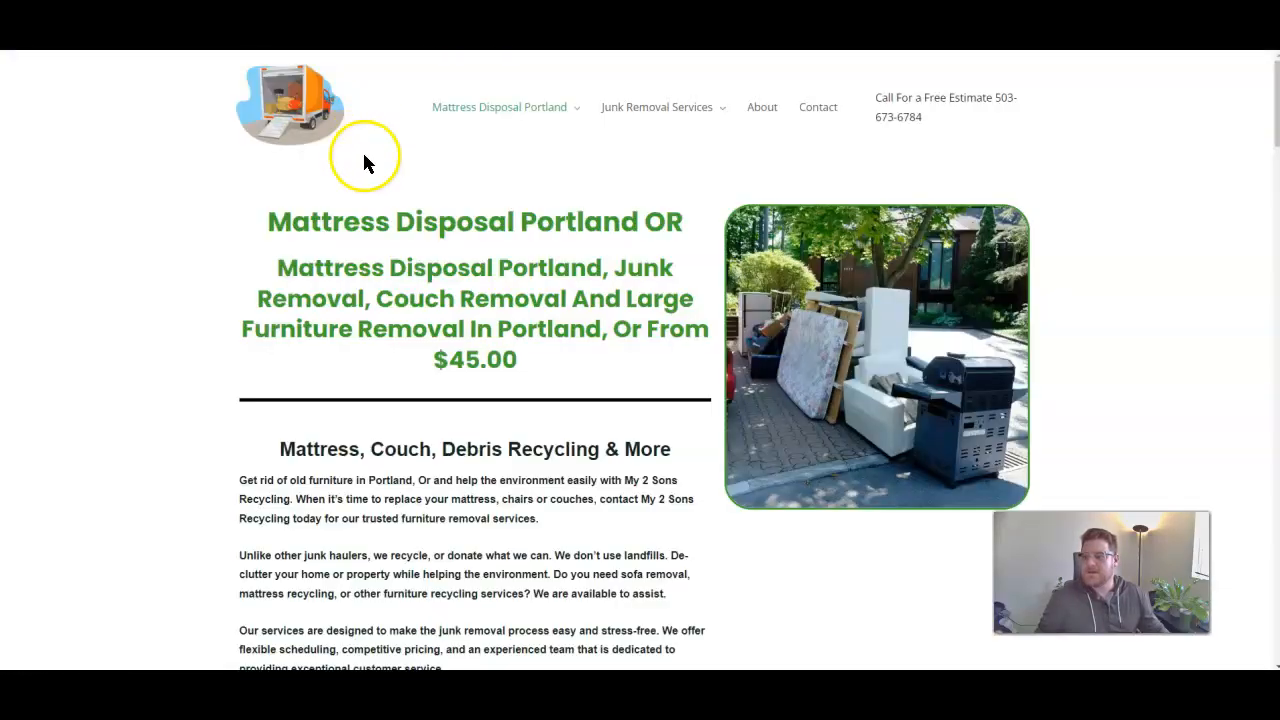
pyautogui.moveTo(390, 204)
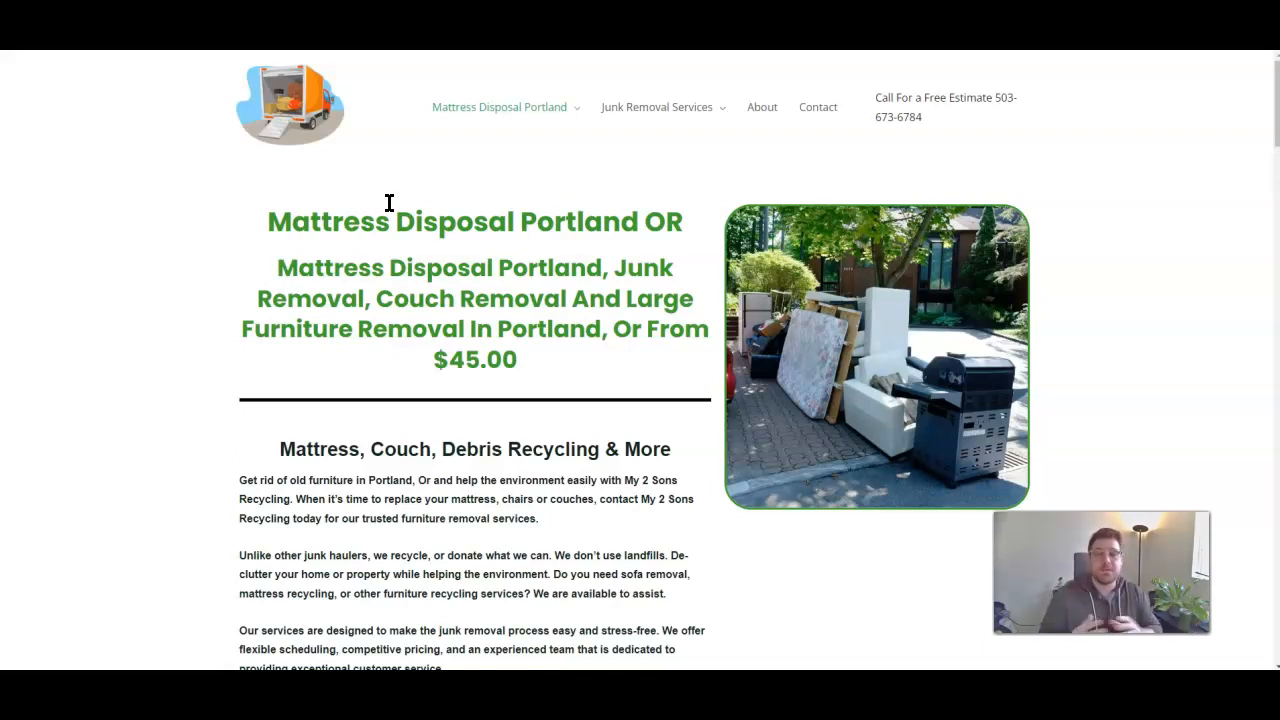
pyautogui.click(500, 108)
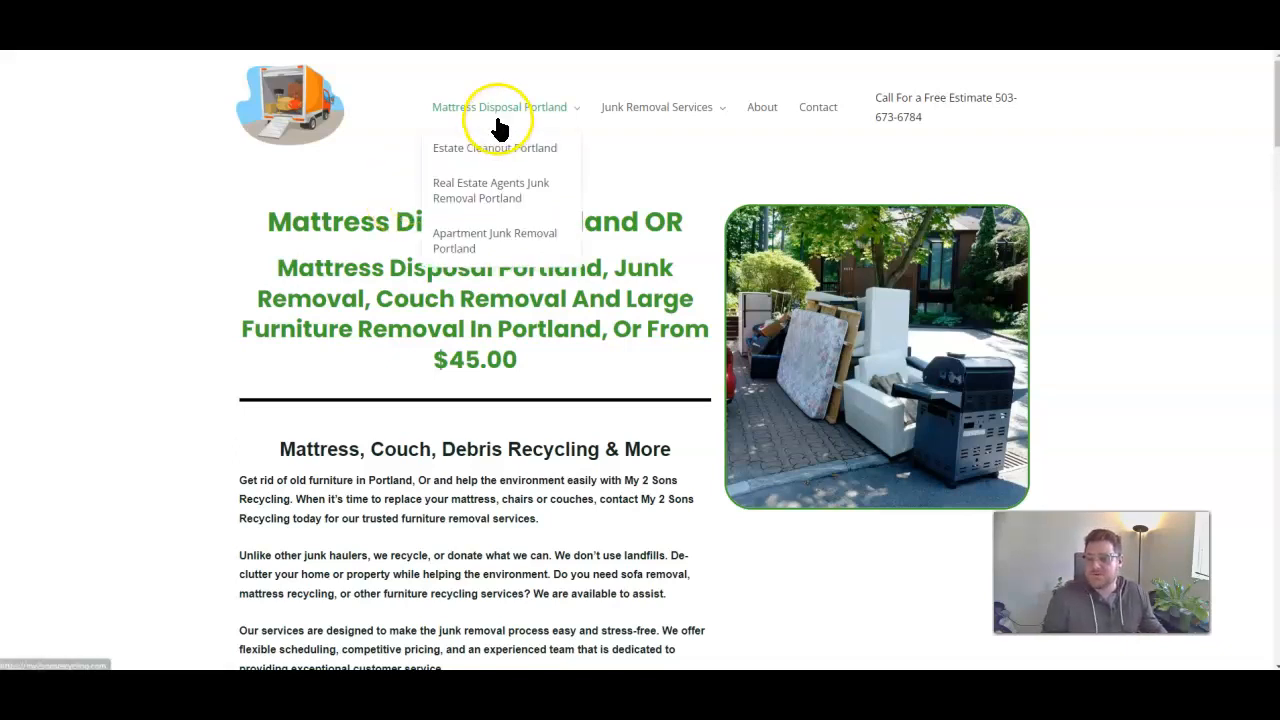
pyautogui.moveTo(156, 264)
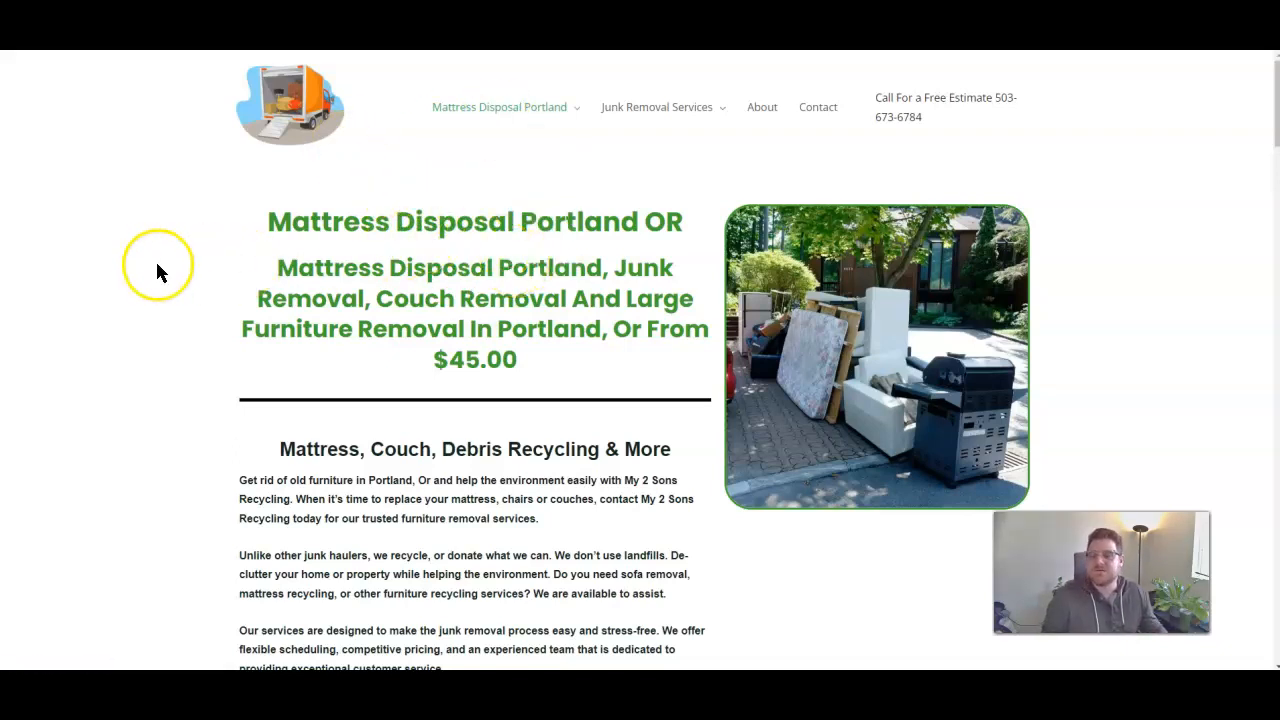
pyautogui.scroll(-3)
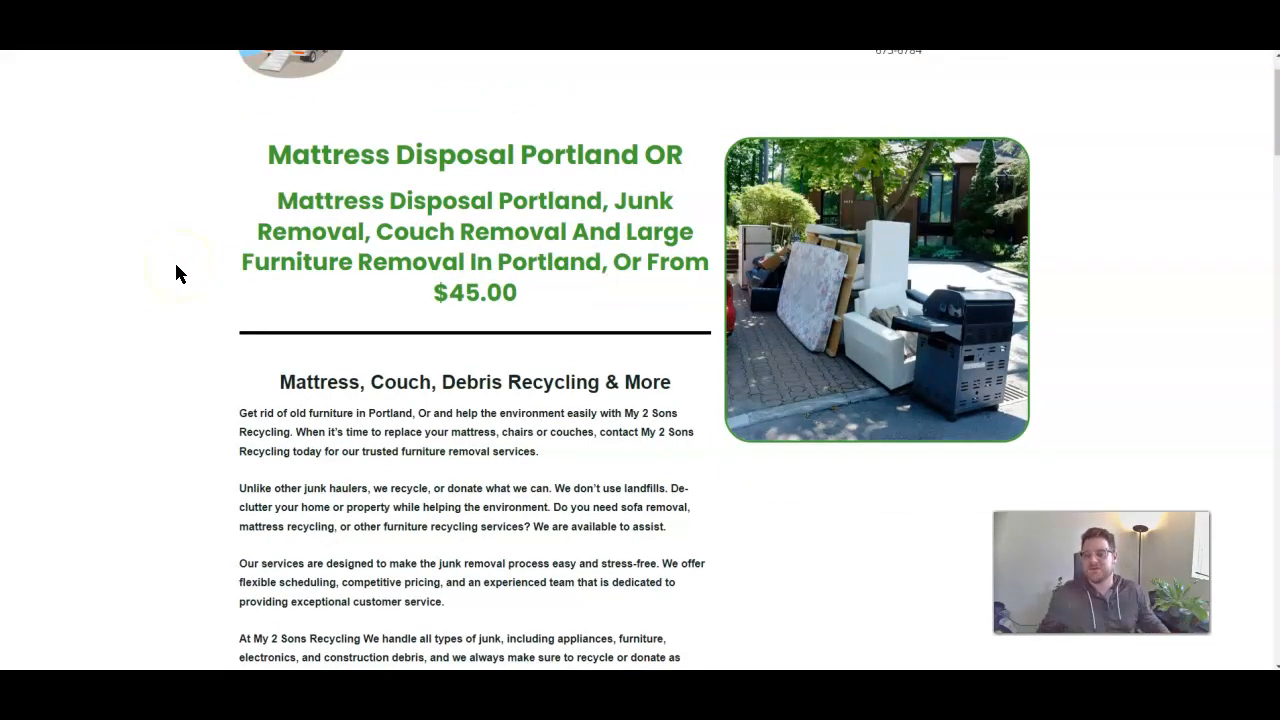
pyautogui.scroll(-3)
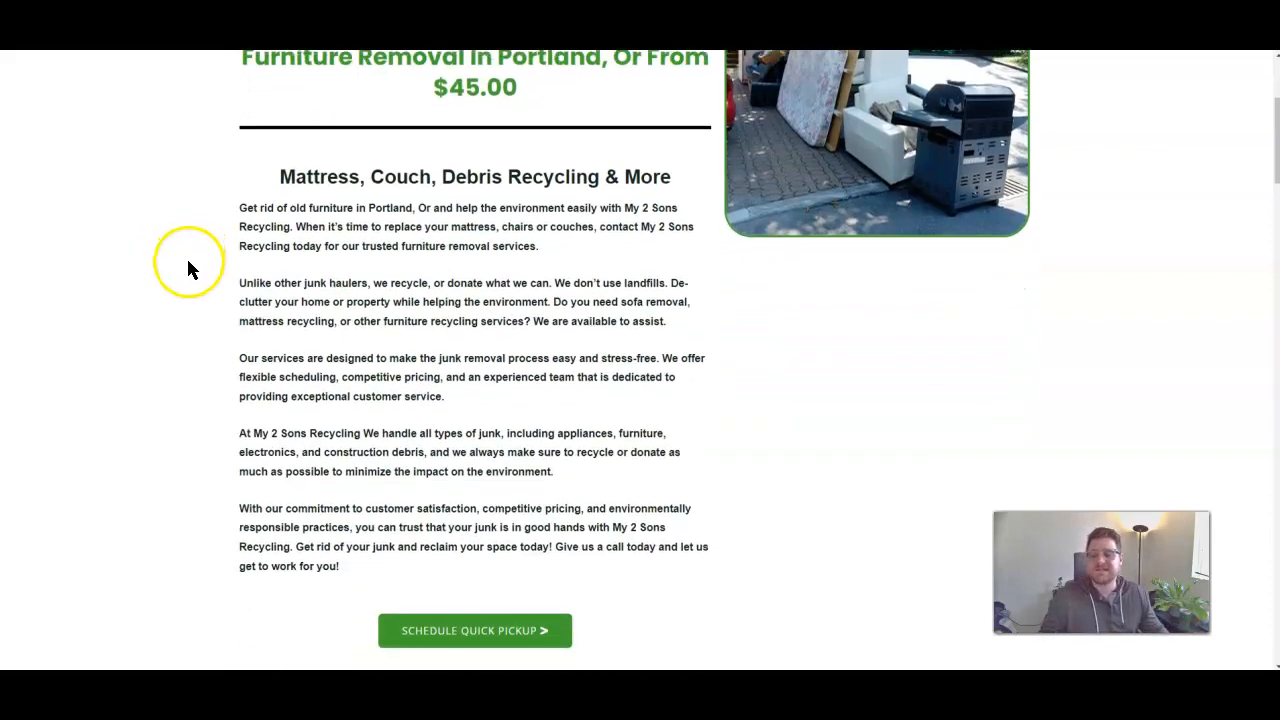
pyautogui.scroll(3)
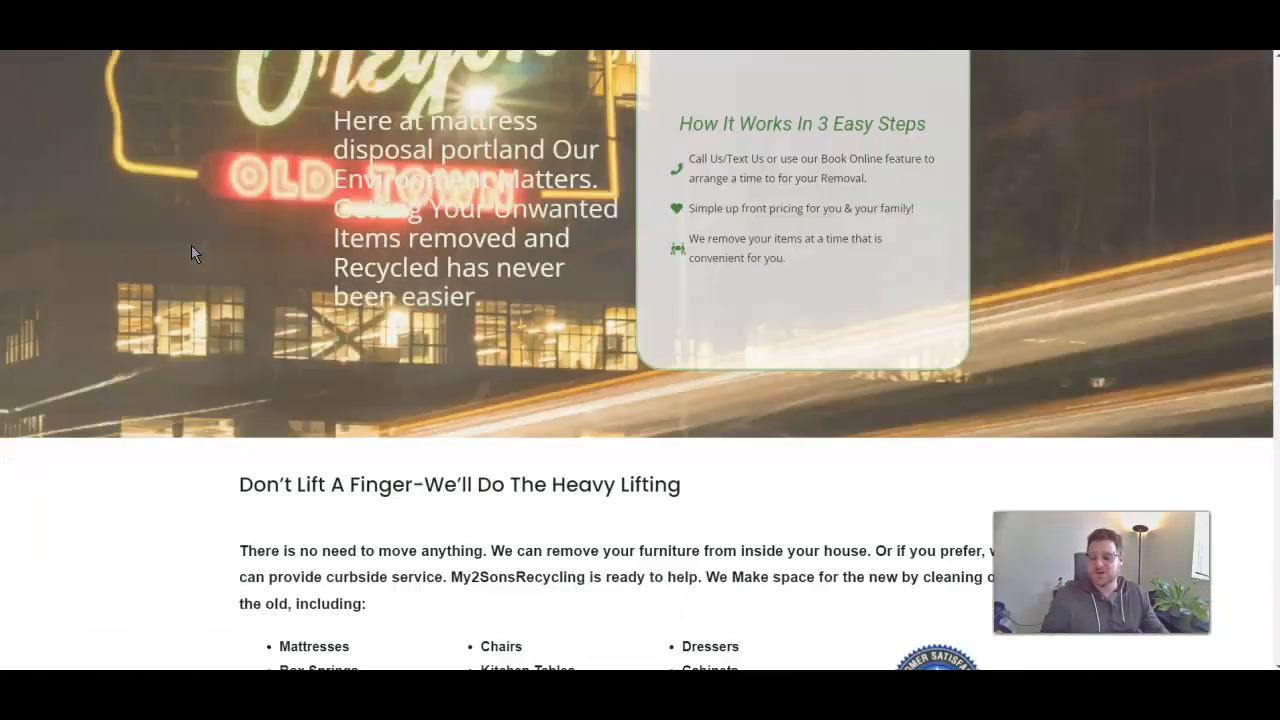
pyautogui.scroll(-3)
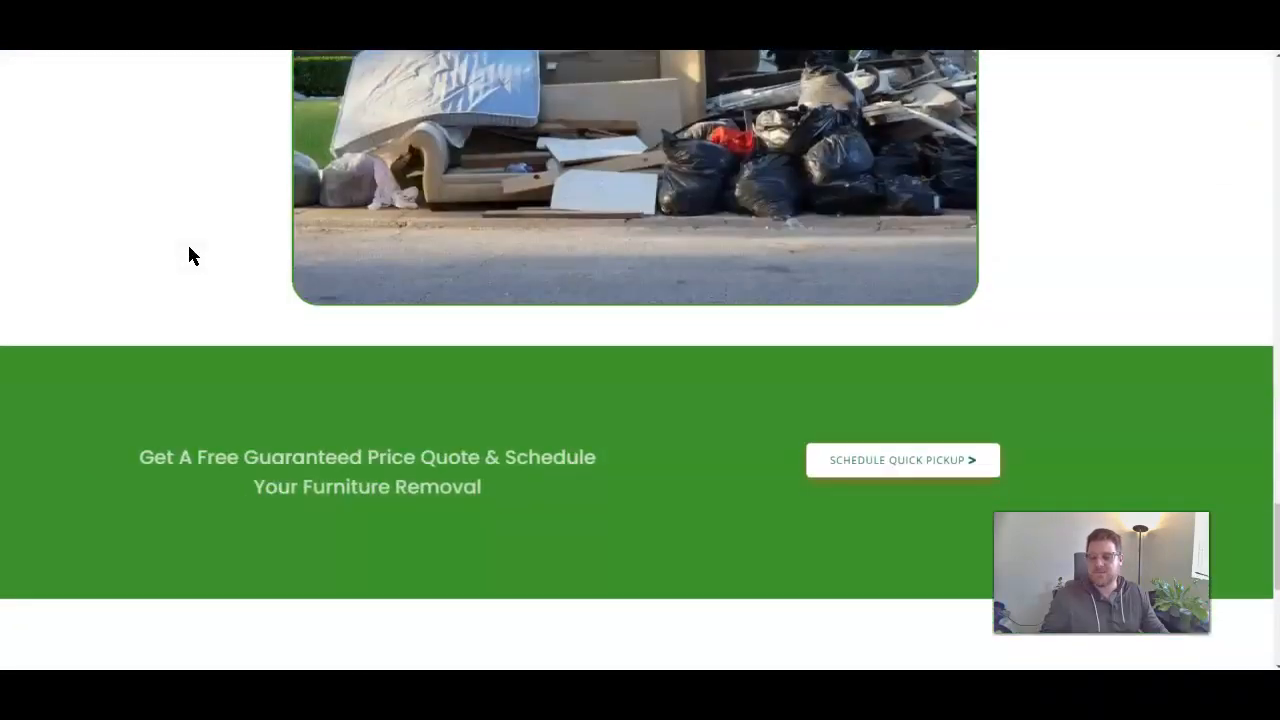
pyautogui.scroll(3)
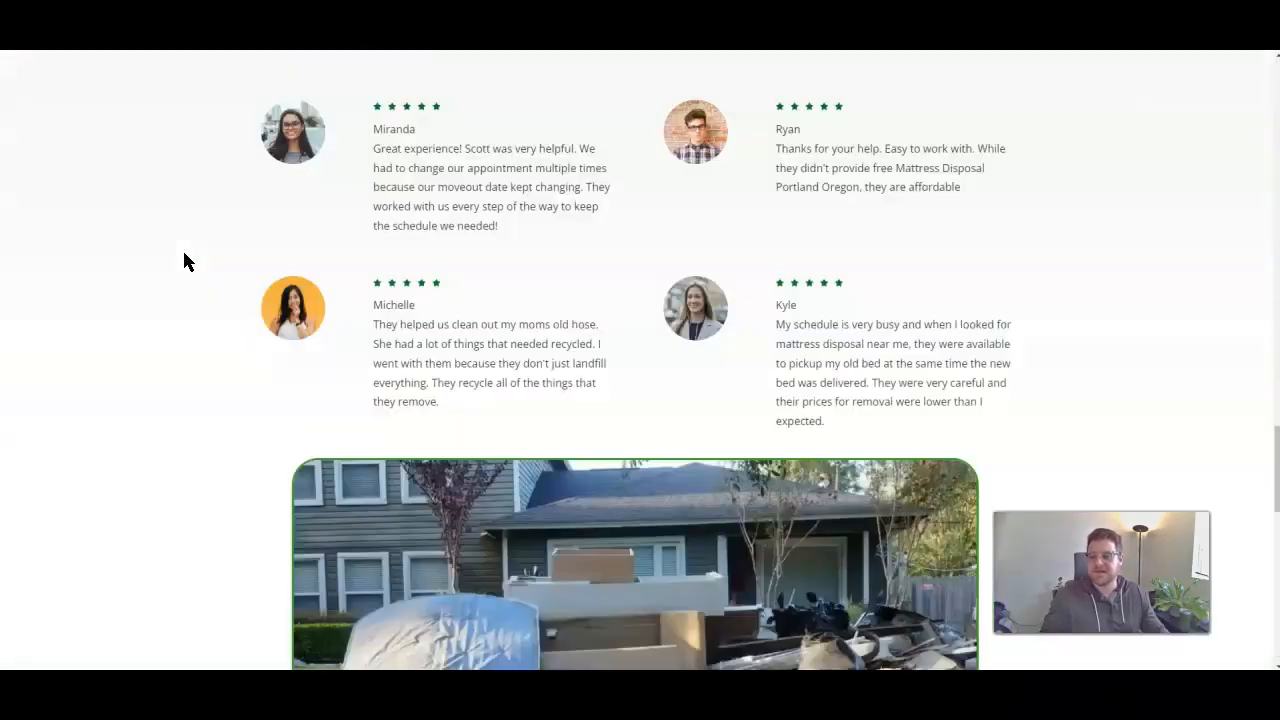
pyautogui.scroll(3)
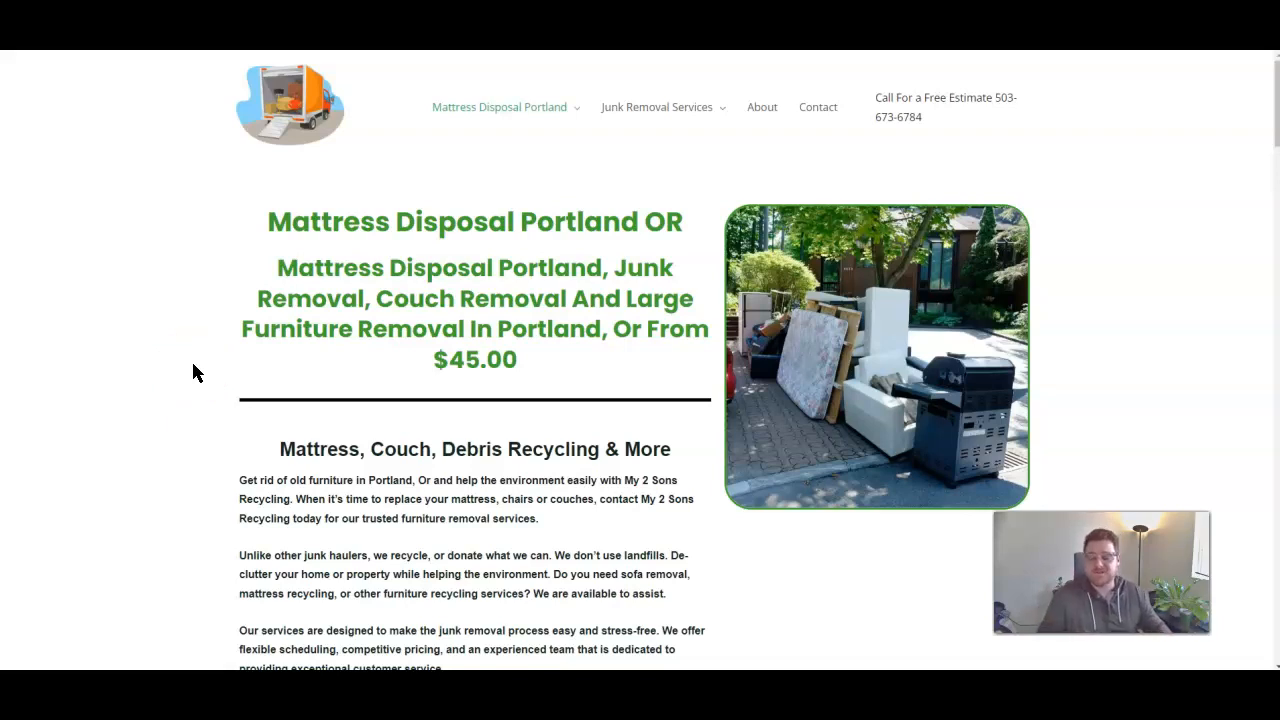
pyautogui.scroll(-3)
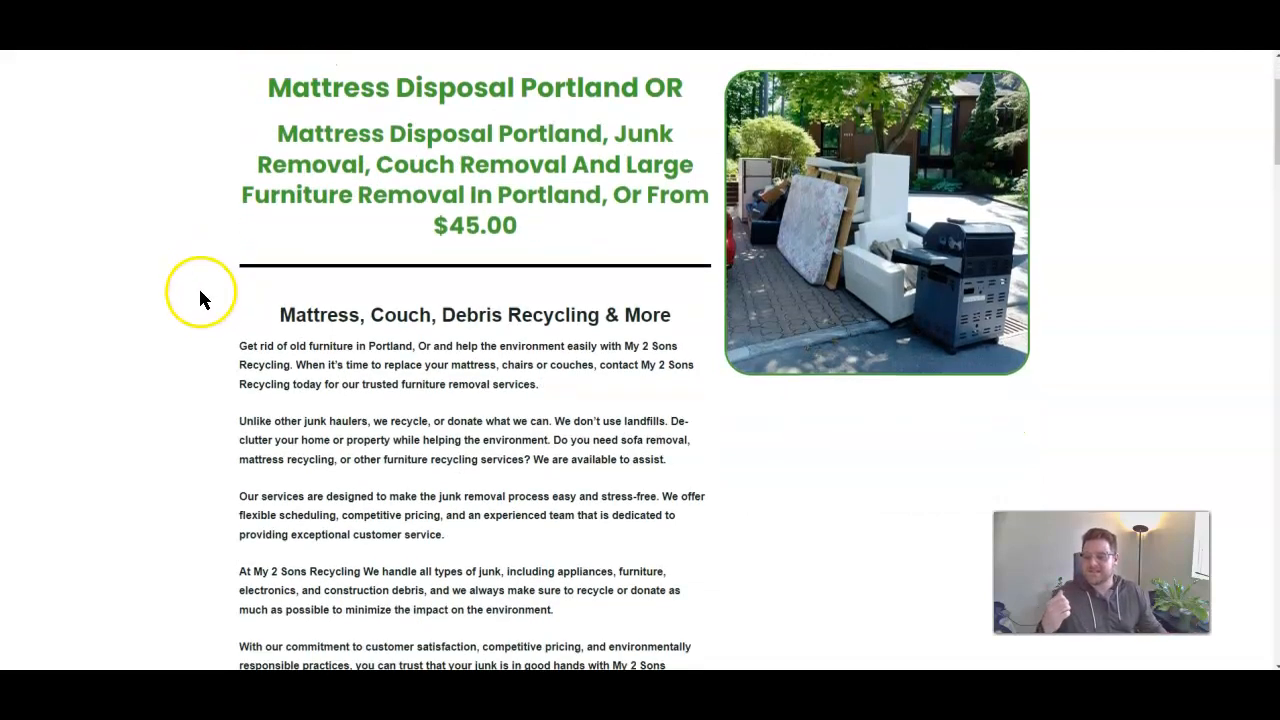
pyautogui.scroll(-3)
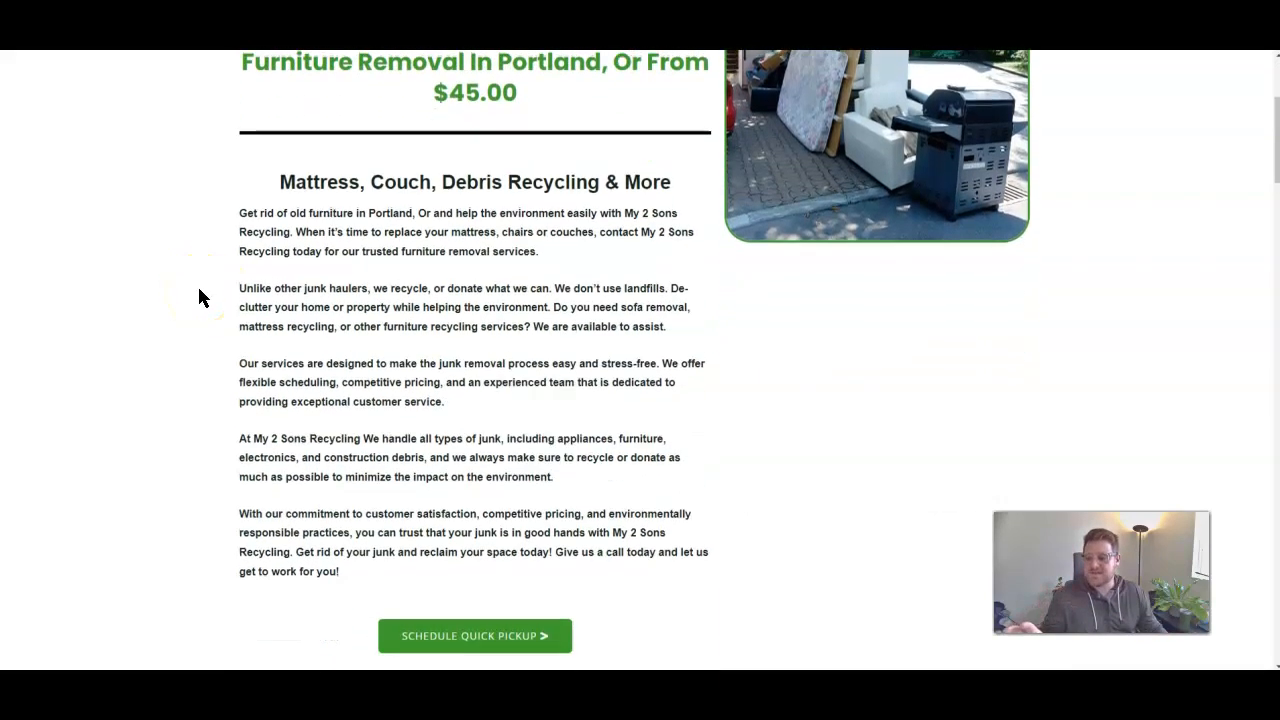
pyautogui.scroll(-3)
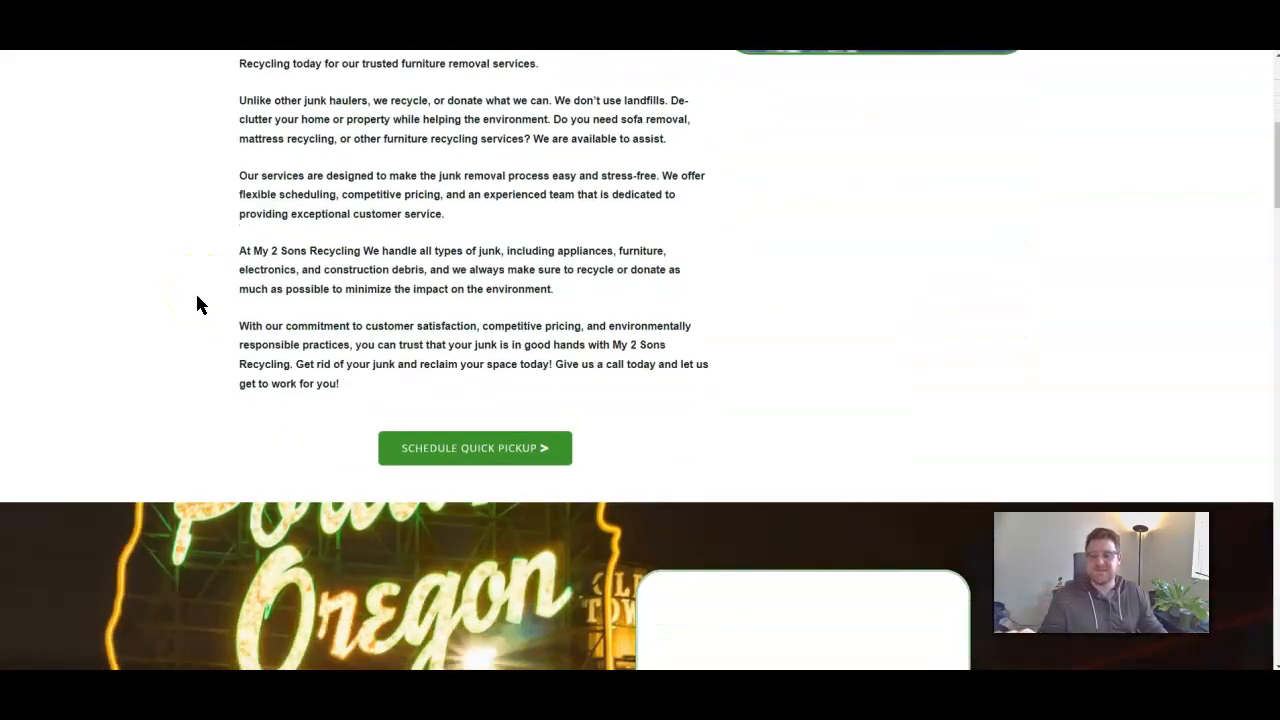
pyautogui.scroll(3)
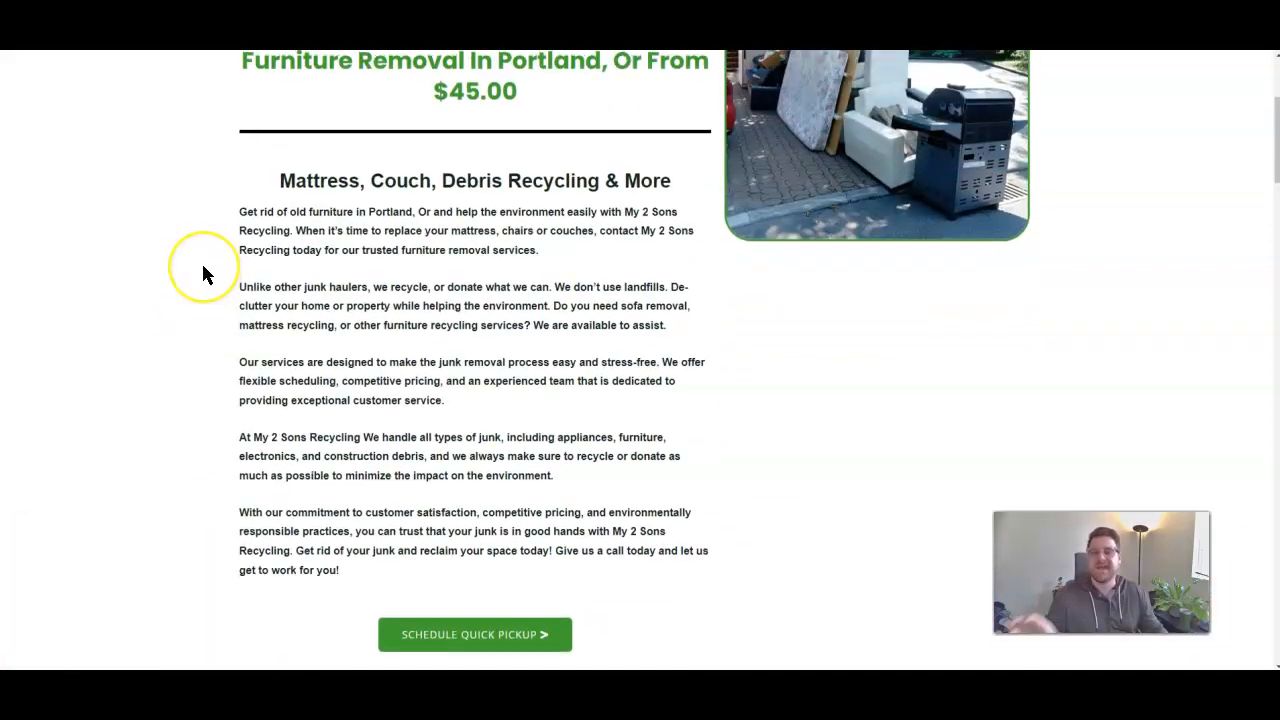
pyautogui.scroll(3)
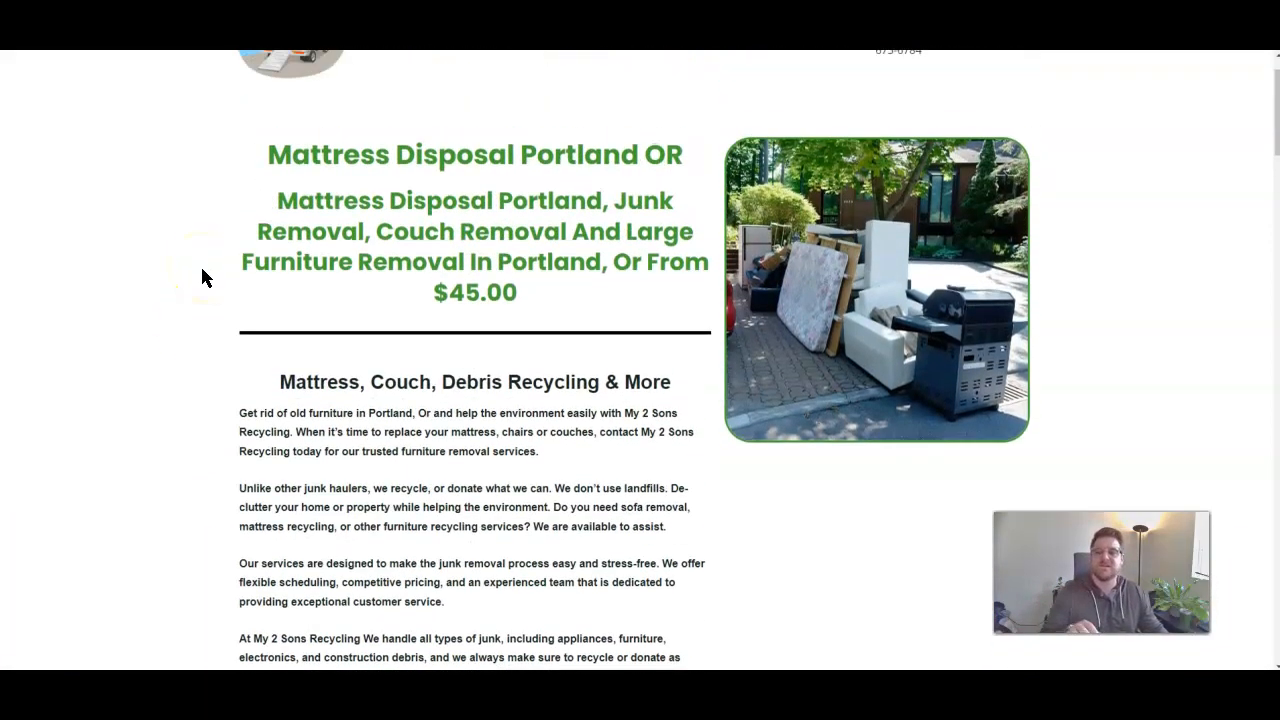
pyautogui.scroll(3)
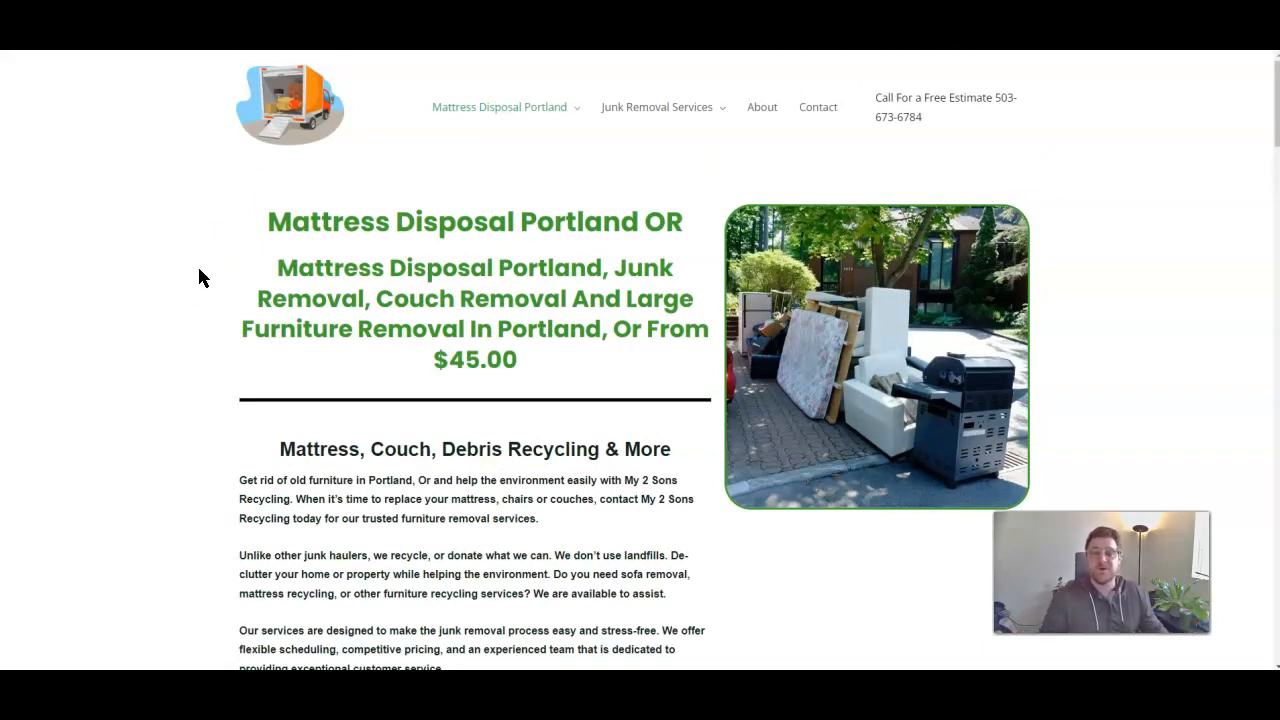
pyautogui.moveTo(204, 262)
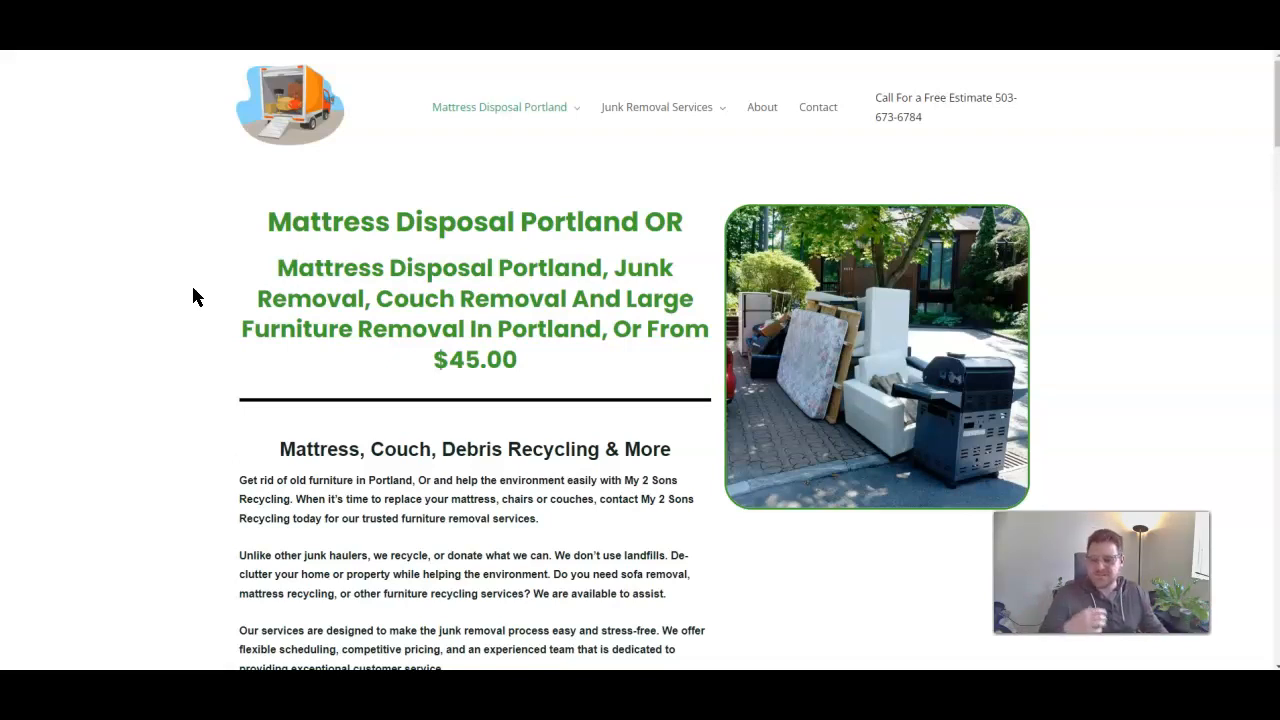
pyautogui.scroll(-3)
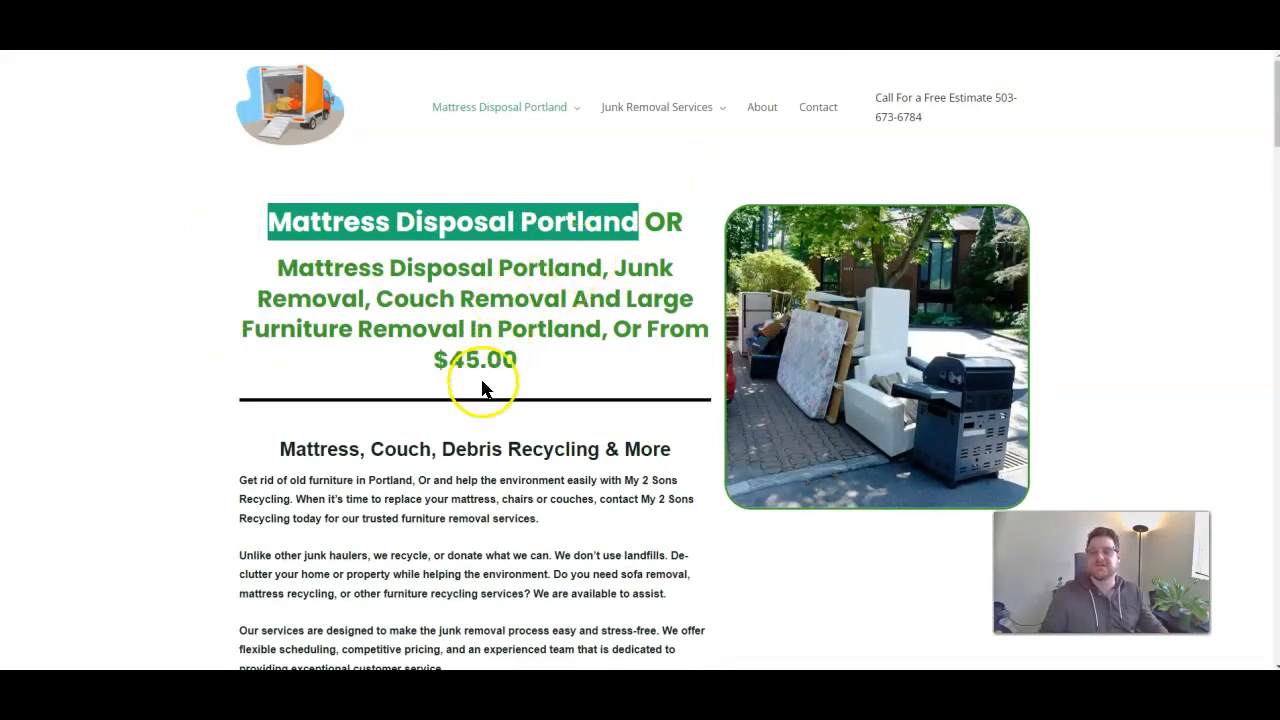
pyautogui.moveTo(478, 412)
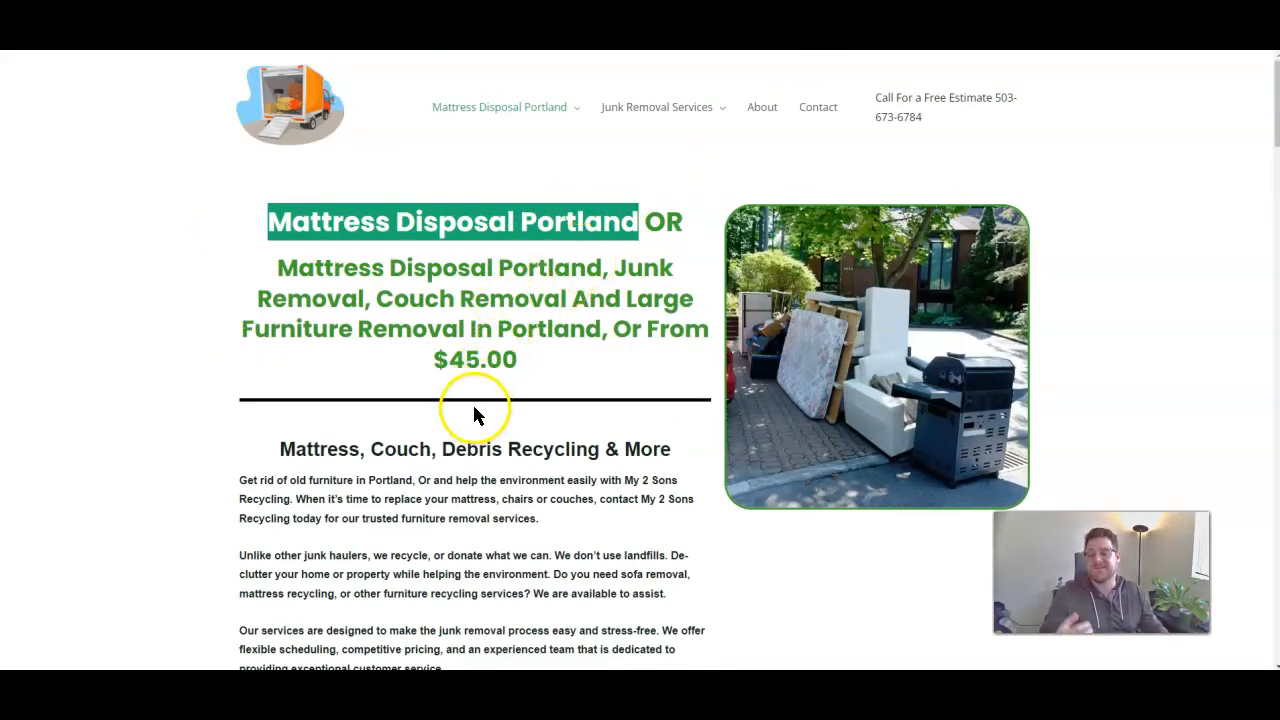
pyautogui.moveTo(476, 404)
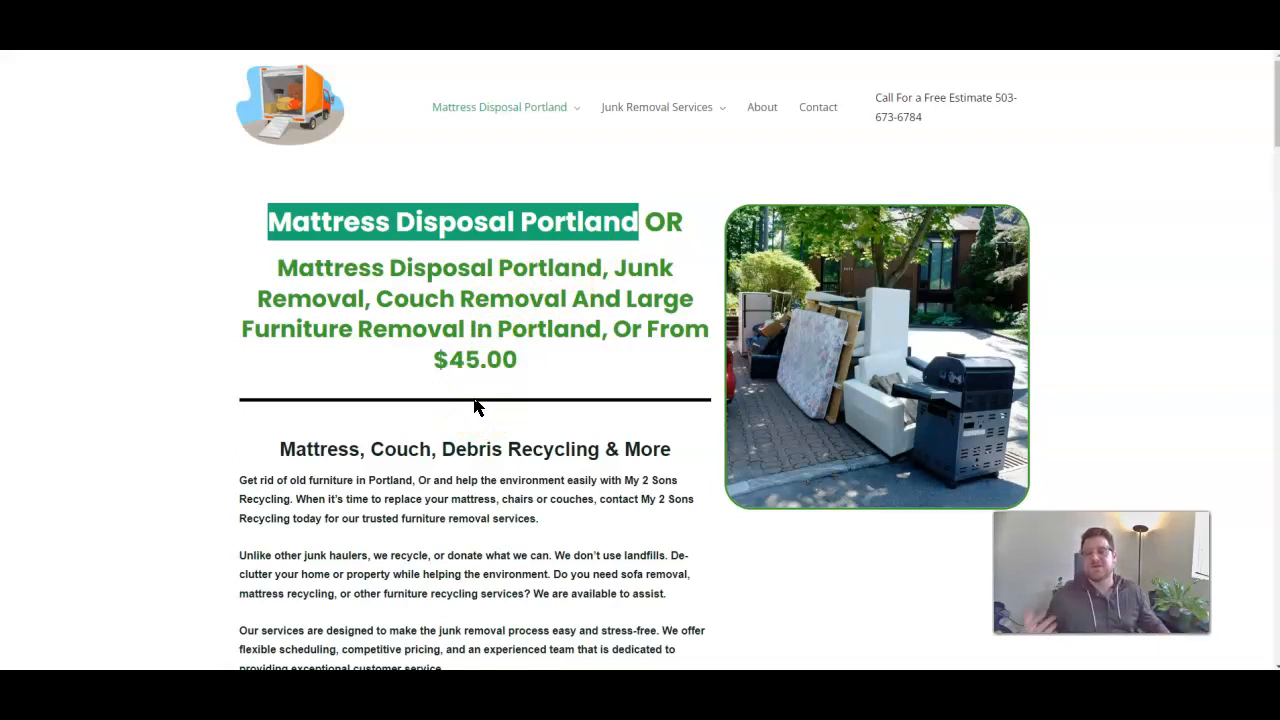
# Scroll down the My 2 Sons Recycling homepage to the customer reviews section
pyautogui.scroll(-3)
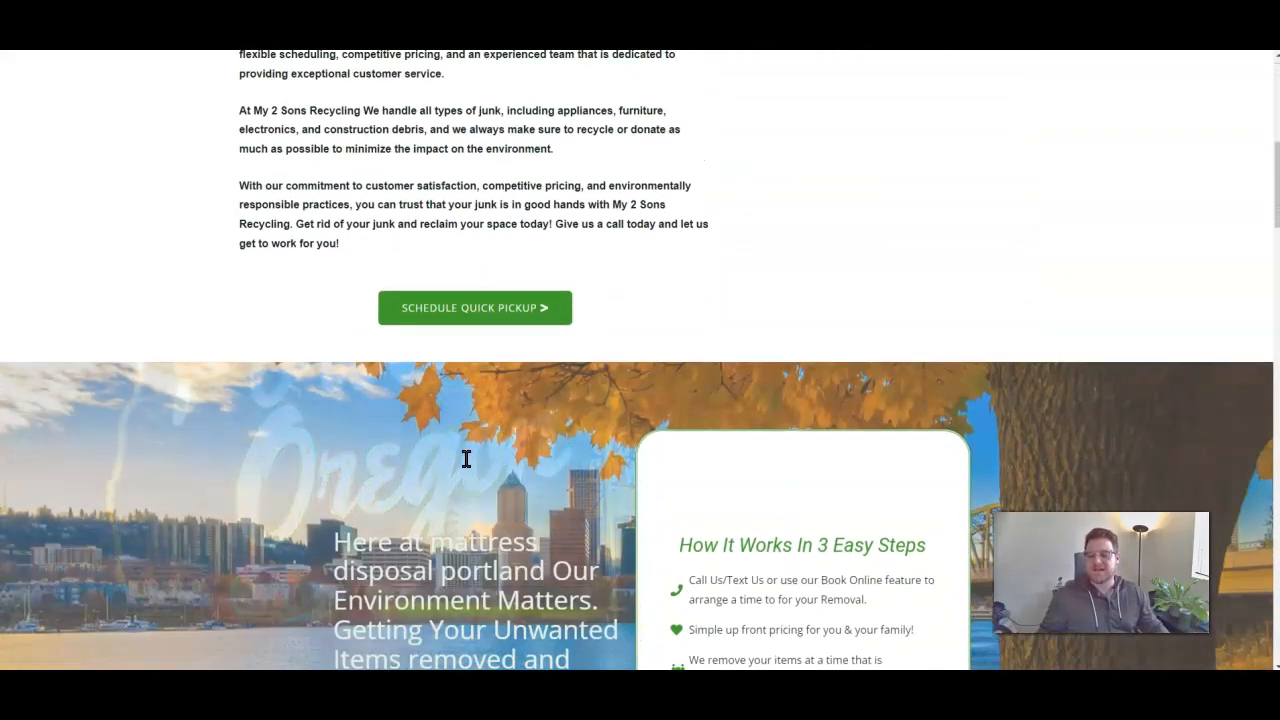
pyautogui.scroll(-3)
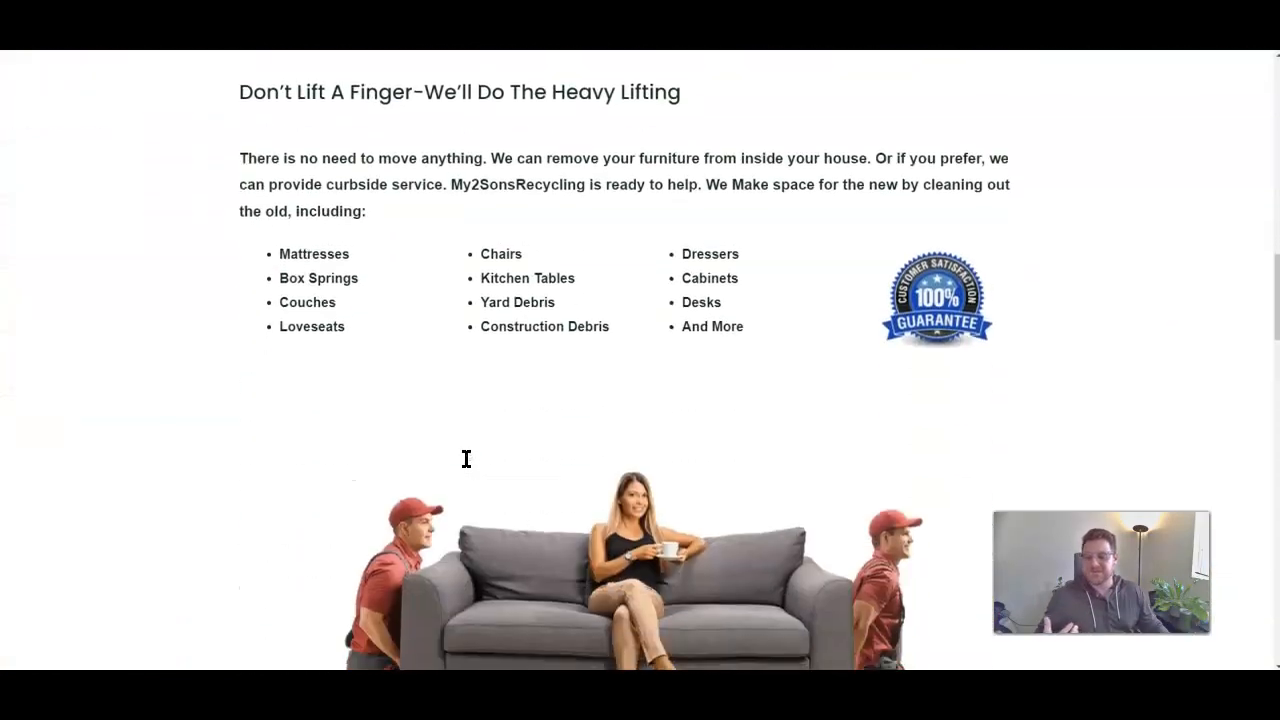
pyautogui.scroll(-3)
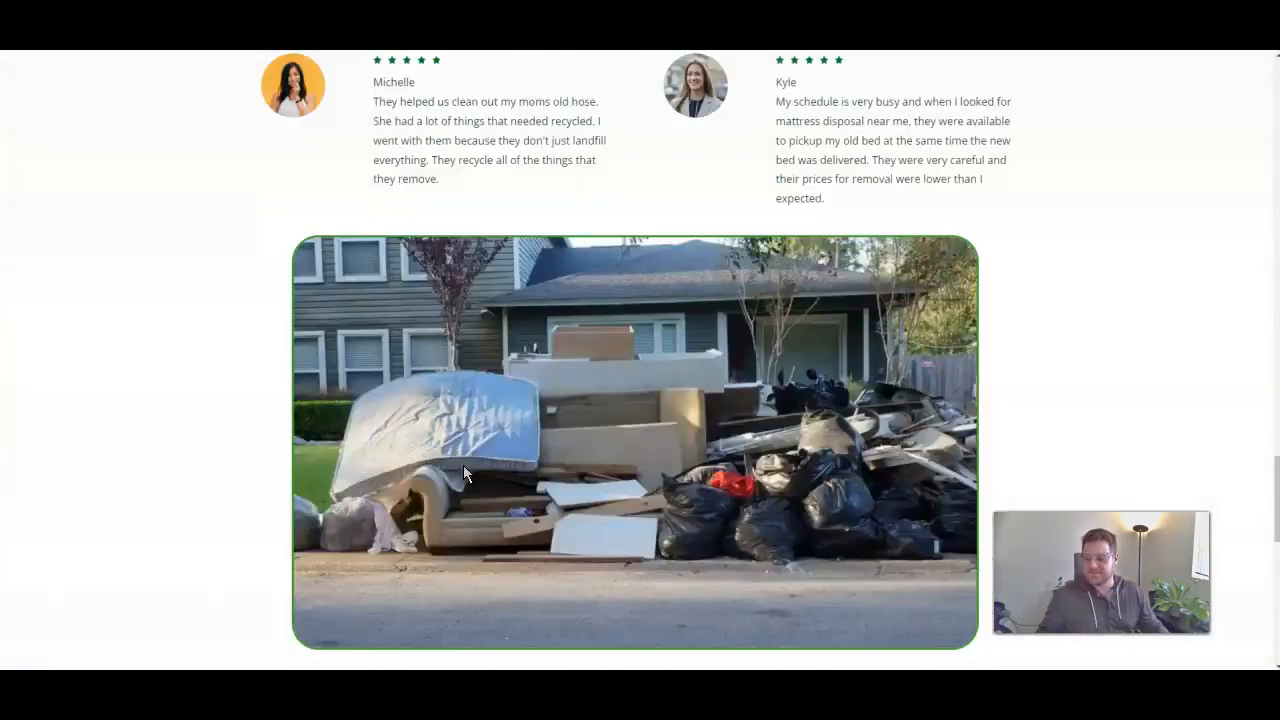
pyautogui.scroll(3)
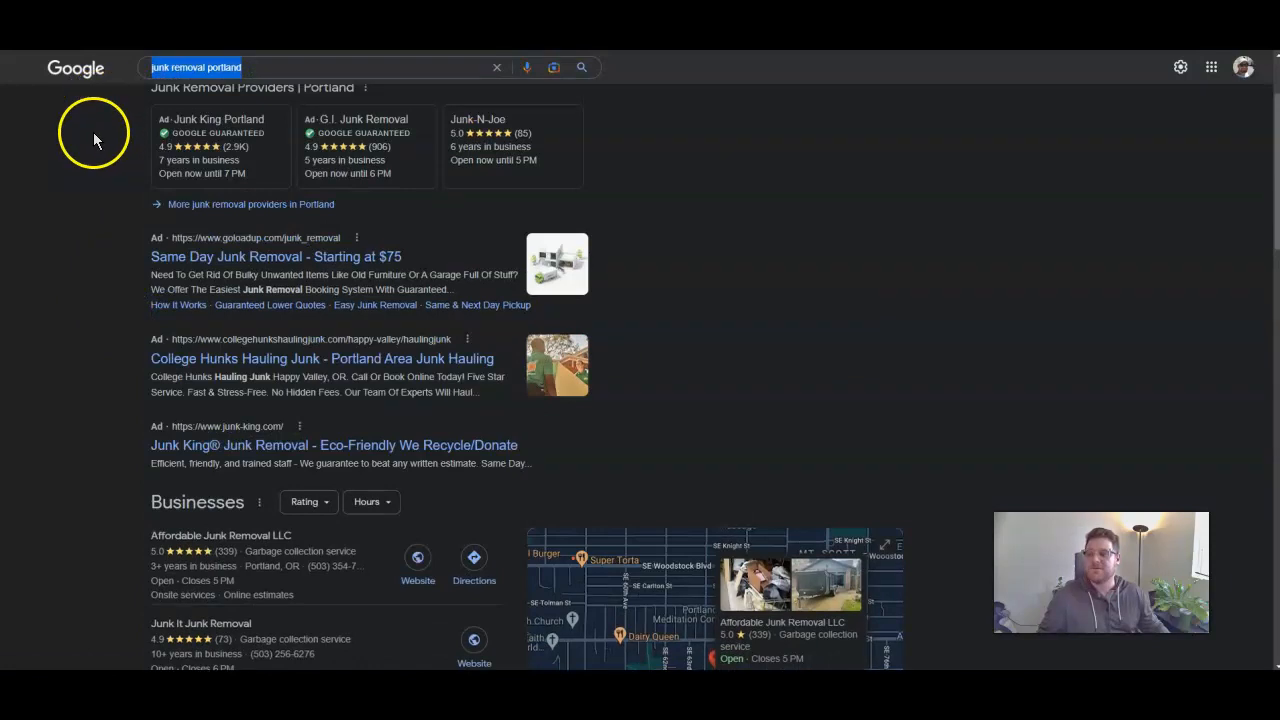
# Bring the local Businesses map pack for 'junk removal portland' into view and clear its highlight
pyautogui.scroll(3)
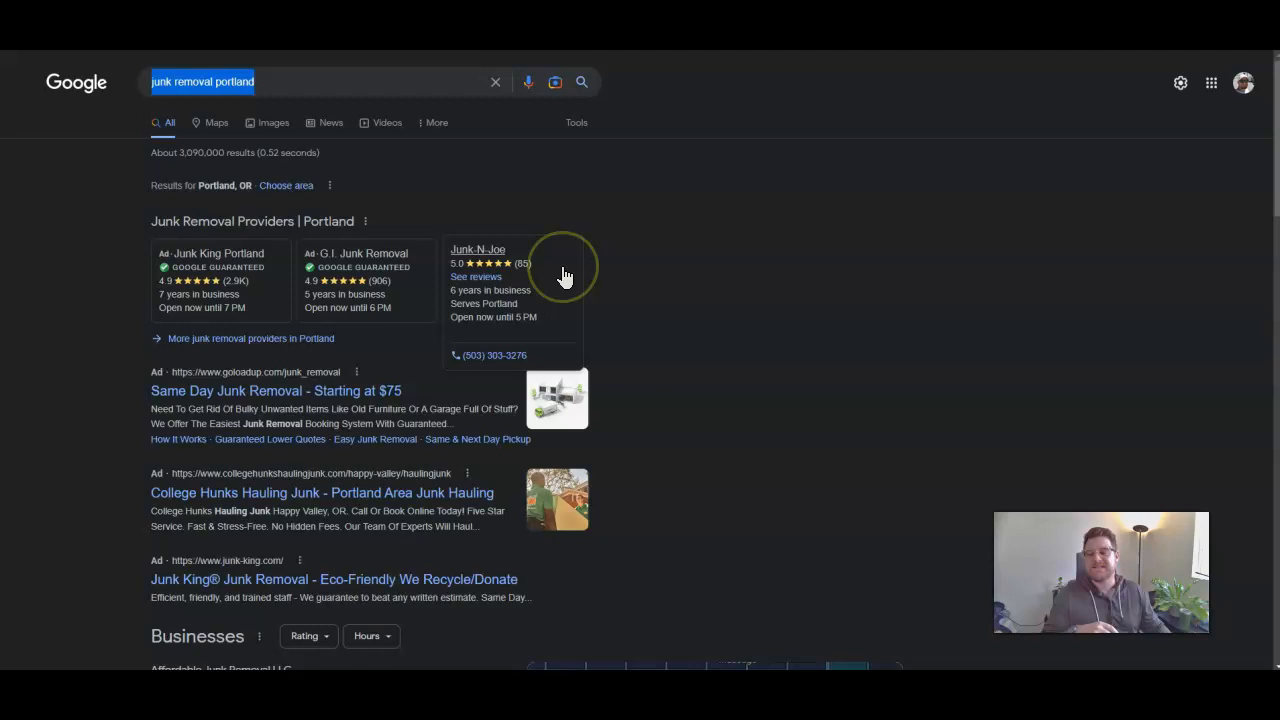
pyautogui.moveTo(568, 280)
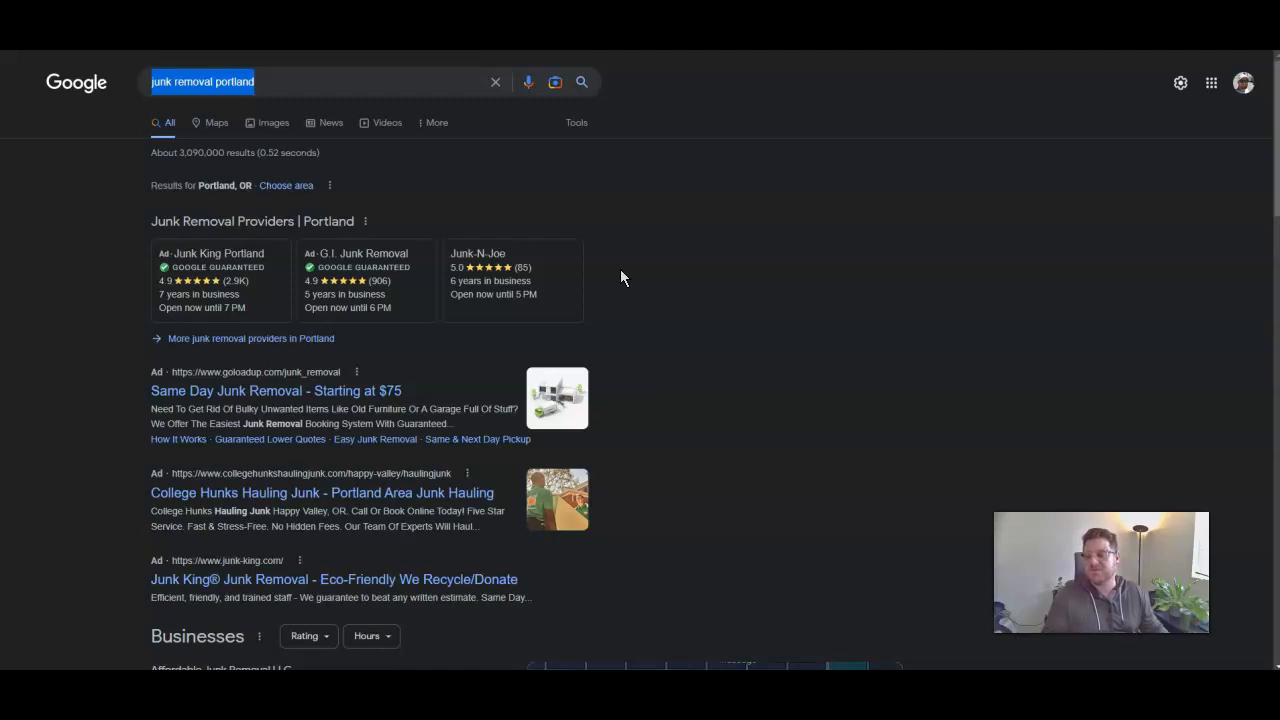
pyautogui.moveTo(752, 276)
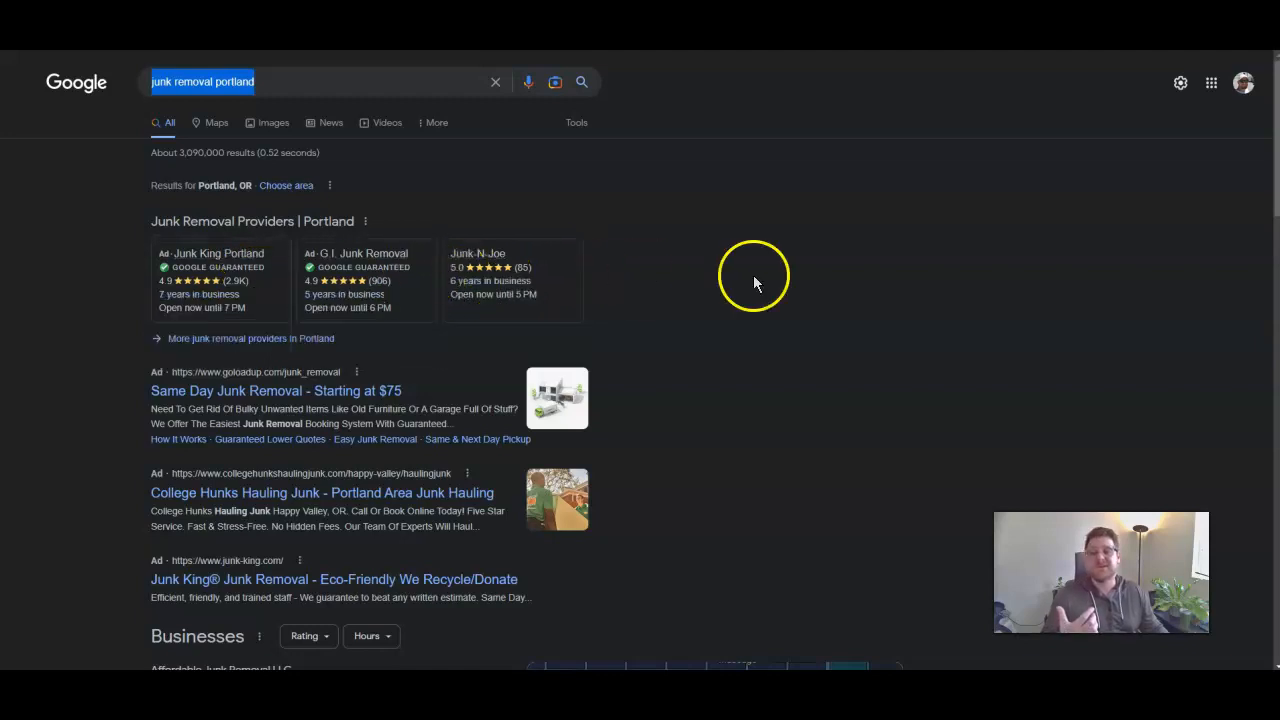
pyautogui.scroll(-3)
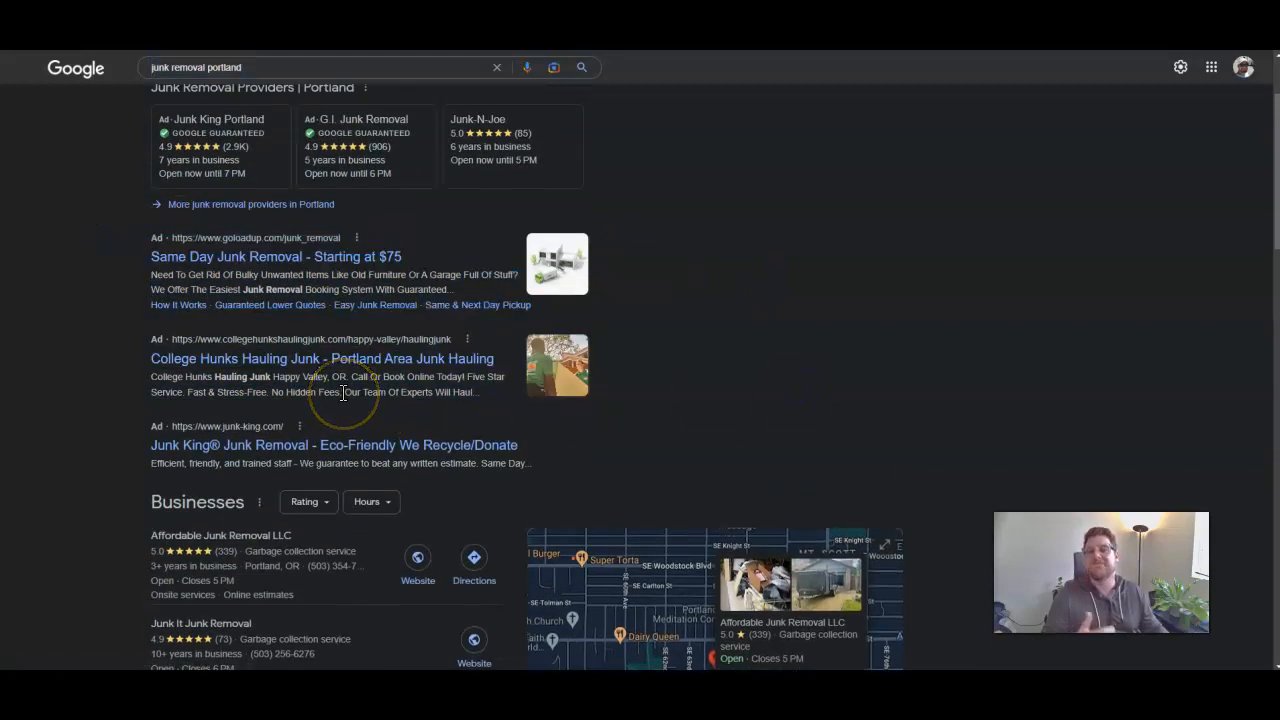
pyautogui.moveTo(240, 372)
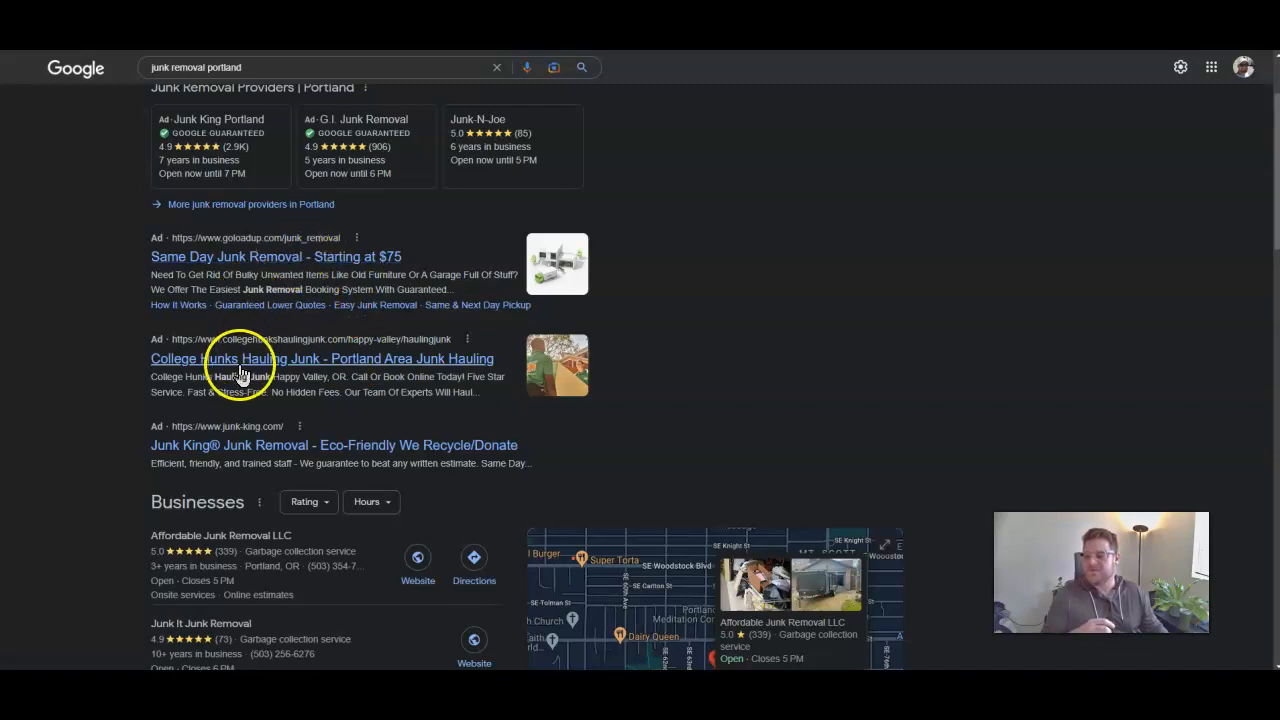
pyautogui.scroll(-3)
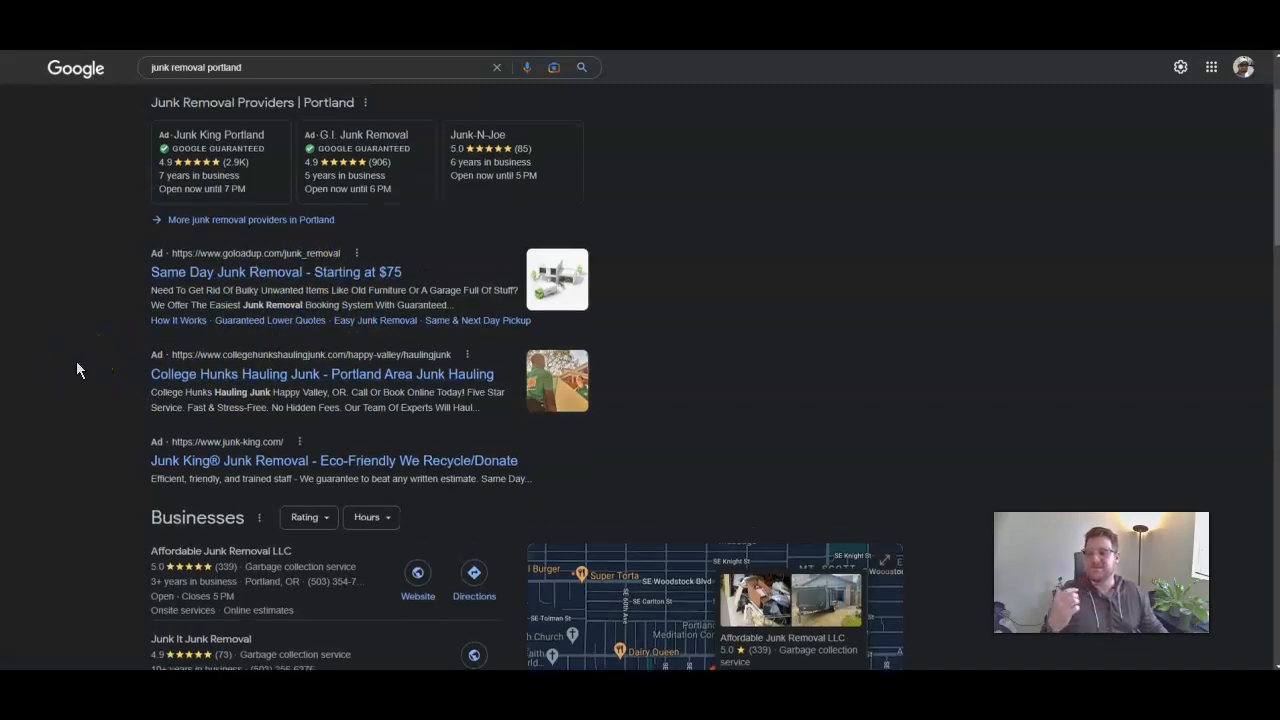
pyautogui.scroll(3)
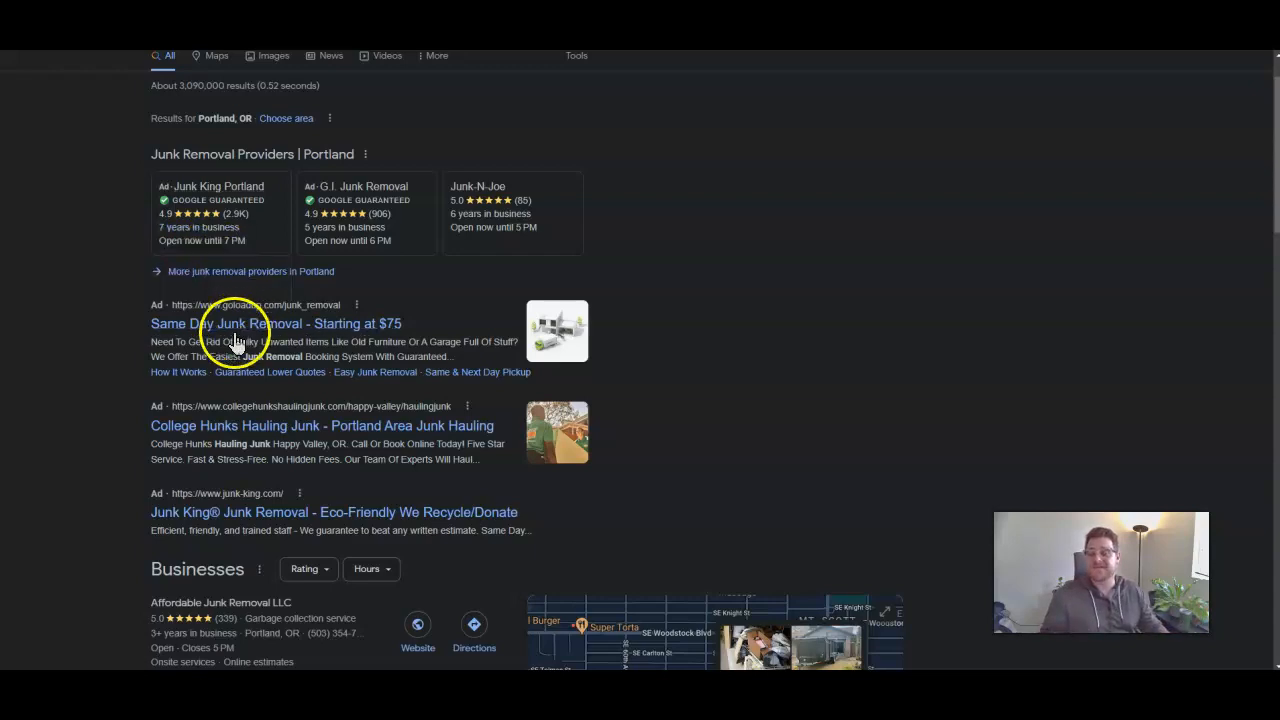
pyautogui.scroll(-3)
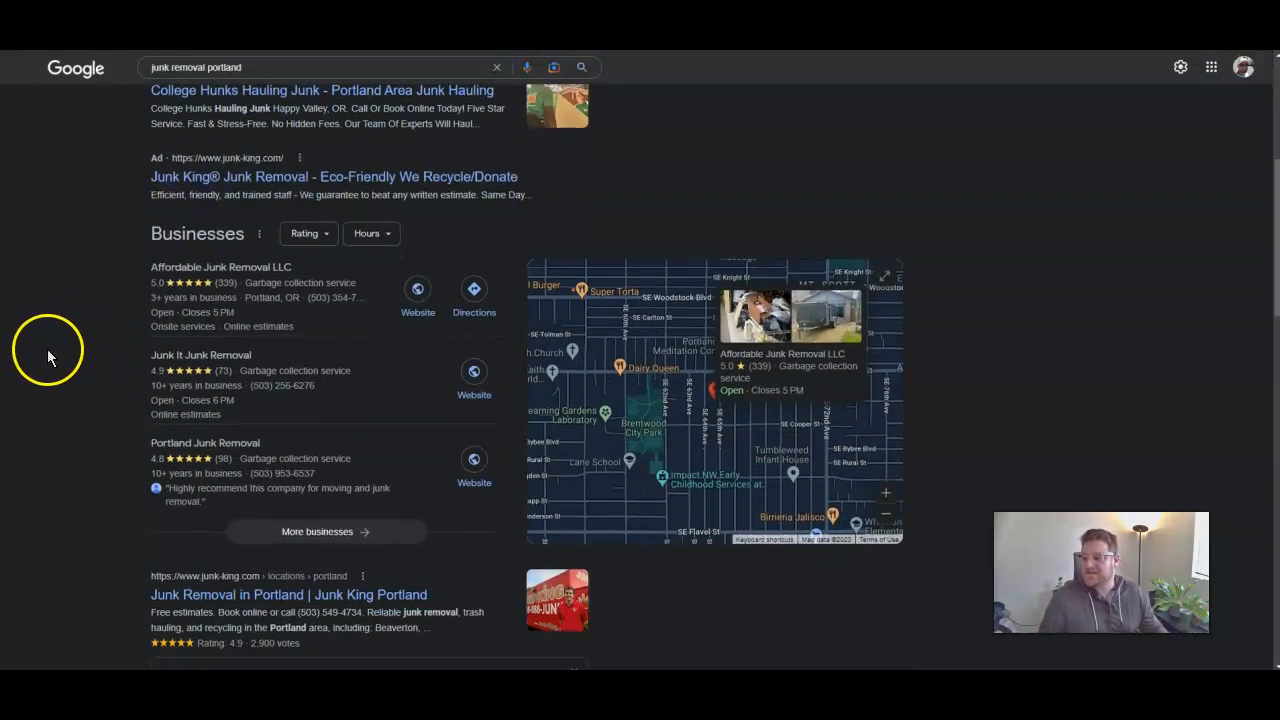
pyautogui.moveTo(112, 264)
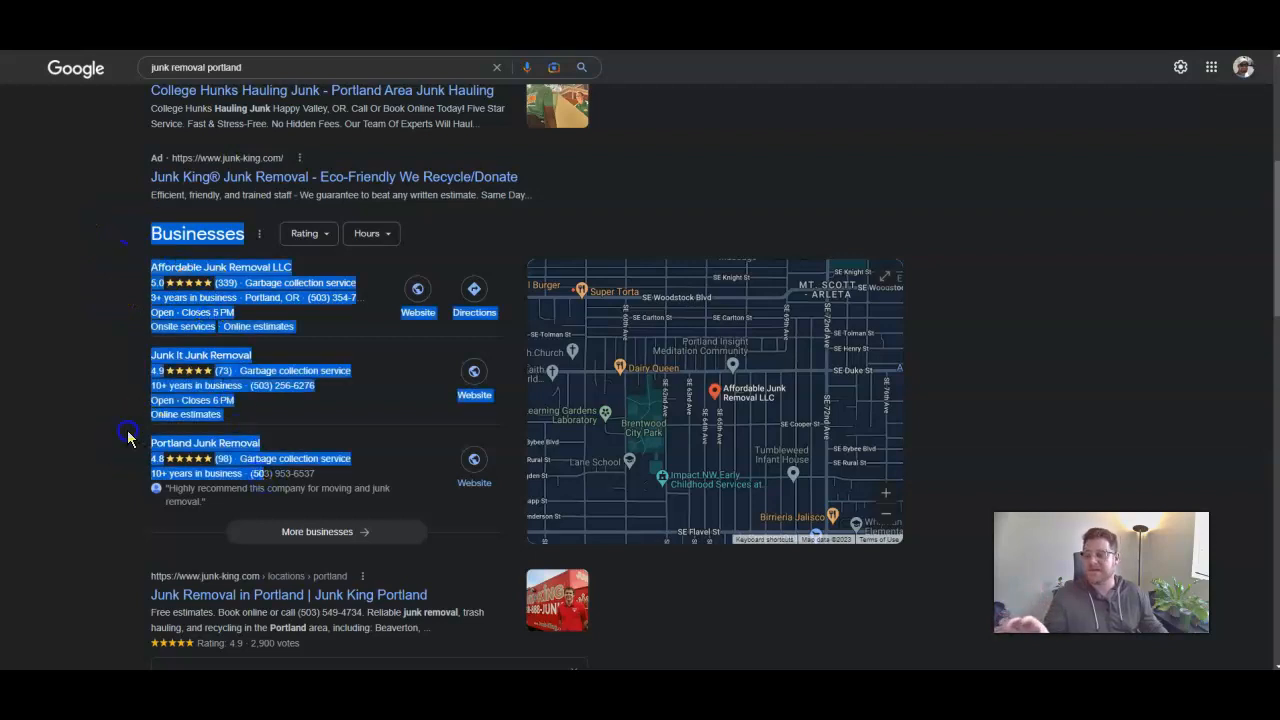
pyautogui.click(100, 436)
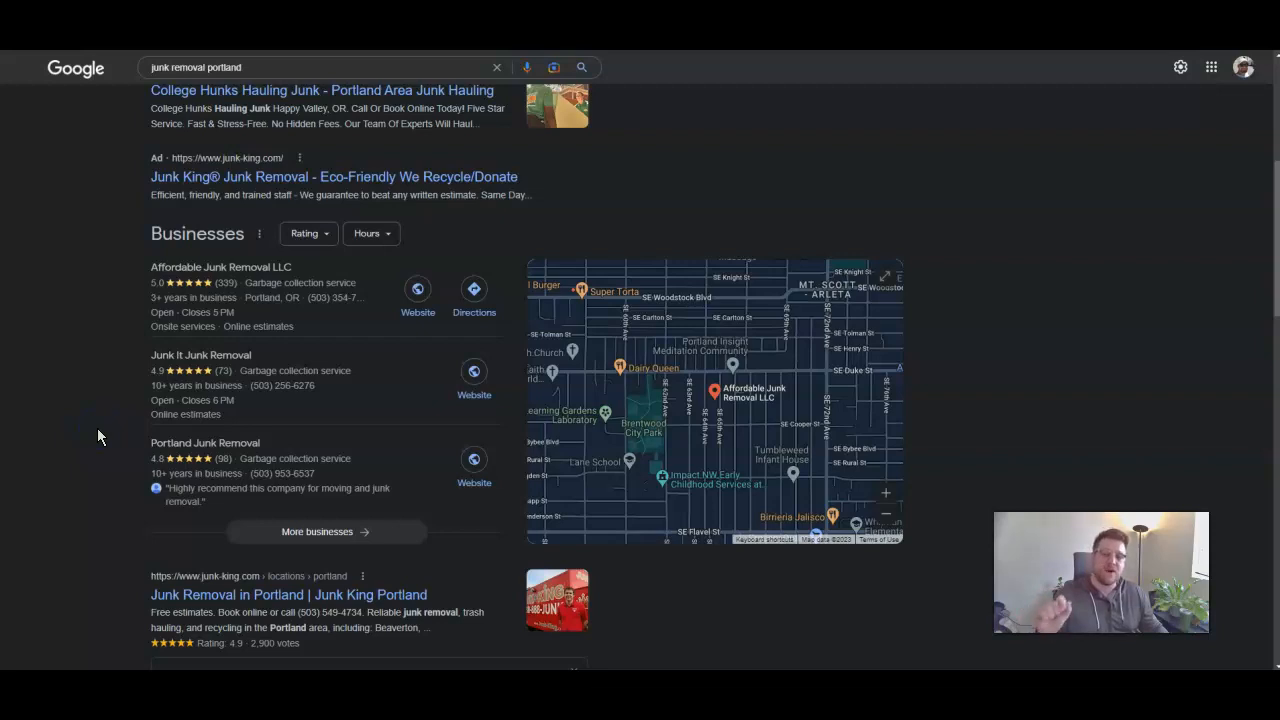
pyautogui.moveTo(220, 282)
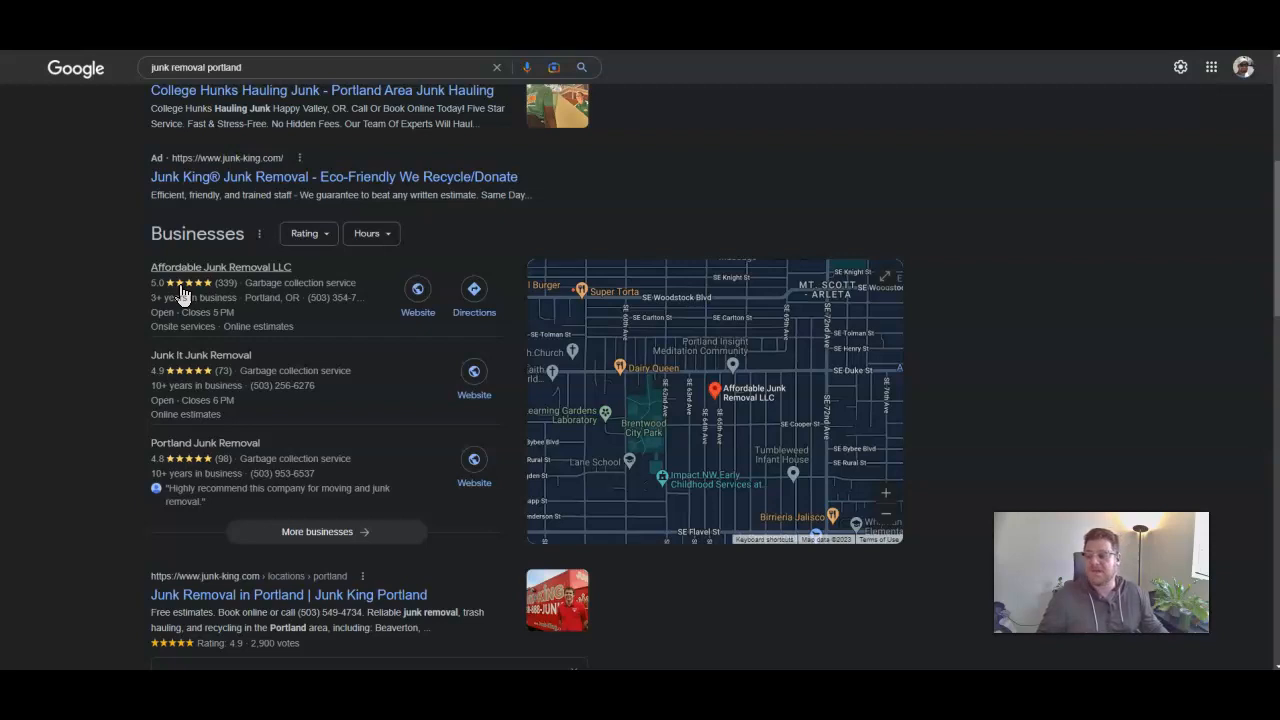
pyautogui.moveTo(204, 354)
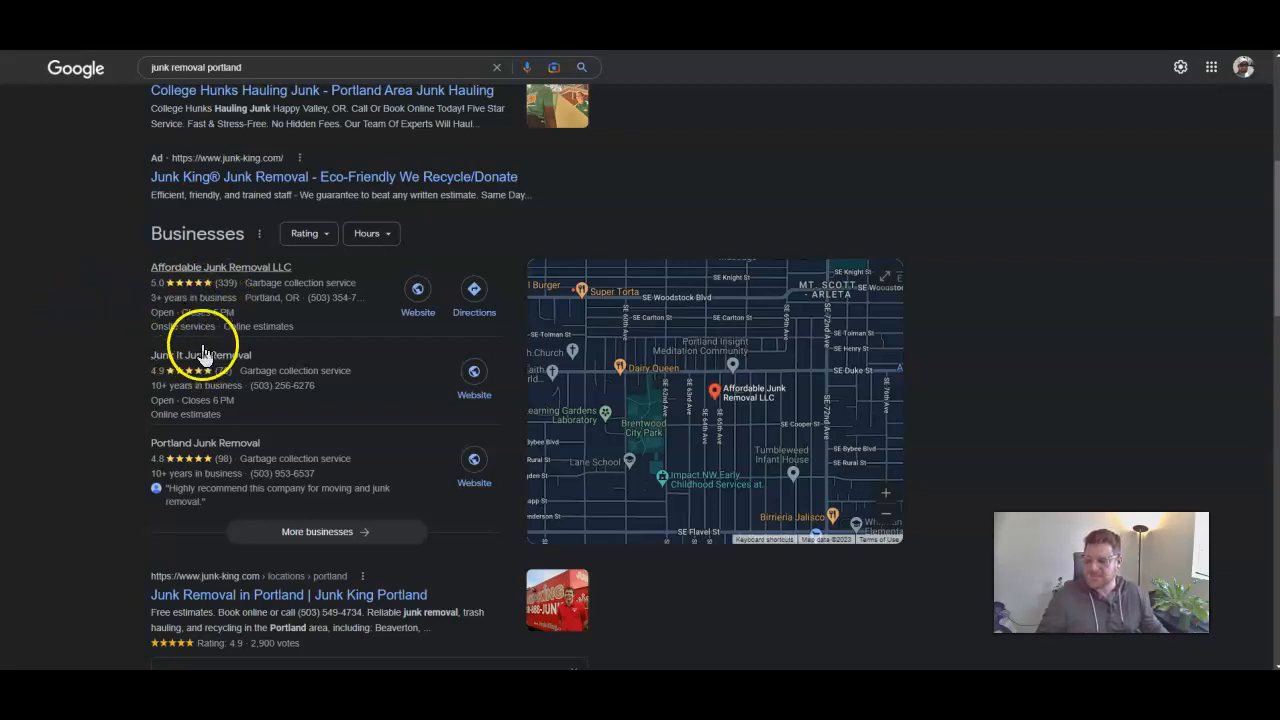
# Scroll past the map pack to the Junk King Portland organic result
pyautogui.scroll(-3)
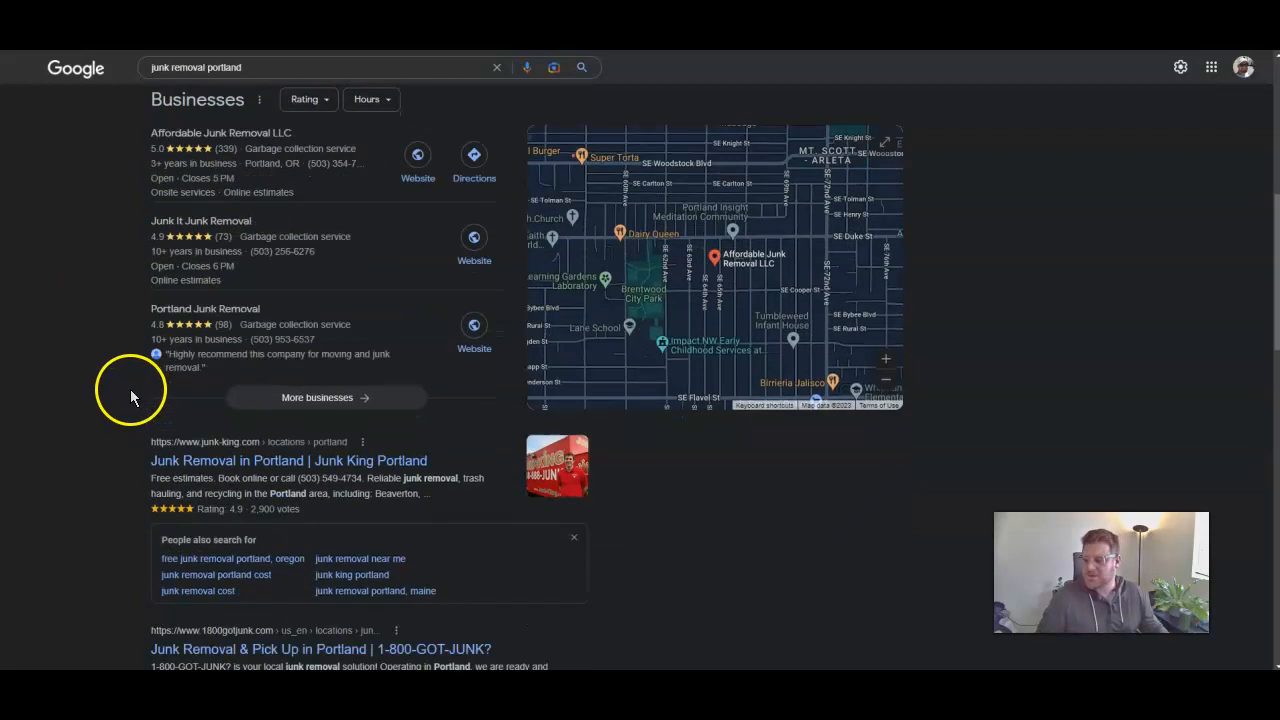
pyautogui.scroll(-3)
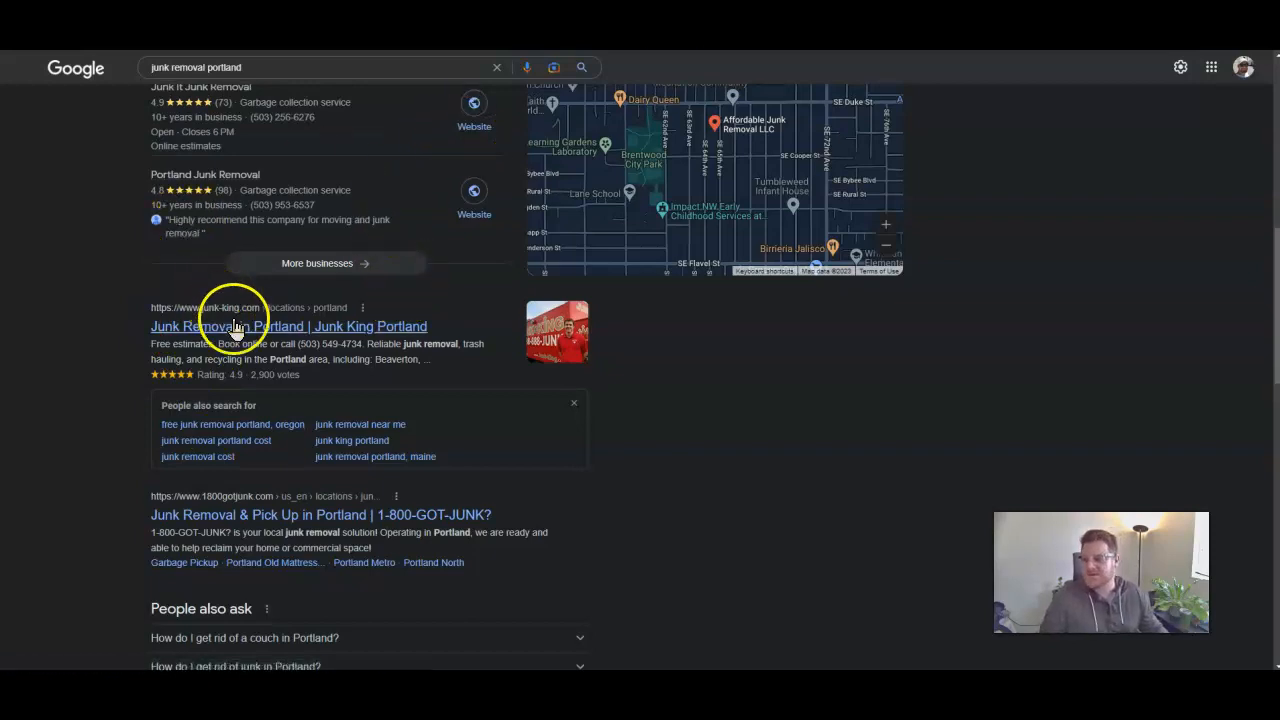
# Open the Junk King Portland result and scroll through its Meet the Owner section
pyautogui.click(288, 326)
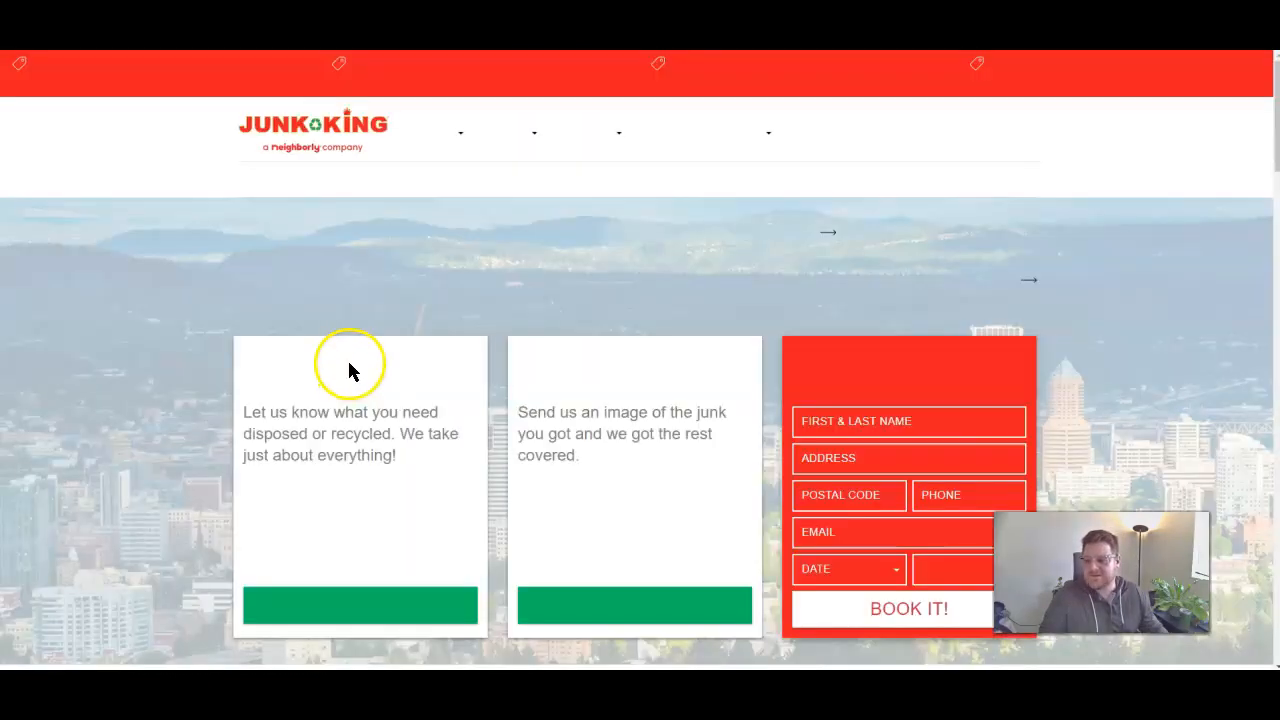
pyautogui.scroll(3)
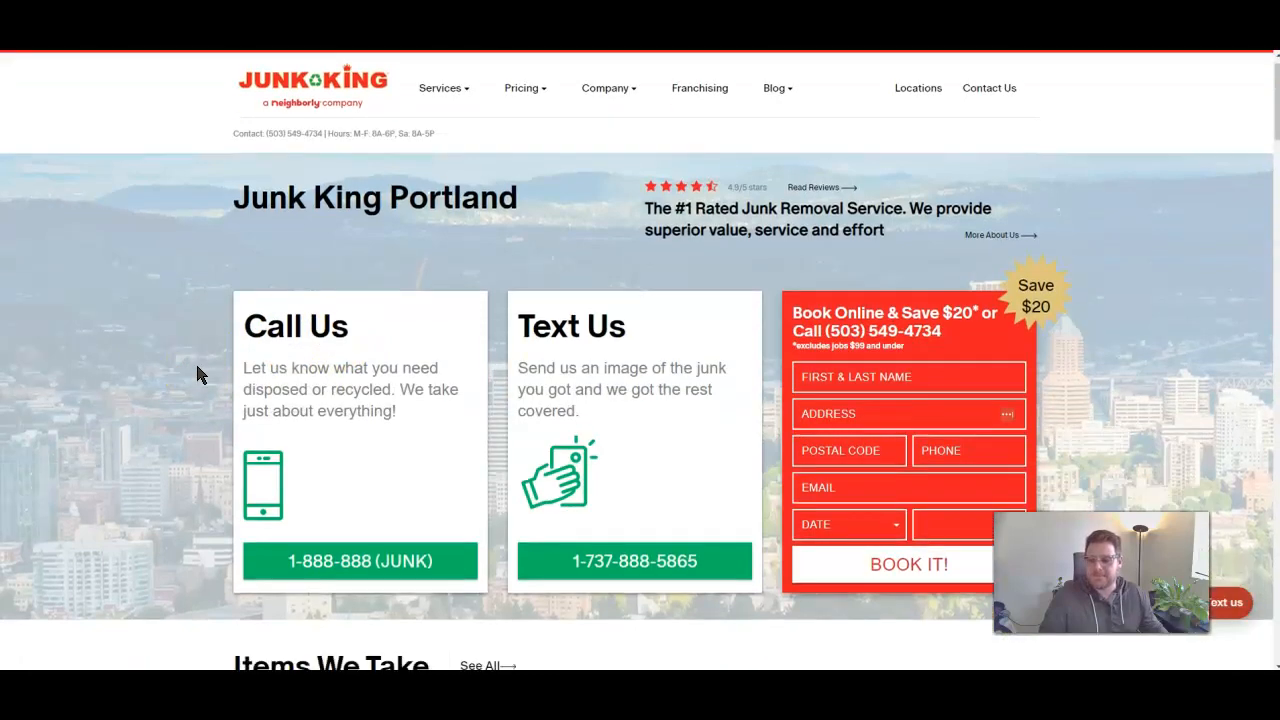
pyautogui.click(1000, 234)
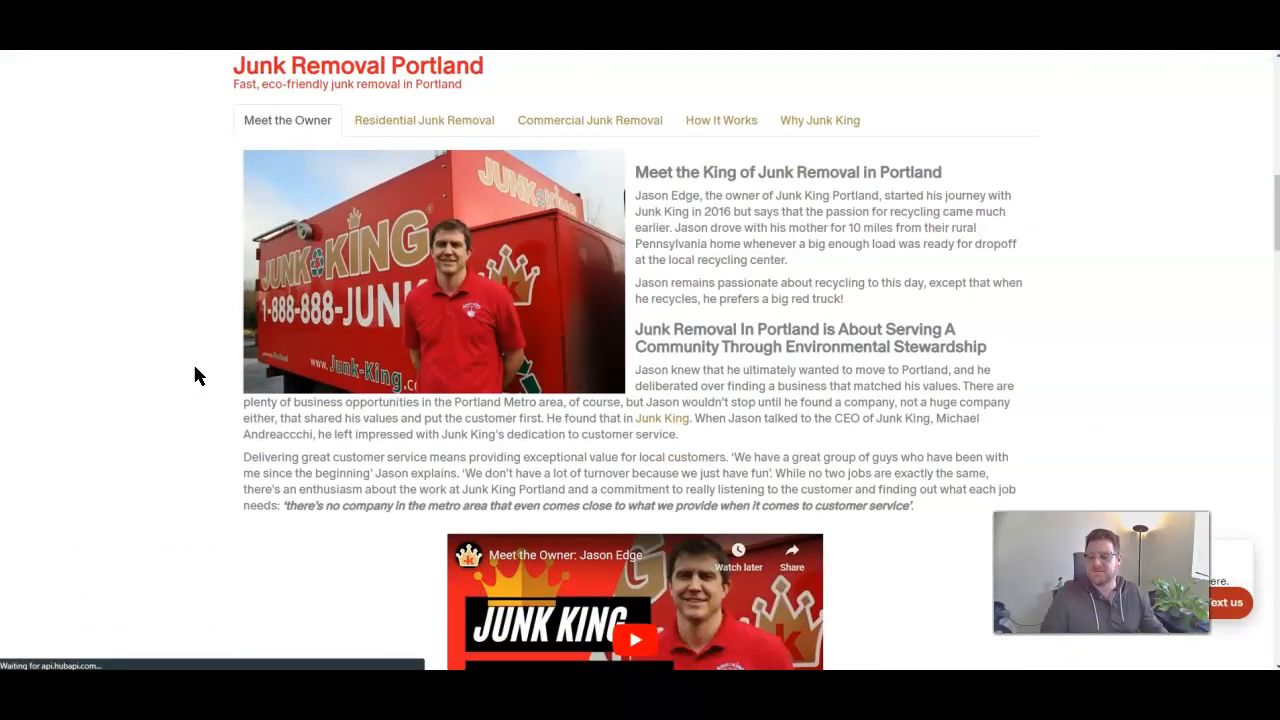
pyautogui.scroll(-3)
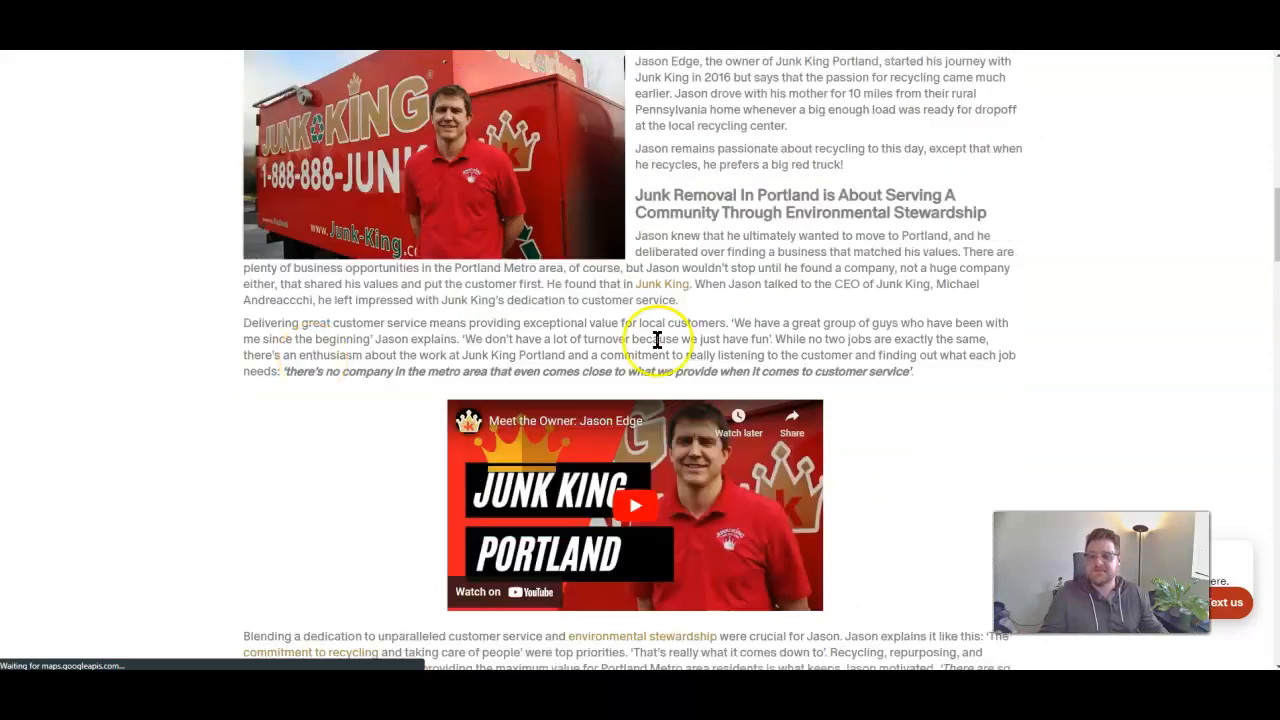
pyautogui.scroll(-3)
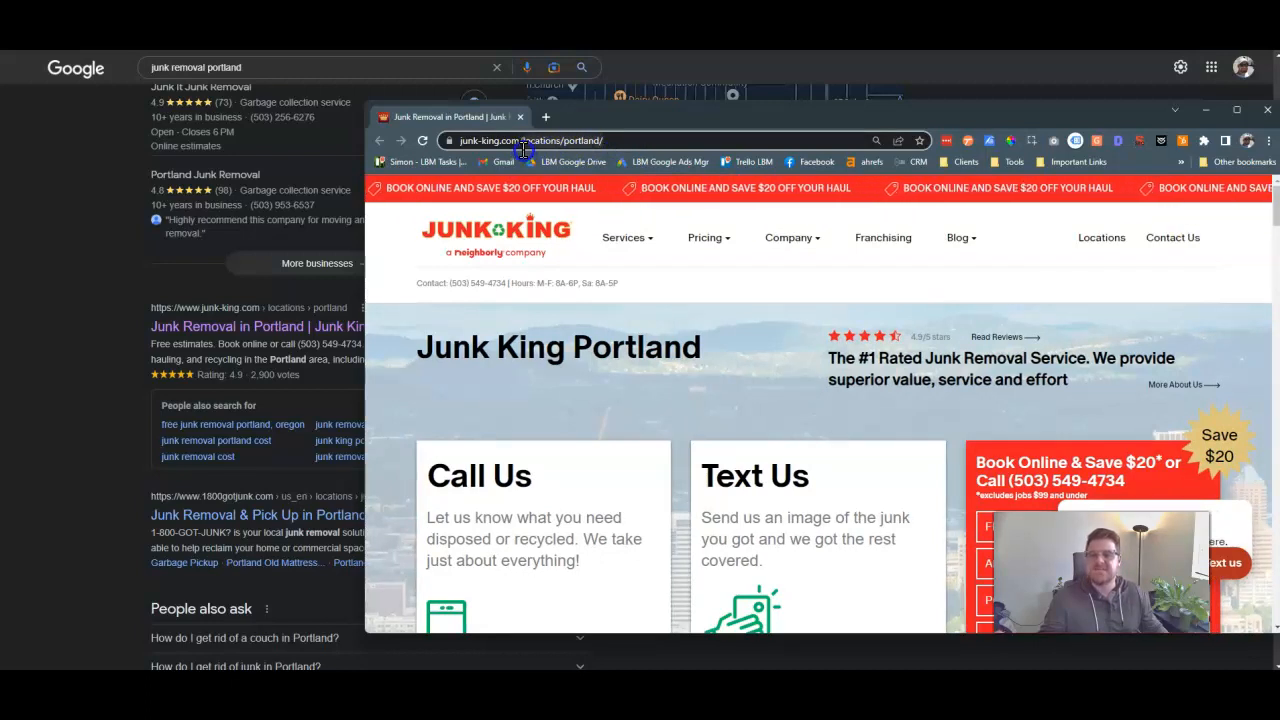
# Reveal the Portland page's full URL, review its service-area map, and close the Junk King window
pyautogui.click(550, 140)
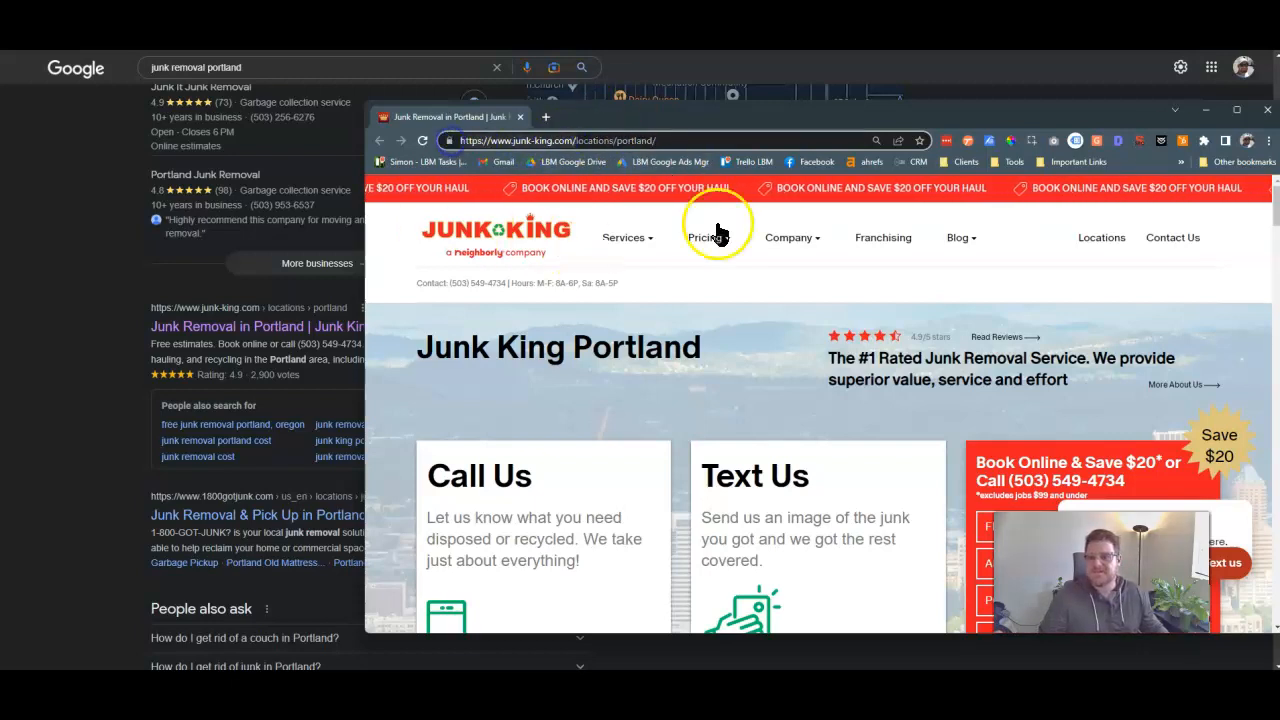
pyautogui.click(1236, 110)
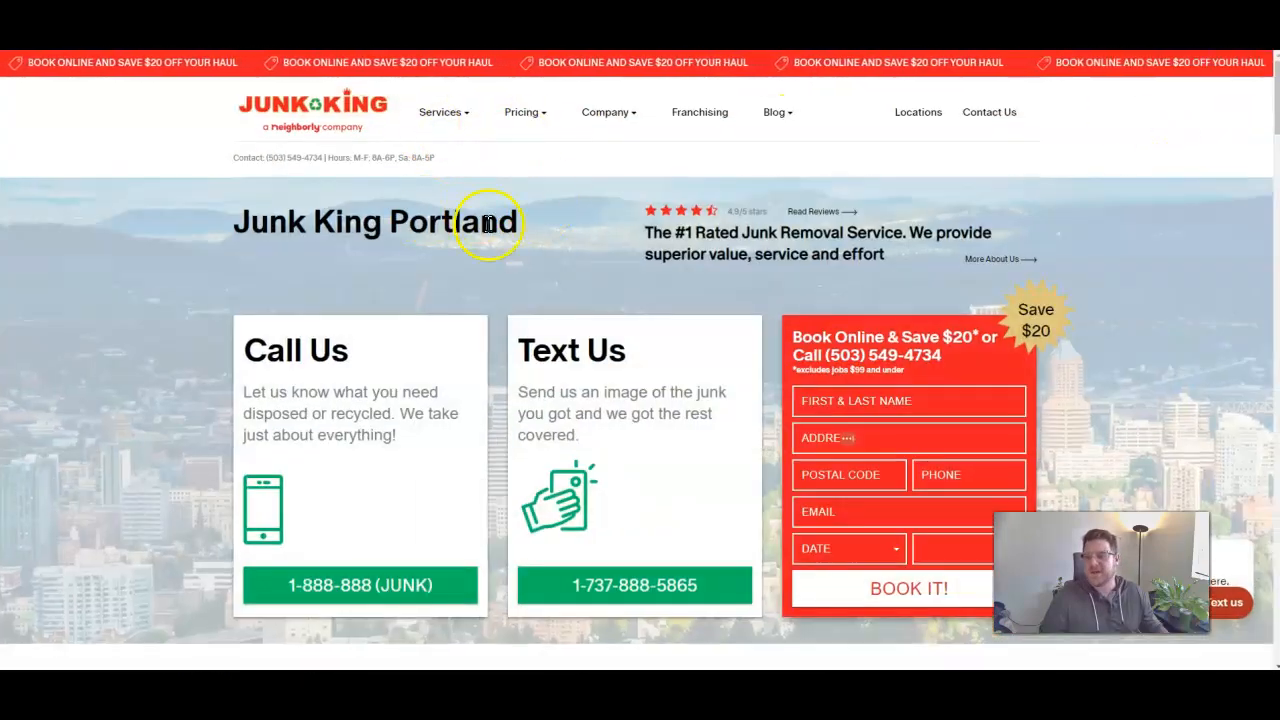
pyautogui.scroll(-3)
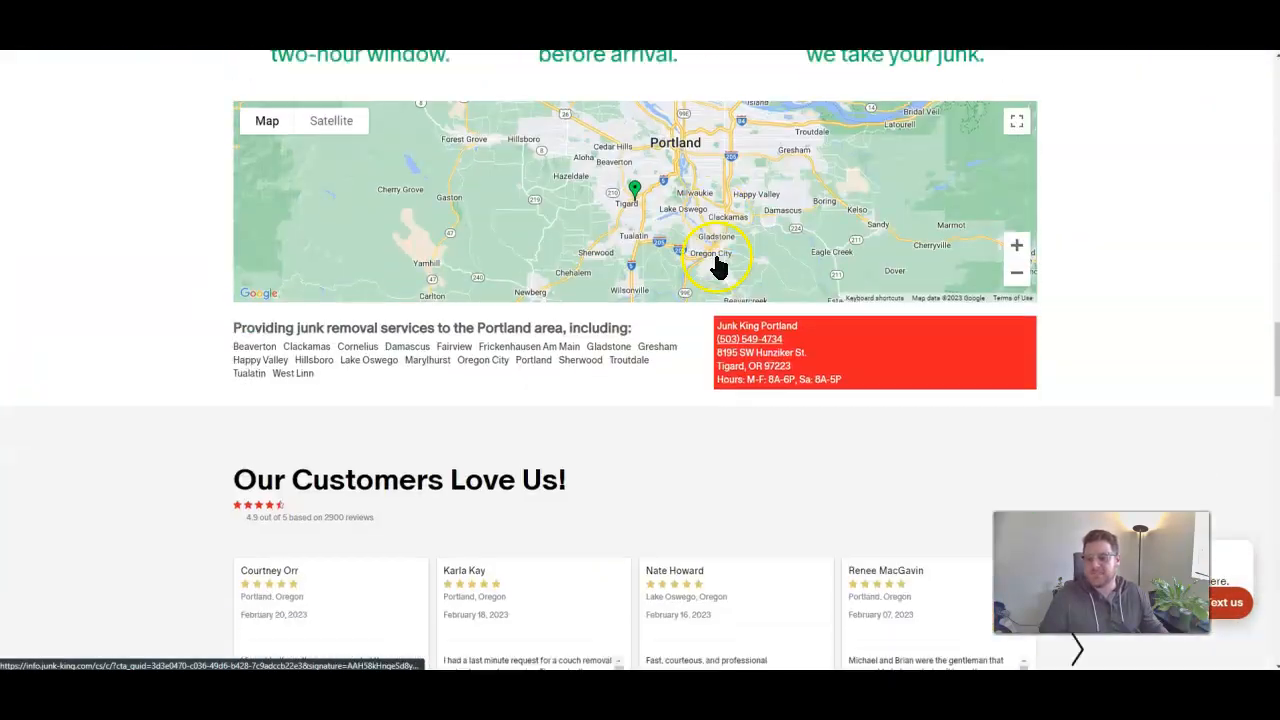
pyautogui.scroll(3)
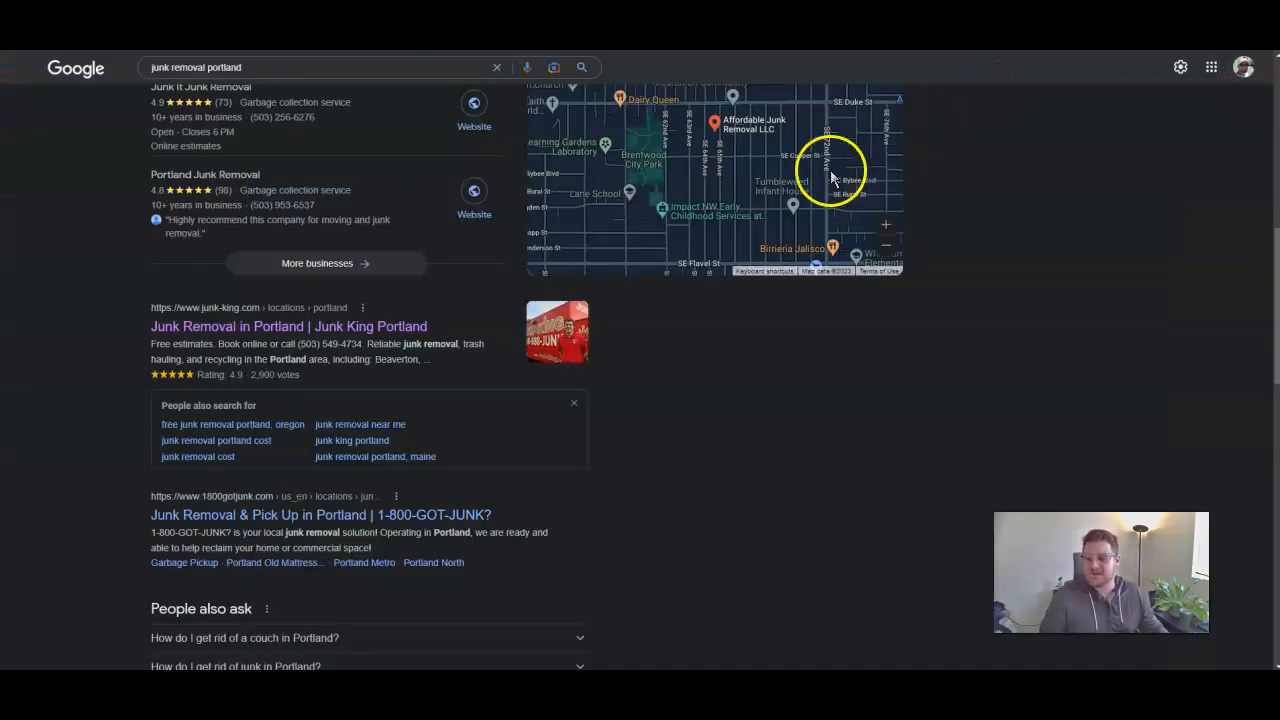
pyautogui.moveTo(476, 260)
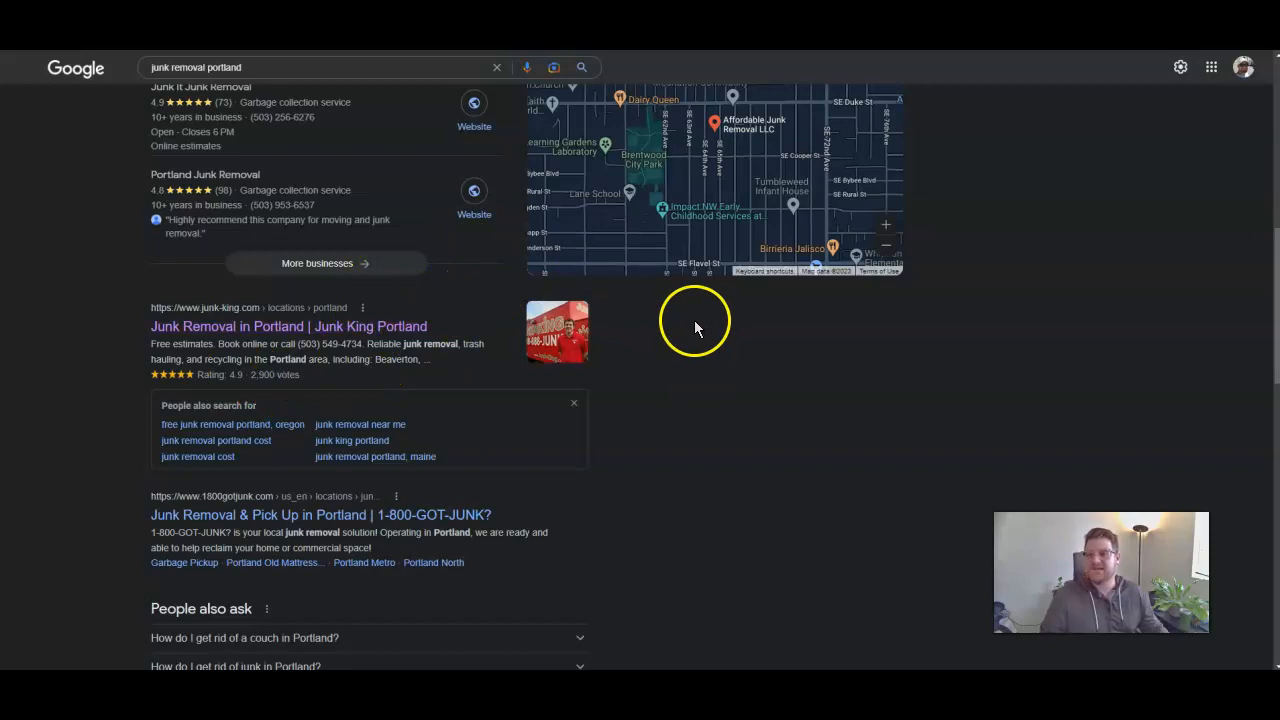
pyautogui.moveTo(648, 318)
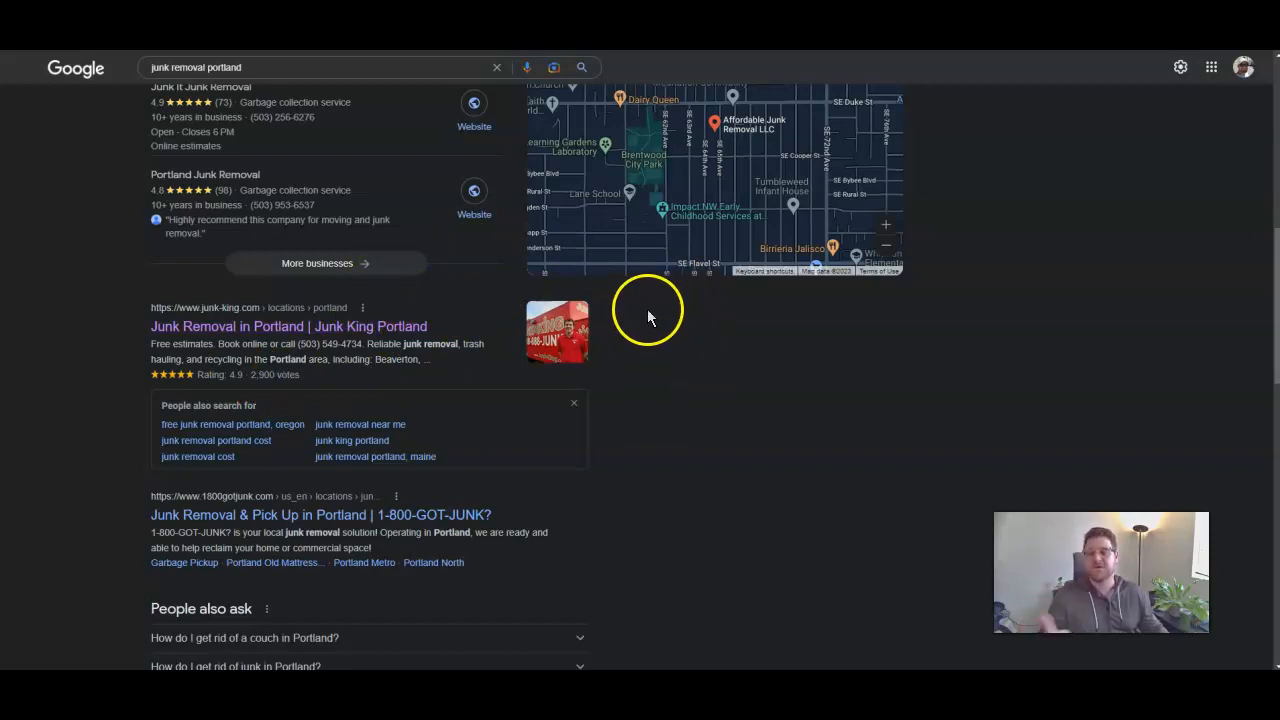
pyautogui.moveTo(658, 364)
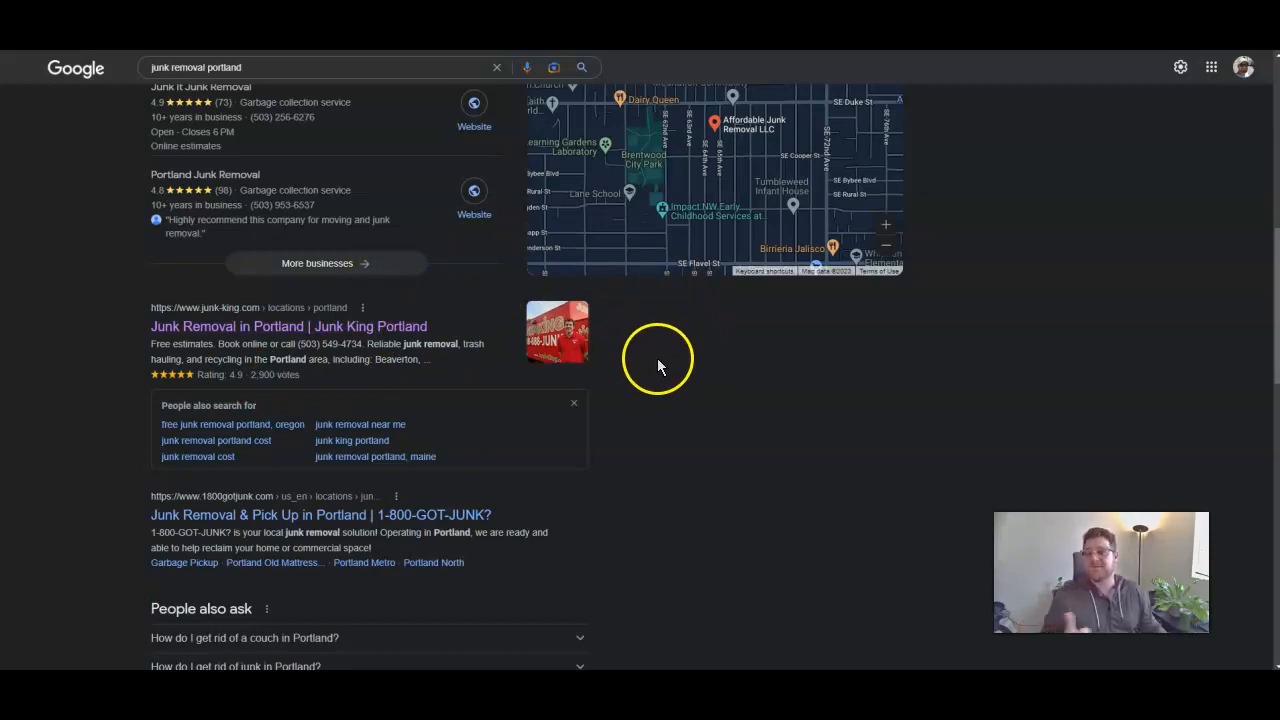
pyautogui.moveTo(658, 364)
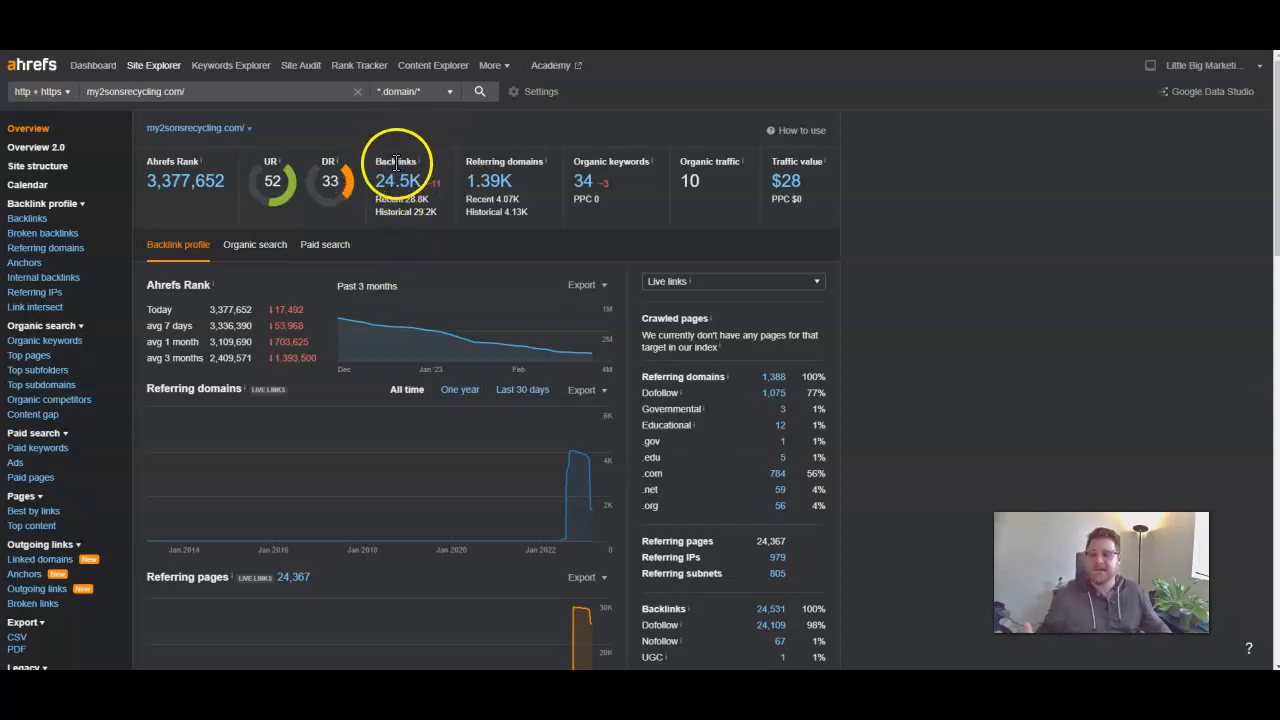
pyautogui.moveTo(518, 238)
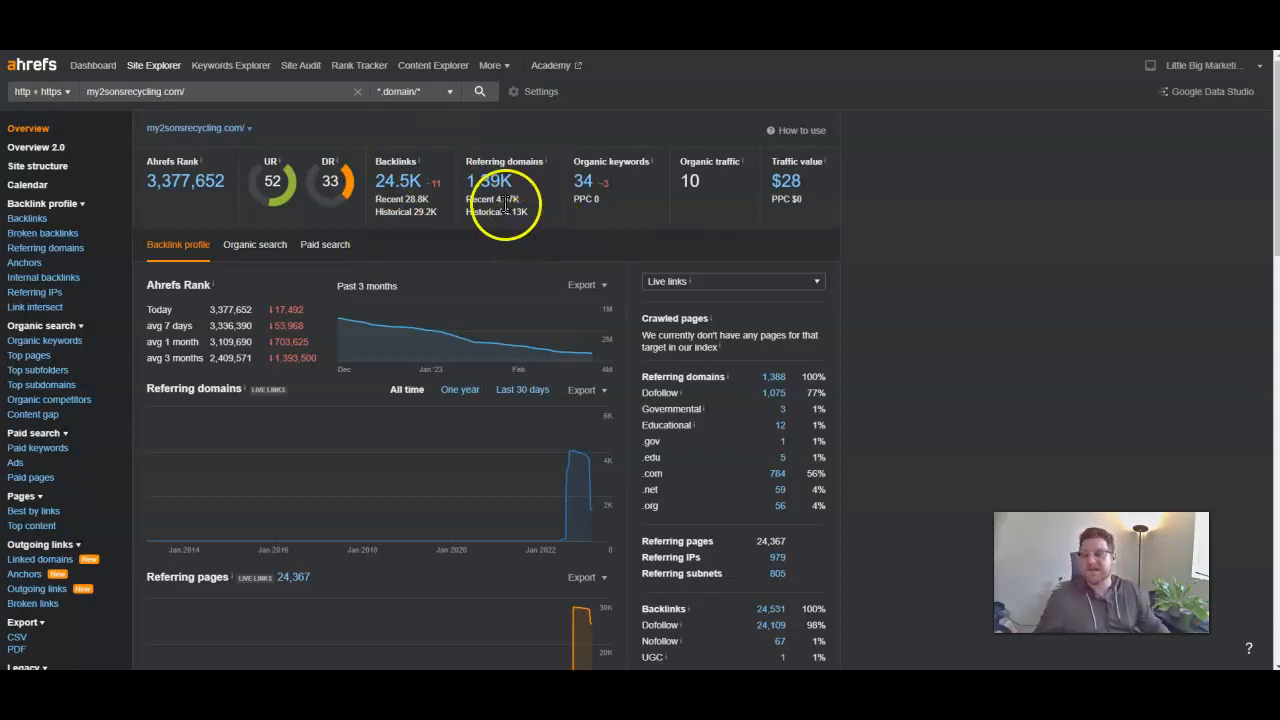
# Scroll to the my2sonsrecycling.com referring domains chart in the Site Explorer overview
pyautogui.scroll(-3)
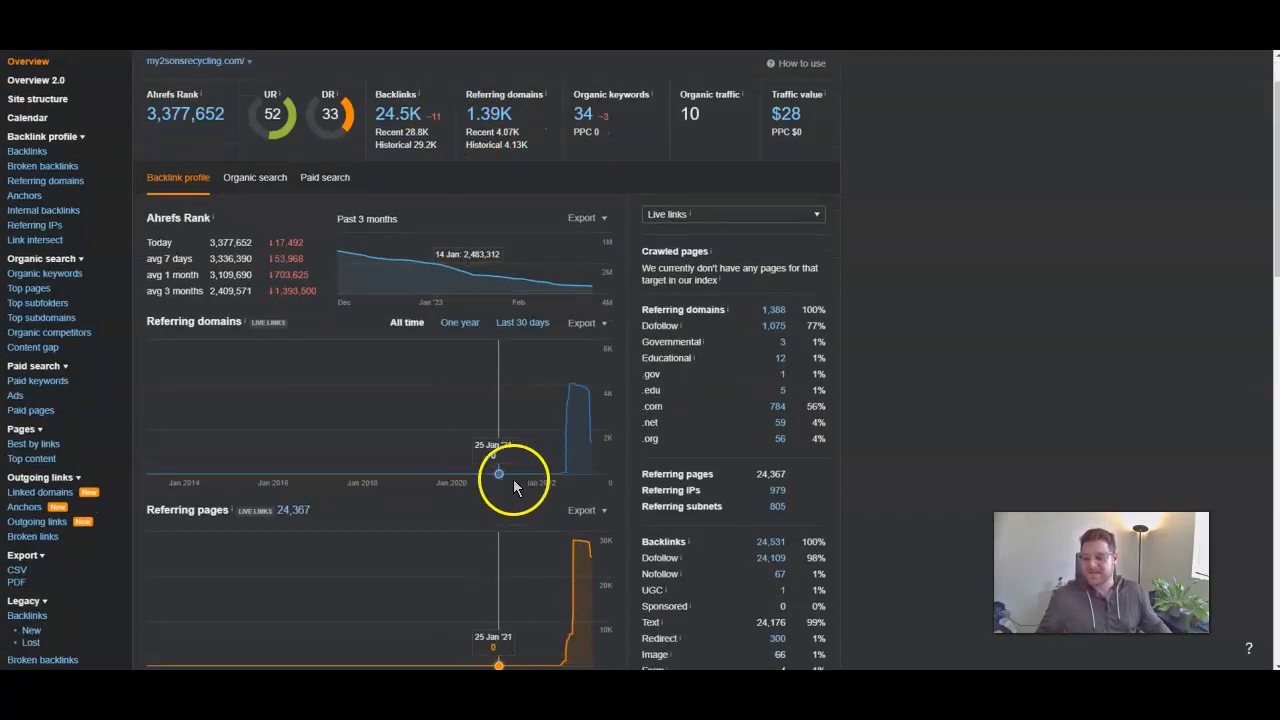
pyautogui.moveTo(564, 472)
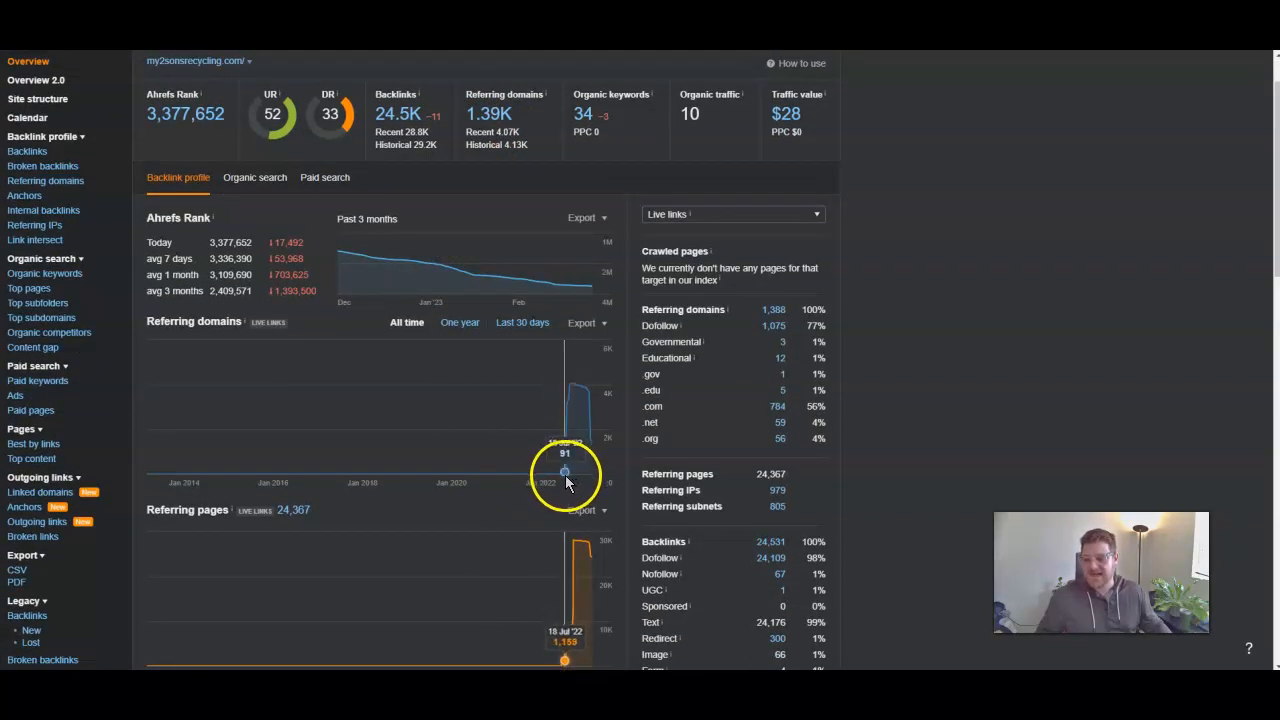
pyautogui.moveTo(576, 480)
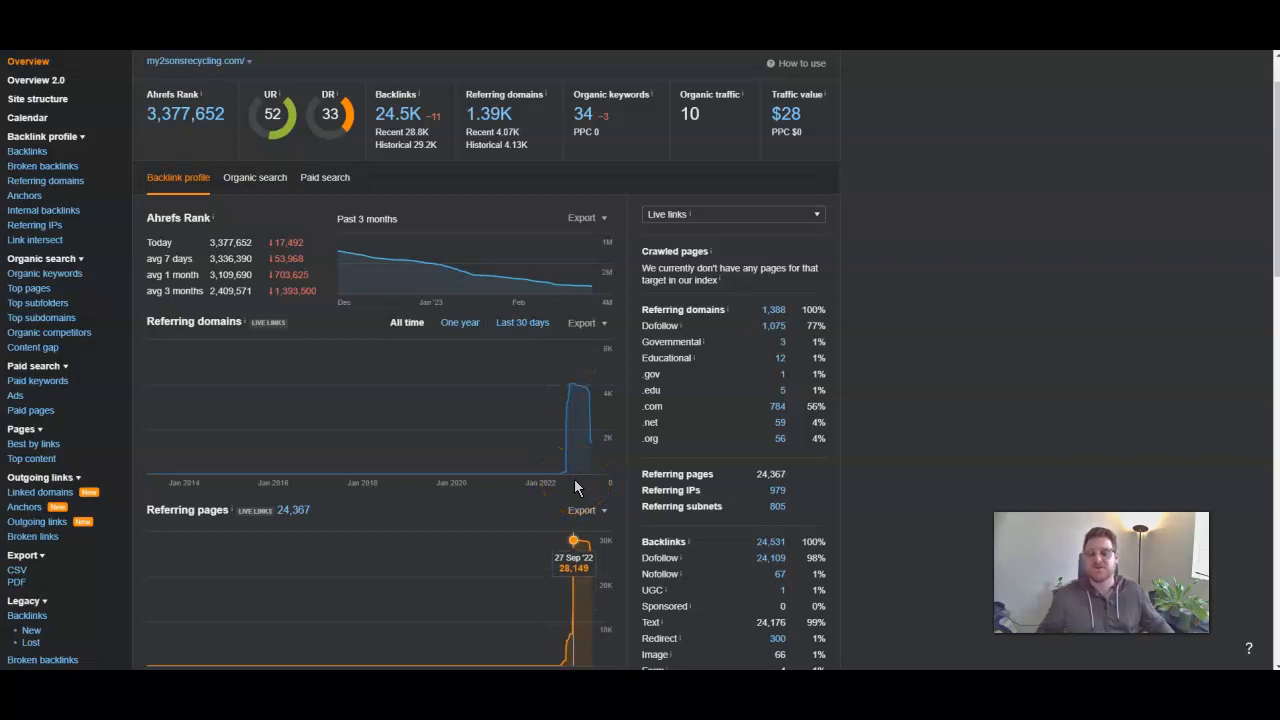
pyautogui.moveTo(576, 478)
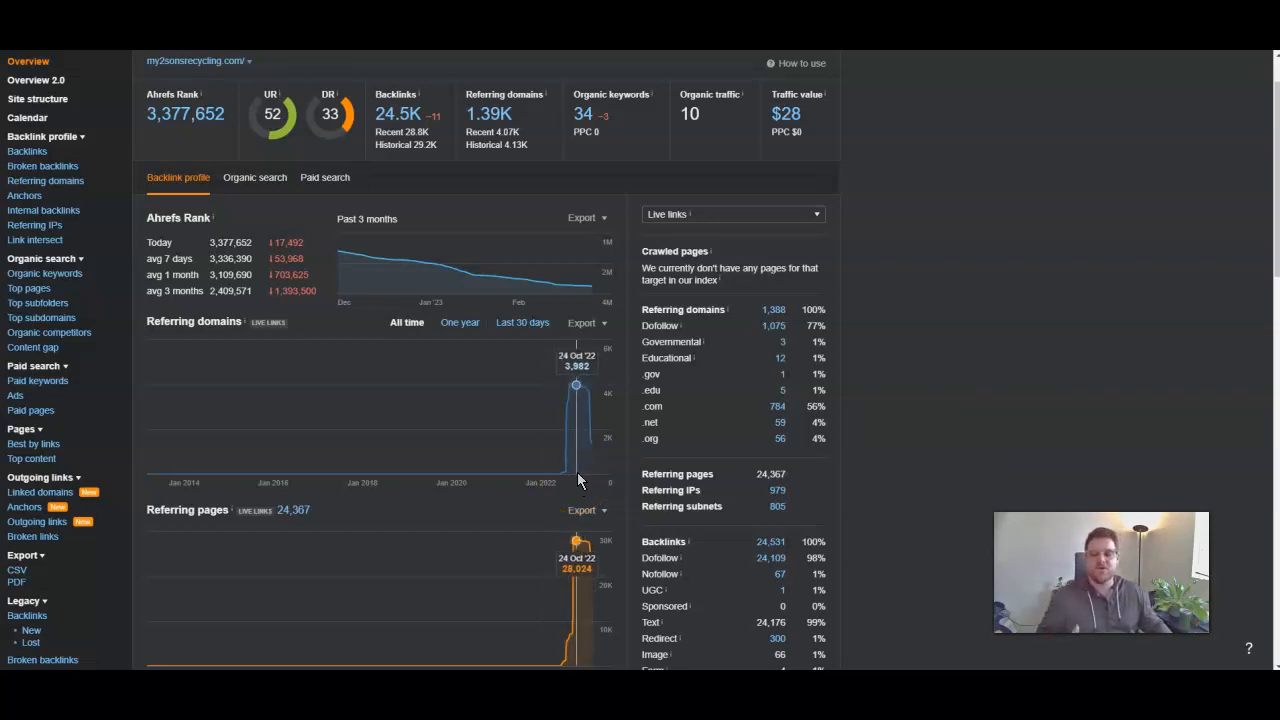
pyautogui.moveTo(576, 480)
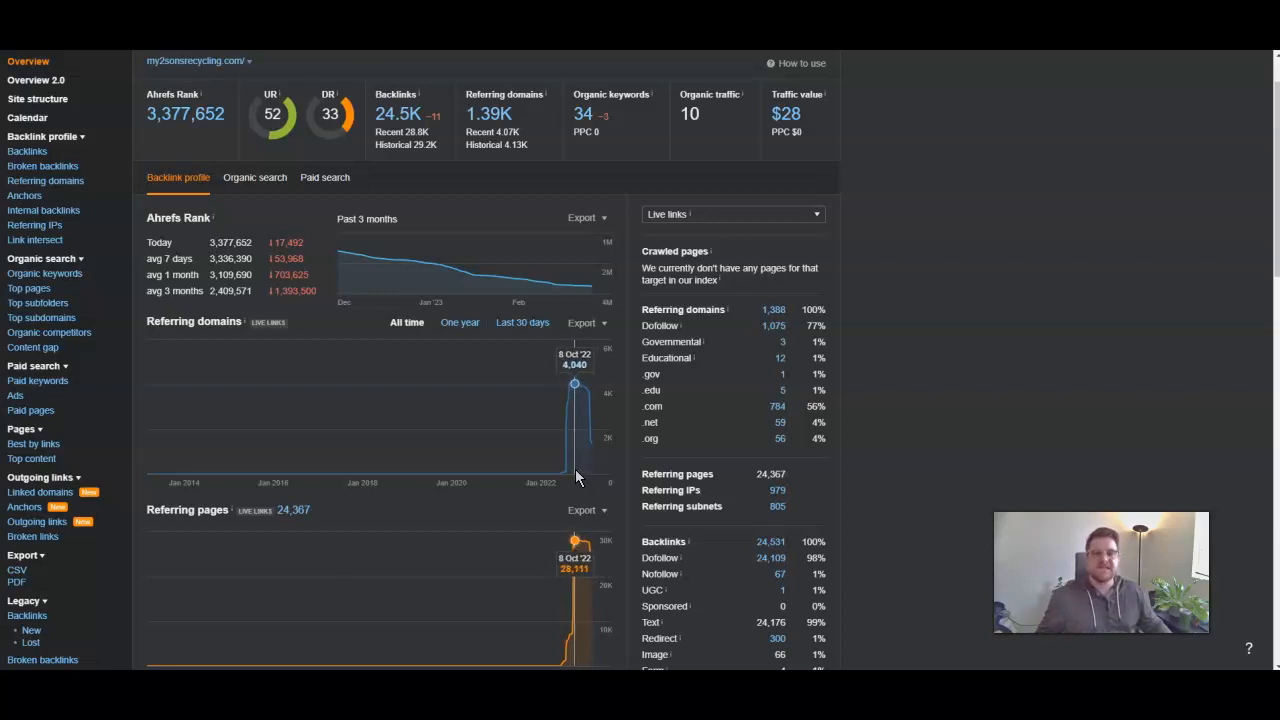
pyautogui.moveTo(504, 504)
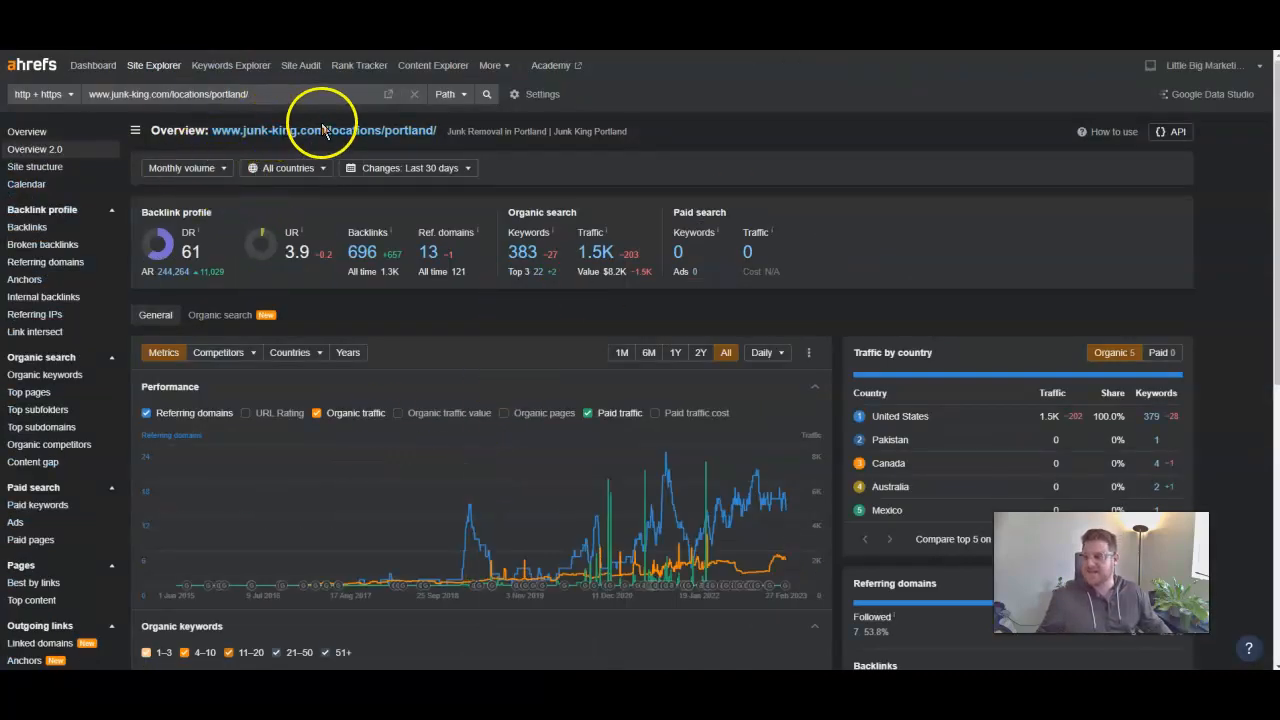
pyautogui.moveTo(324, 400)
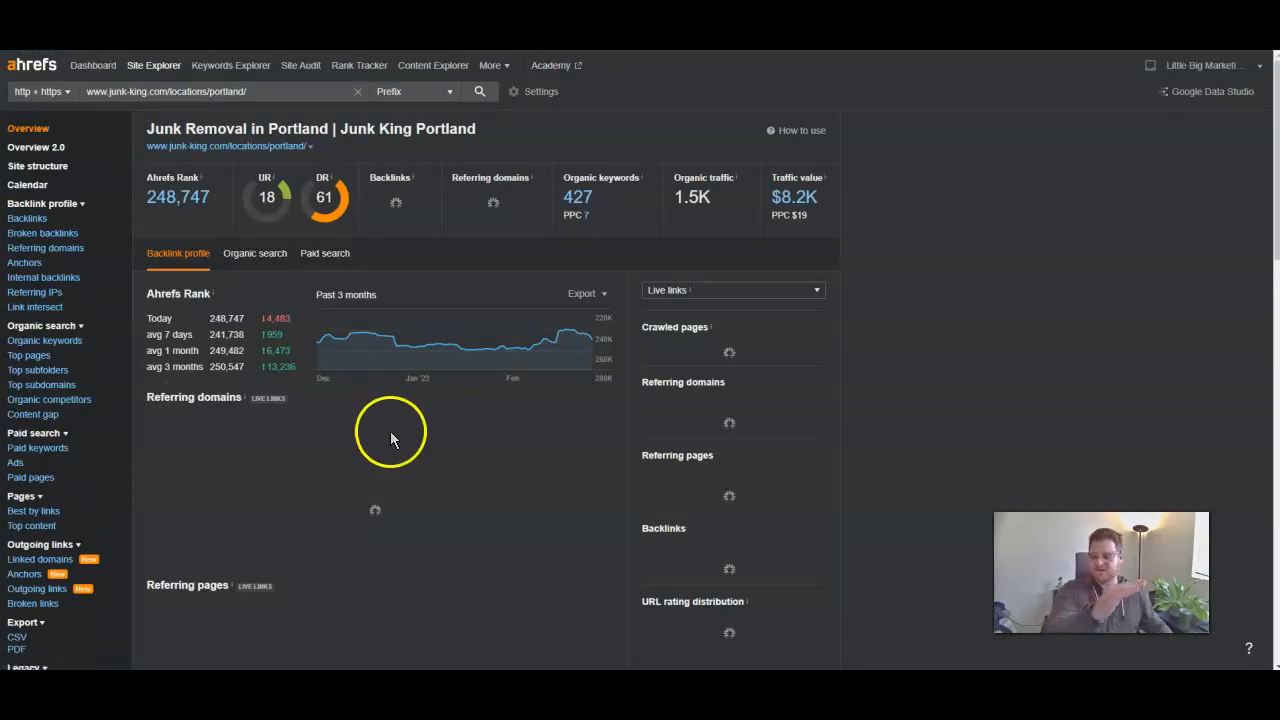
pyautogui.moveTo(456, 490)
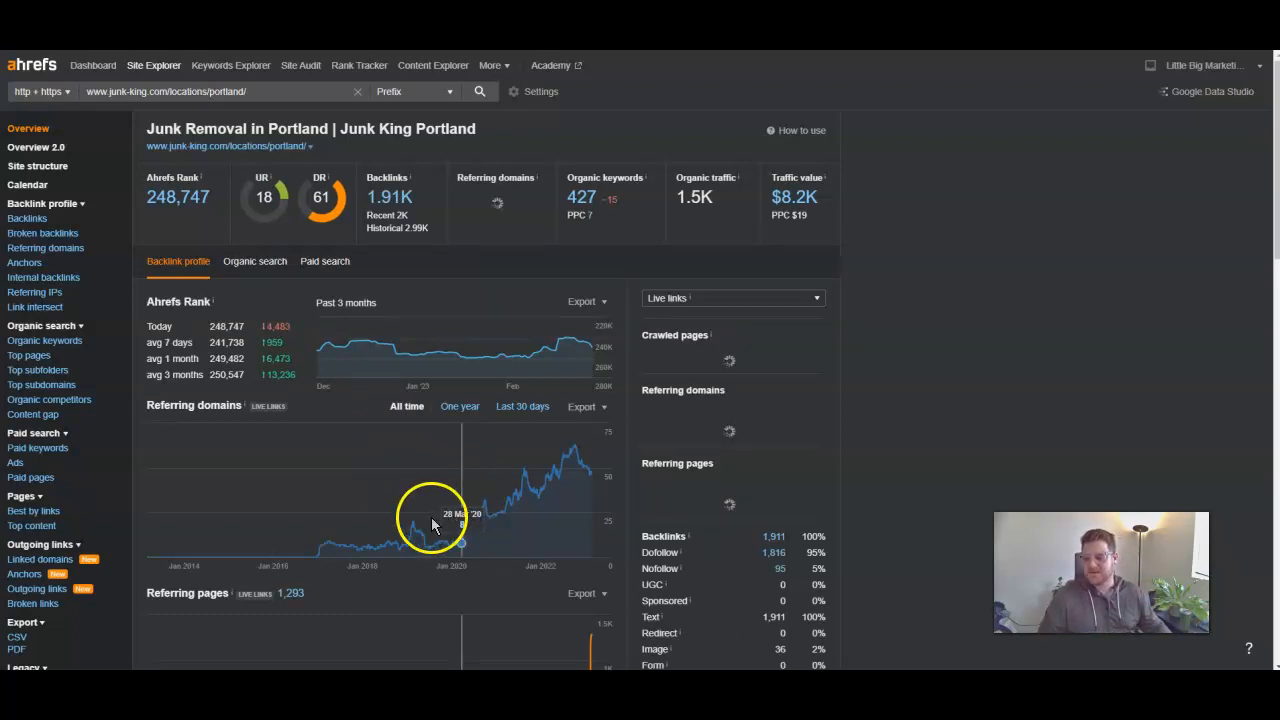
# Scroll to the Referring domains chart for the junk-king.com Portland page
pyautogui.scroll(-3)
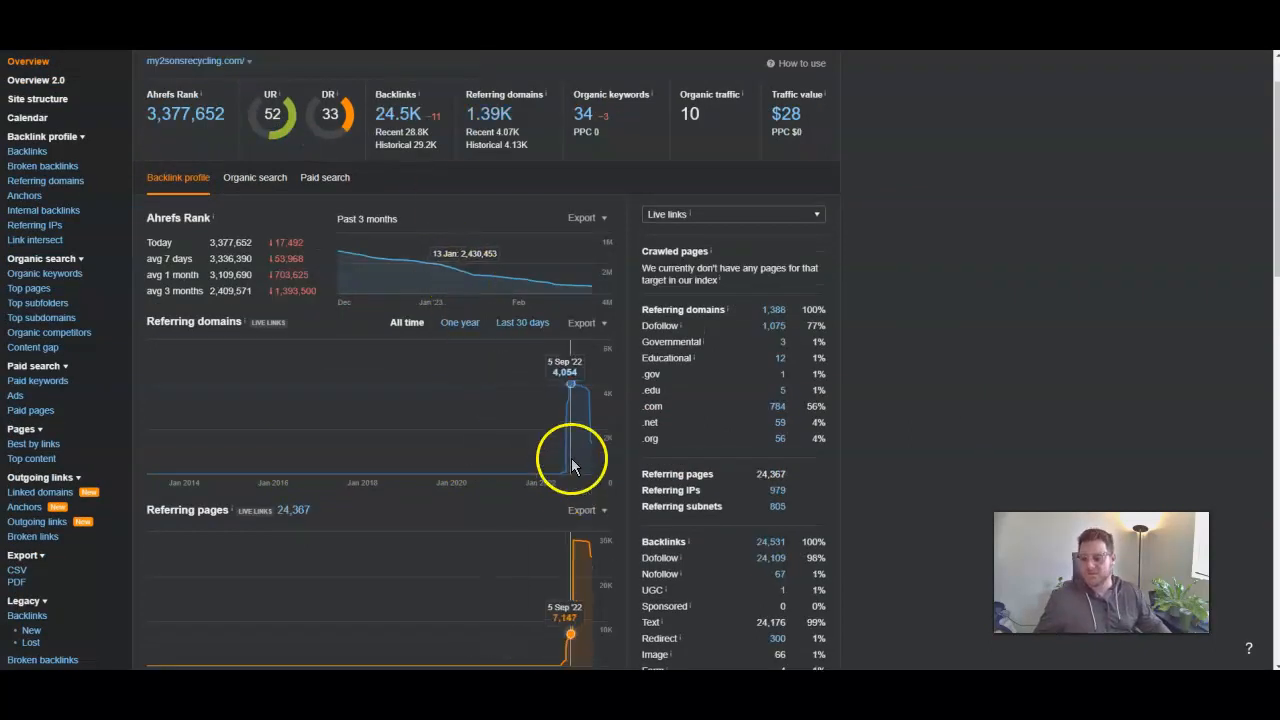
pyautogui.moveTo(588, 440)
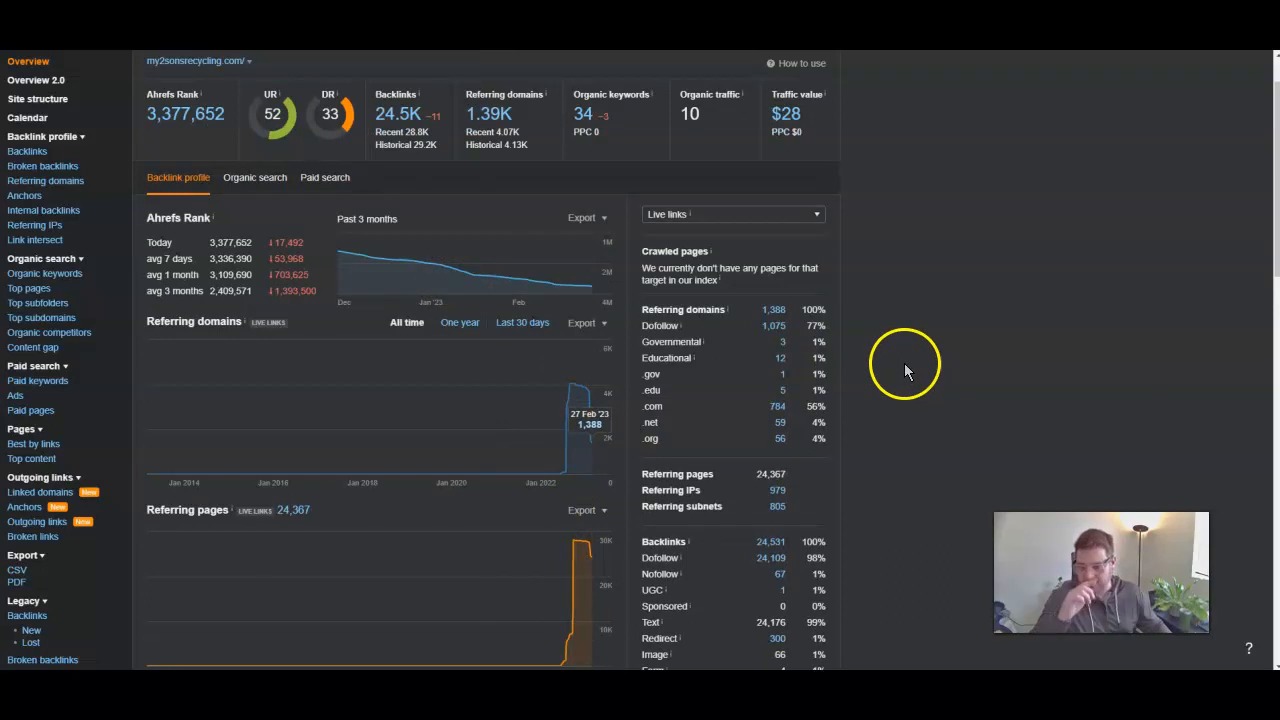
pyautogui.moveTo(898, 372)
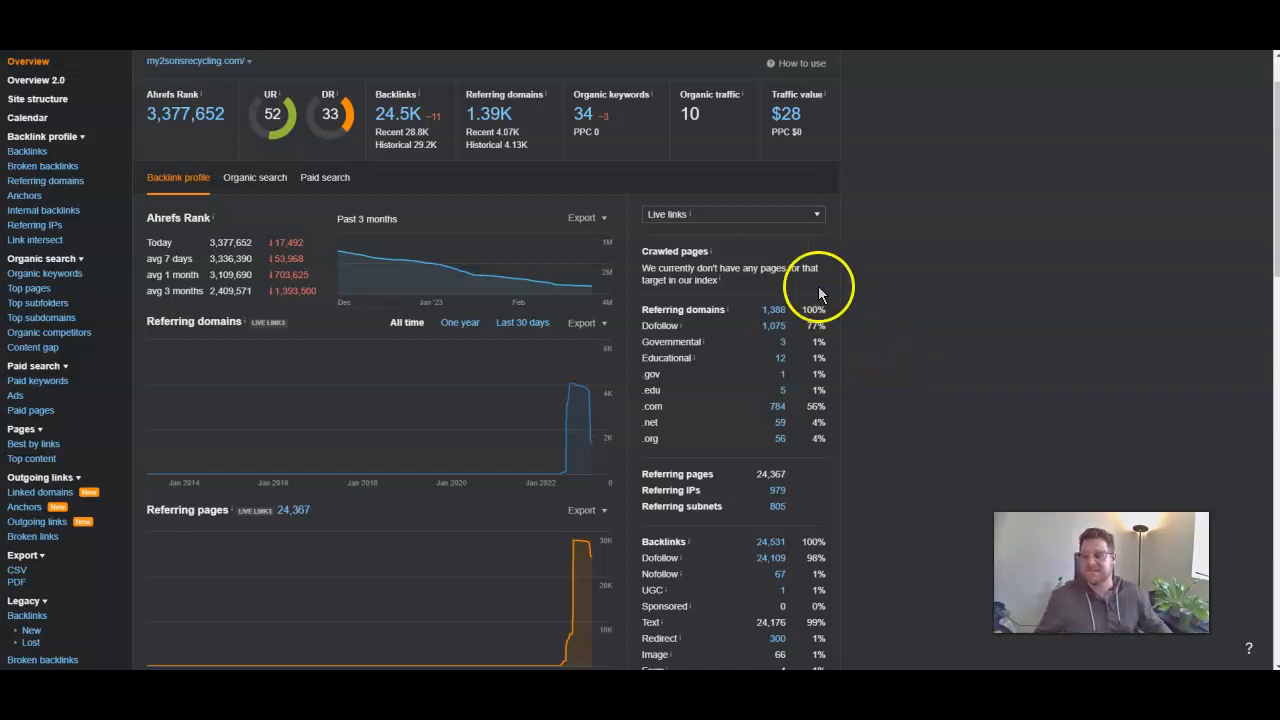
pyautogui.moveTo(418, 114)
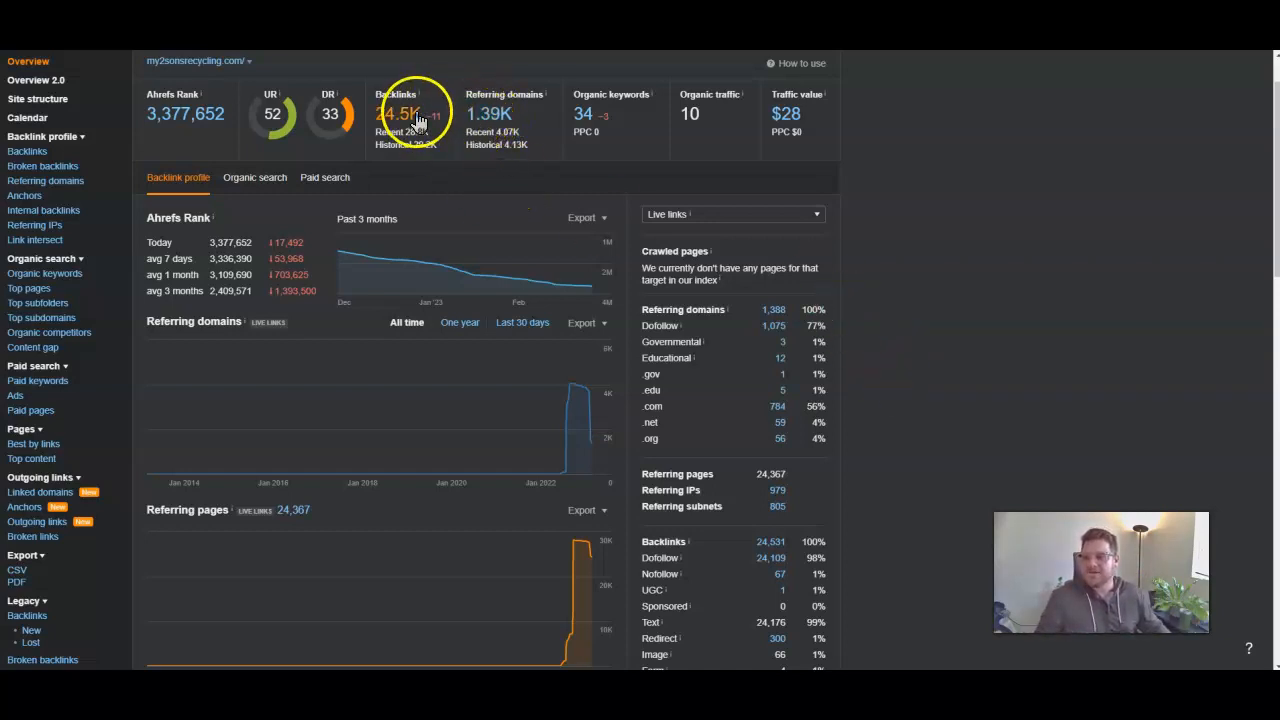
pyautogui.moveTo(488, 120)
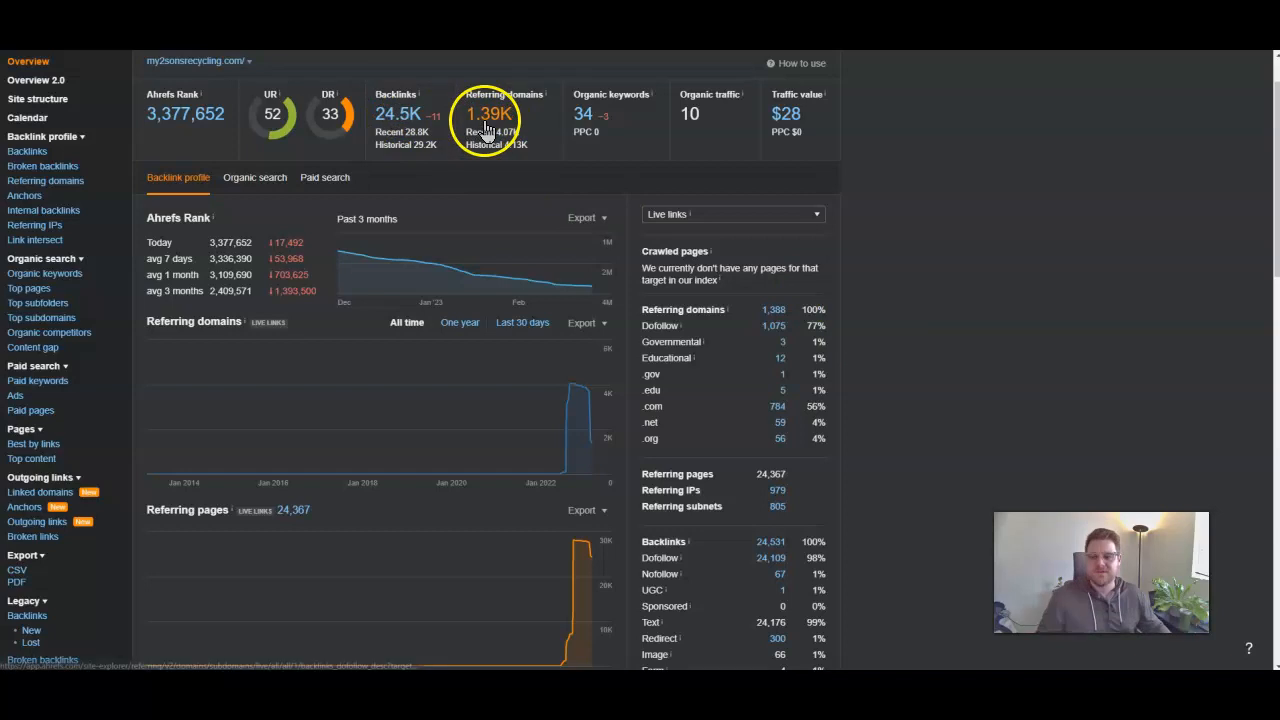
pyautogui.moveTo(524, 136)
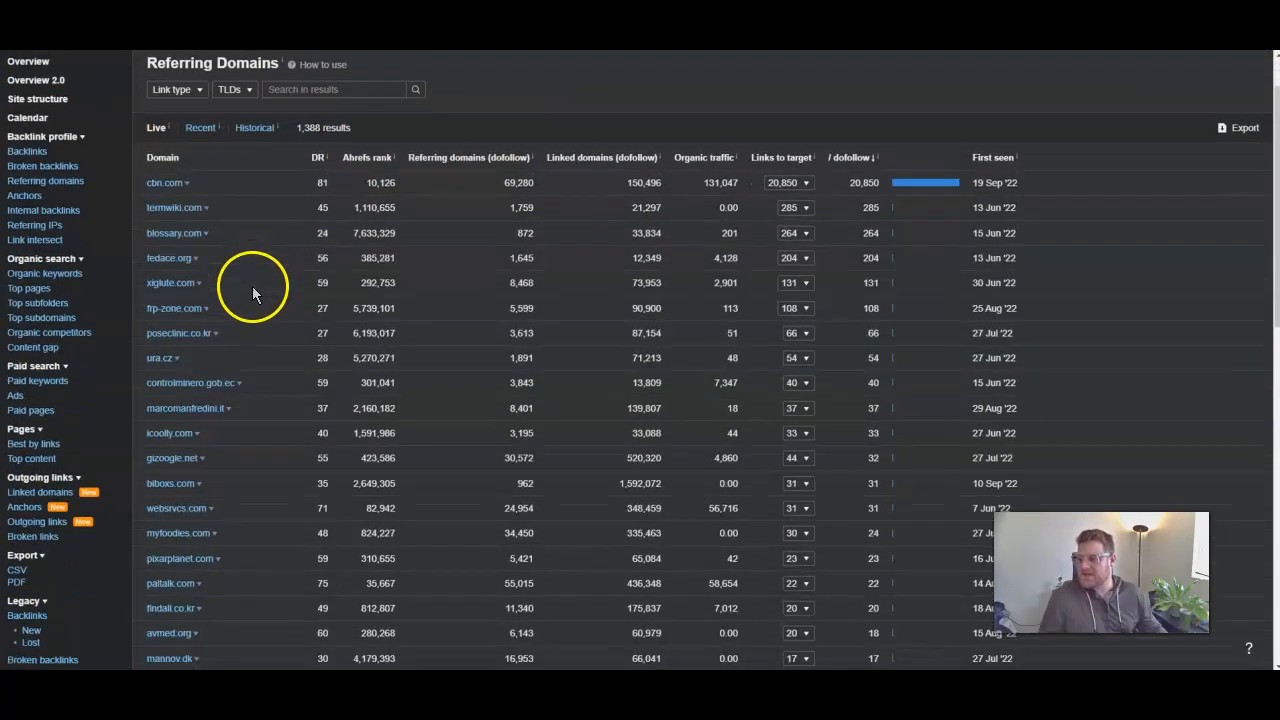
pyautogui.moveTo(256, 228)
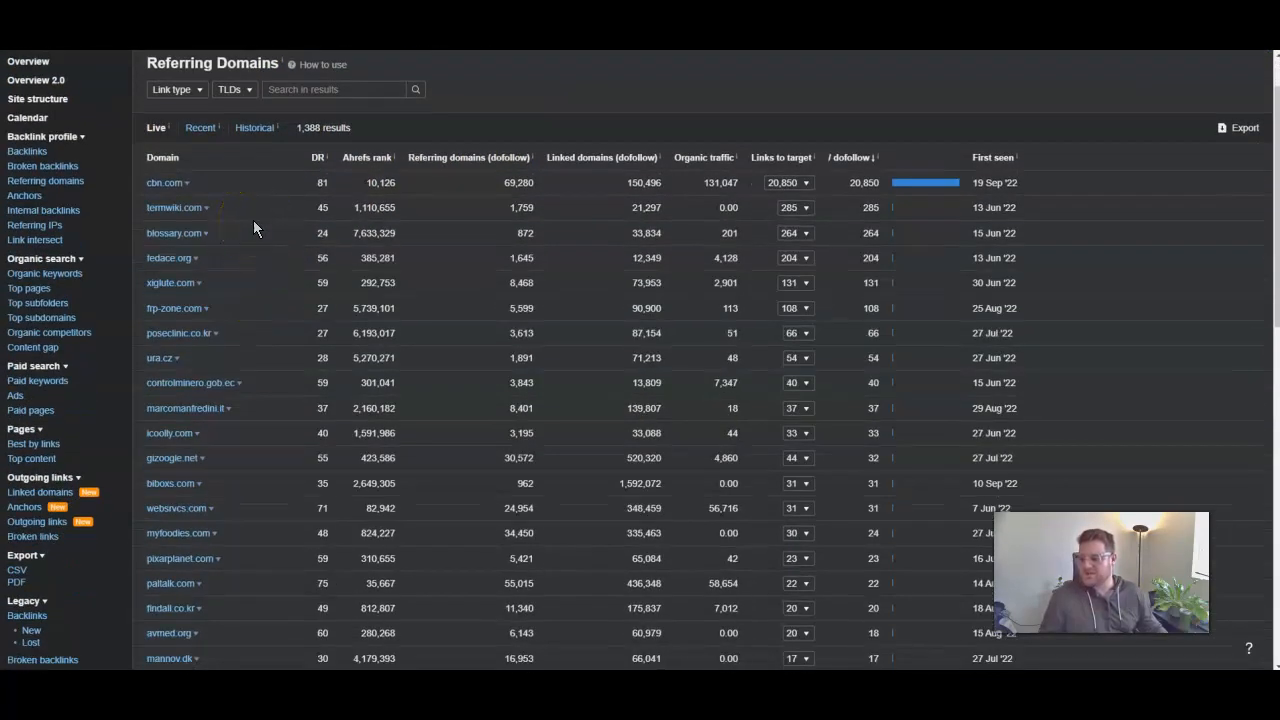
pyautogui.moveTo(252, 276)
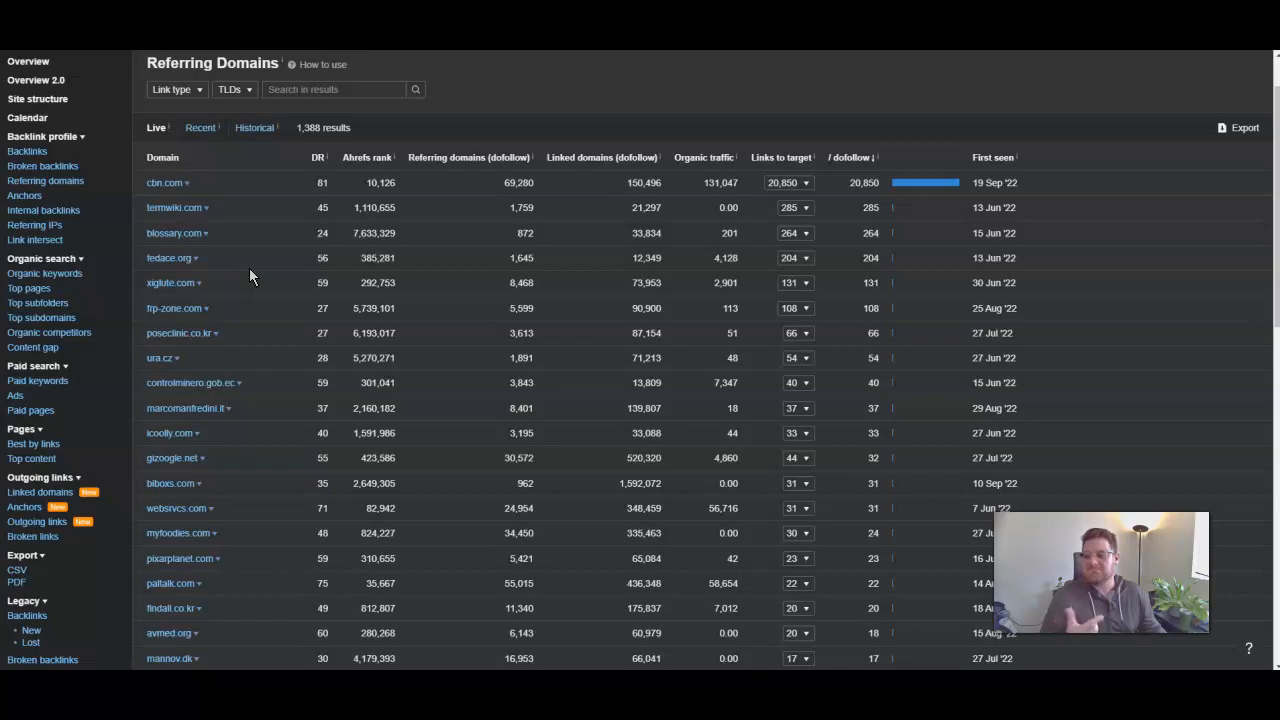
# Scroll through the top of the 1,388 referring domains sorted from DR 94 down
pyautogui.scroll(-3)
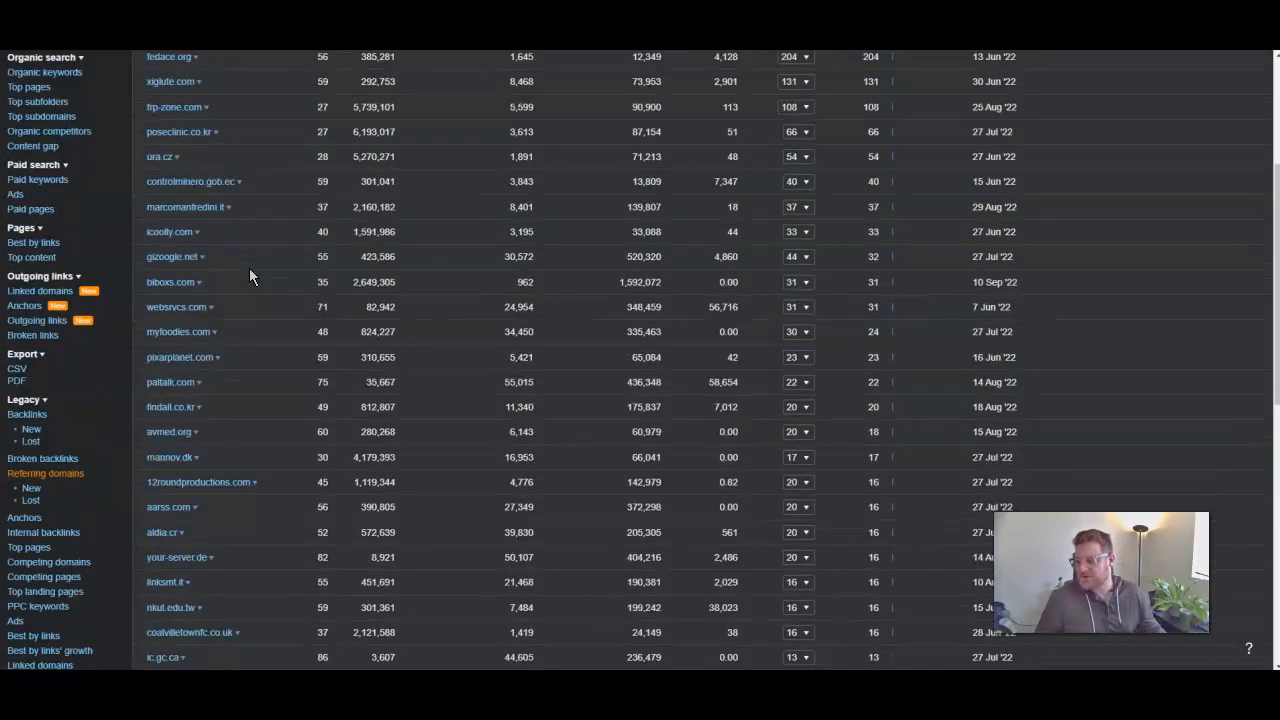
pyautogui.scroll(-3)
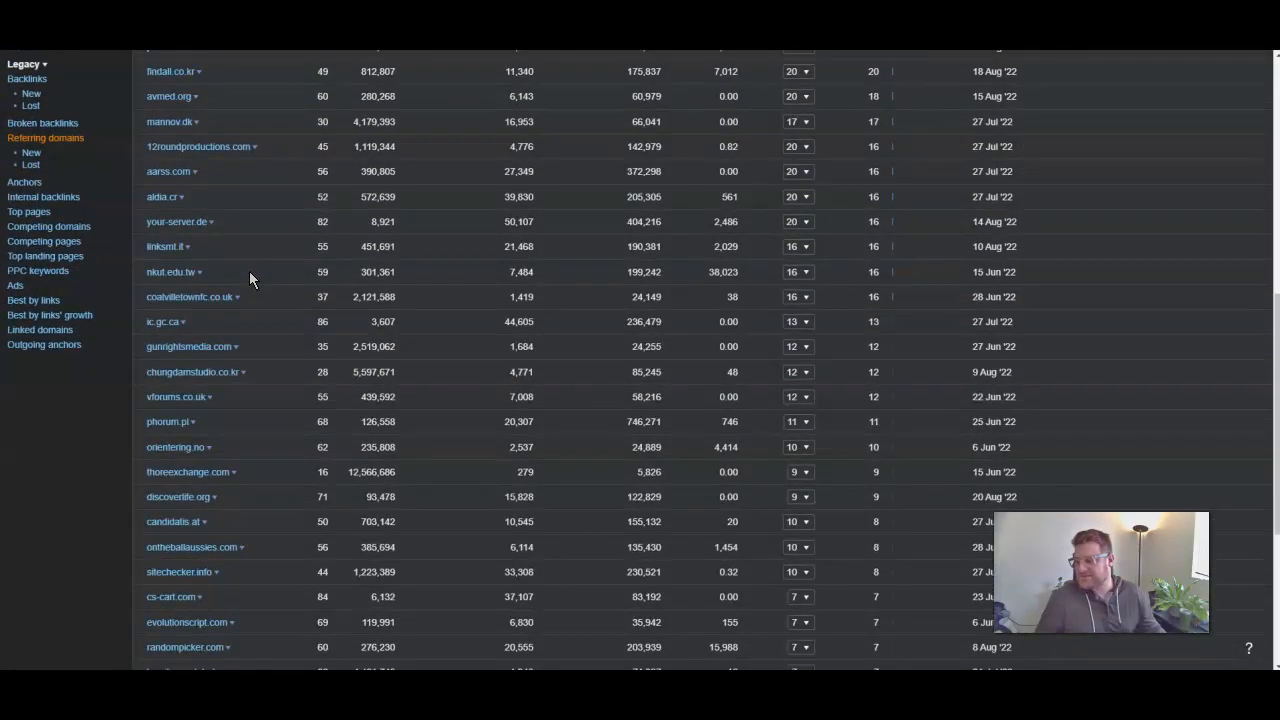
pyautogui.scroll(-3)
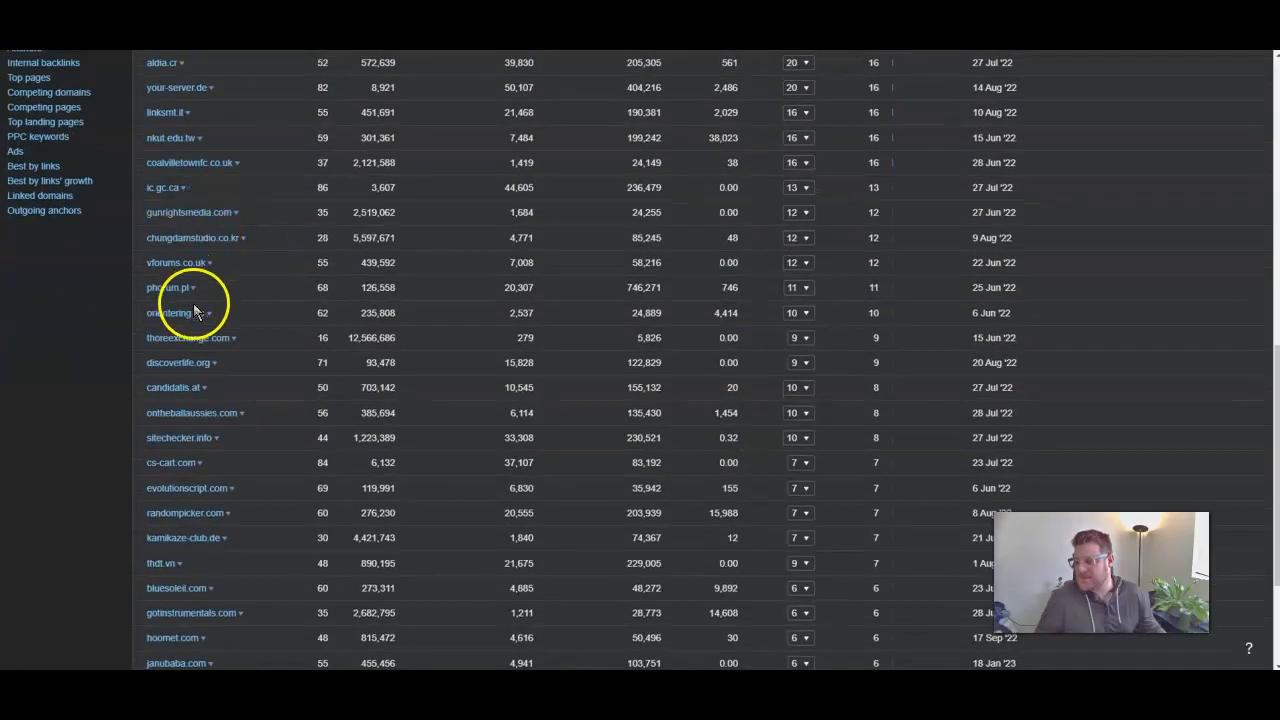
pyautogui.scroll(-3)
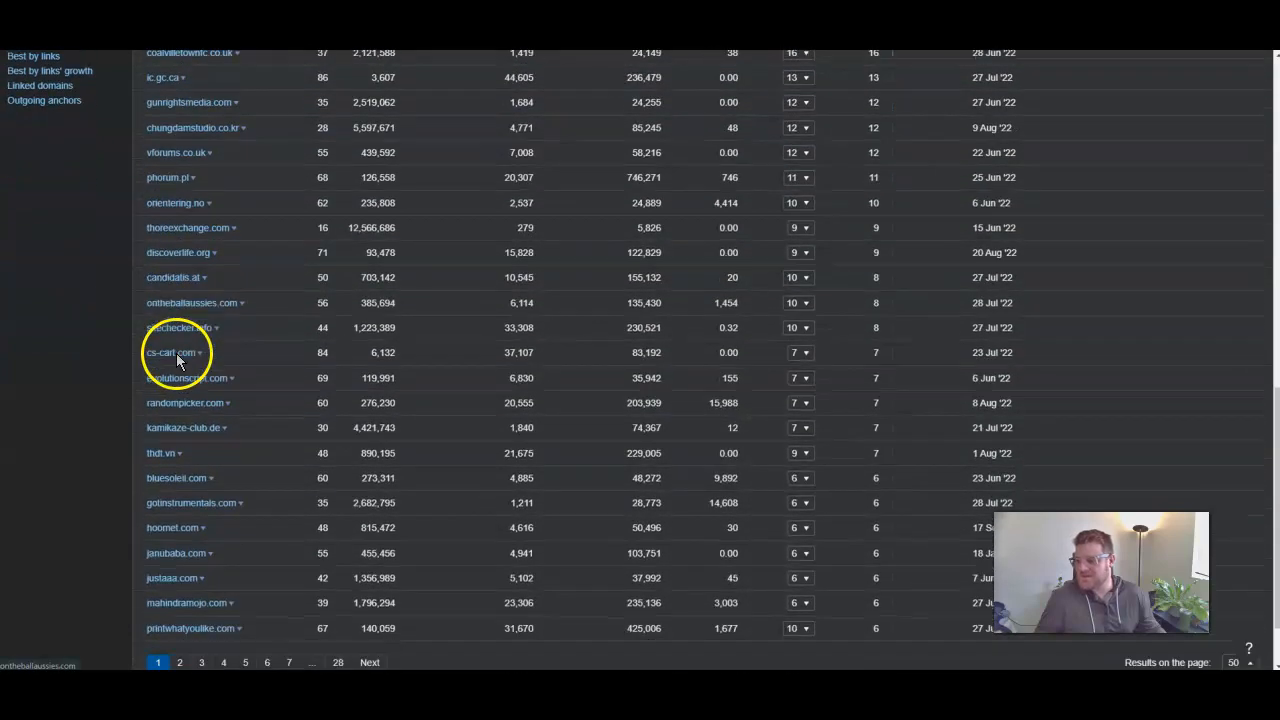
pyautogui.scroll(-3)
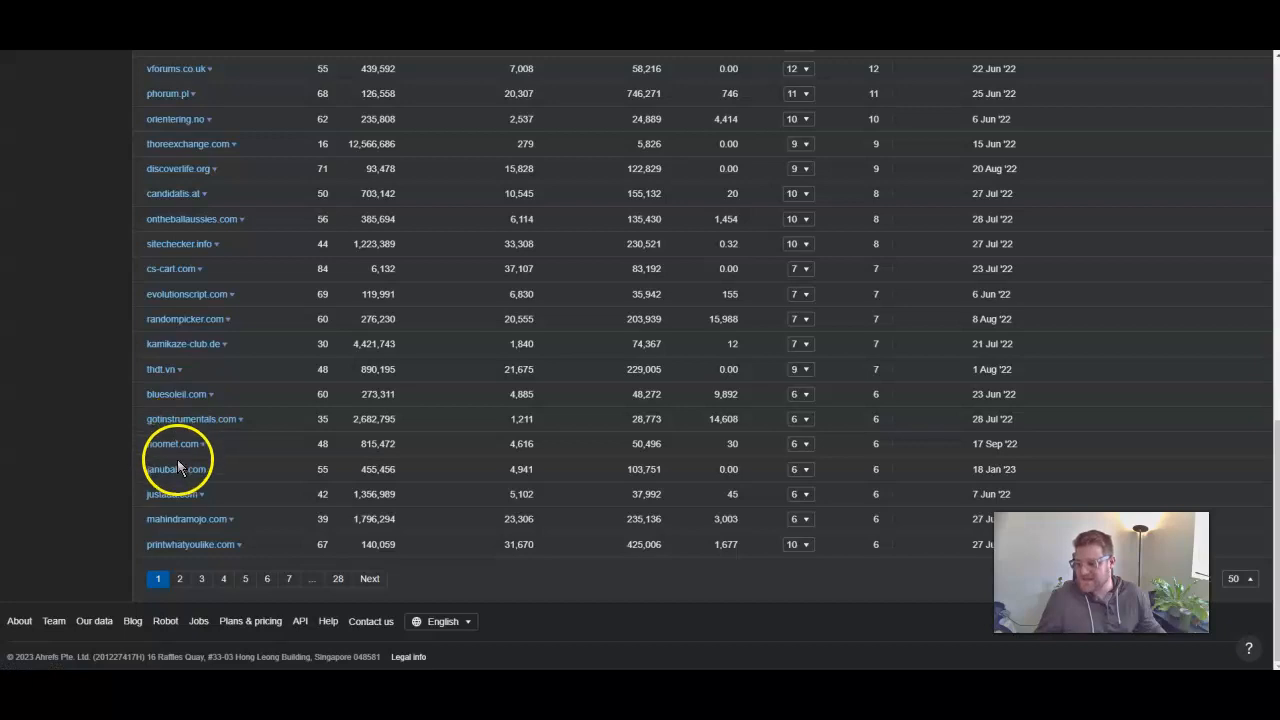
pyautogui.scroll(3)
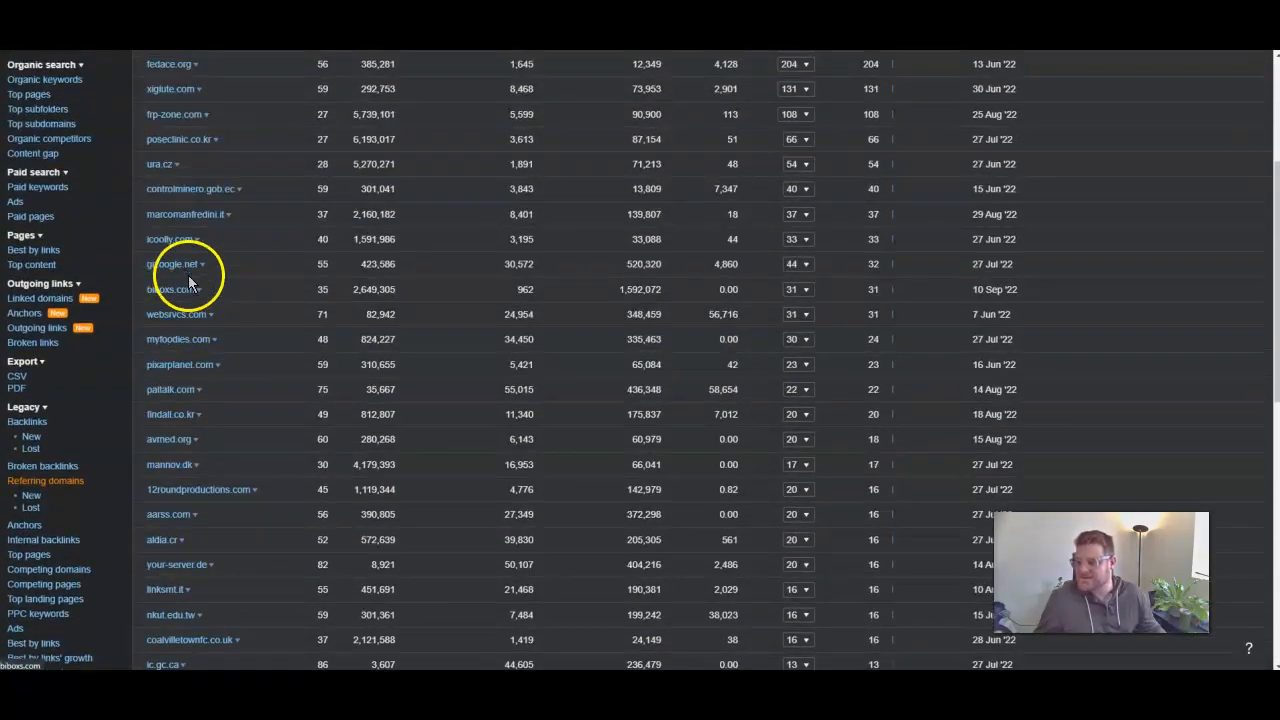
pyautogui.scroll(3)
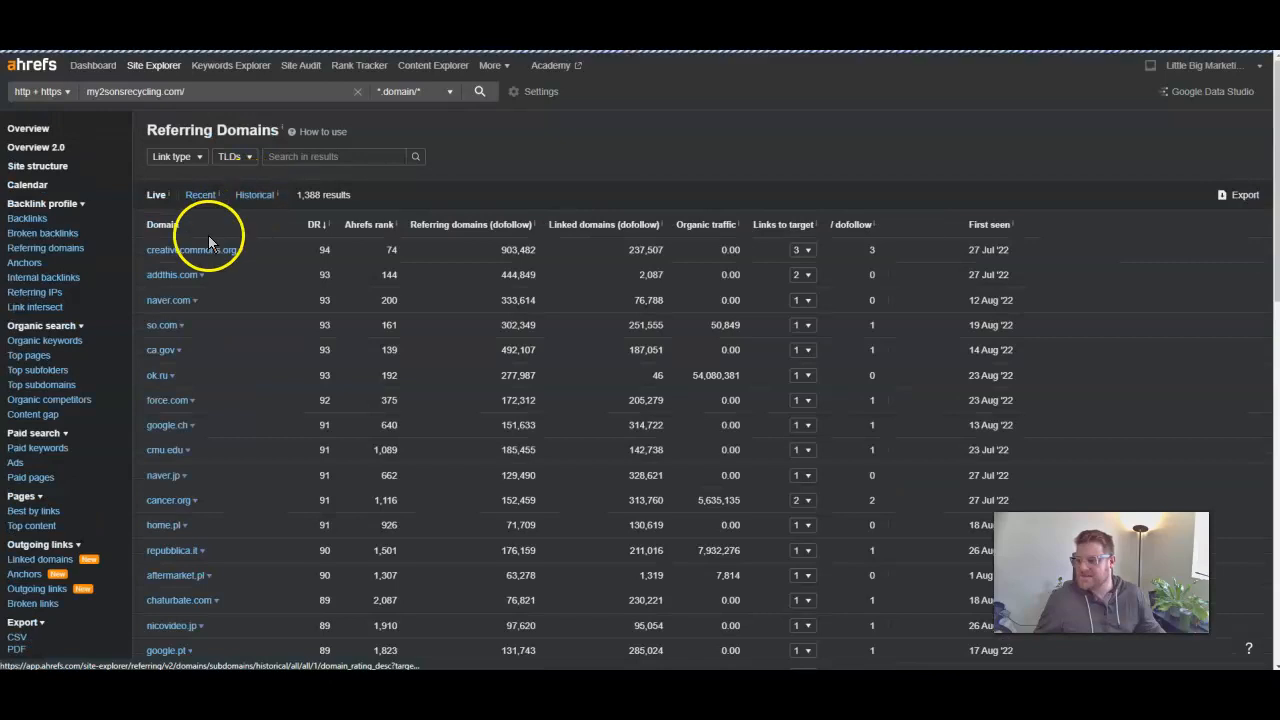
# Continue down the referring domains list to the pagination and return to the Junk King Portland overview
pyautogui.scroll(-3)
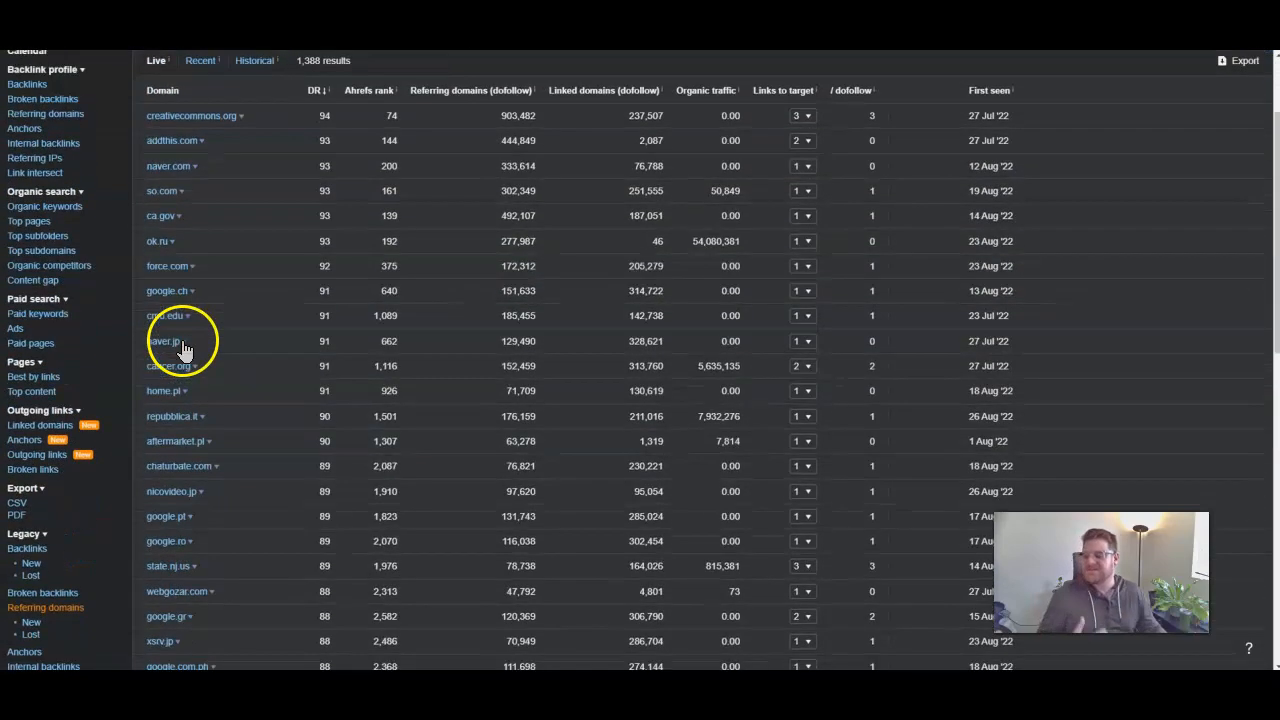
pyautogui.scroll(-3)
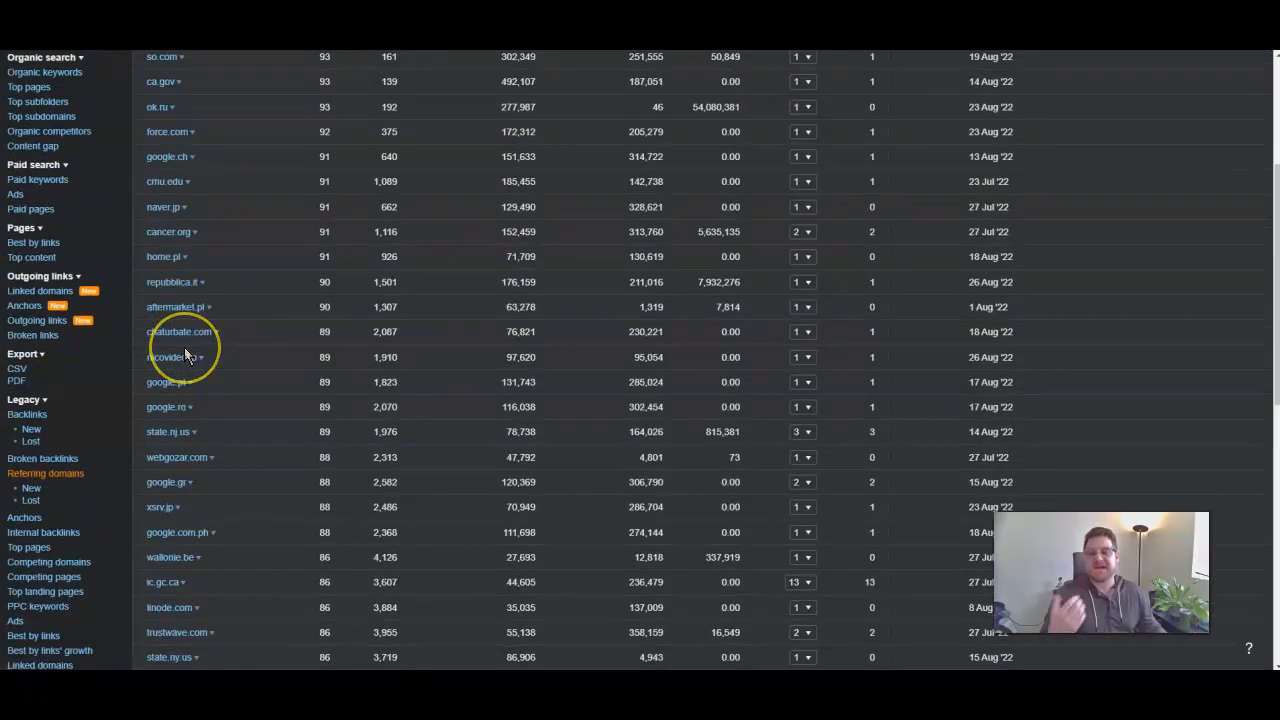
pyautogui.moveTo(184, 356)
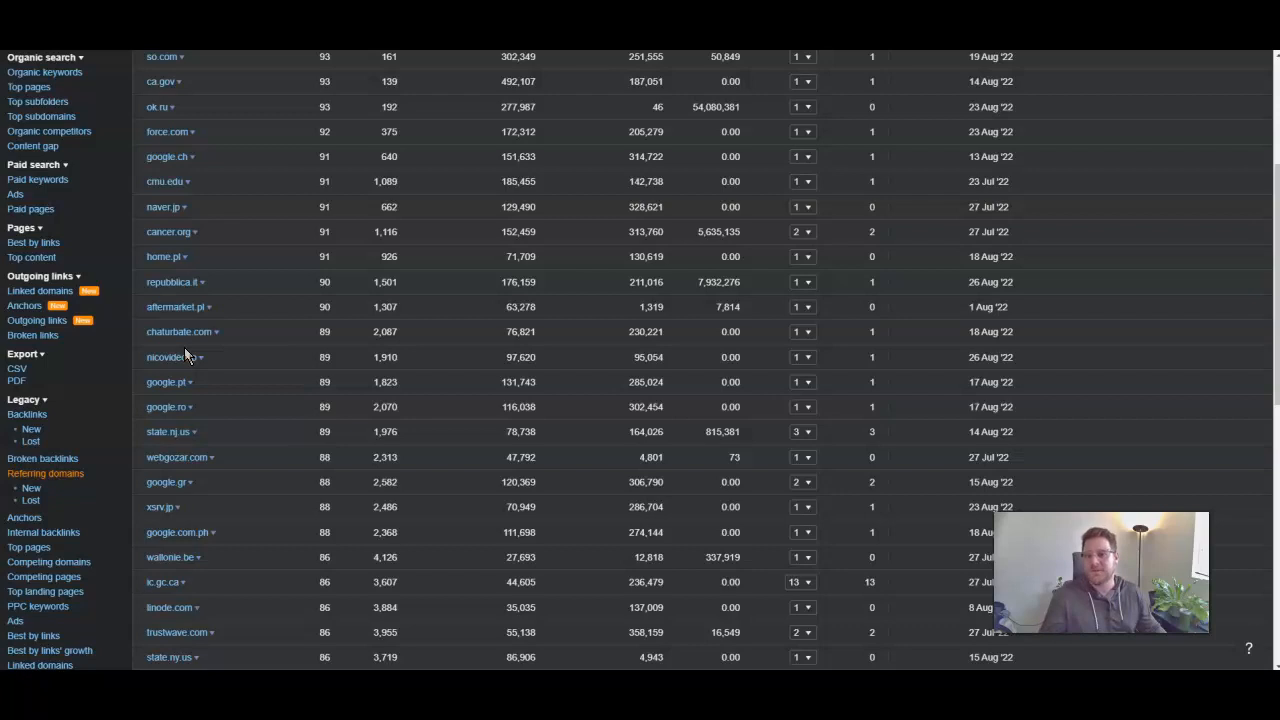
pyautogui.scroll(-3)
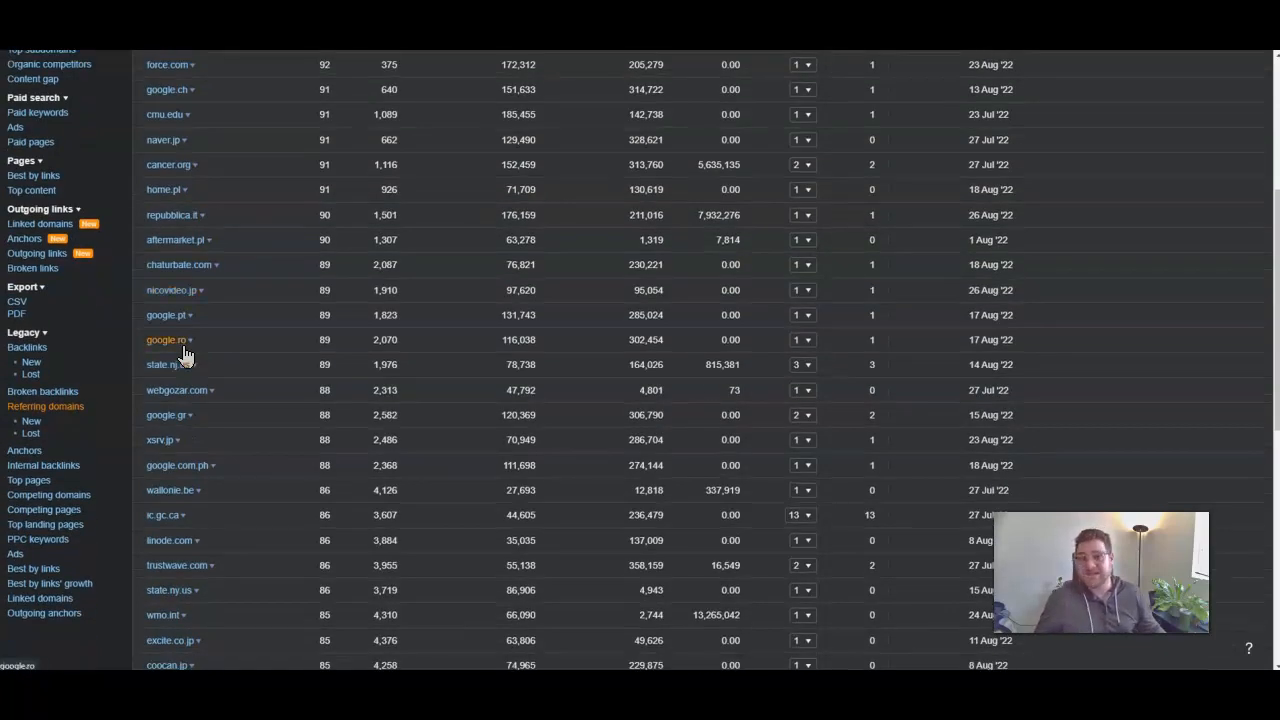
pyautogui.scroll(-3)
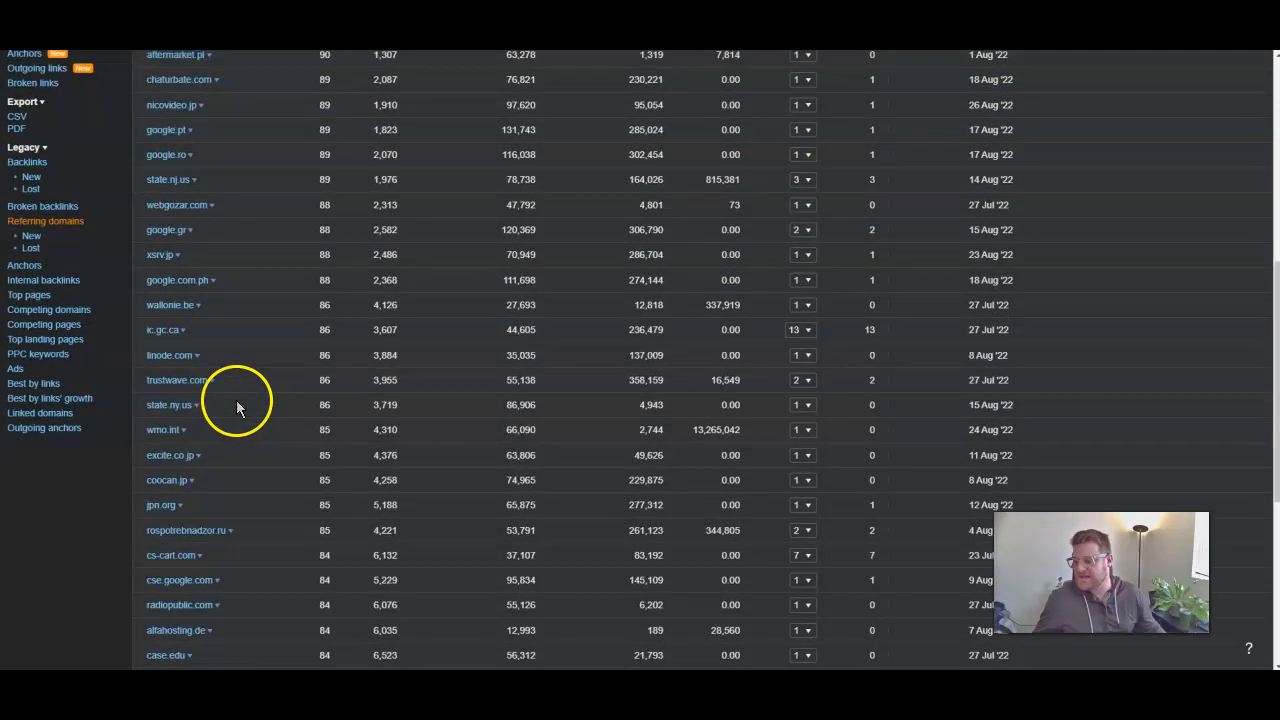
pyautogui.scroll(-3)
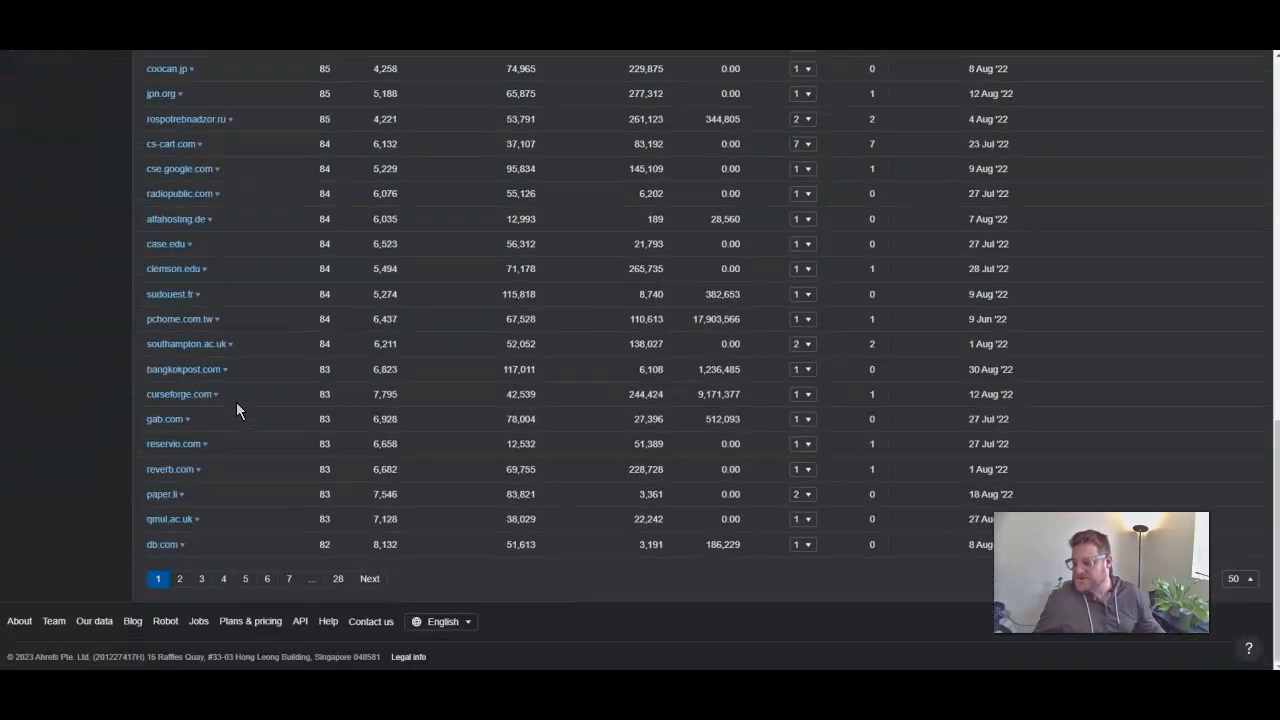
pyautogui.moveTo(370, 578)
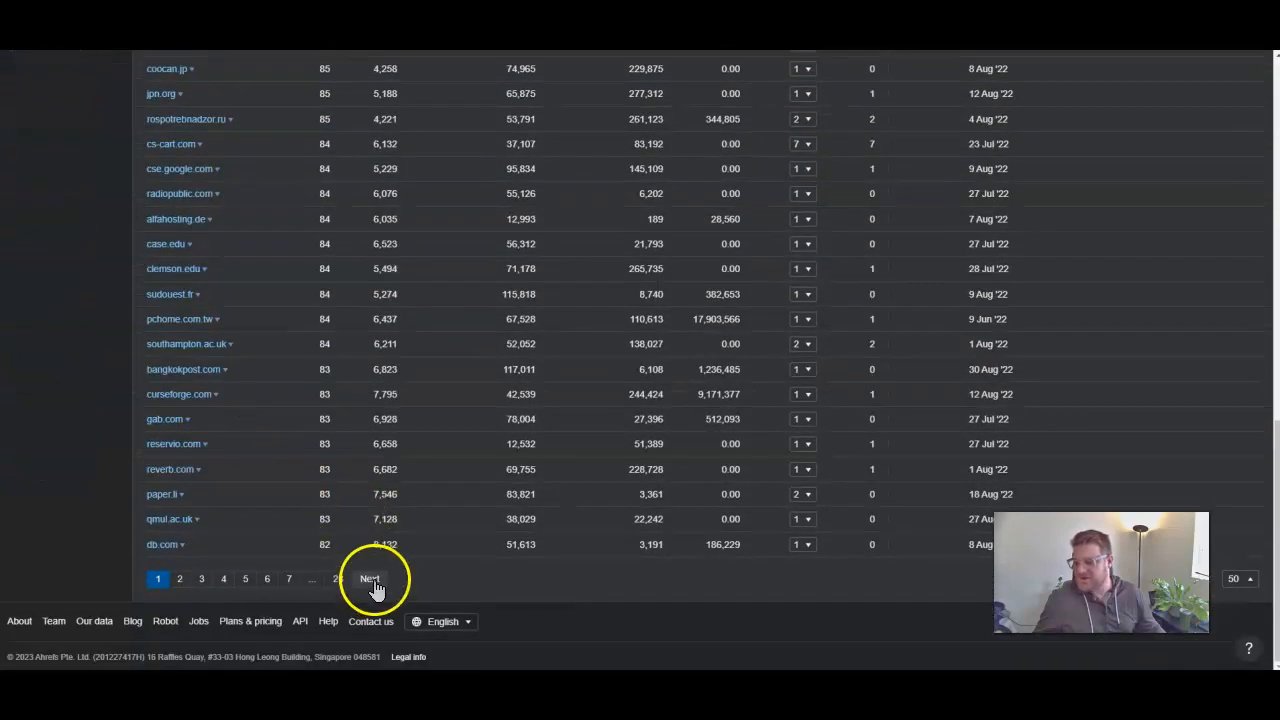
pyautogui.click(370, 578)
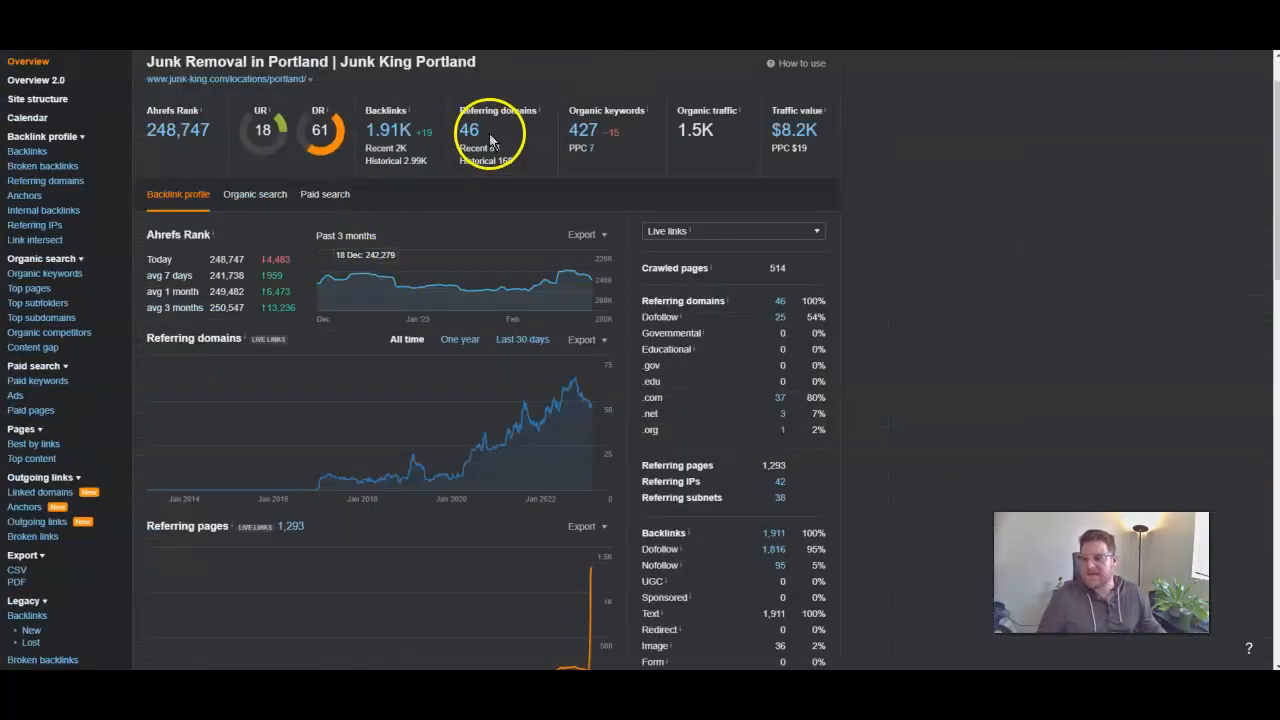
pyautogui.moveTo(880, 238)
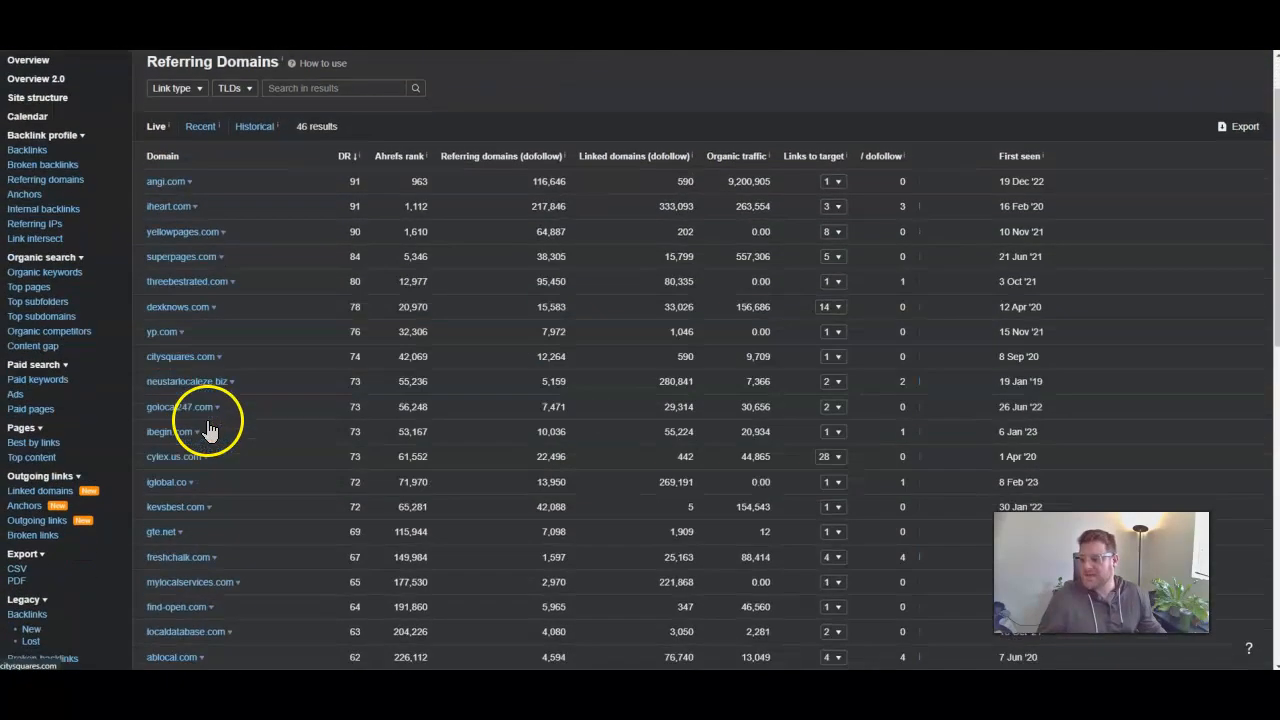
# Scroll through the 46 referring domains for junk-king.com/locations/portland/, led by angi.com at DR 91
pyautogui.scroll(-3)
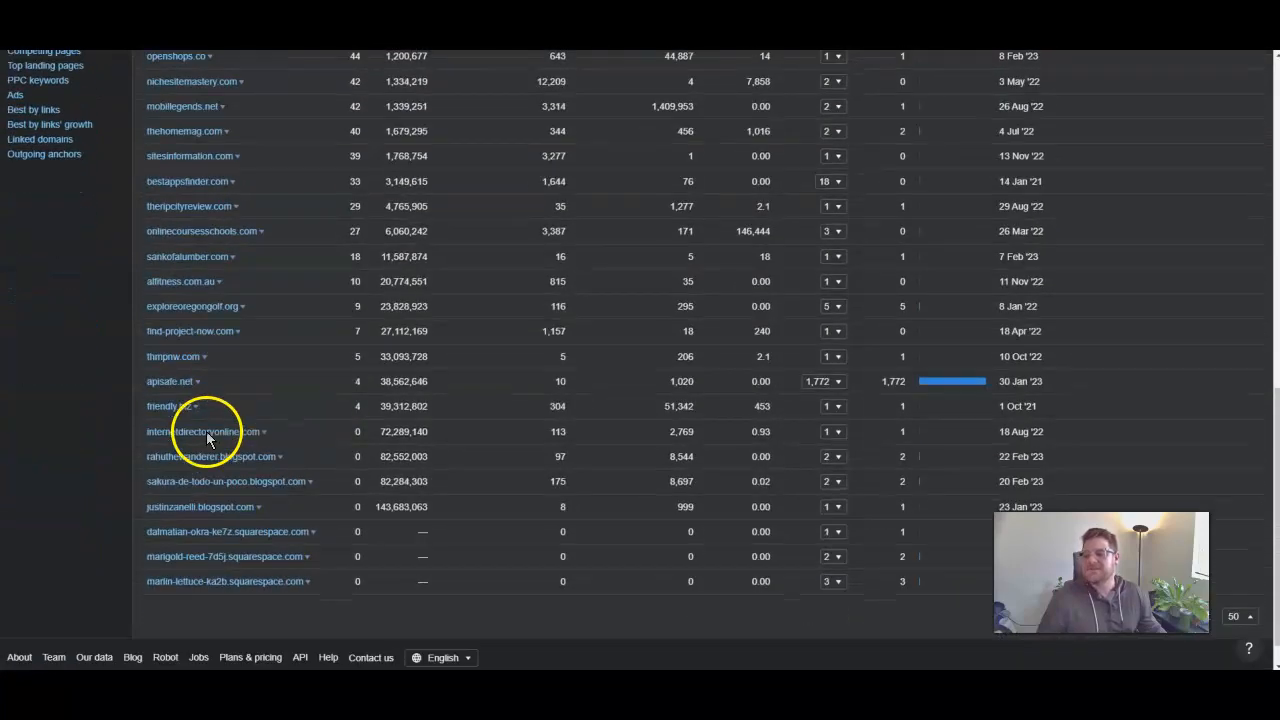
pyautogui.scroll(-3)
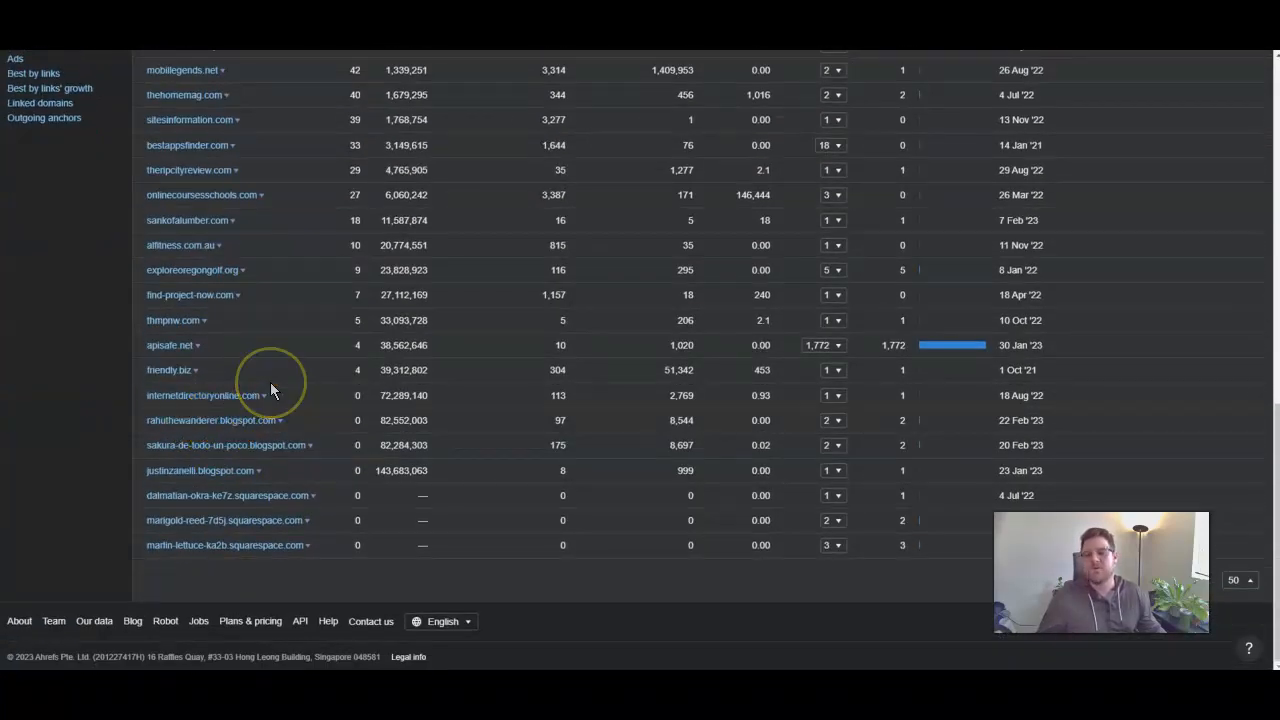
pyautogui.scroll(3)
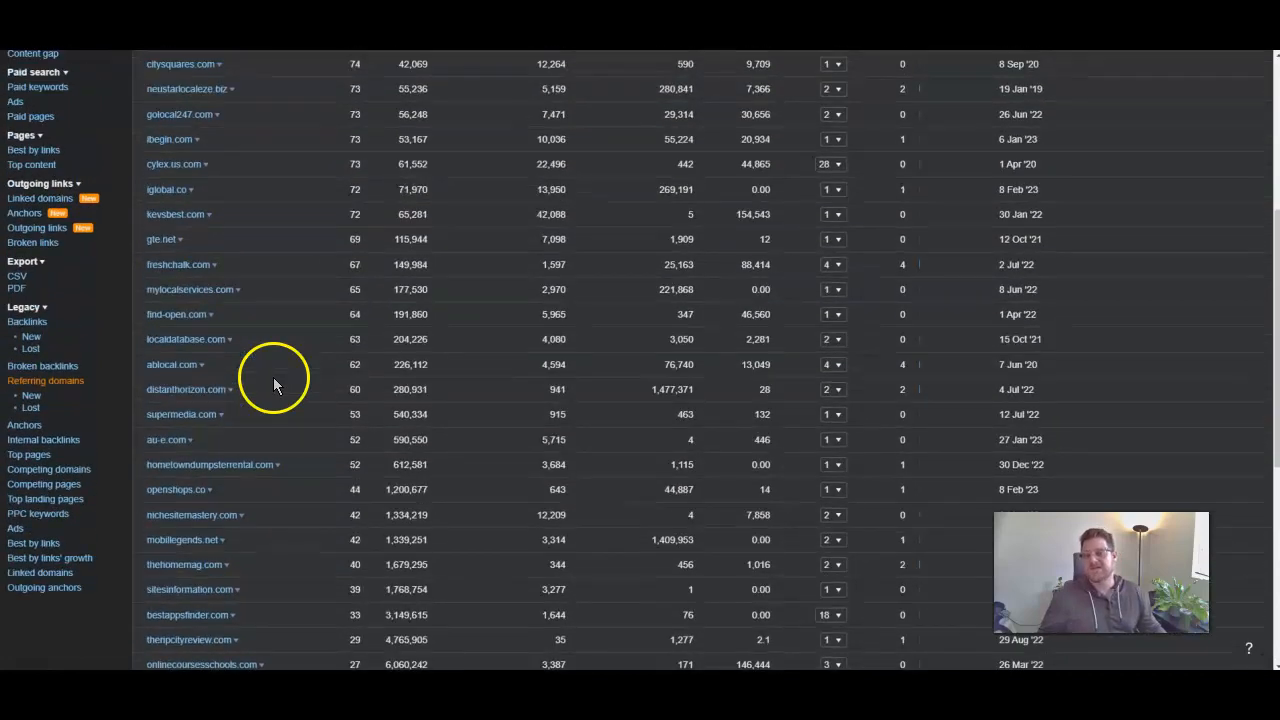
pyautogui.scroll(3)
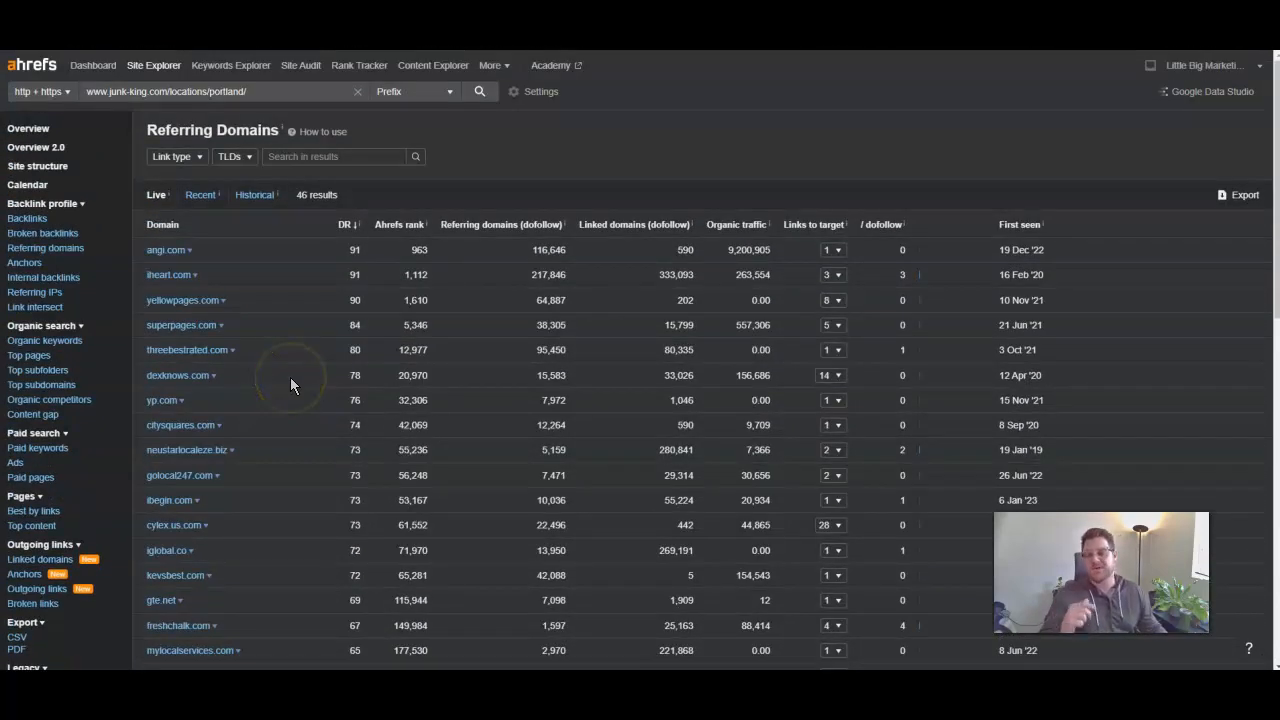
pyautogui.moveTo(292, 384)
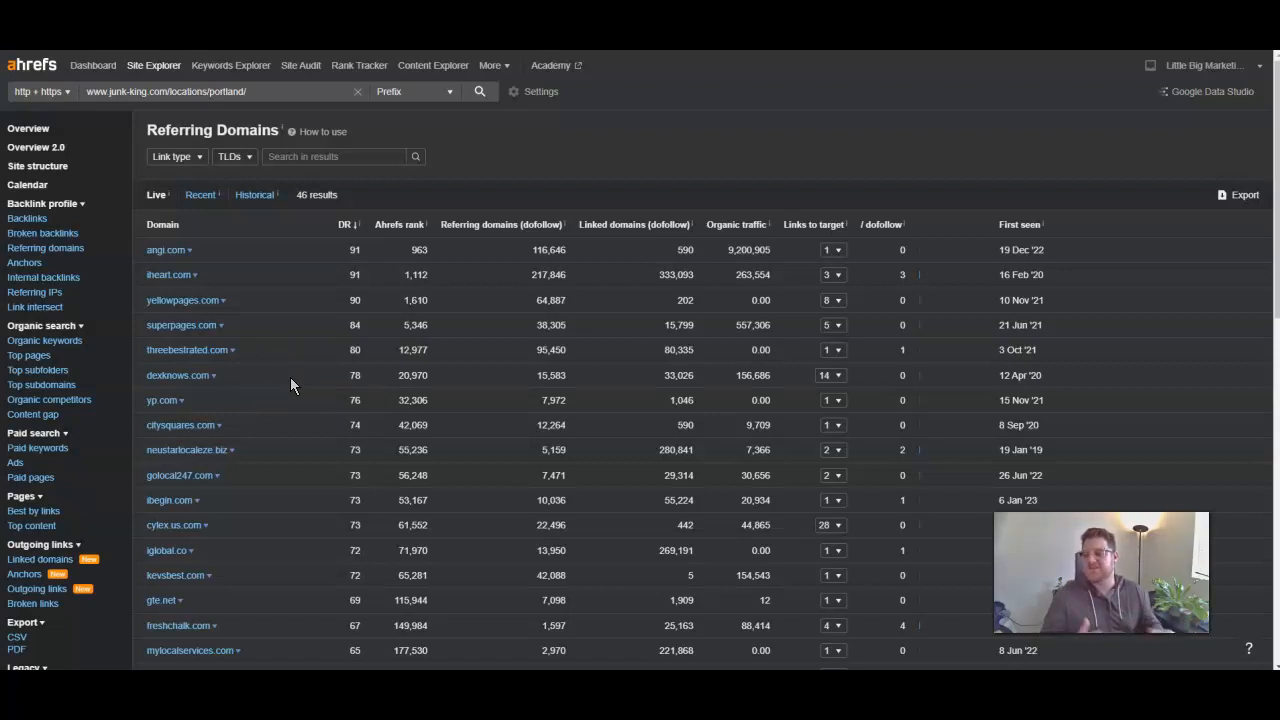
pyautogui.moveTo(476, 284)
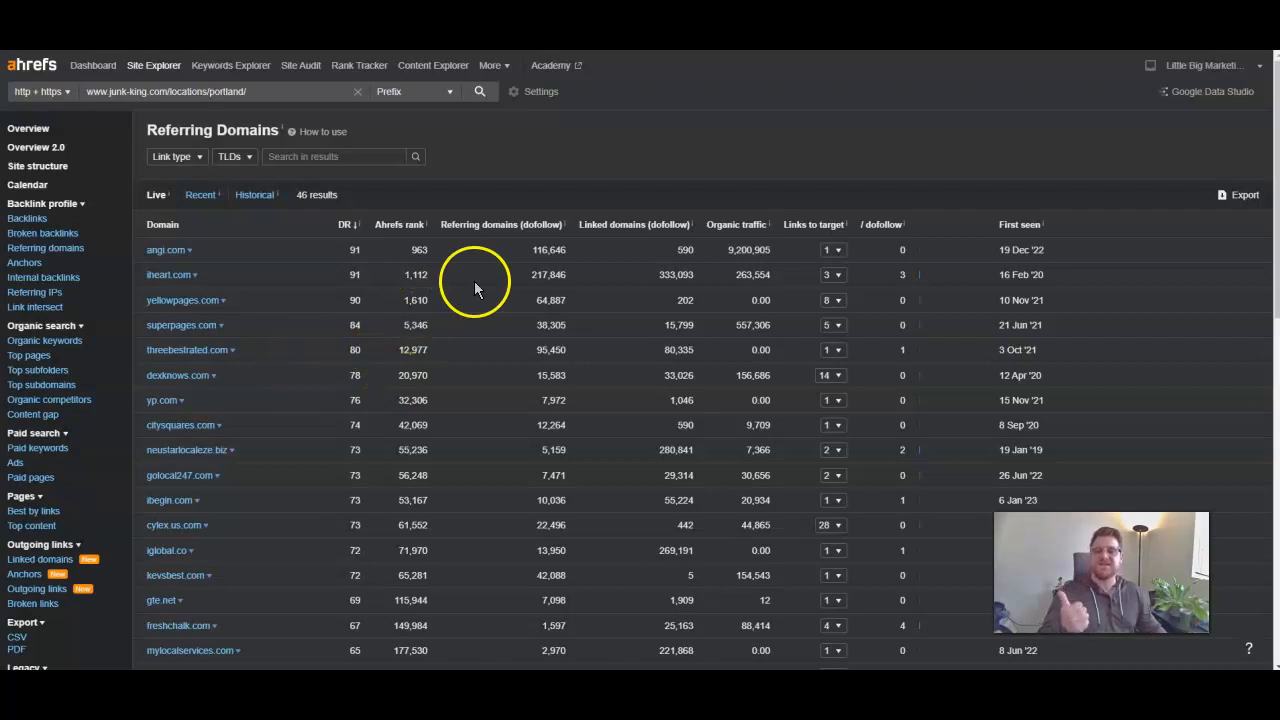
pyautogui.moveTo(564, 170)
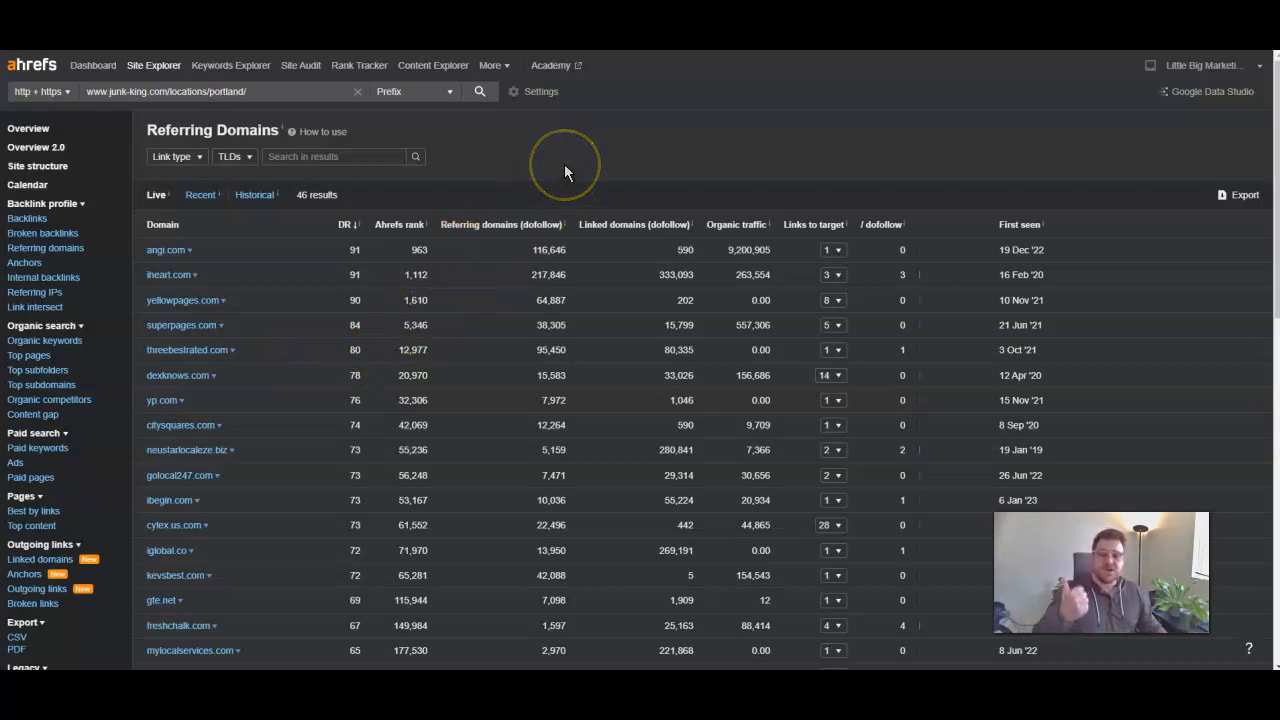
pyautogui.moveTo(596, 124)
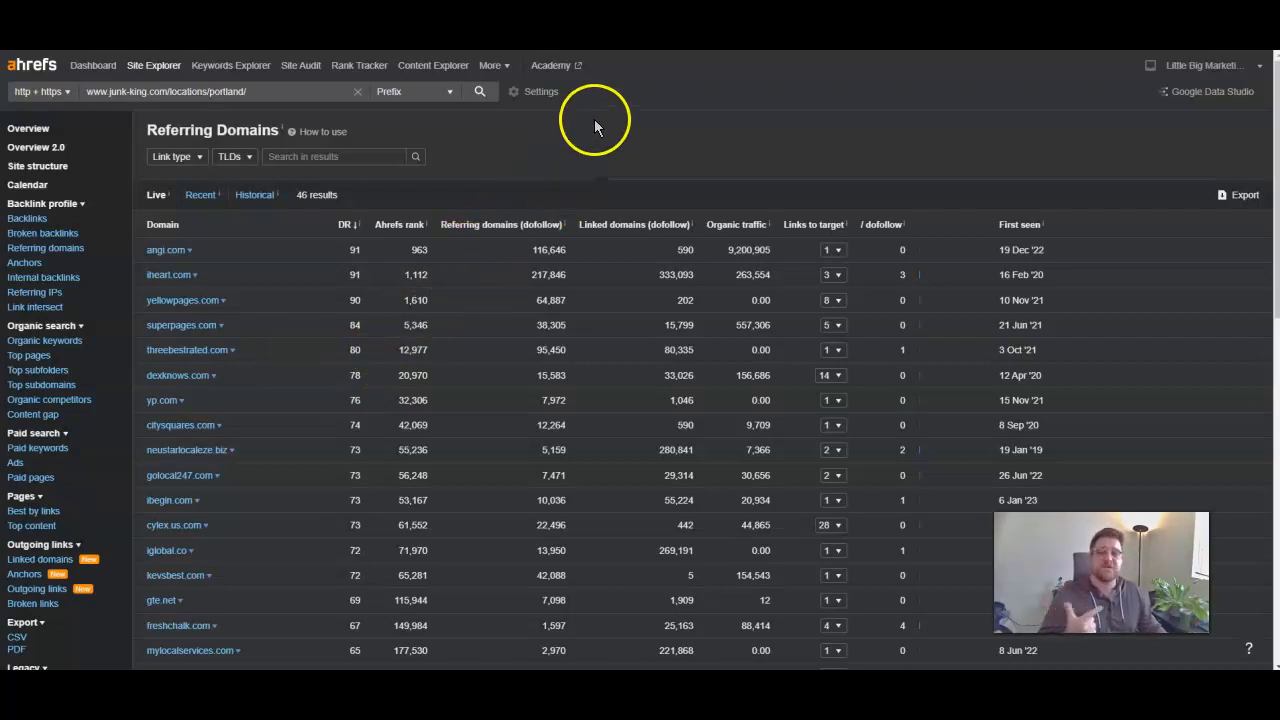
pyautogui.moveTo(596, 128)
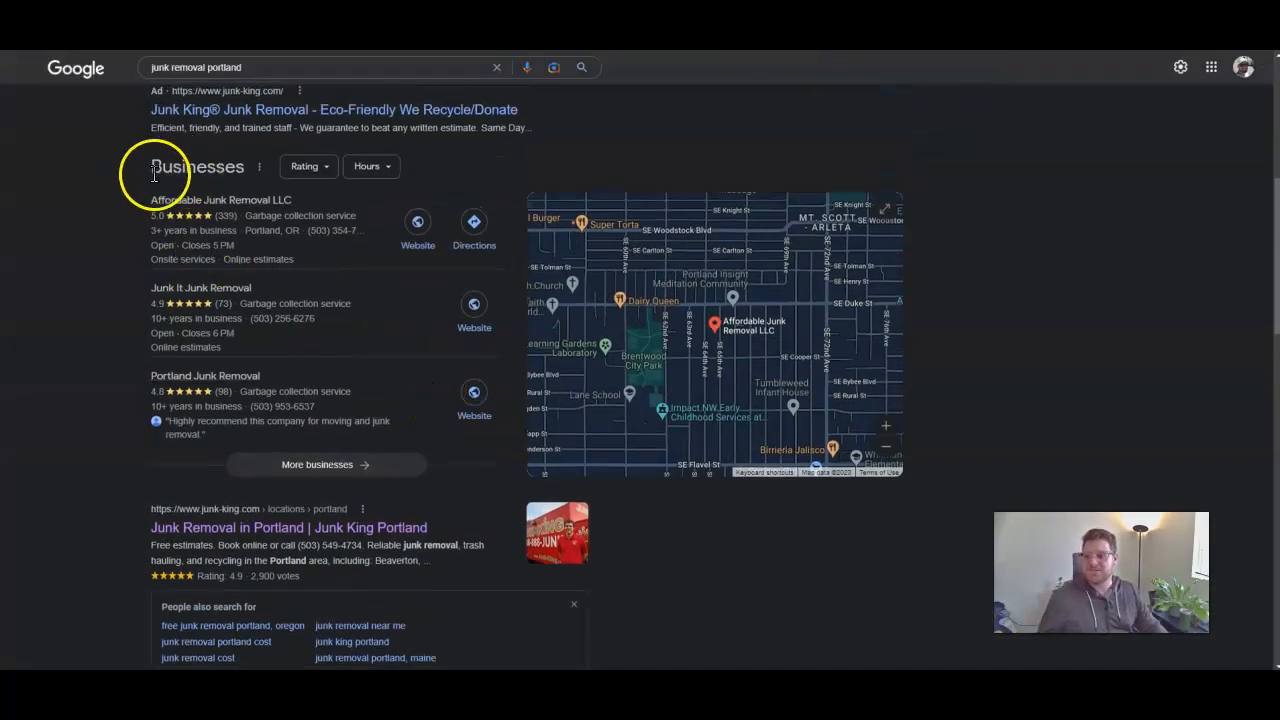
pyautogui.moveTo(110, 316)
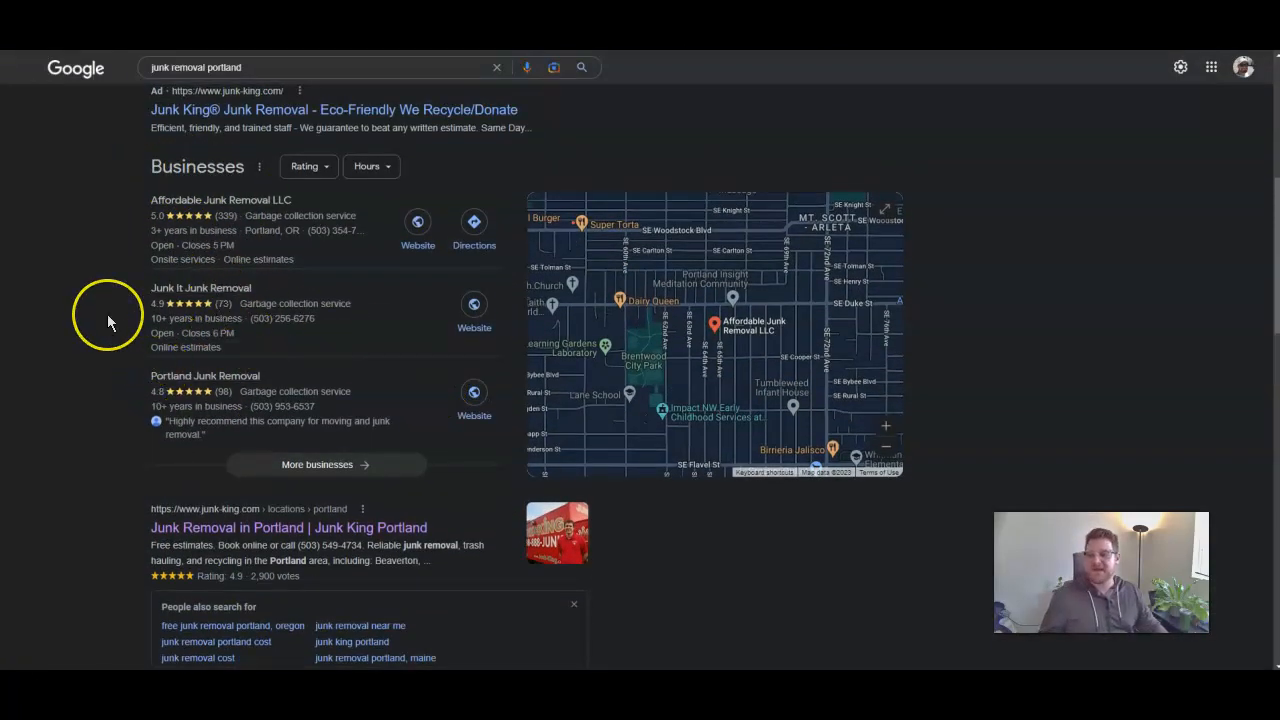
pyautogui.moveTo(110, 322)
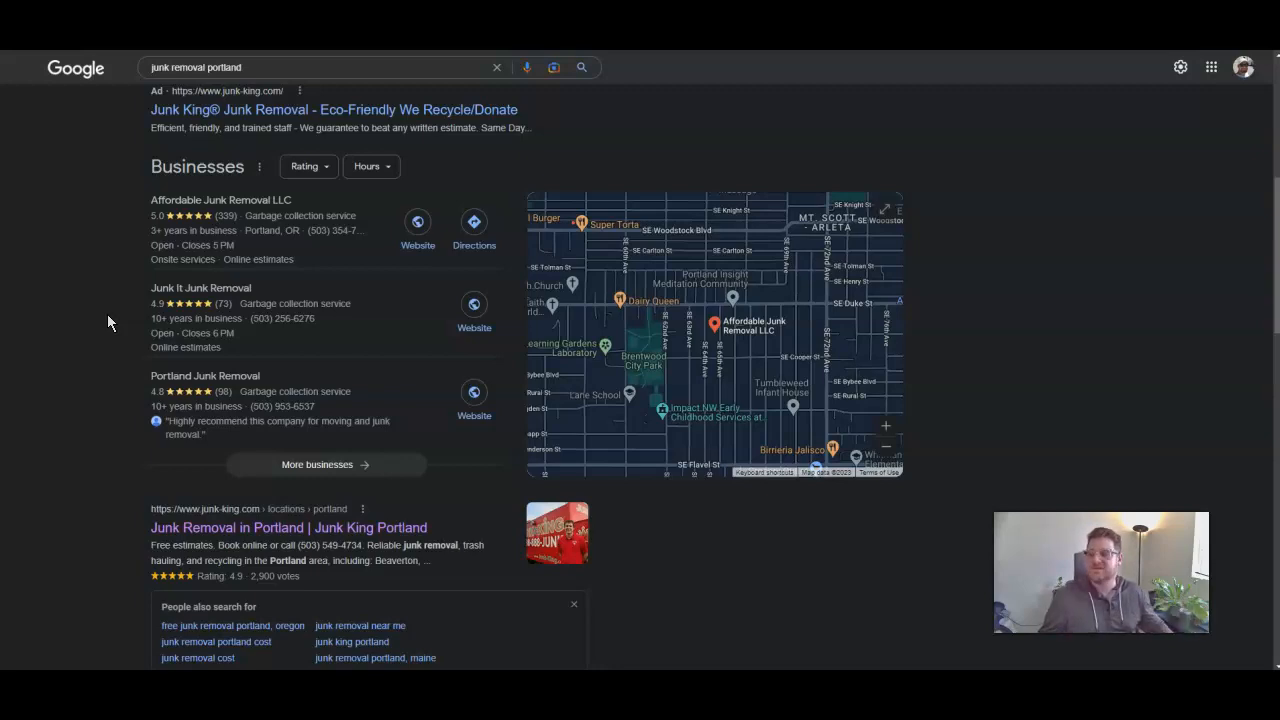
pyautogui.moveTo(268, 404)
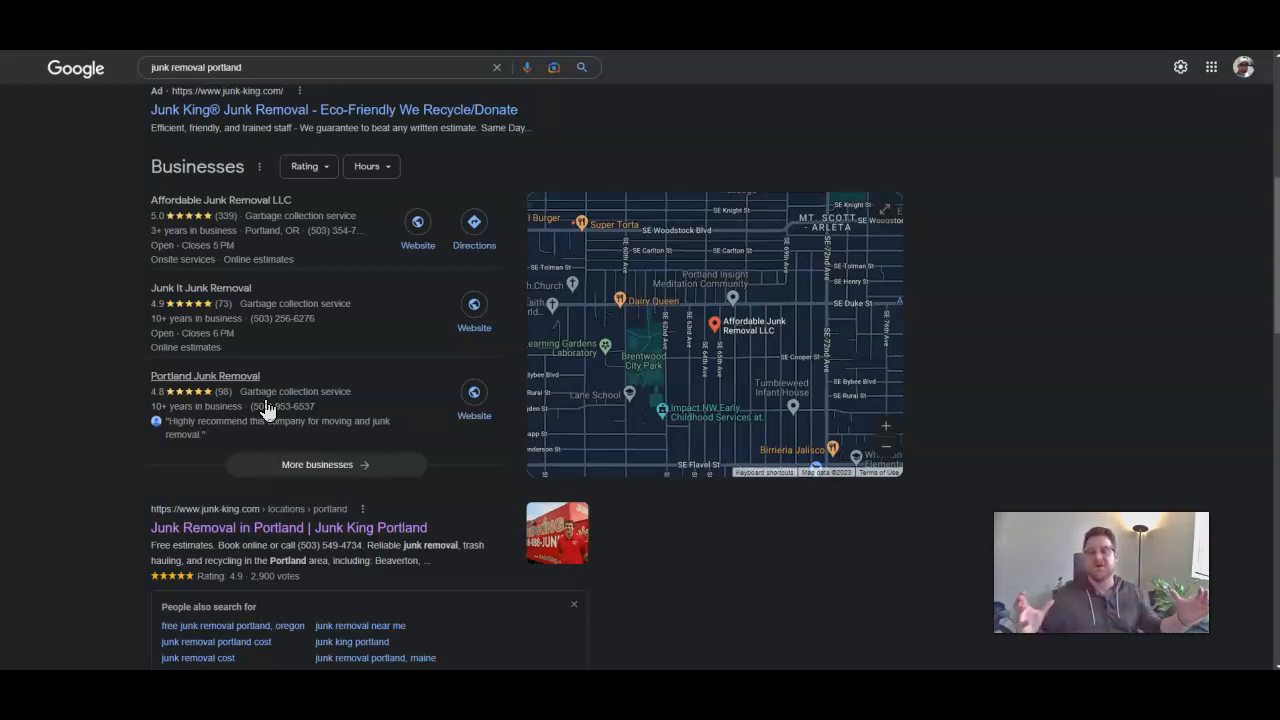
pyautogui.moveTo(1040, 250)
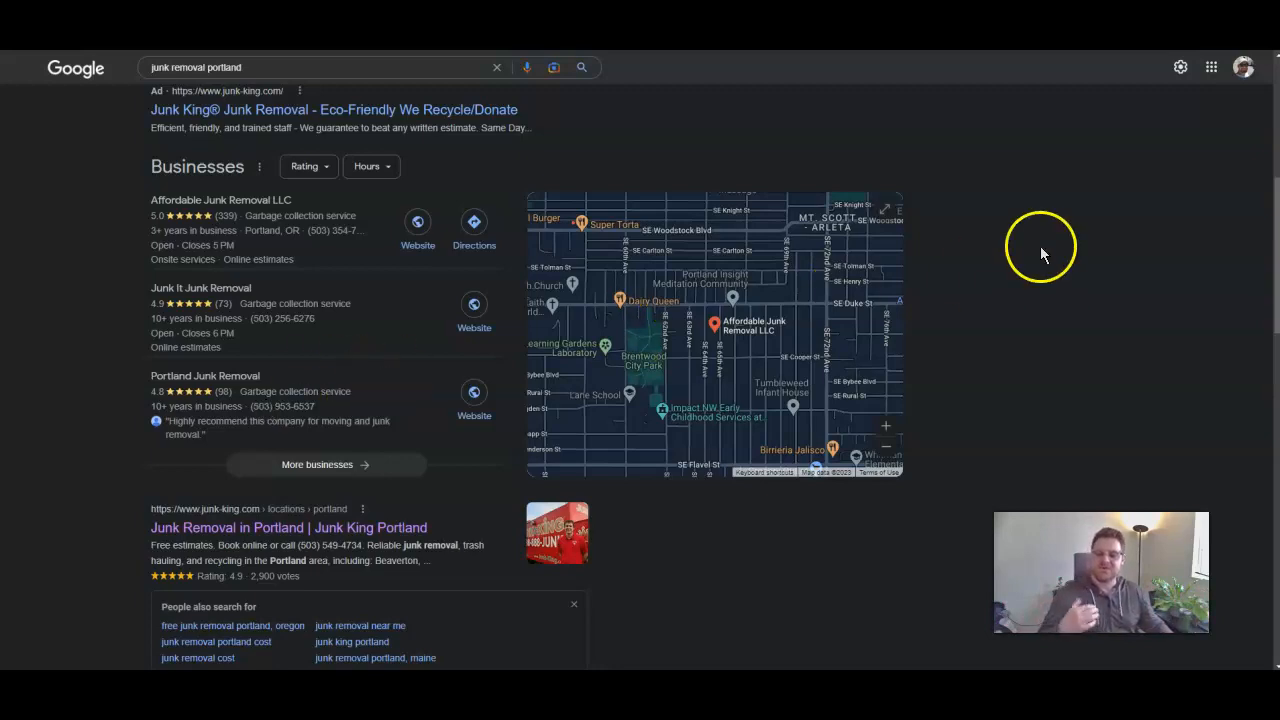
pyautogui.moveTo(1056, 332)
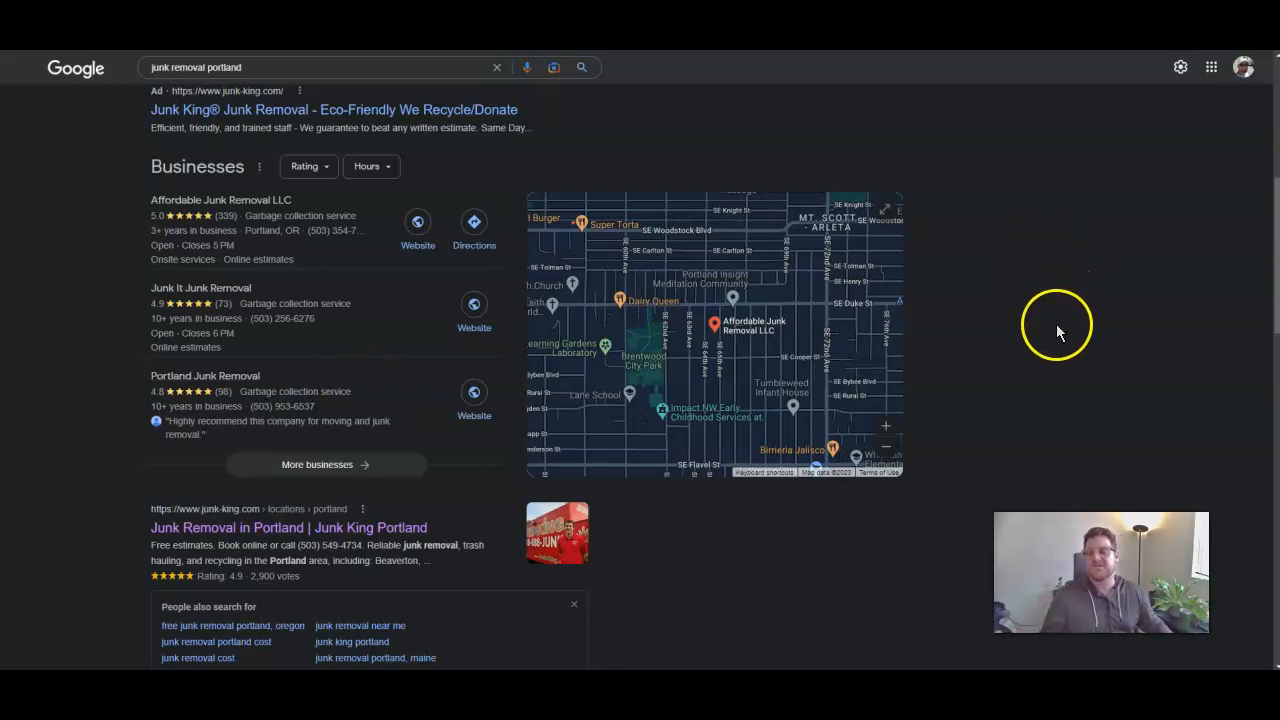
pyautogui.moveTo(1058, 336)
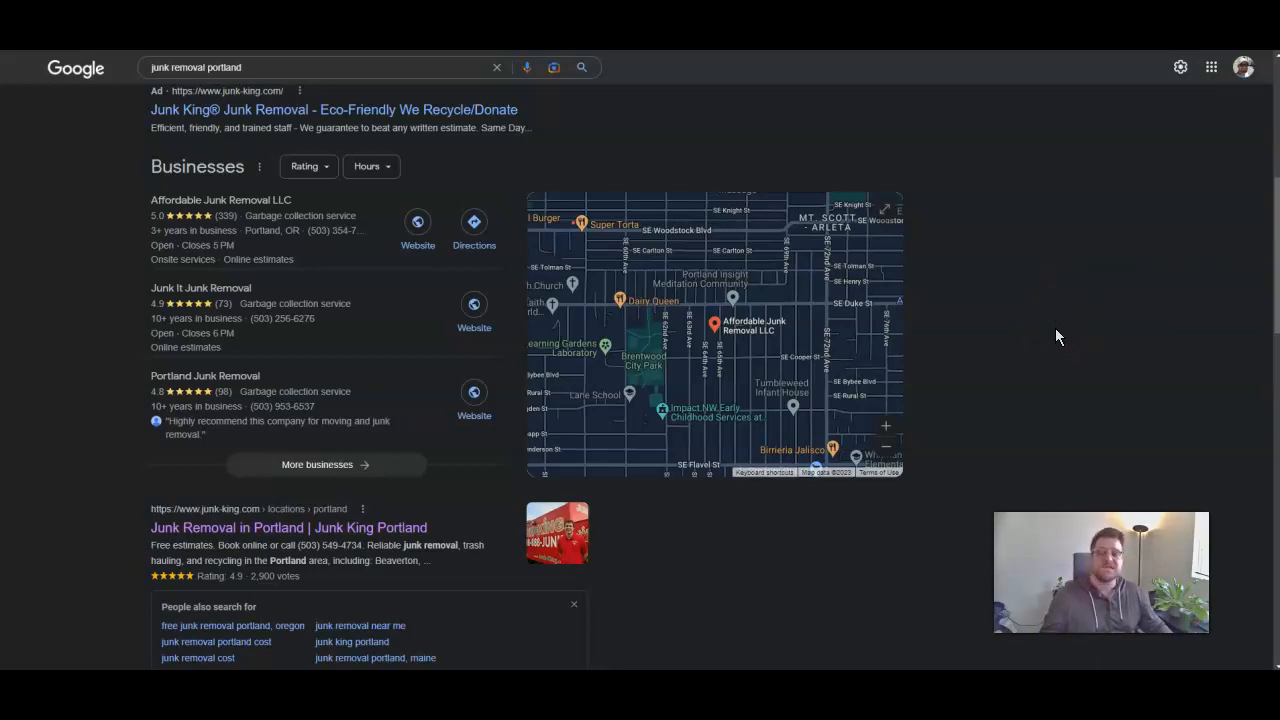
pyautogui.moveTo(1056, 344)
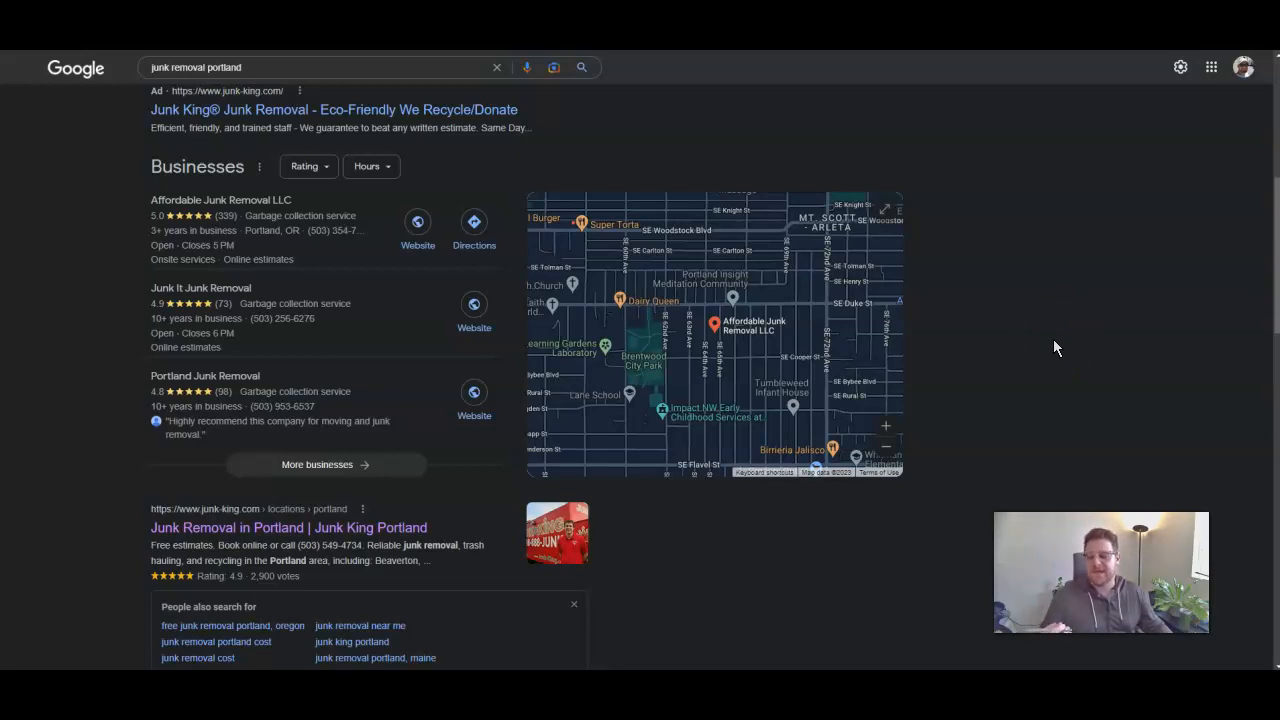
pyautogui.moveTo(1056, 344)
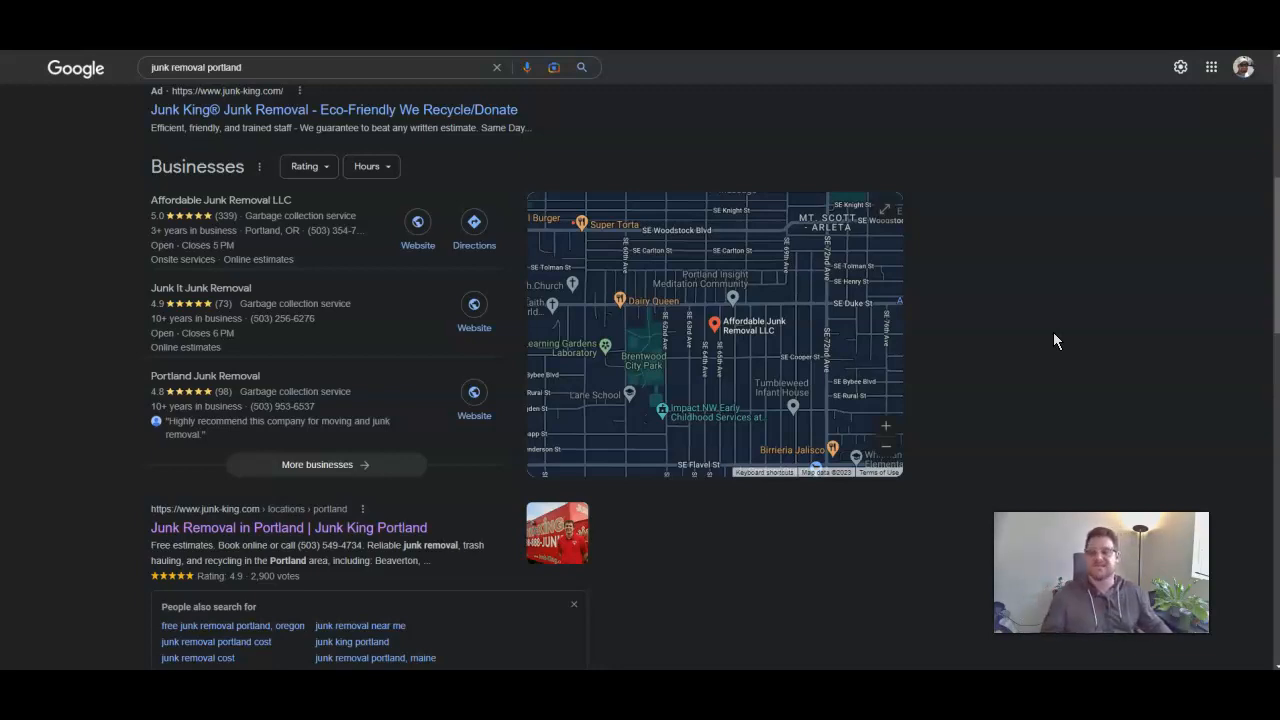
pyautogui.moveTo(1100, 316)
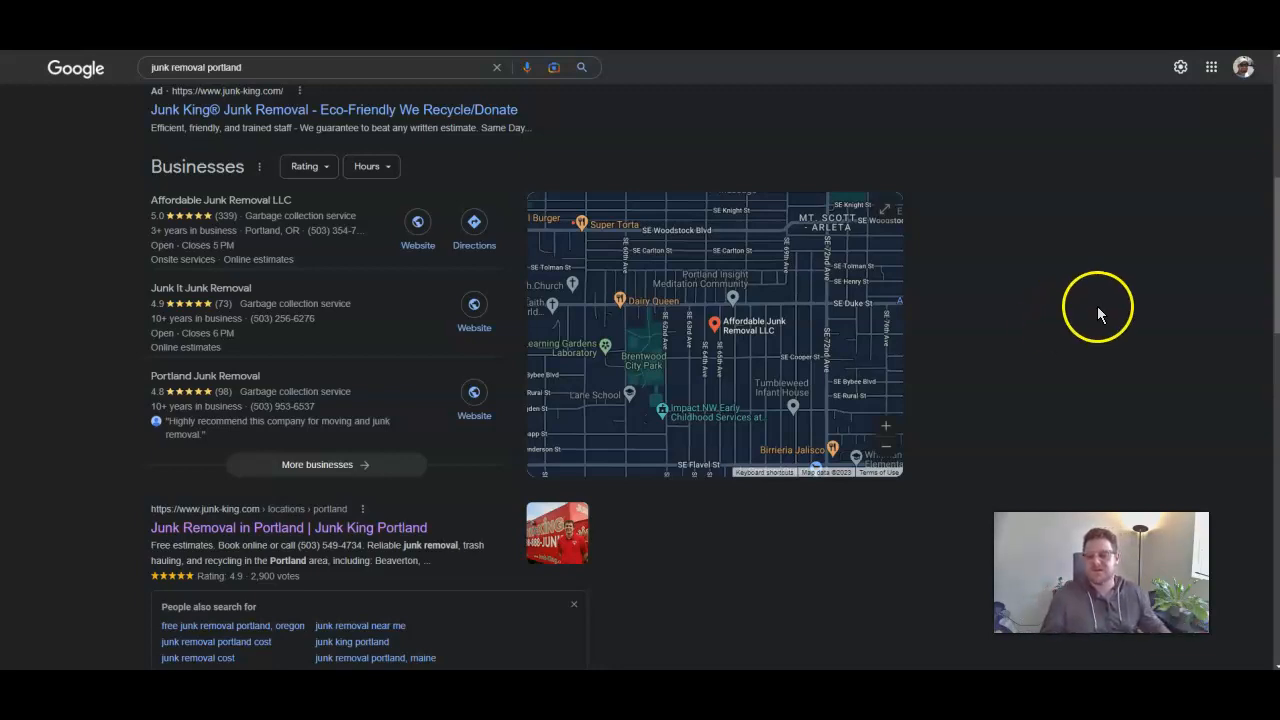
pyautogui.moveTo(1128, 322)
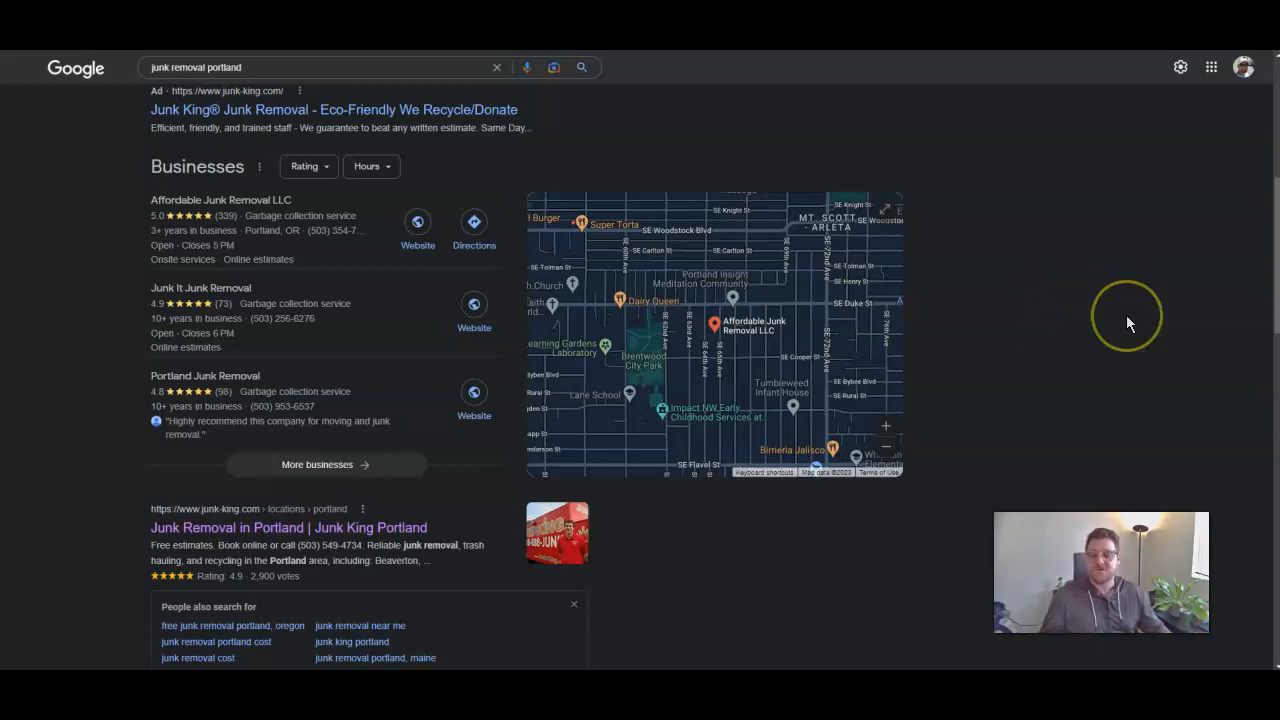
pyautogui.moveTo(1128, 324)
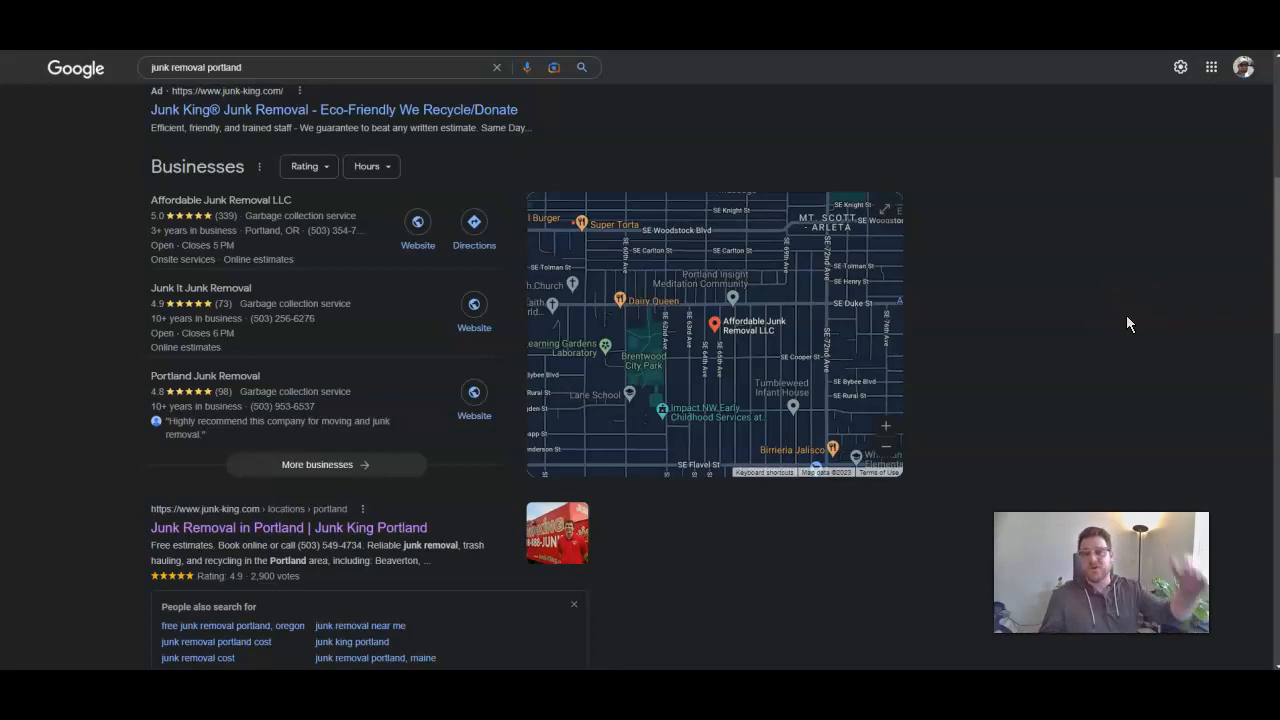
pyautogui.moveTo(1056, 276)
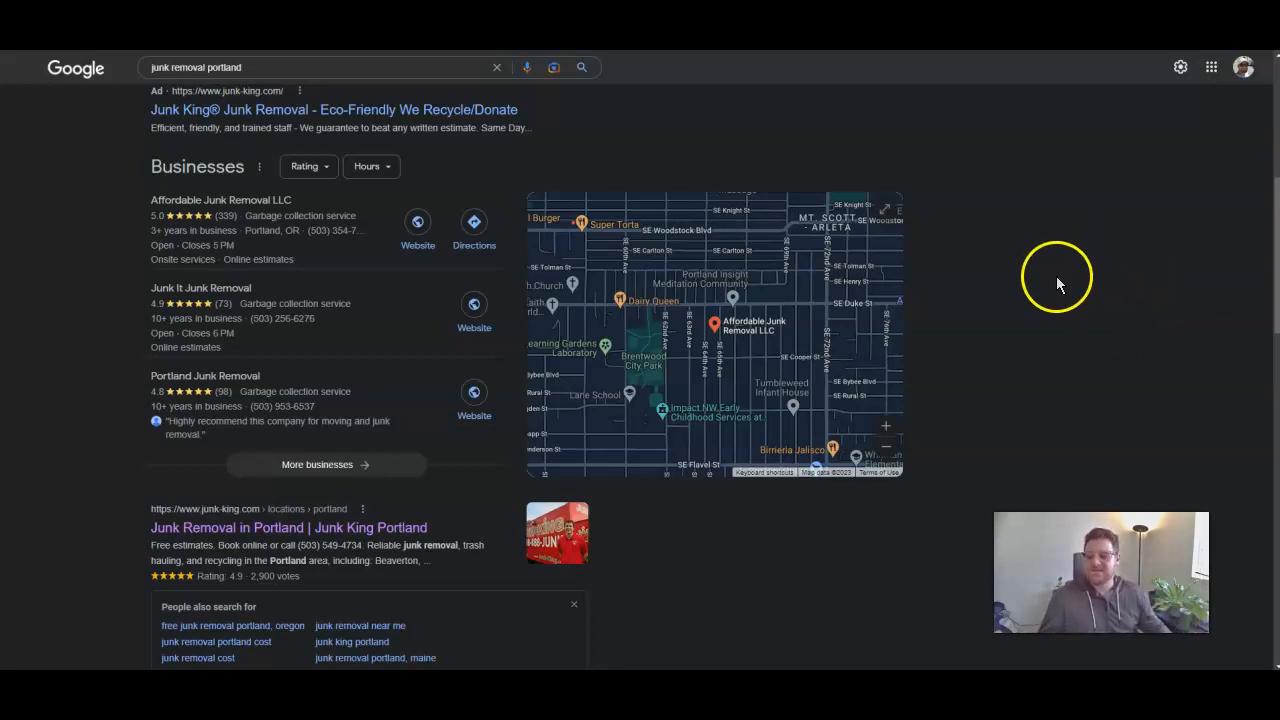
pyautogui.scroll(3)
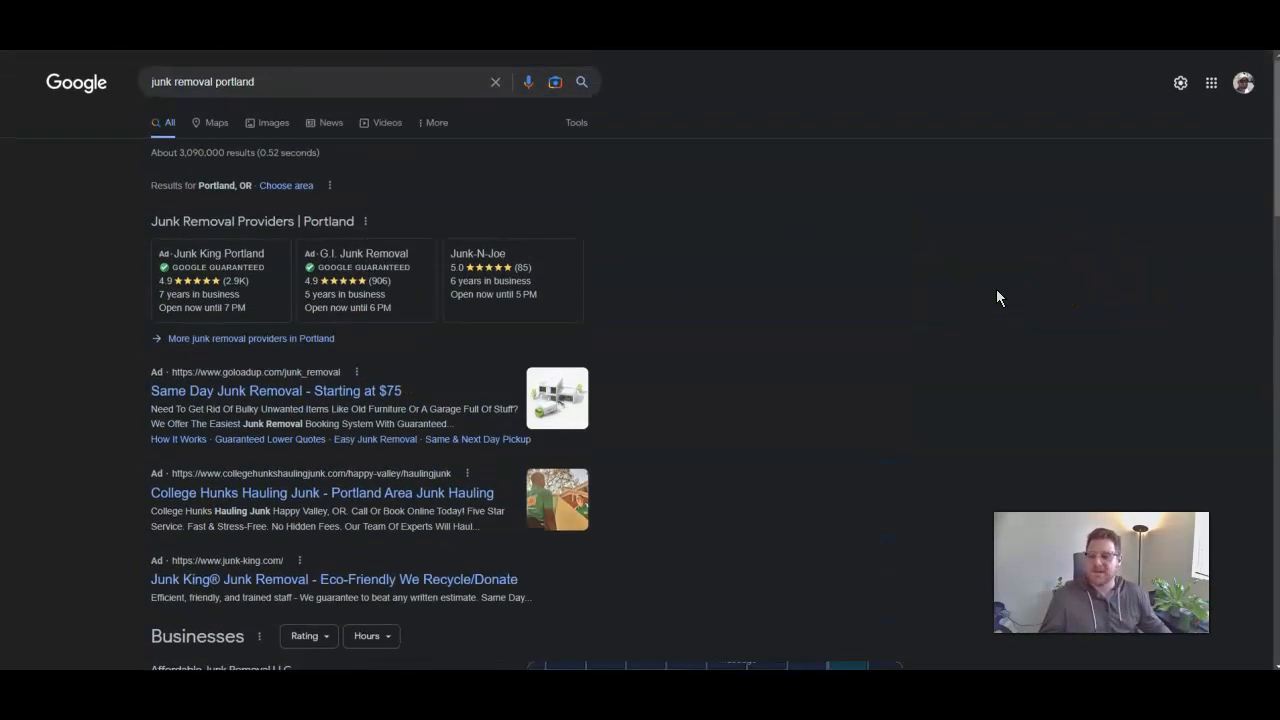
pyautogui.moveTo(912, 268)
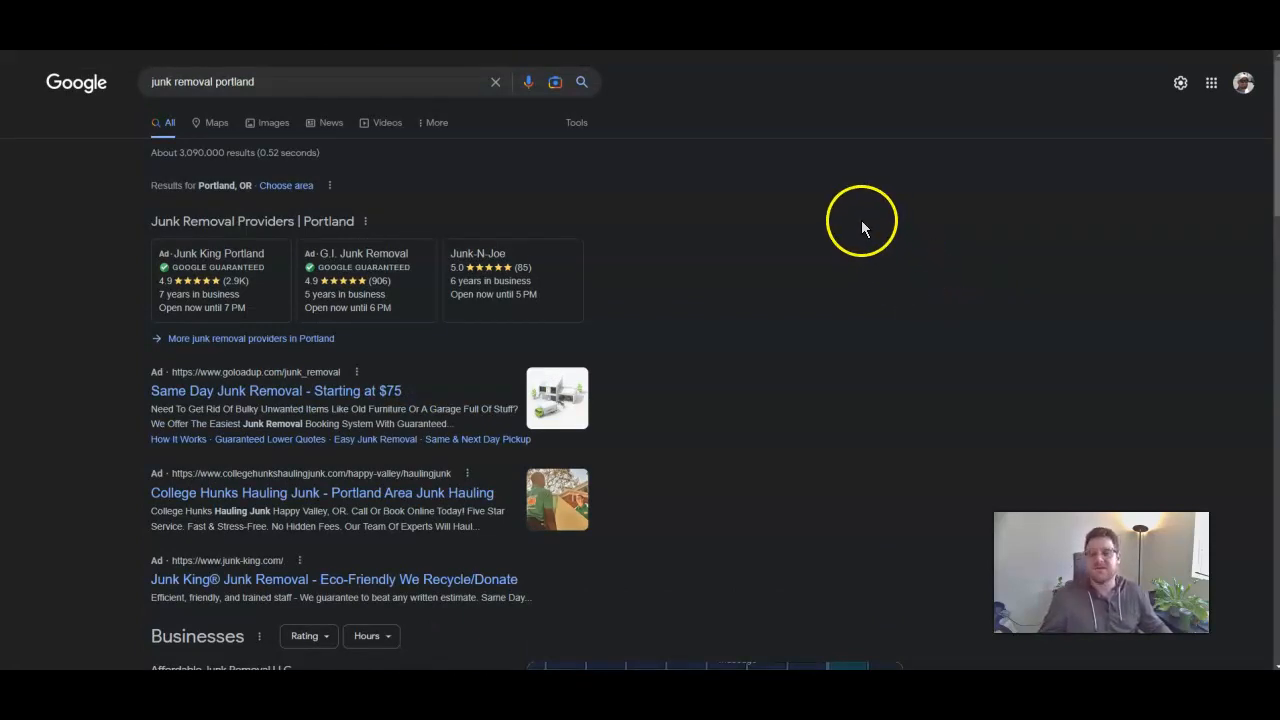
pyautogui.moveTo(816, 244)
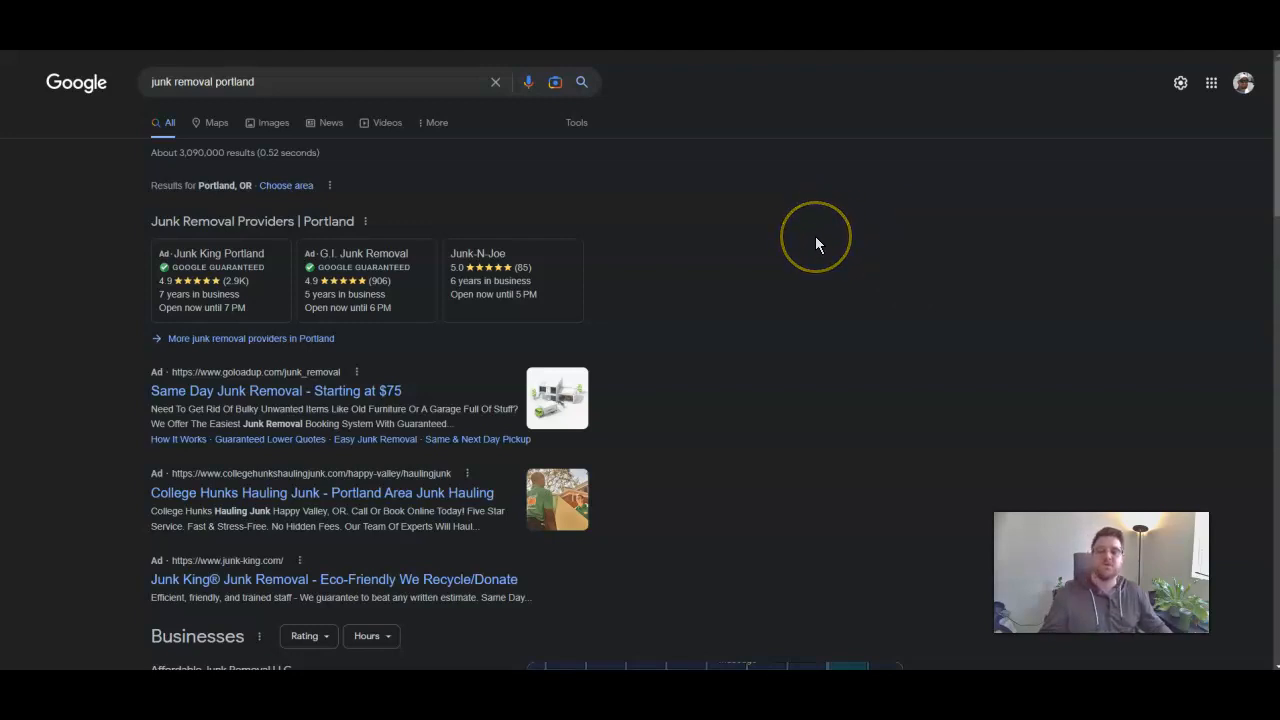
pyautogui.moveTo(810, 232)
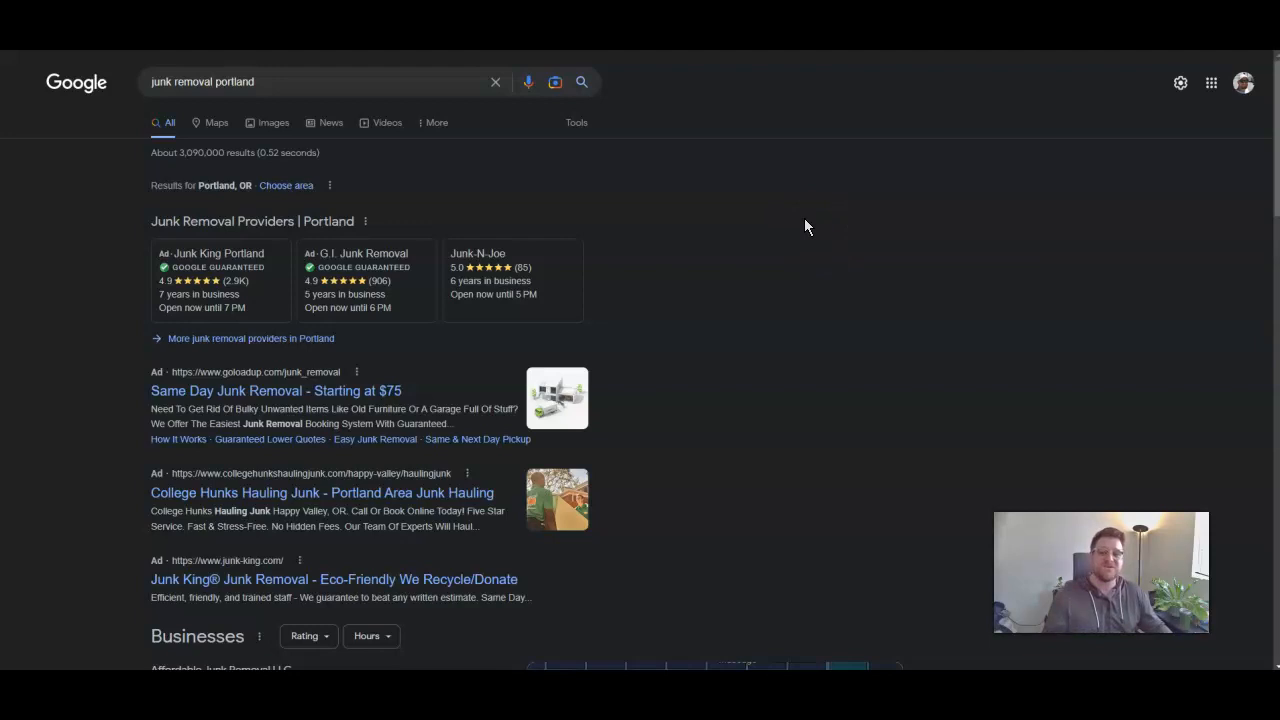
pyautogui.moveTo(800, 236)
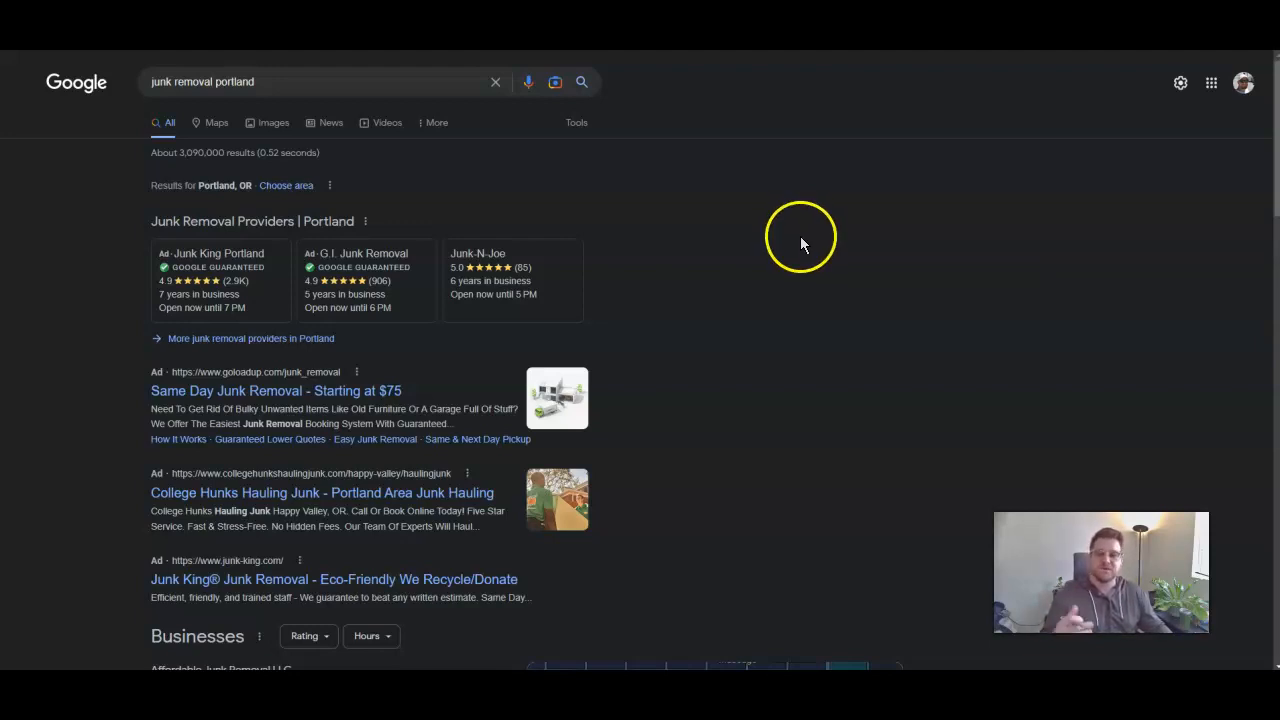
pyautogui.moveTo(800, 252)
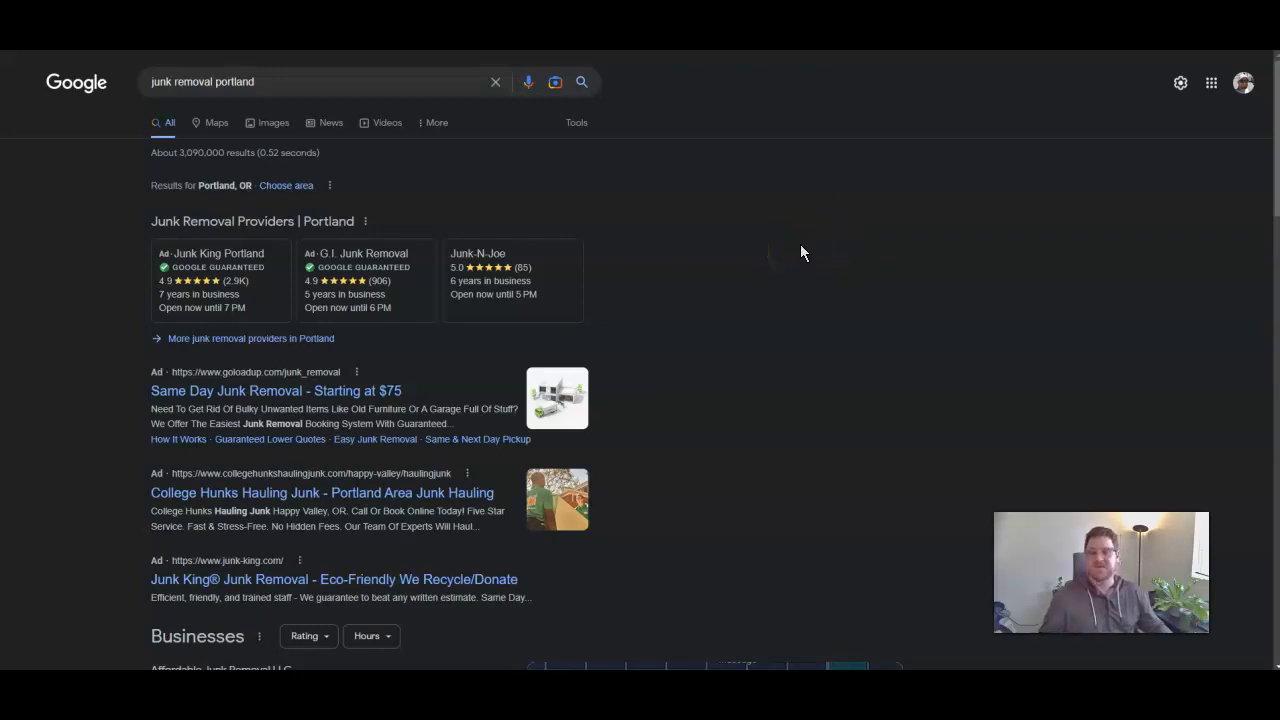
pyautogui.moveTo(804, 210)
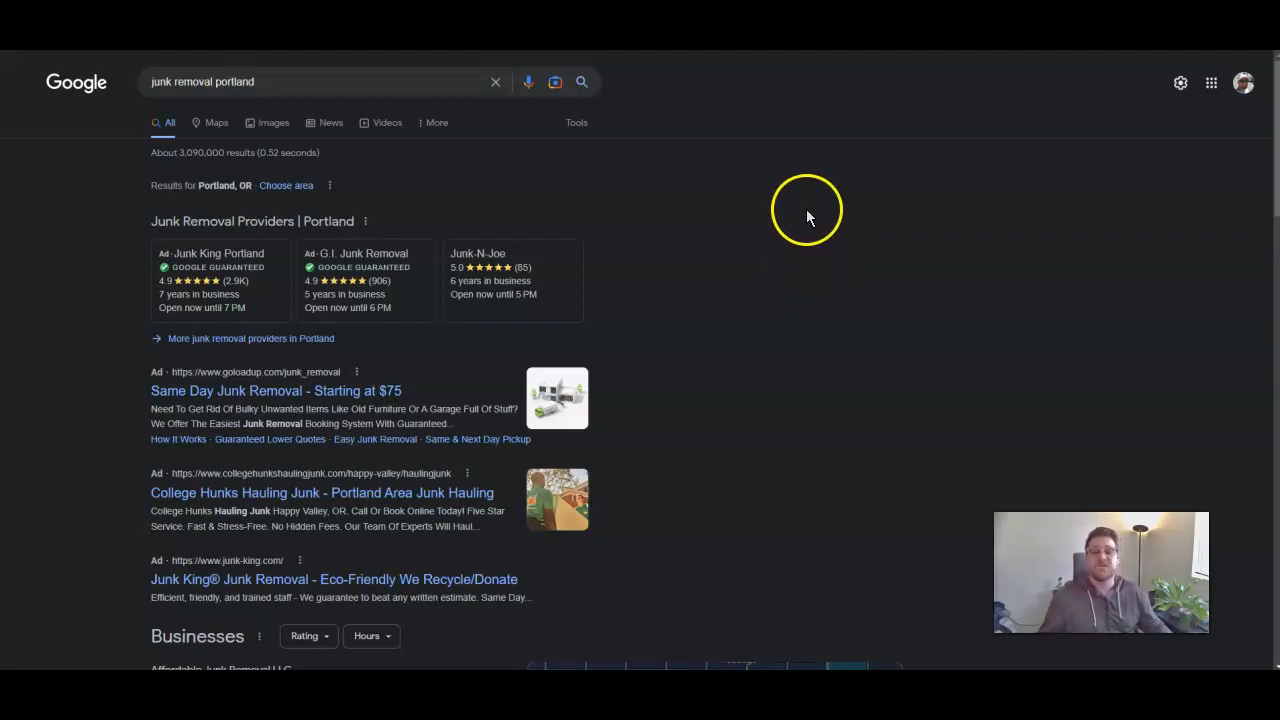
pyautogui.moveTo(800, 220)
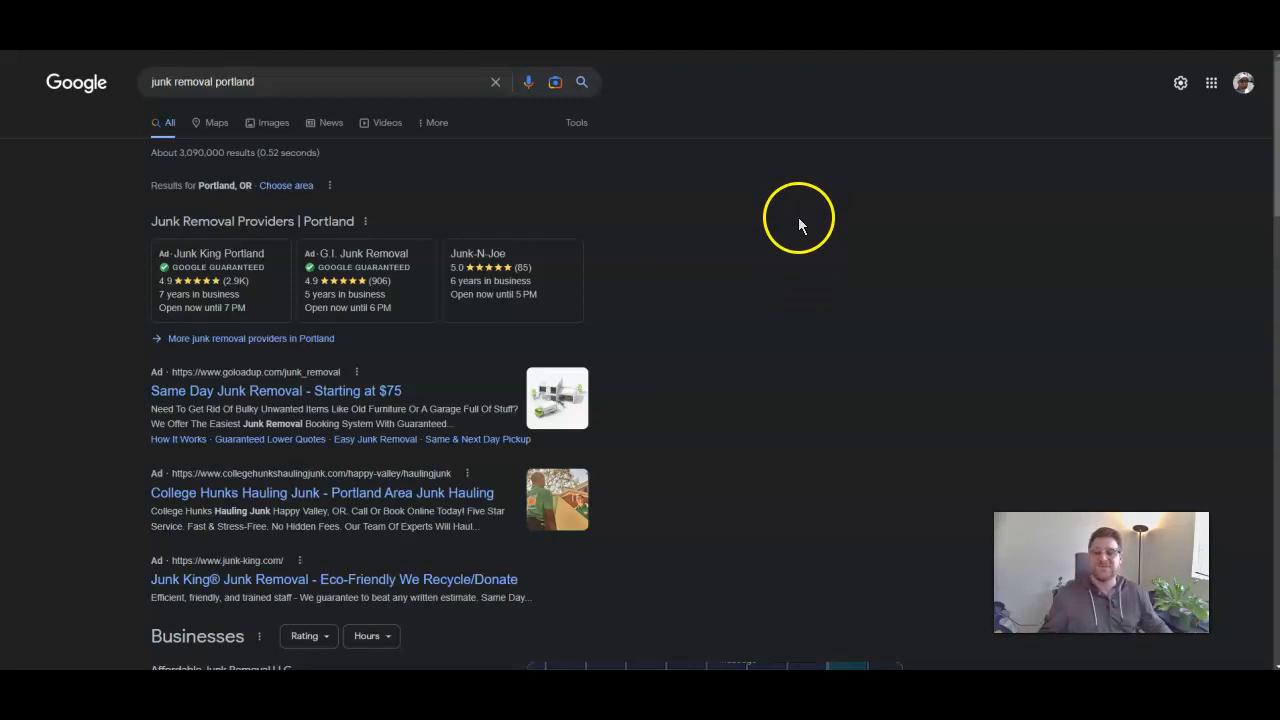
pyautogui.moveTo(760, 184)
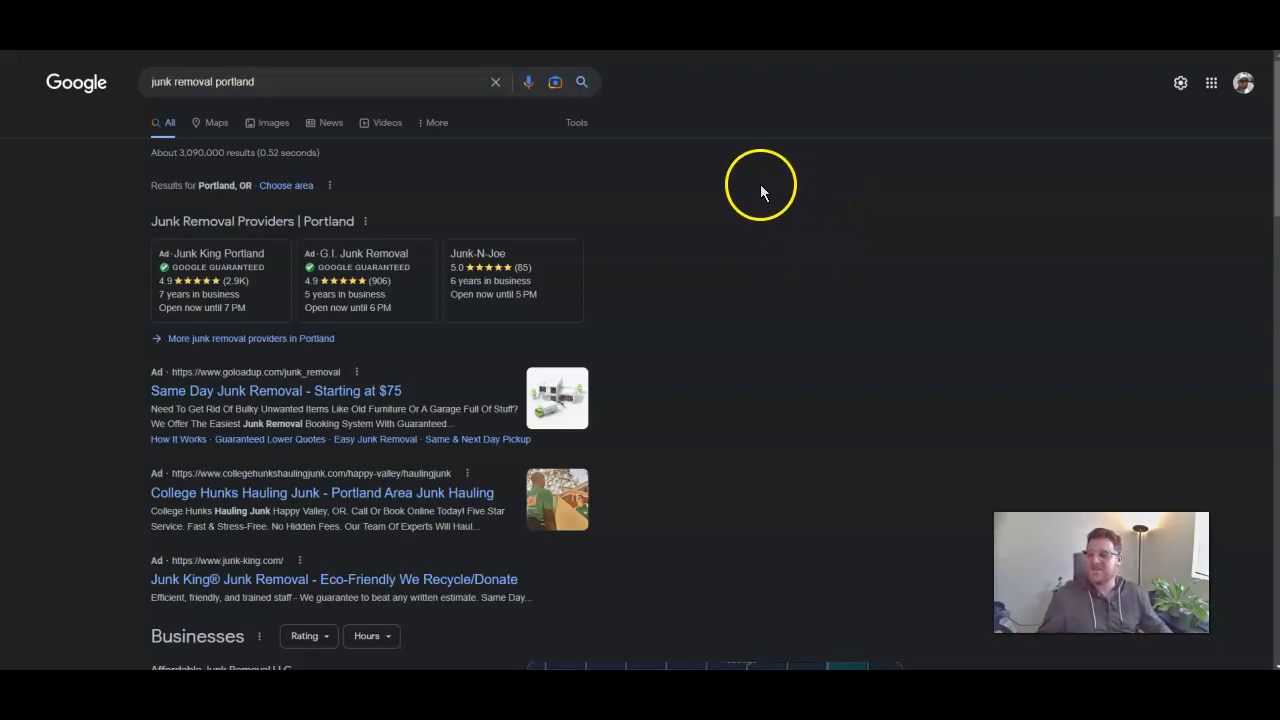
pyautogui.moveTo(180, 110)
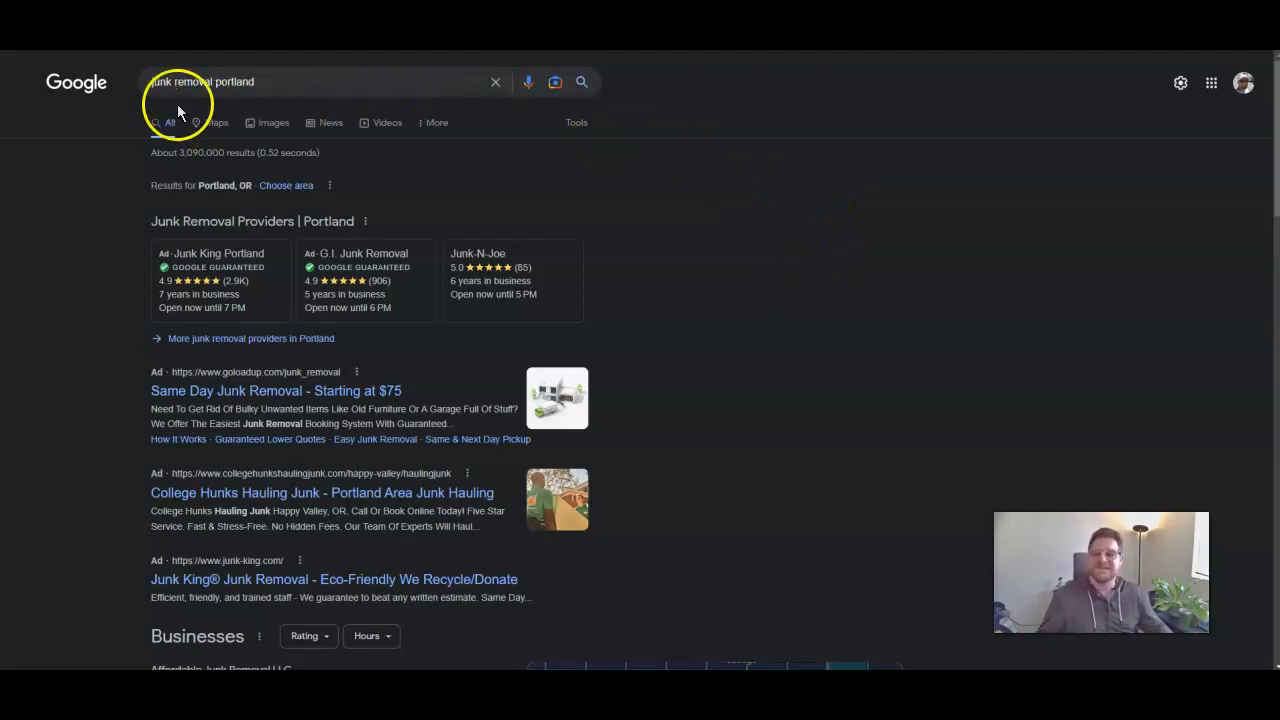